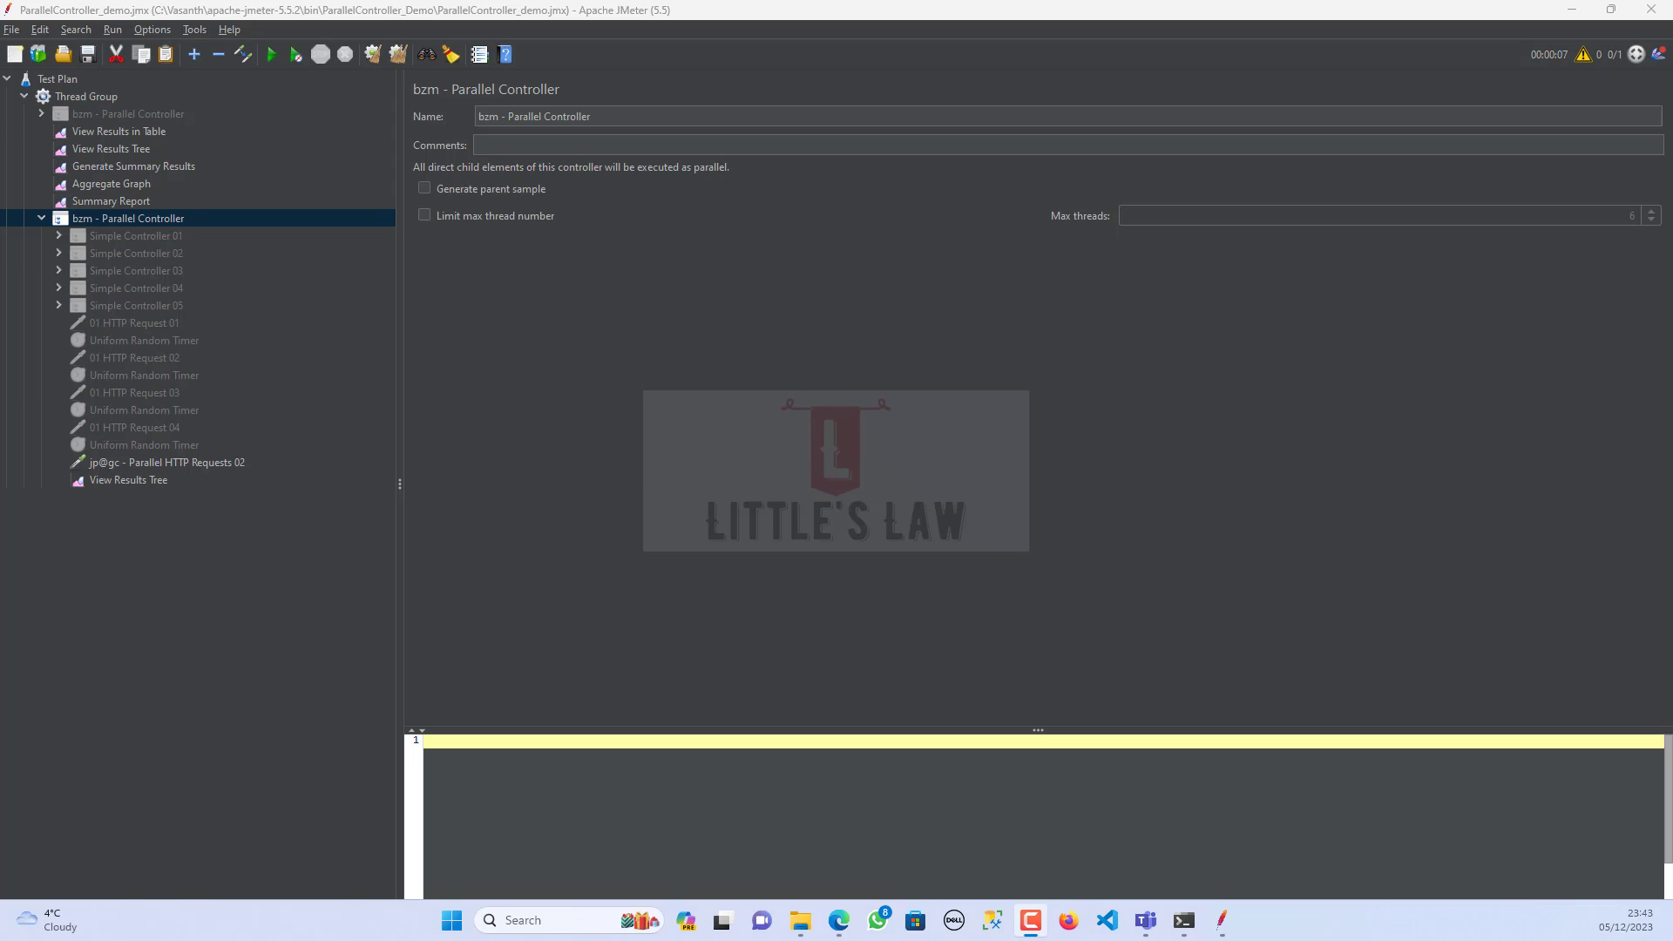
pyautogui.moveTo(174, 239)
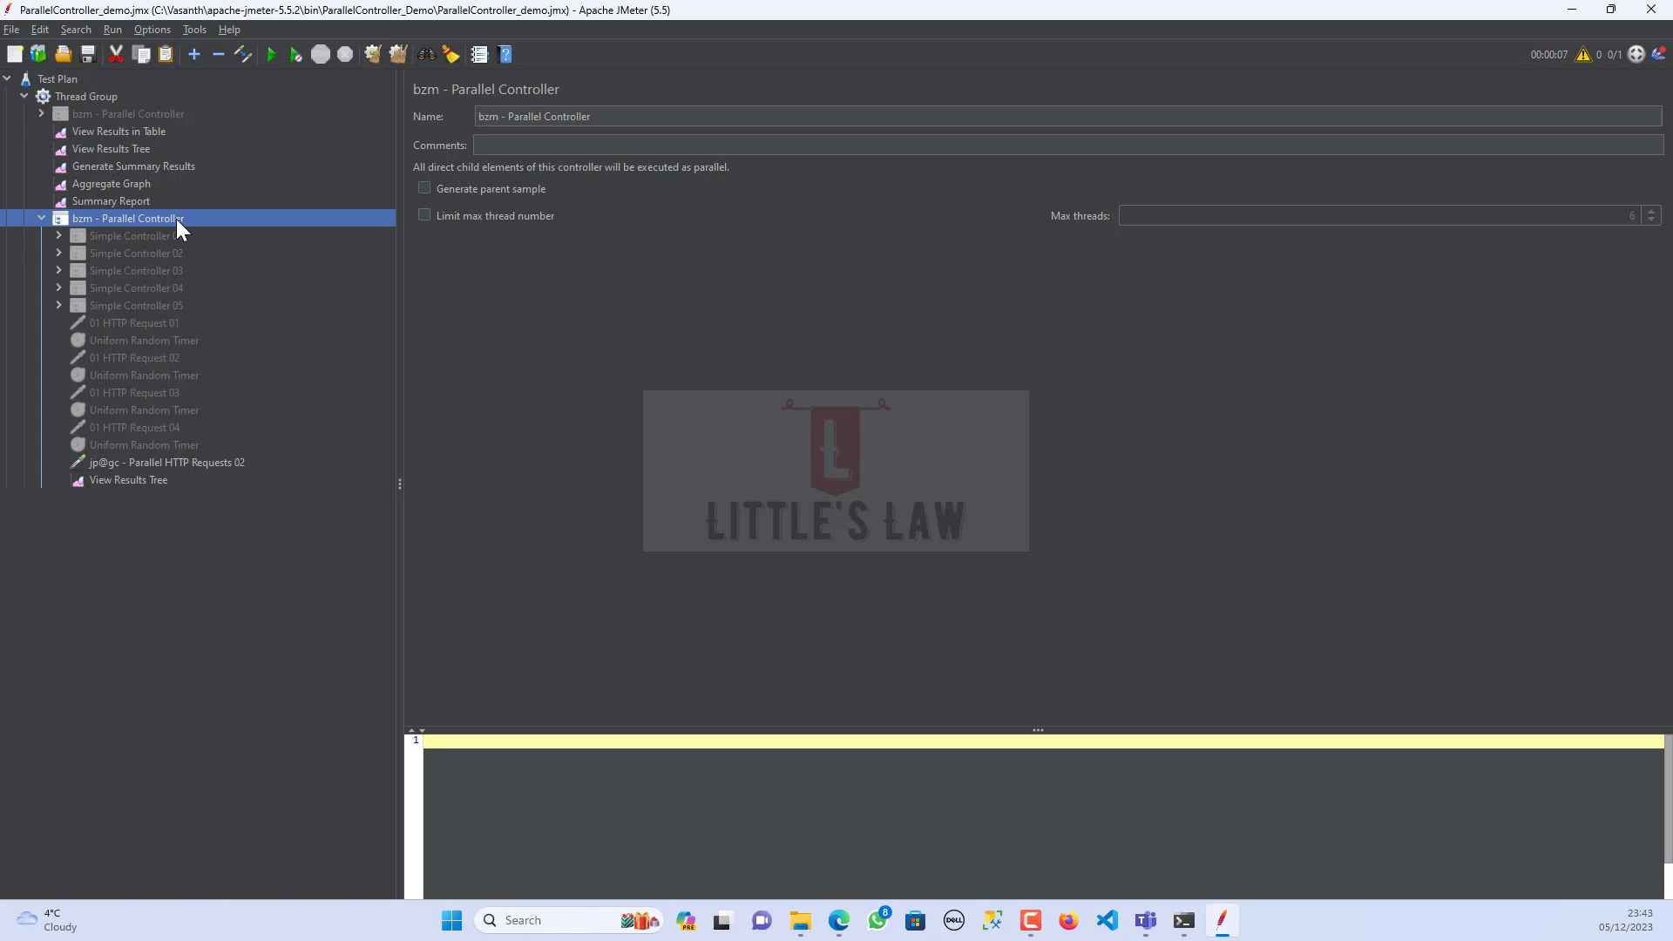
pyautogui.moveTo(203, 471)
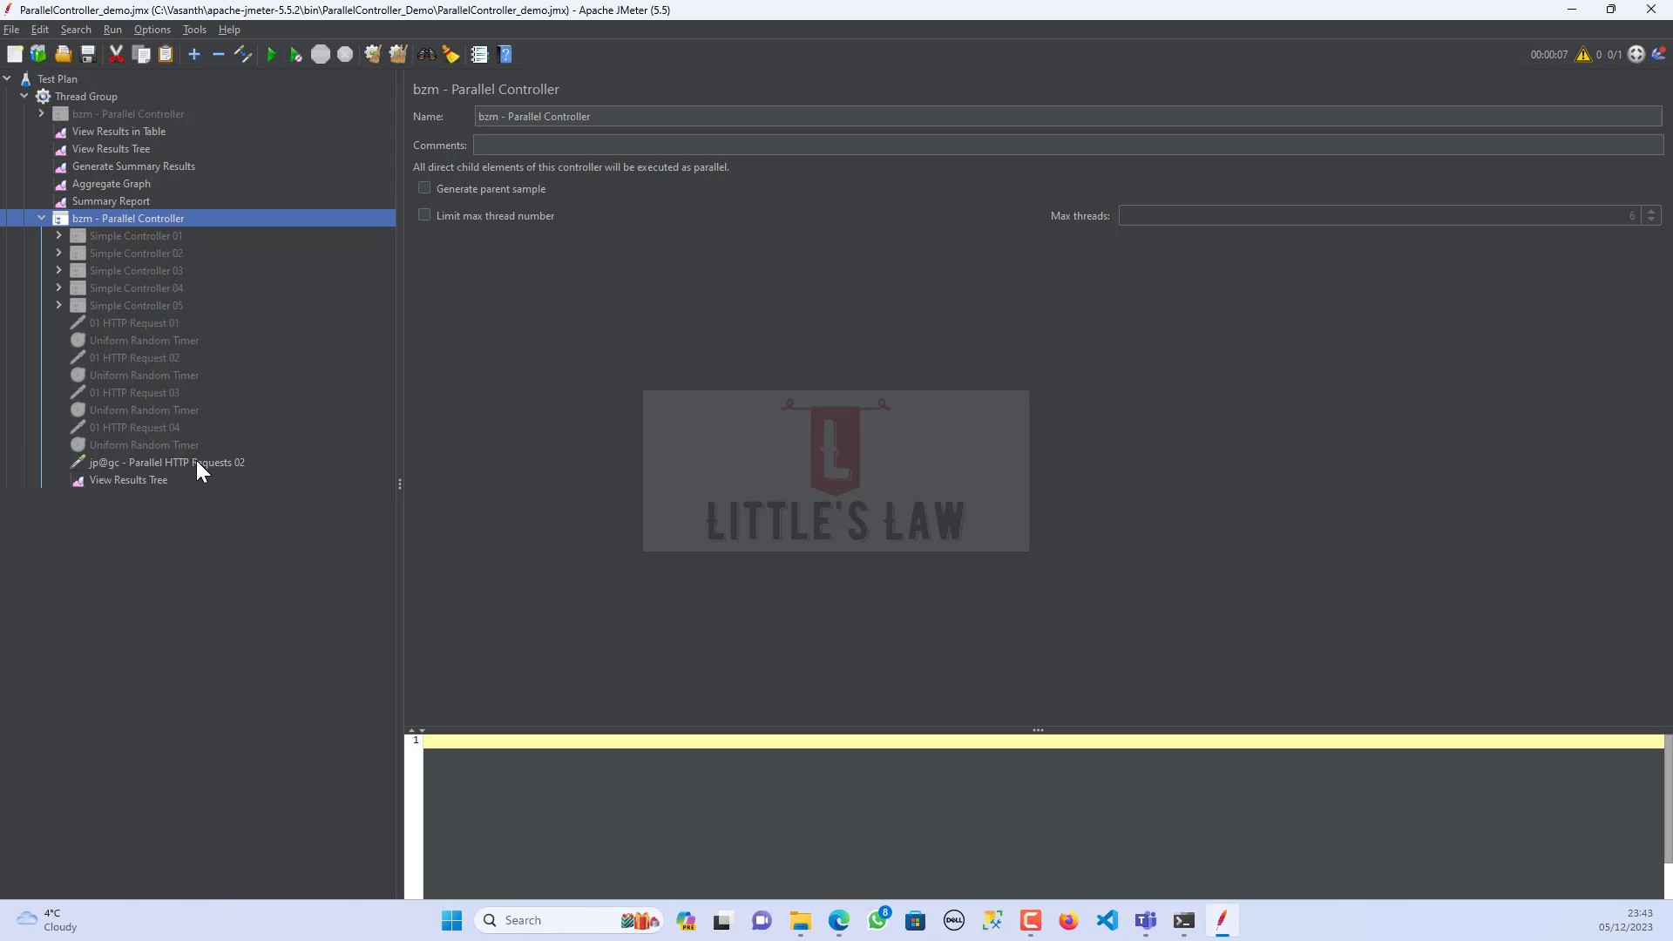
# - Add a new, empty jp@gc - Parallel HTTP Requests sampler under the bzm - Parallel Controller
pyautogui.click(166, 462)
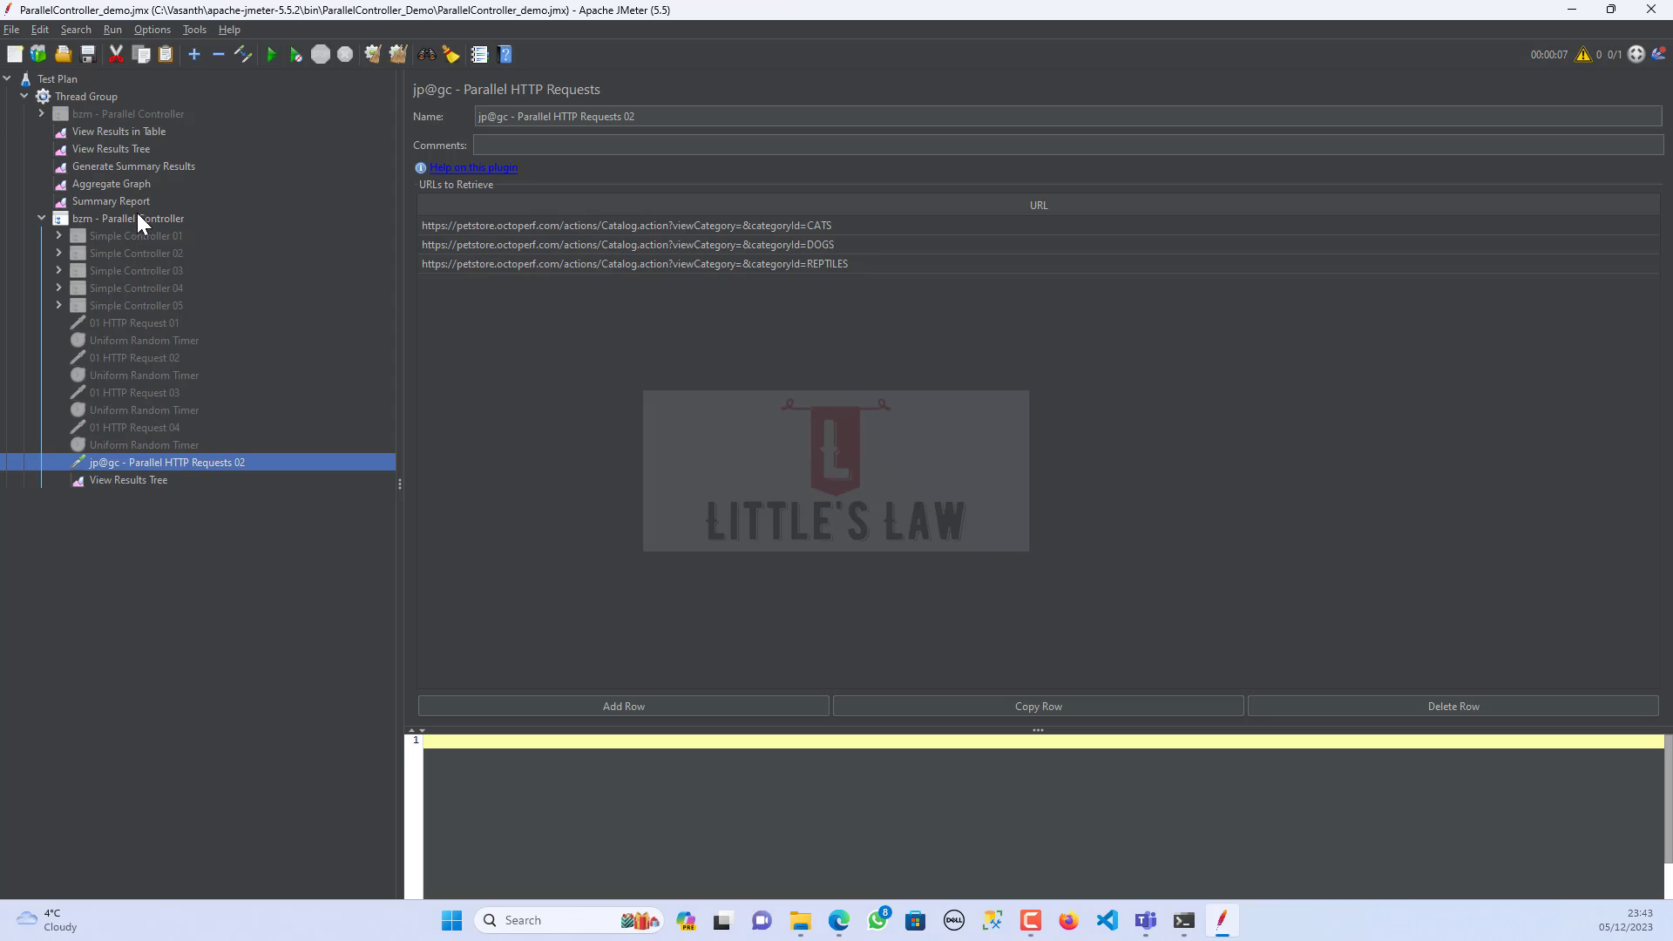
pyautogui.moveTo(146, 251)
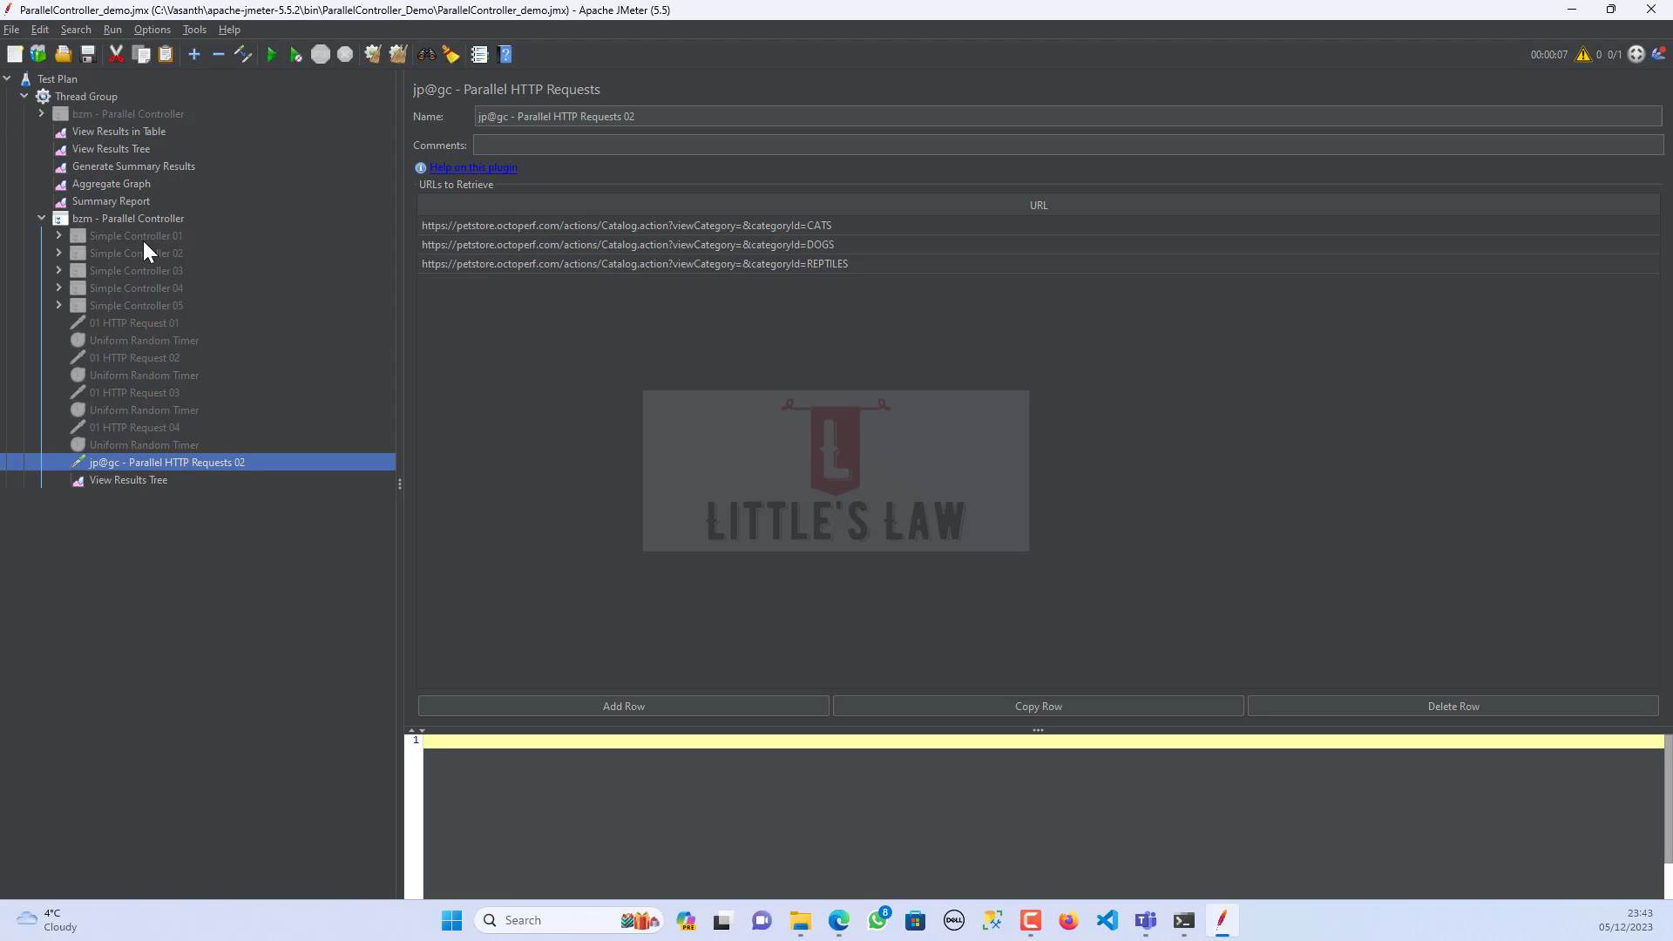
pyautogui.click(129, 218)
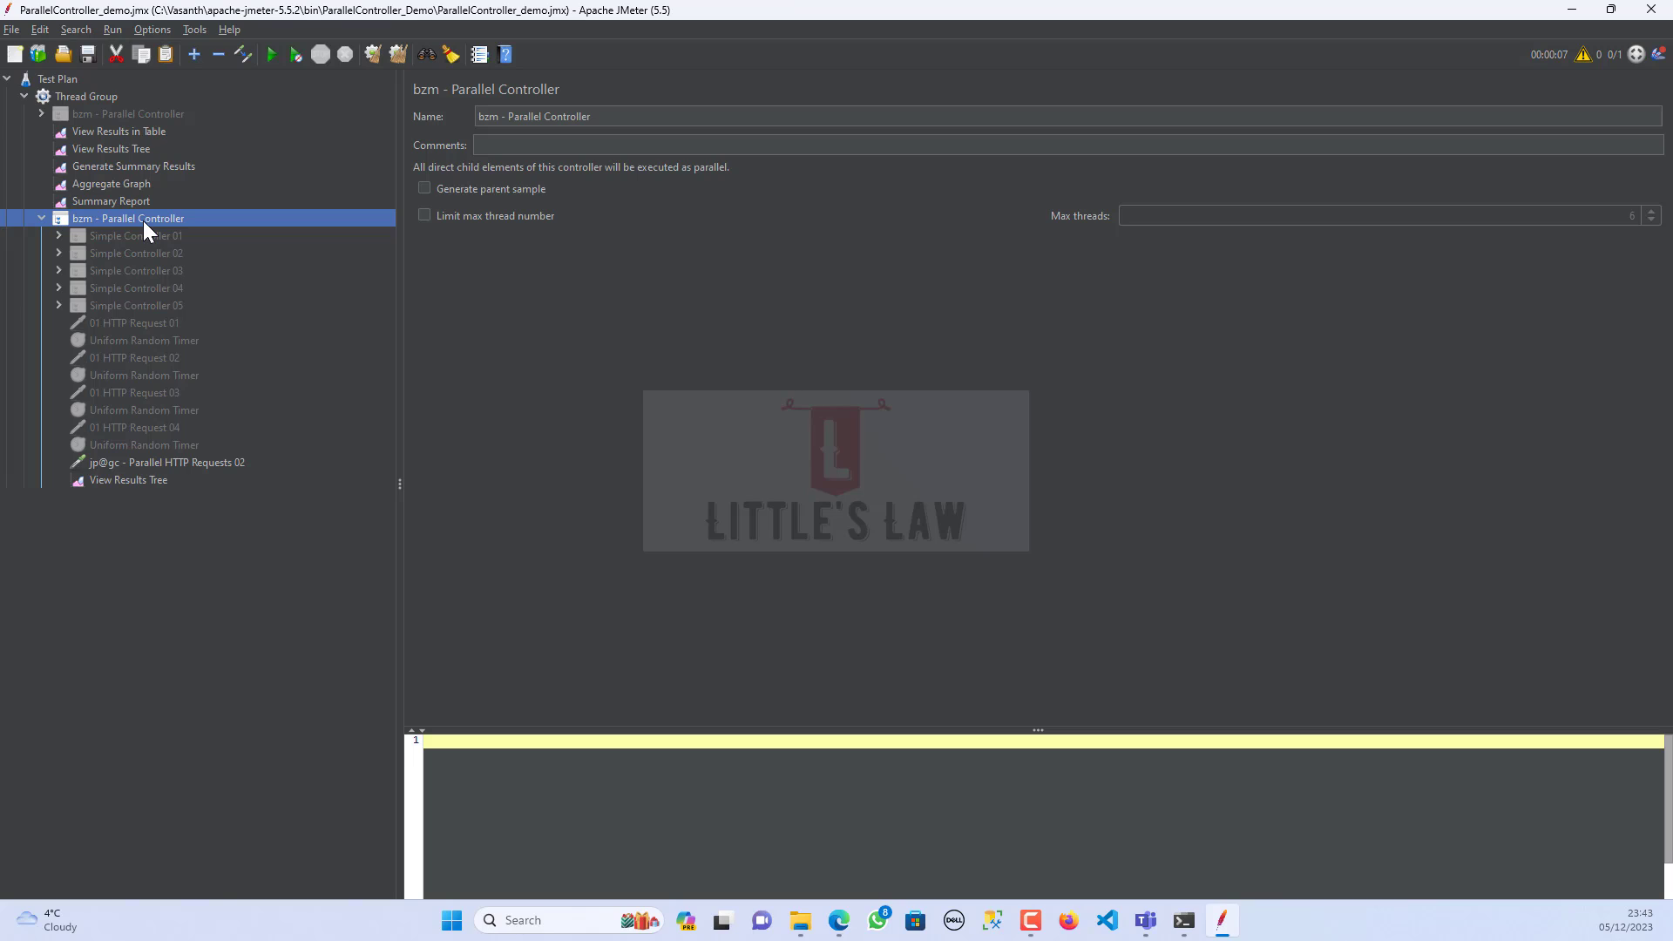
pyautogui.moveTo(307, 416)
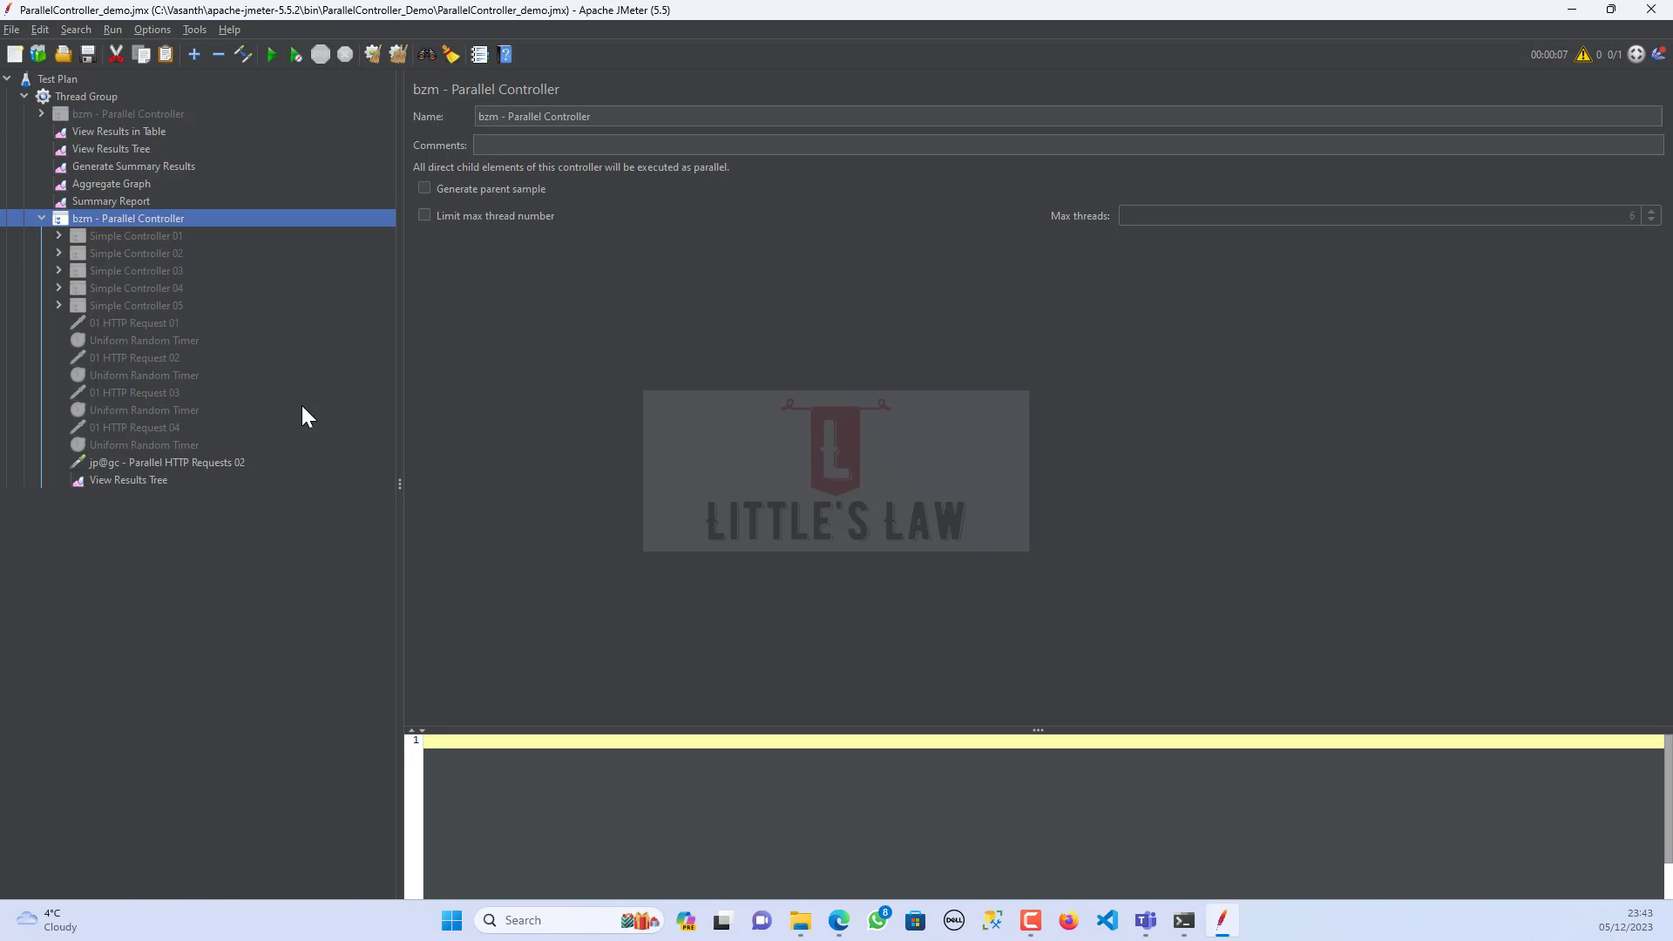
pyautogui.moveTo(285, 311)
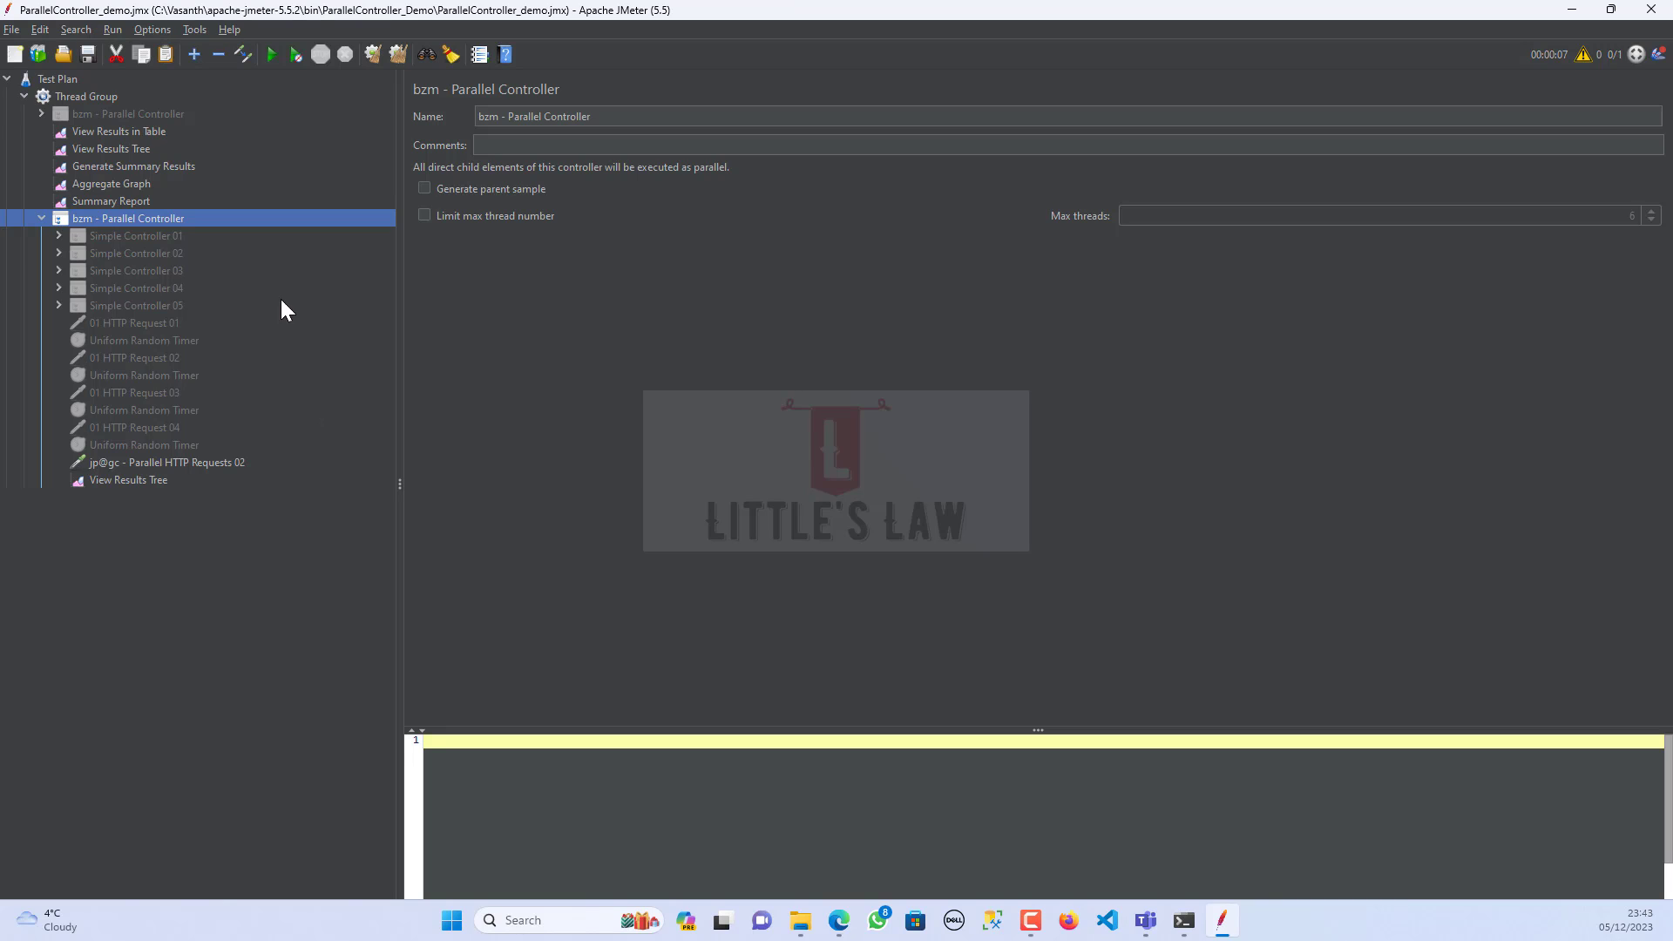
pyautogui.moveTo(145, 246)
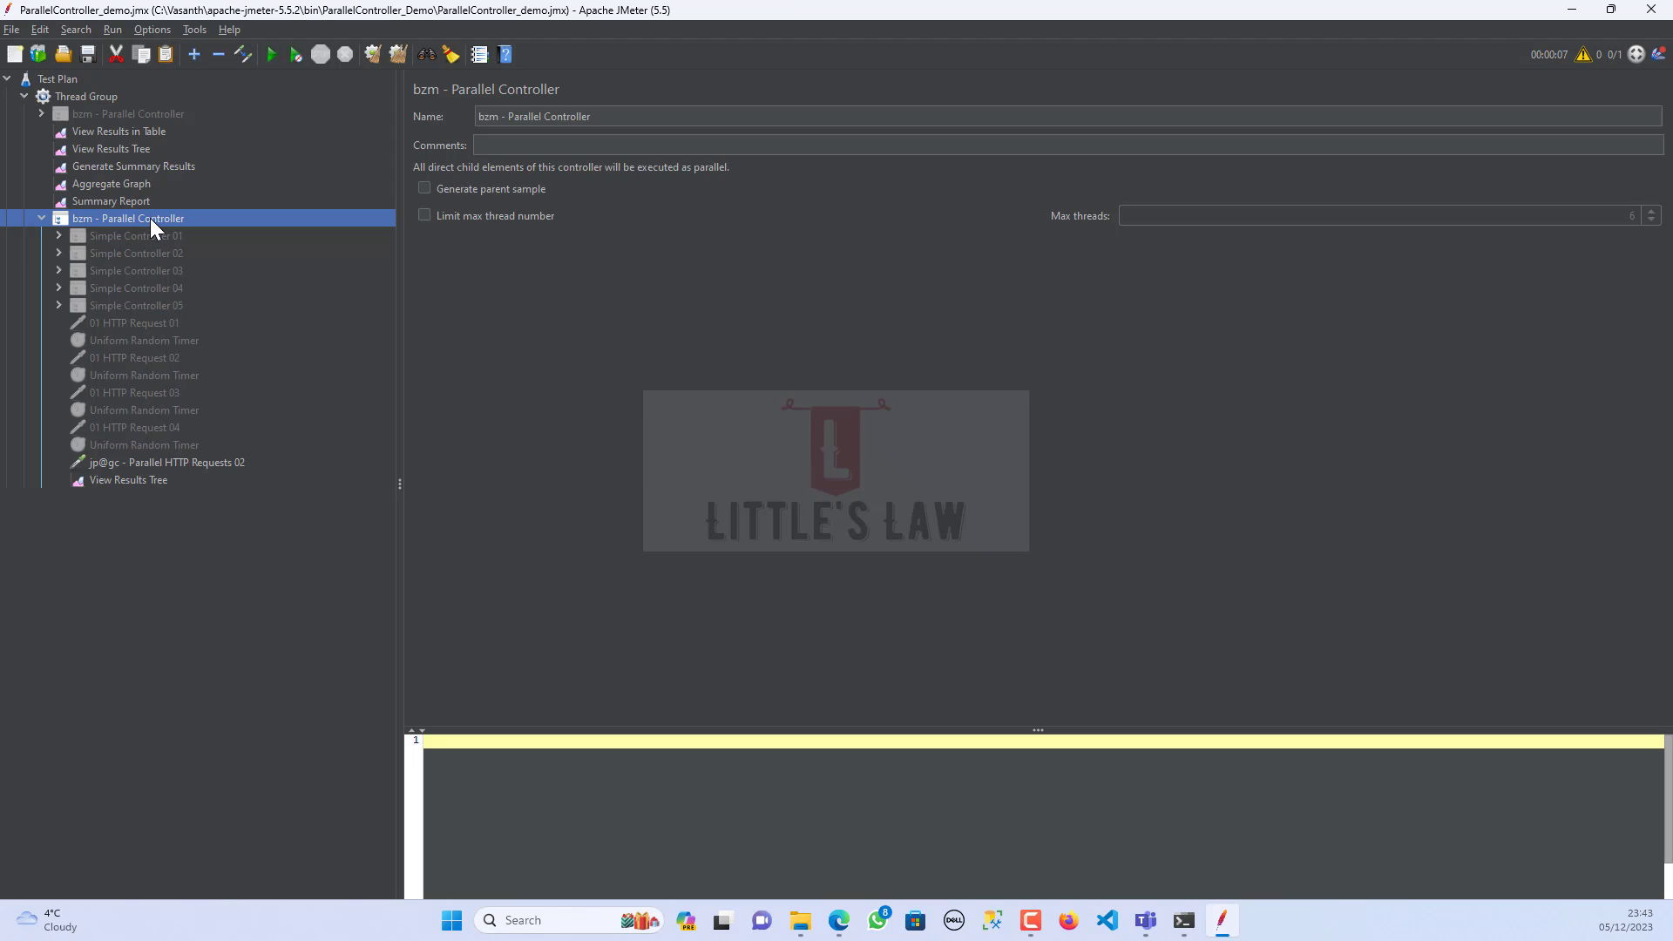
pyautogui.rightClick(128, 218)
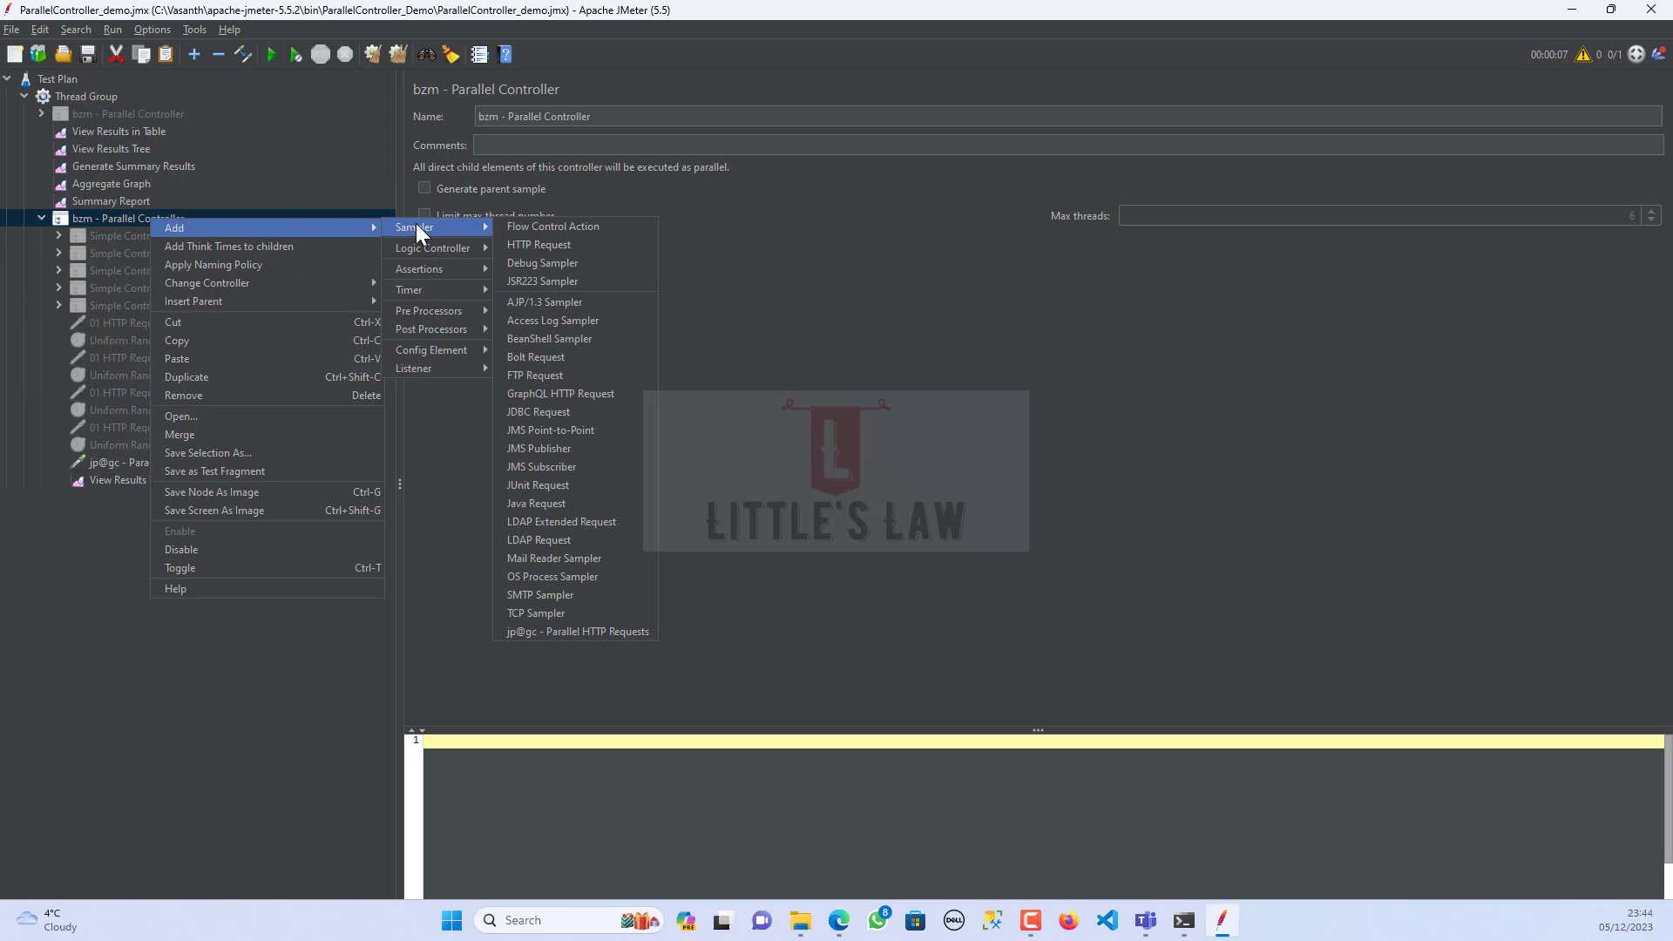
pyautogui.moveTo(634, 594)
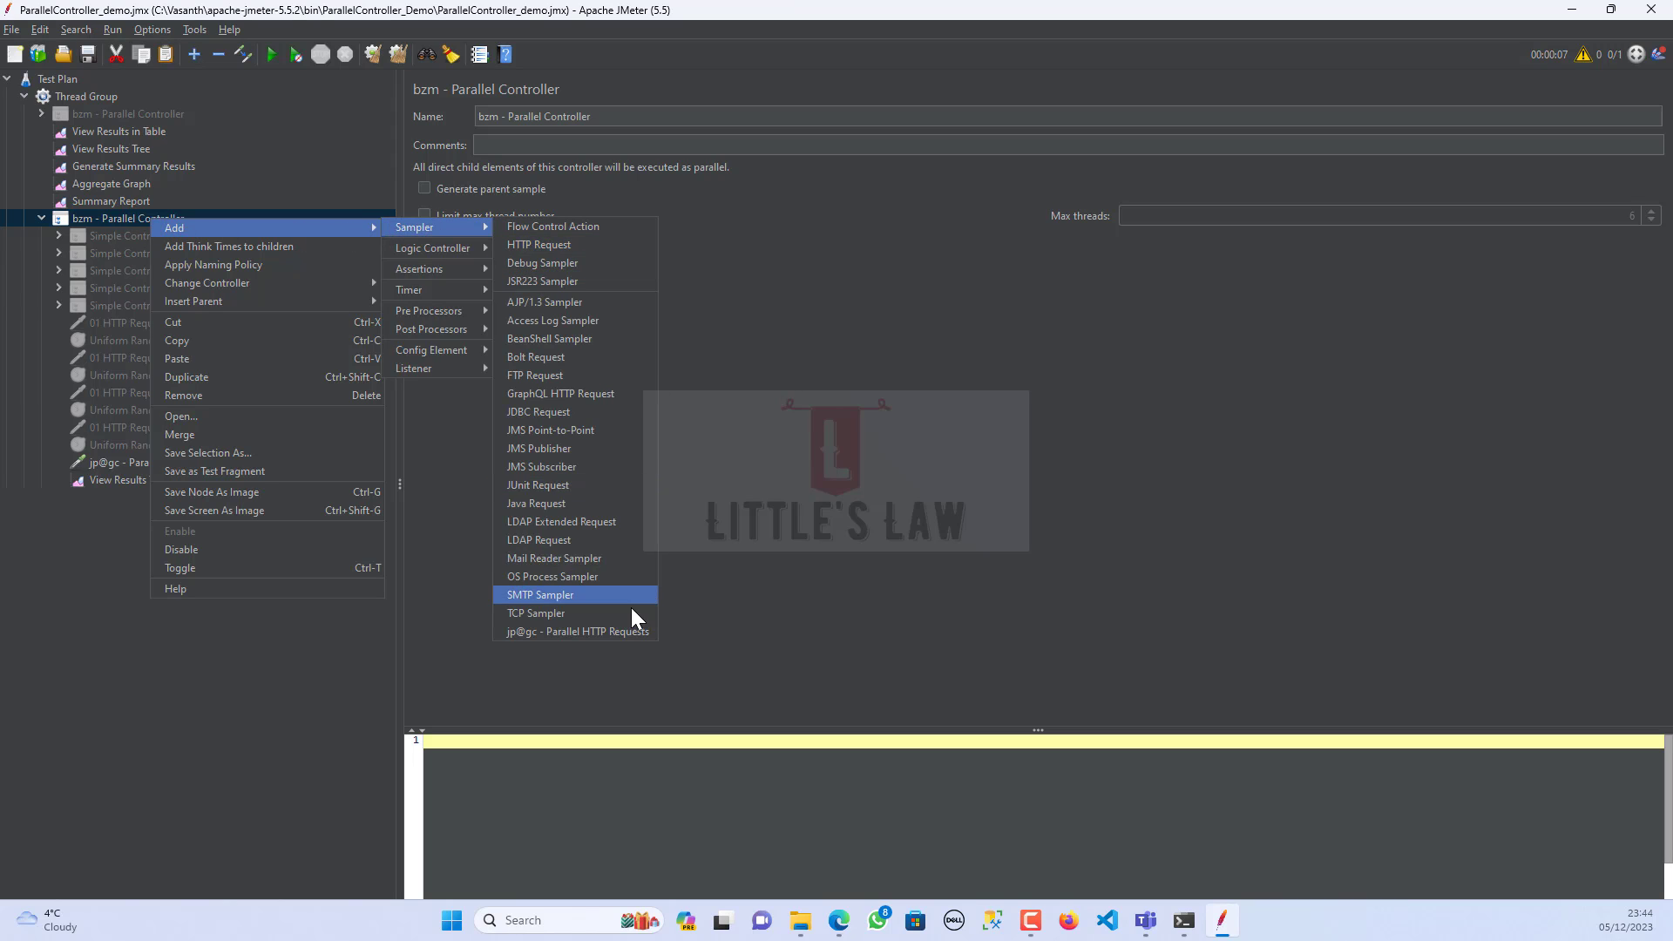
pyautogui.moveTo(596, 631)
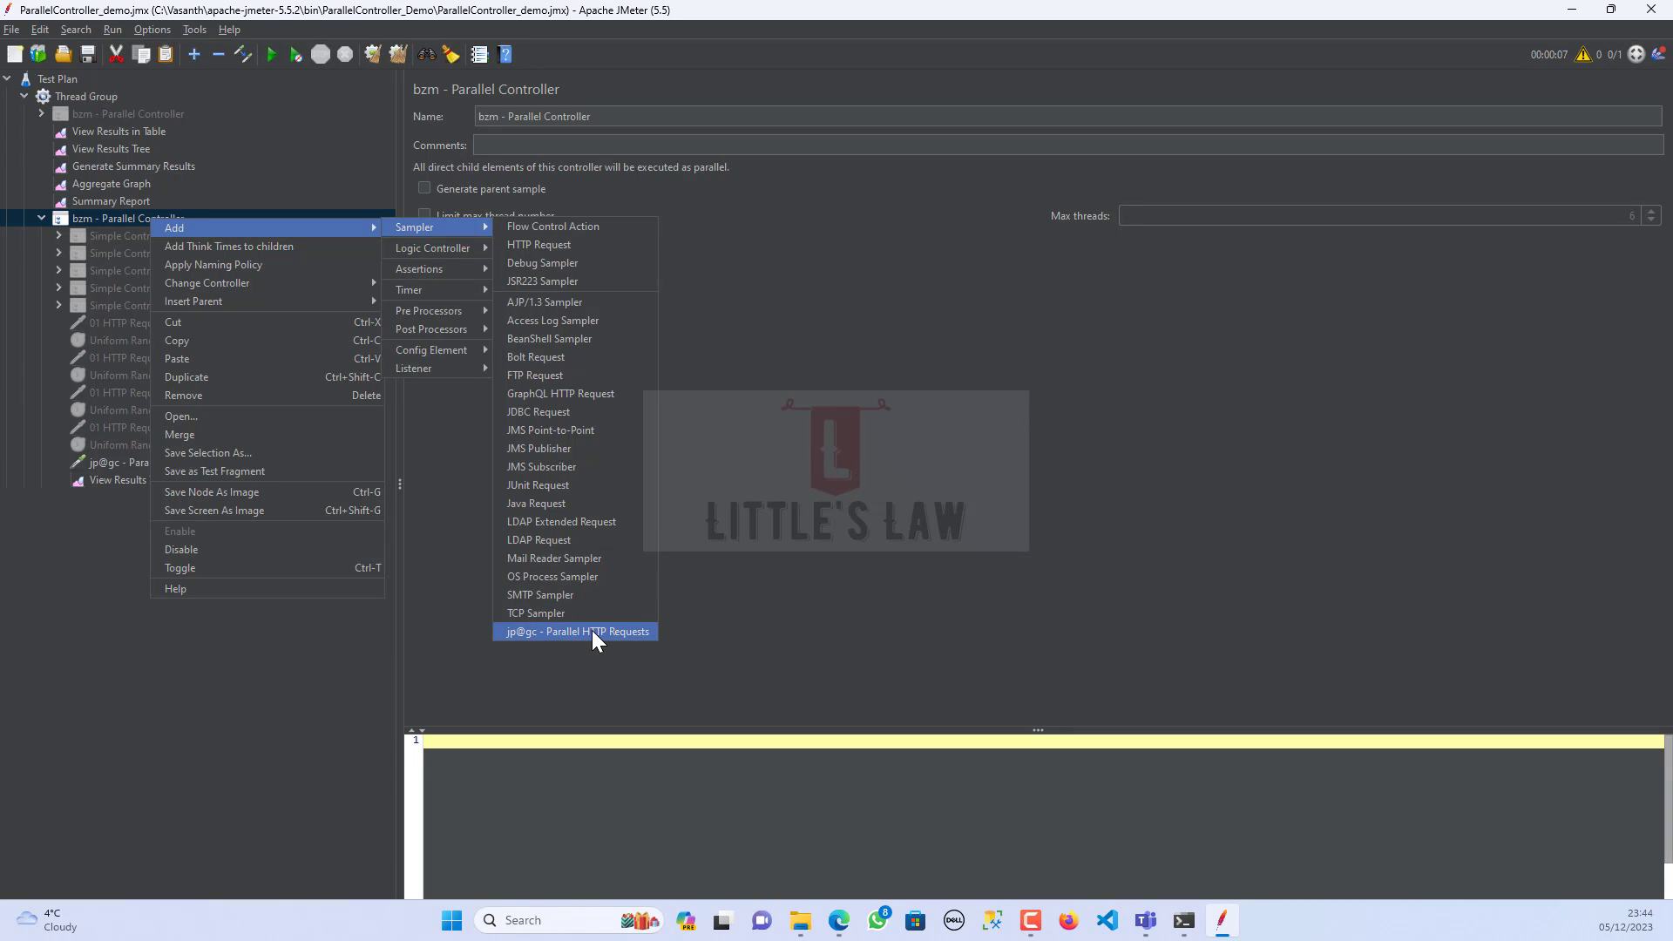
pyautogui.click(577, 631)
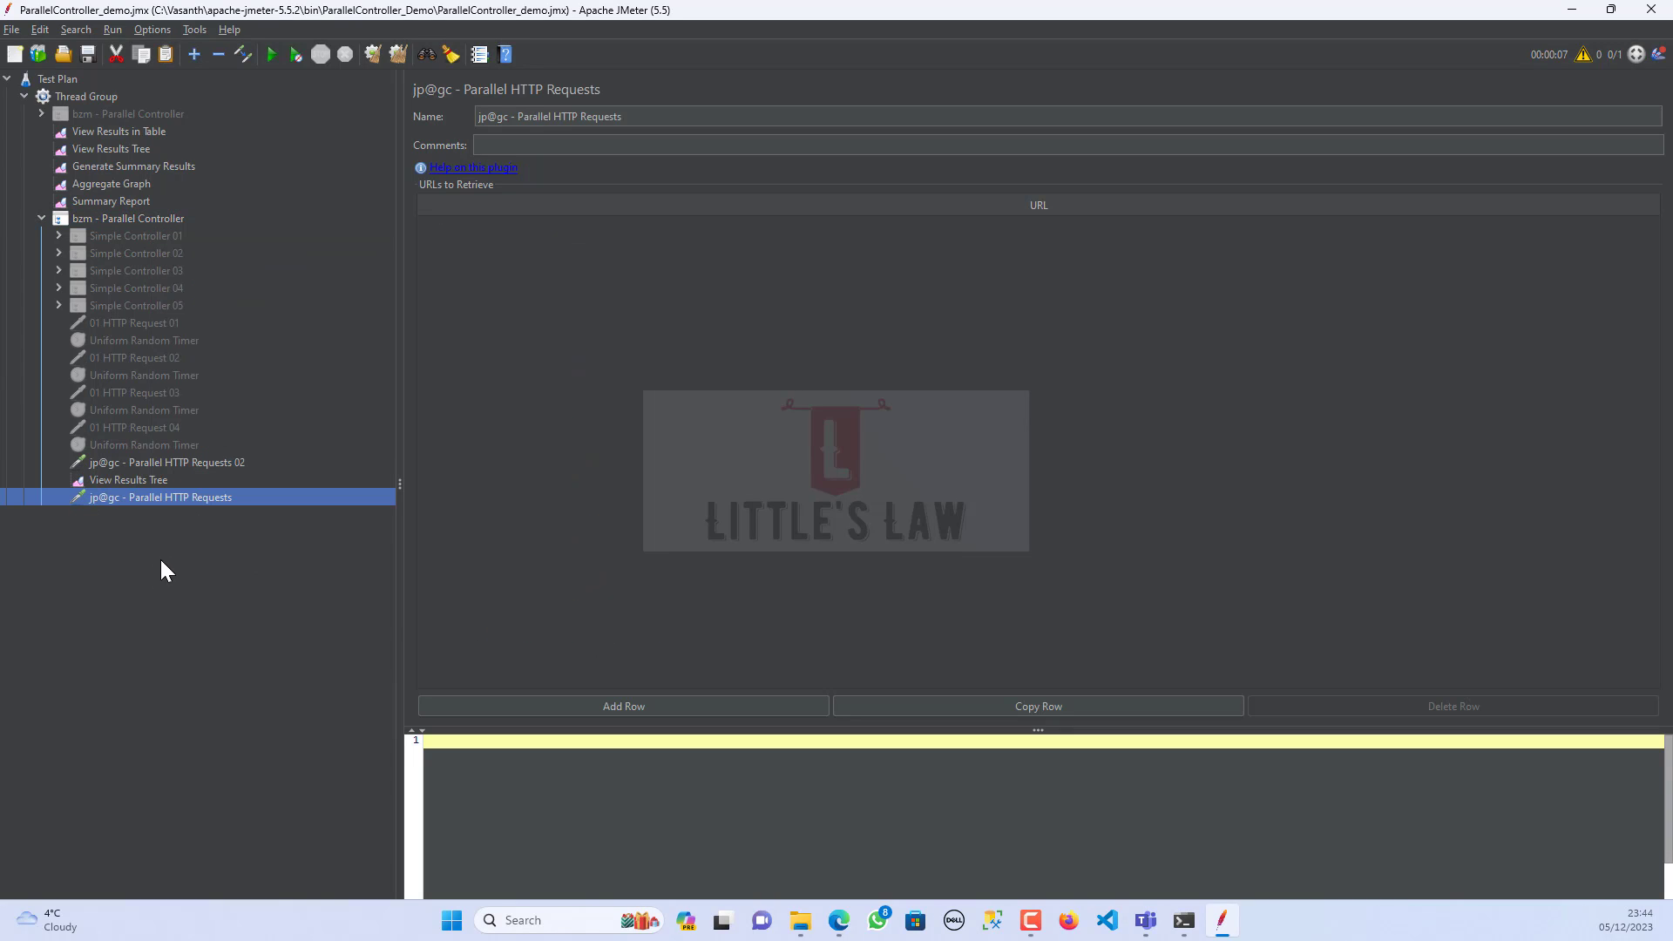
pyautogui.moveTo(1144, 498)
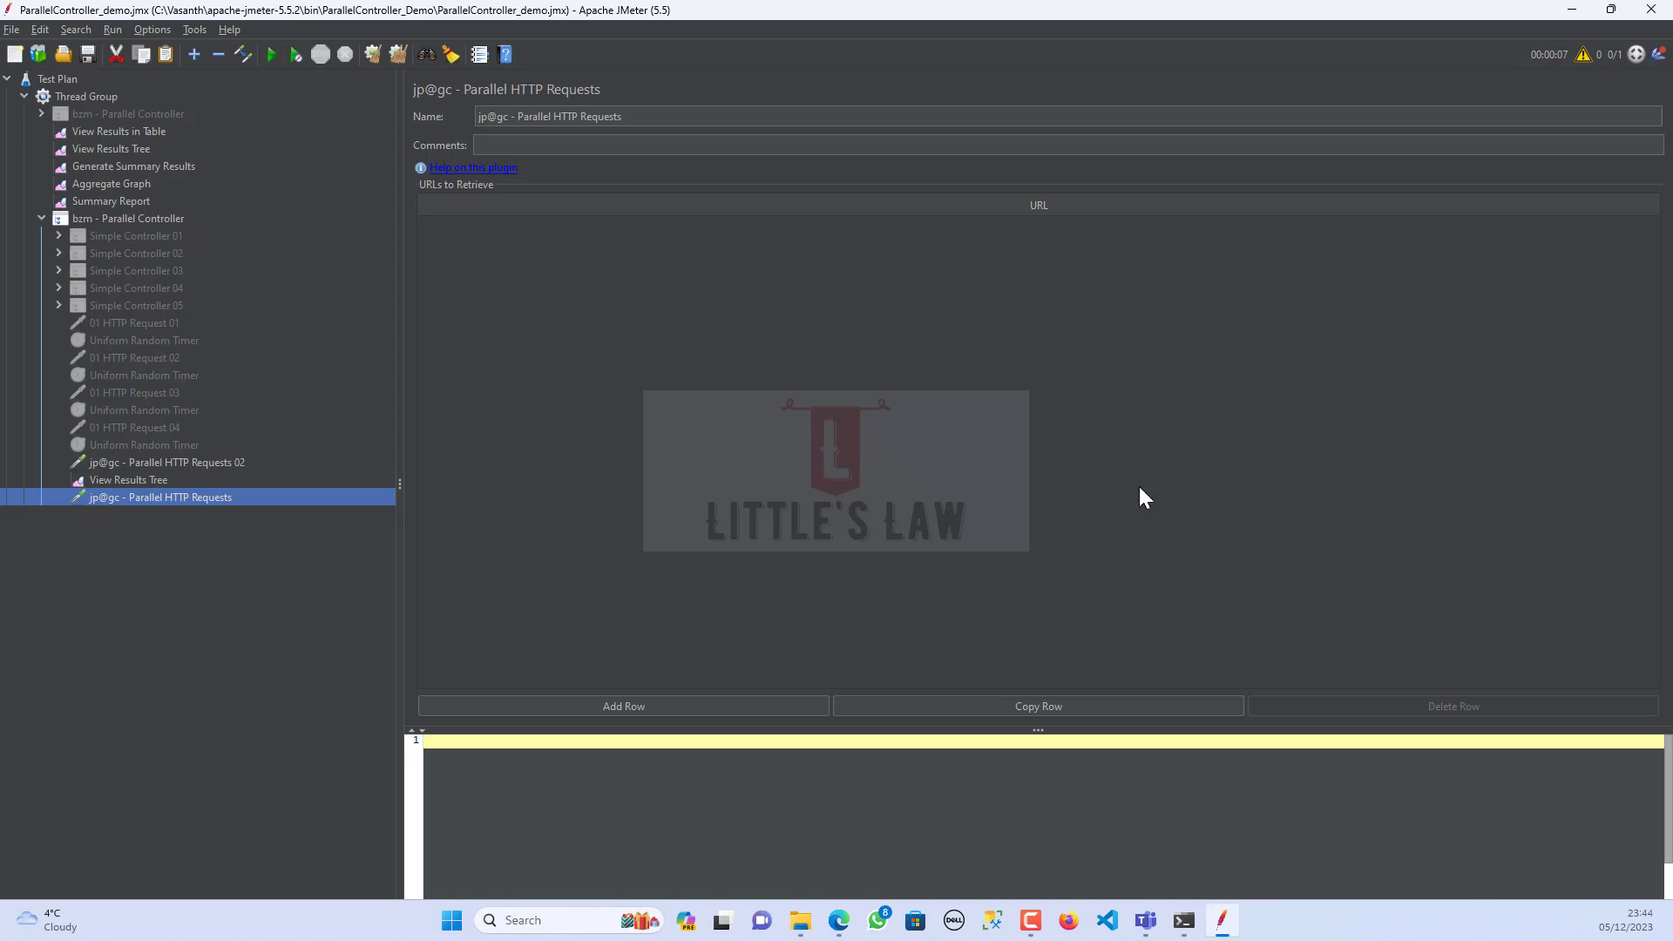
pyautogui.moveTo(615, 291)
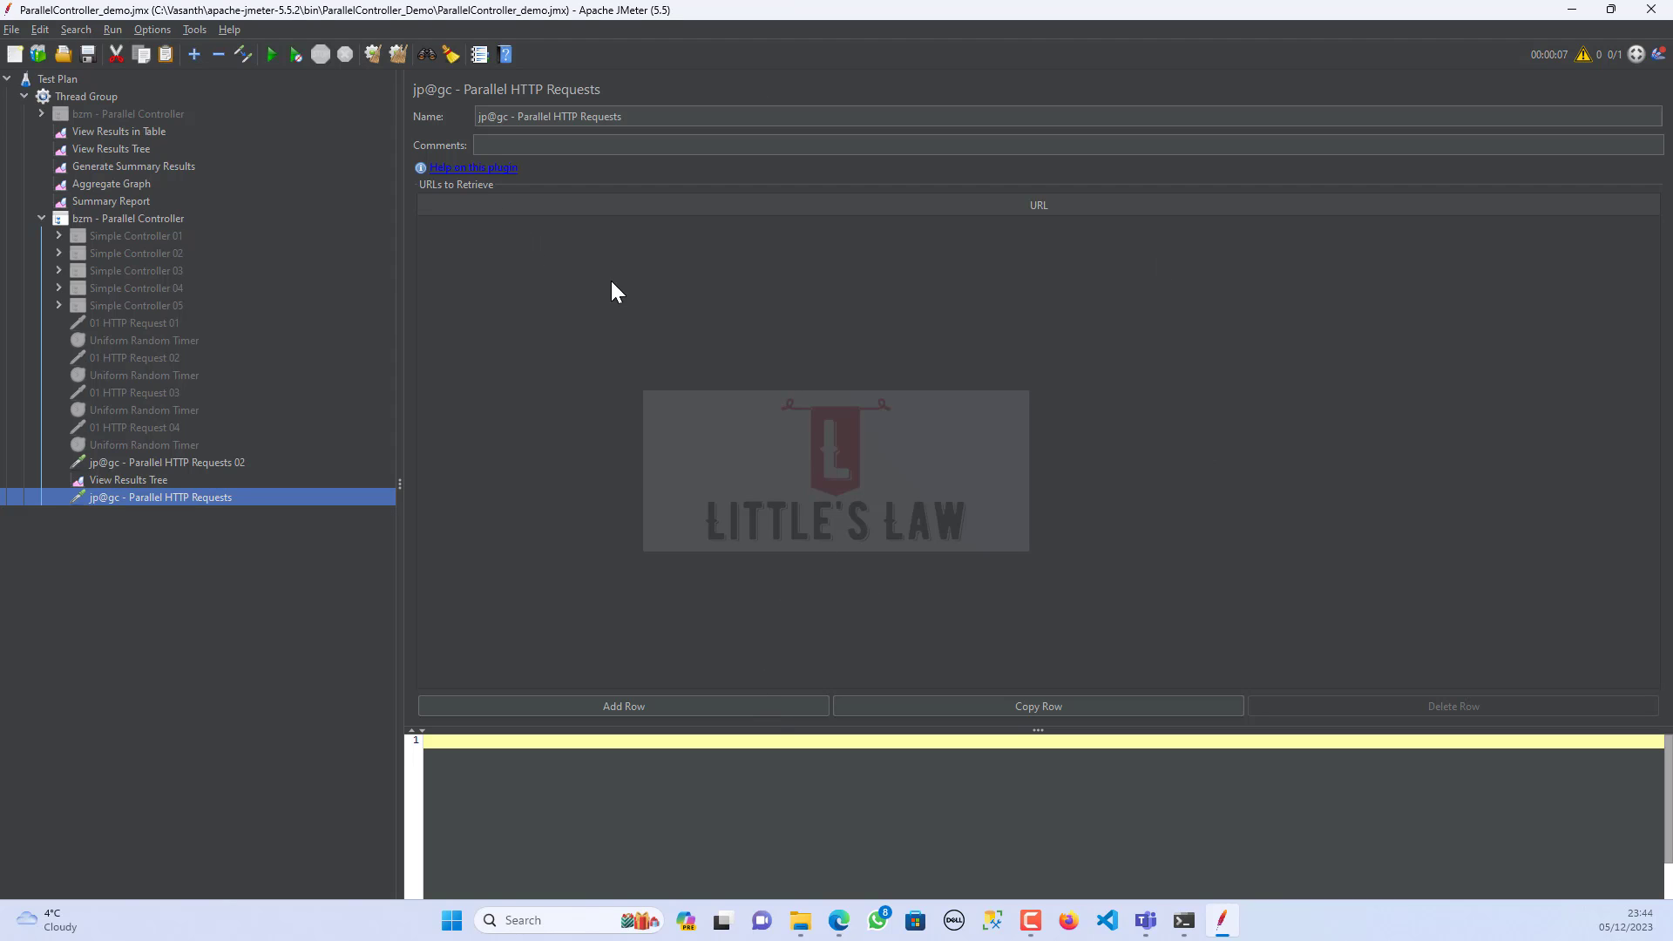
pyautogui.moveTo(653, 555)
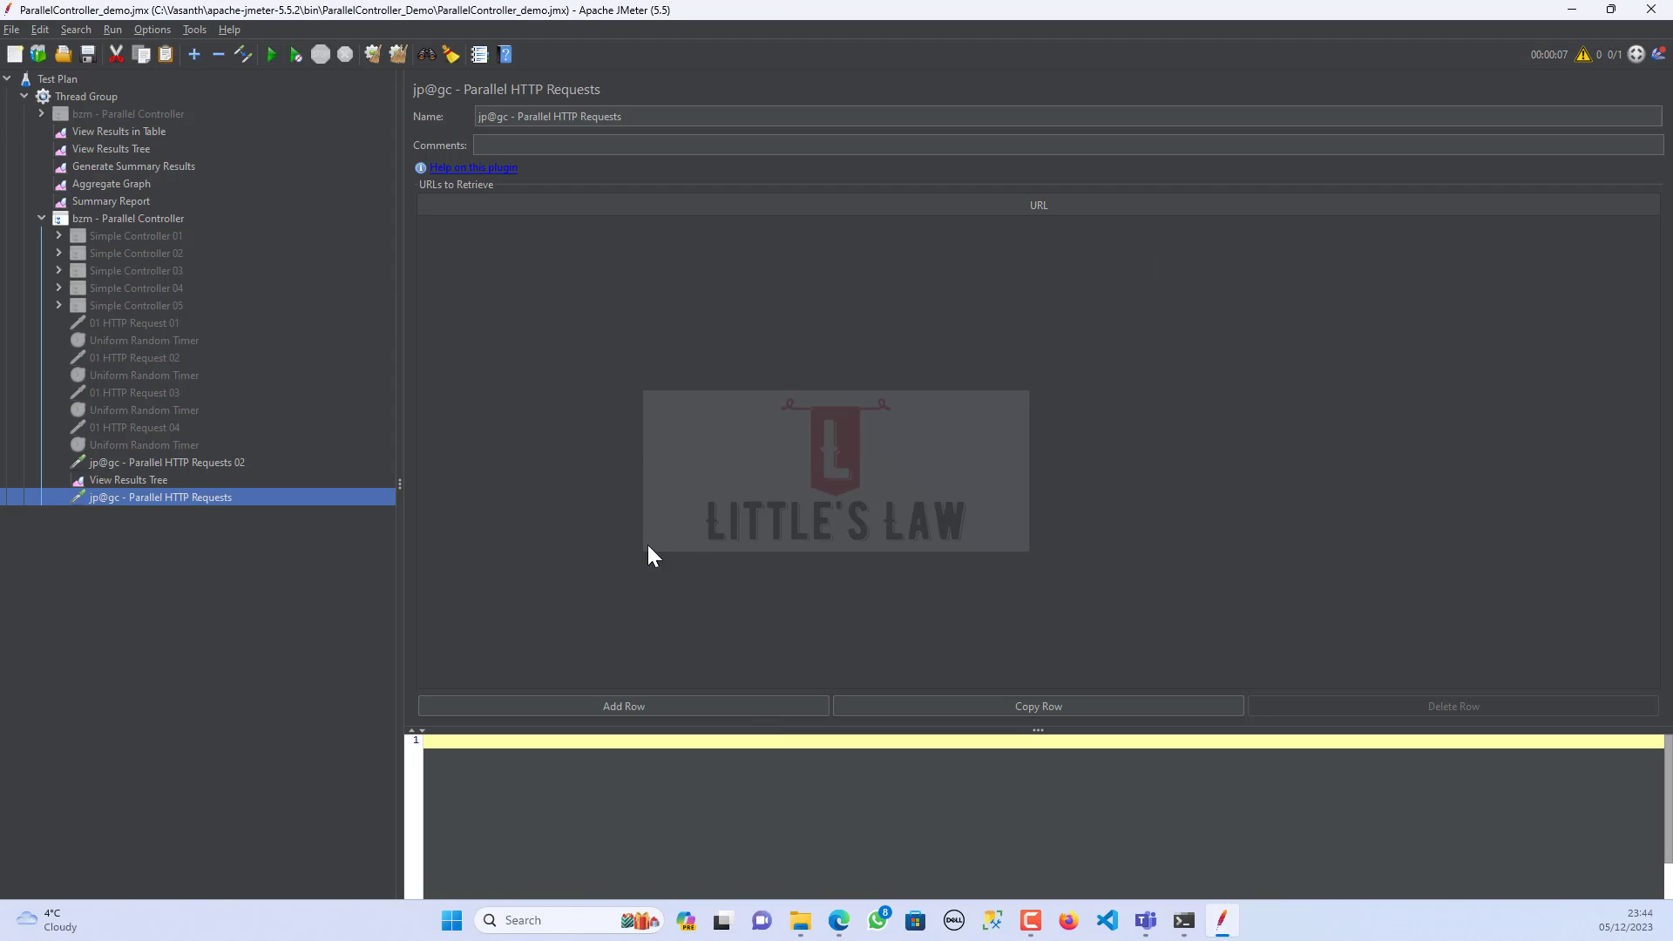
pyautogui.moveTo(683, 700)
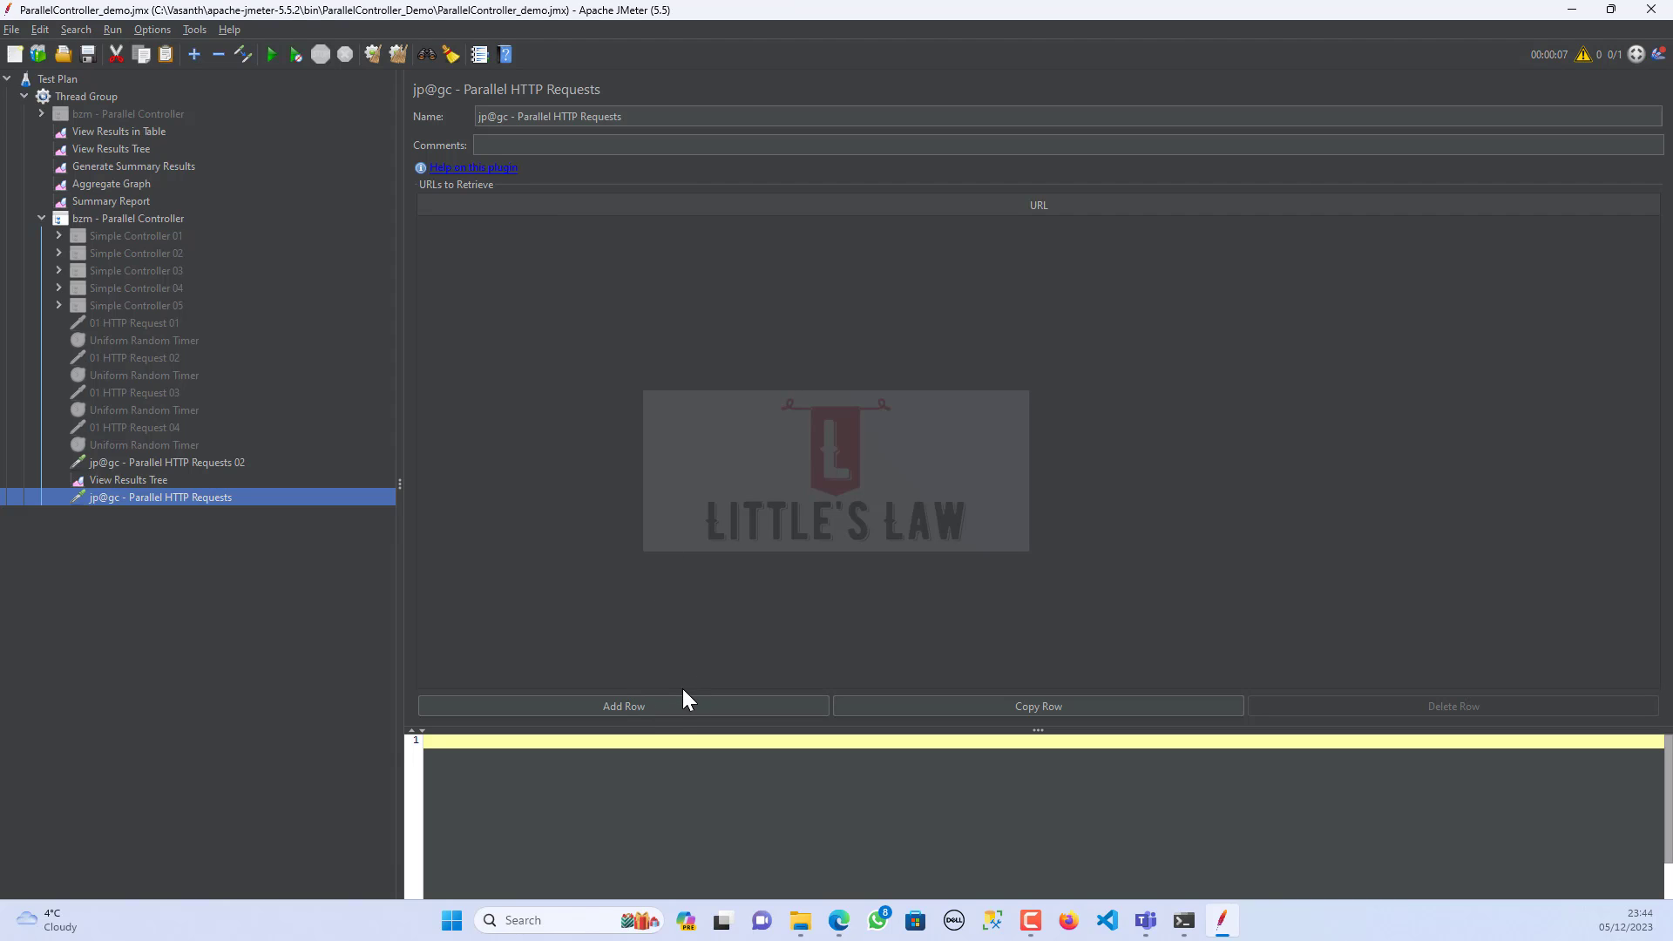
# - Add URL rows to the new sampler, copying the CATS URL from Parallel HTTP Requests 02
pyautogui.click(624, 706)
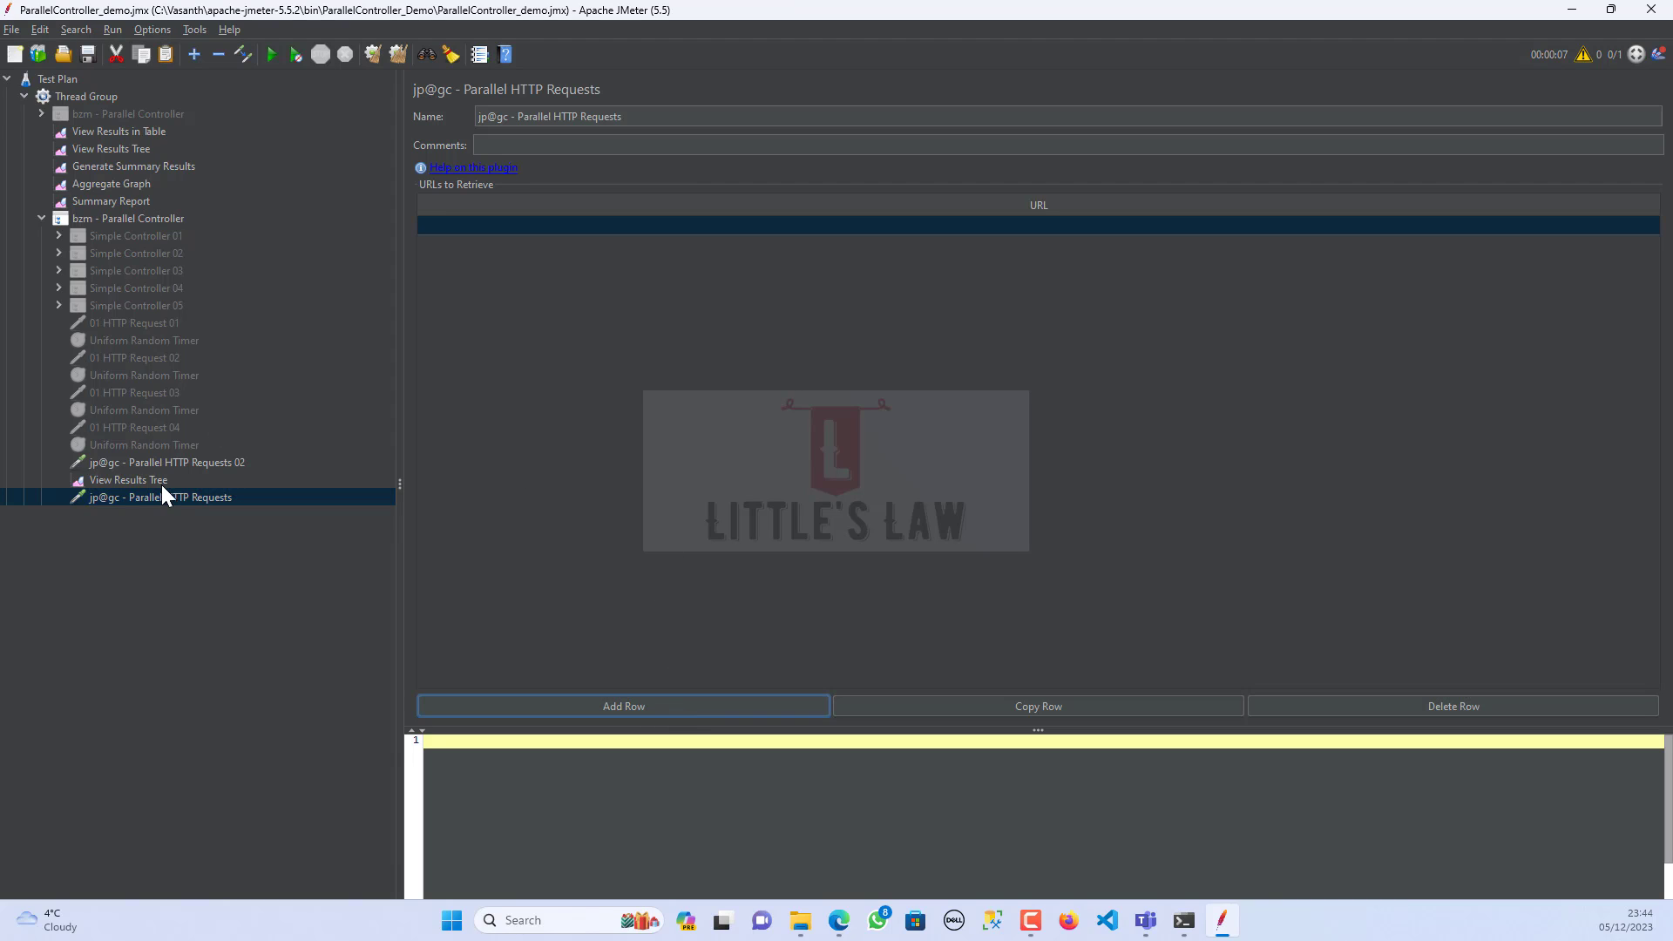
pyautogui.click(165, 462)
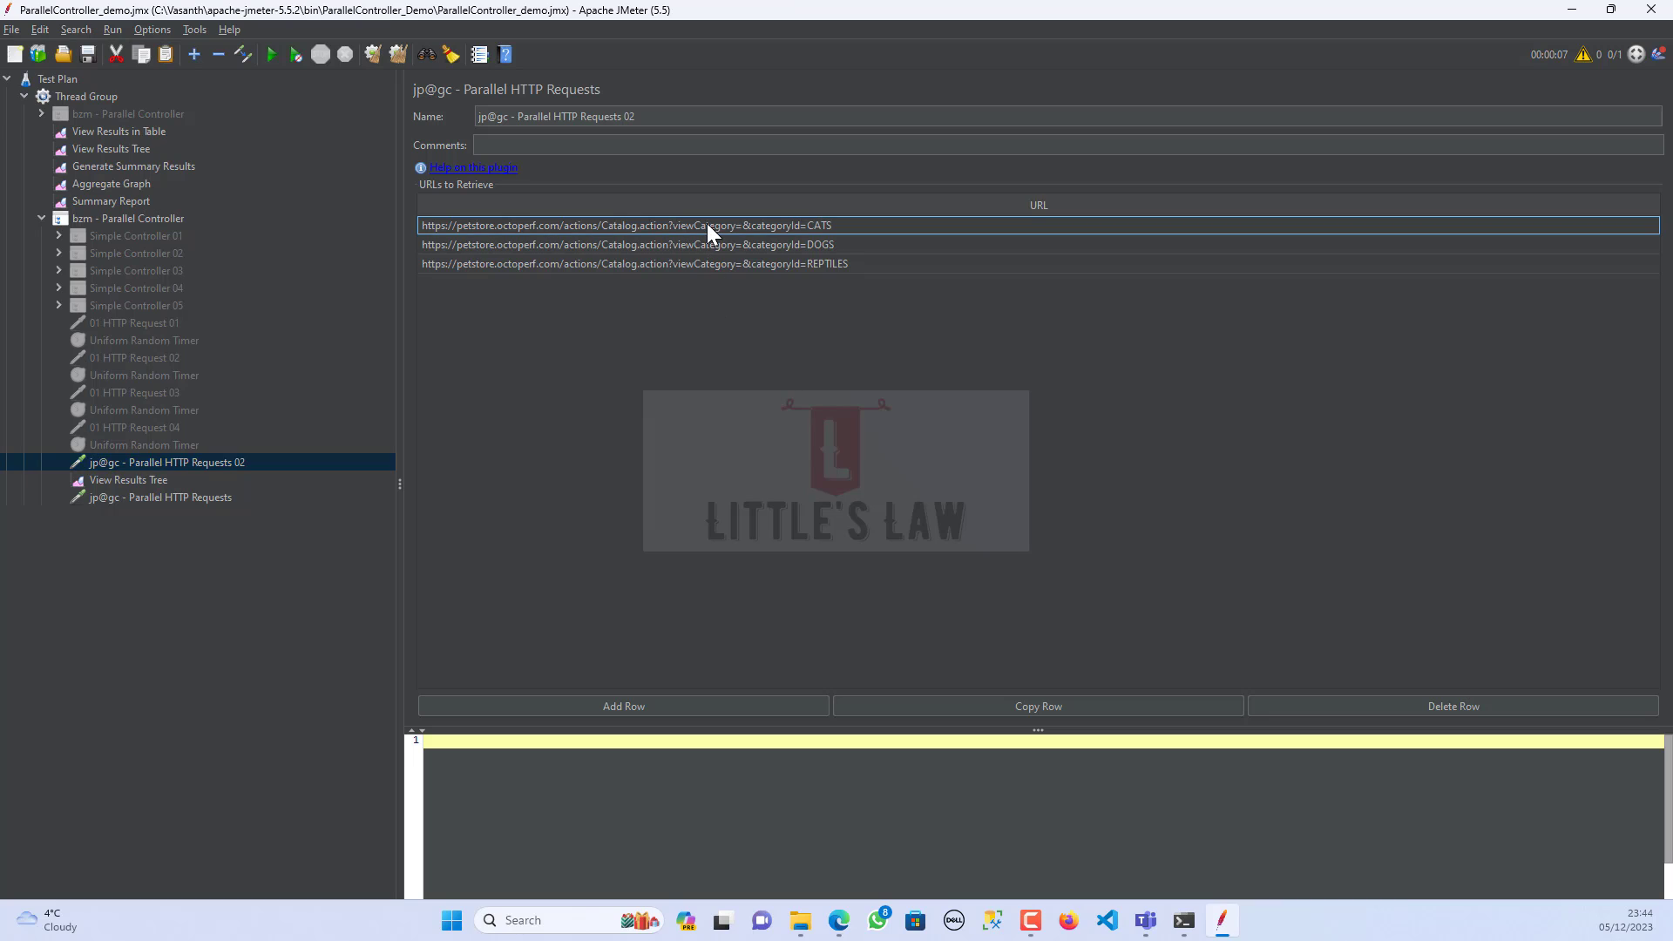
pyautogui.moveTo(723, 265)
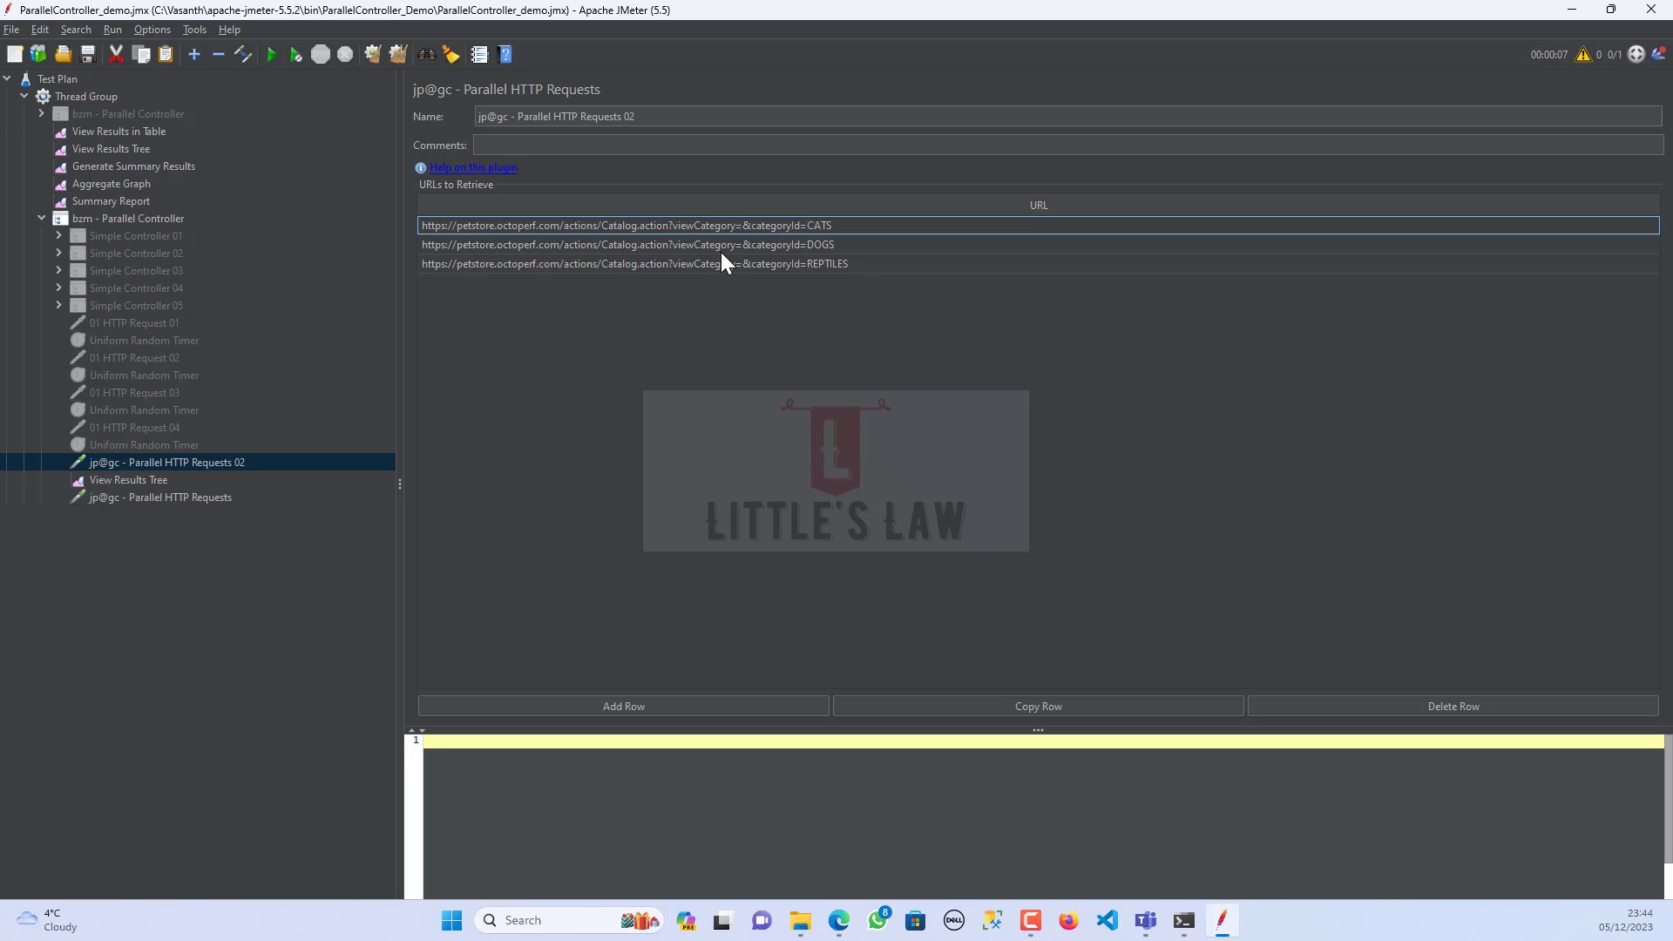
pyautogui.moveTo(730, 244)
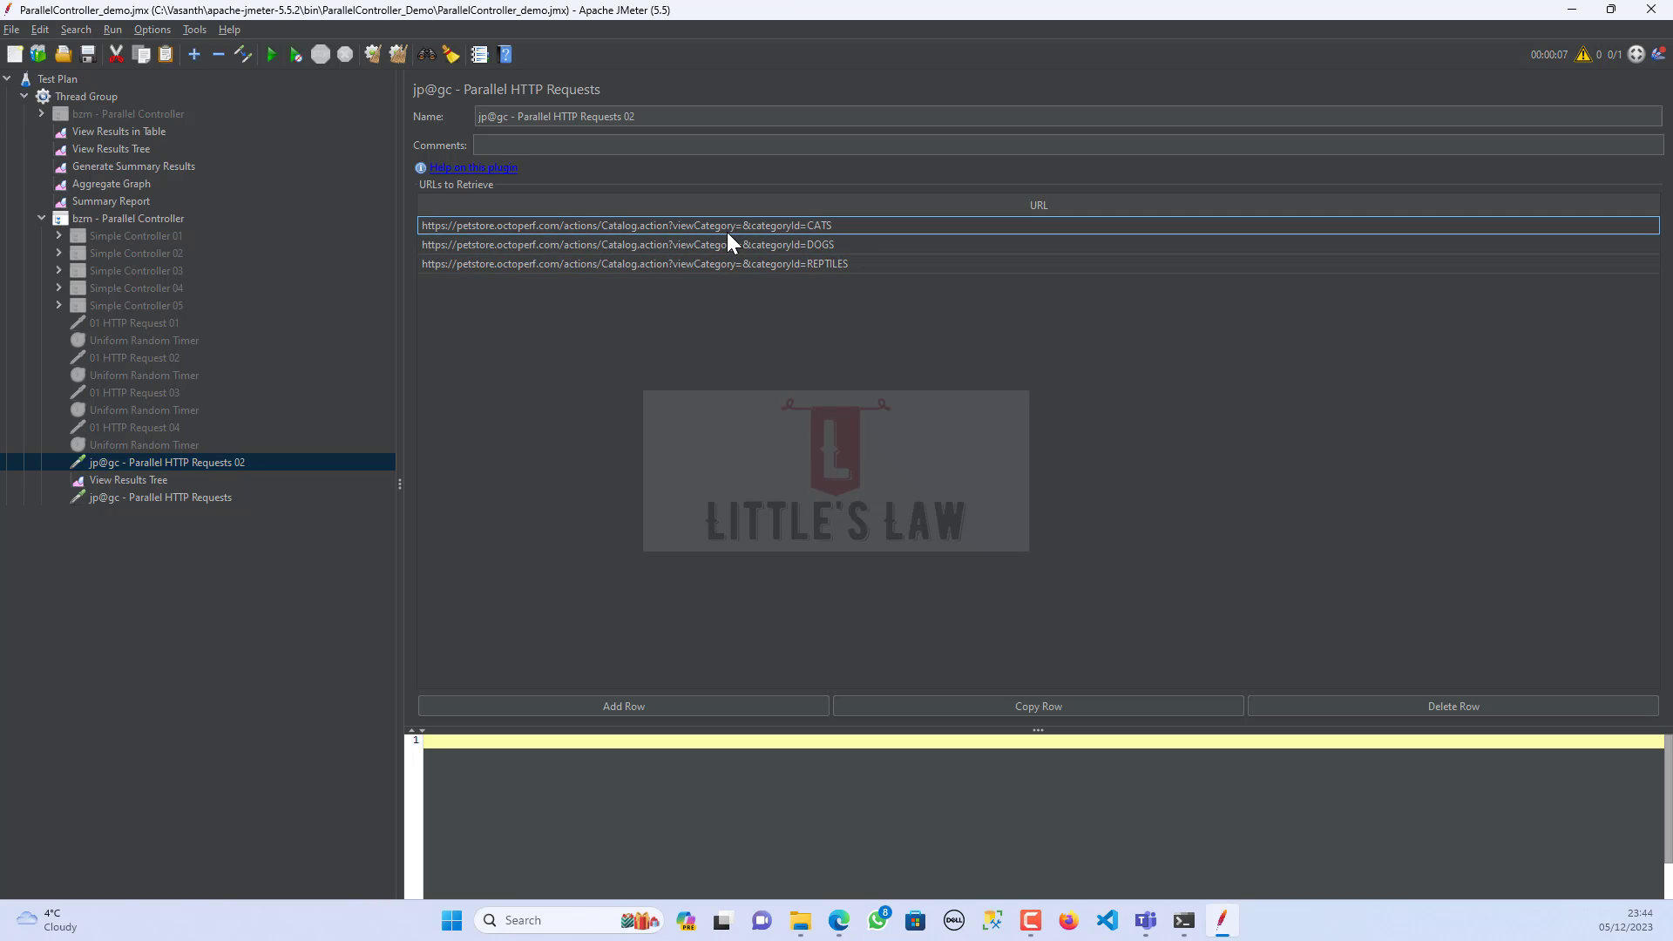
pyautogui.click(160, 497)
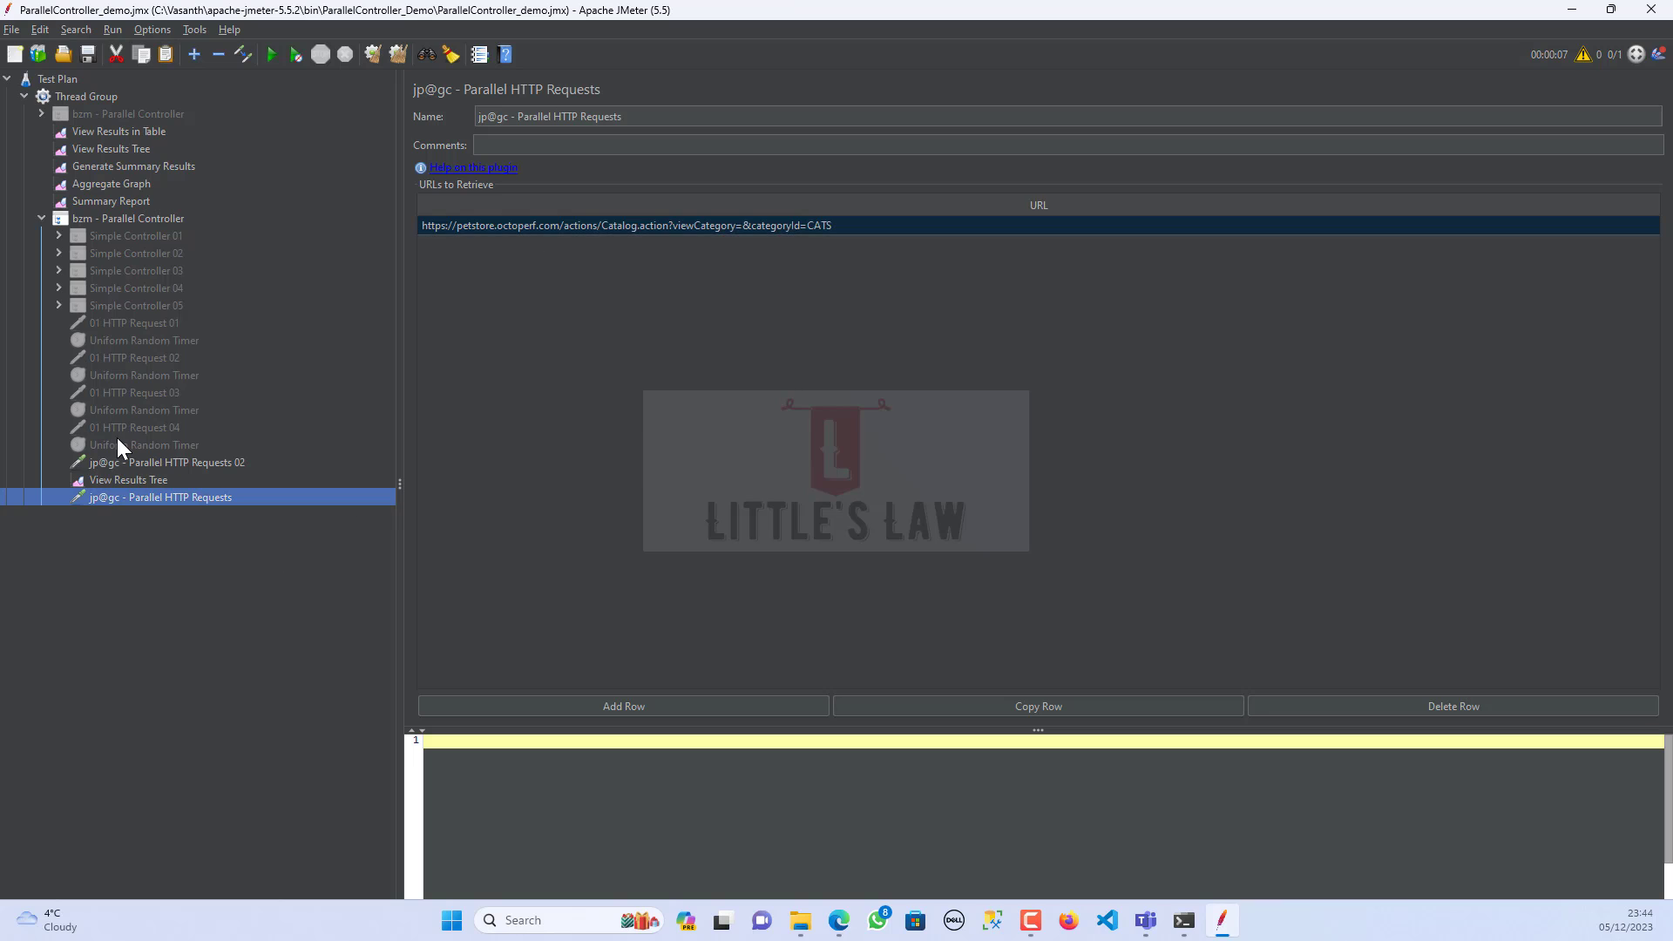
pyautogui.click(167, 462)
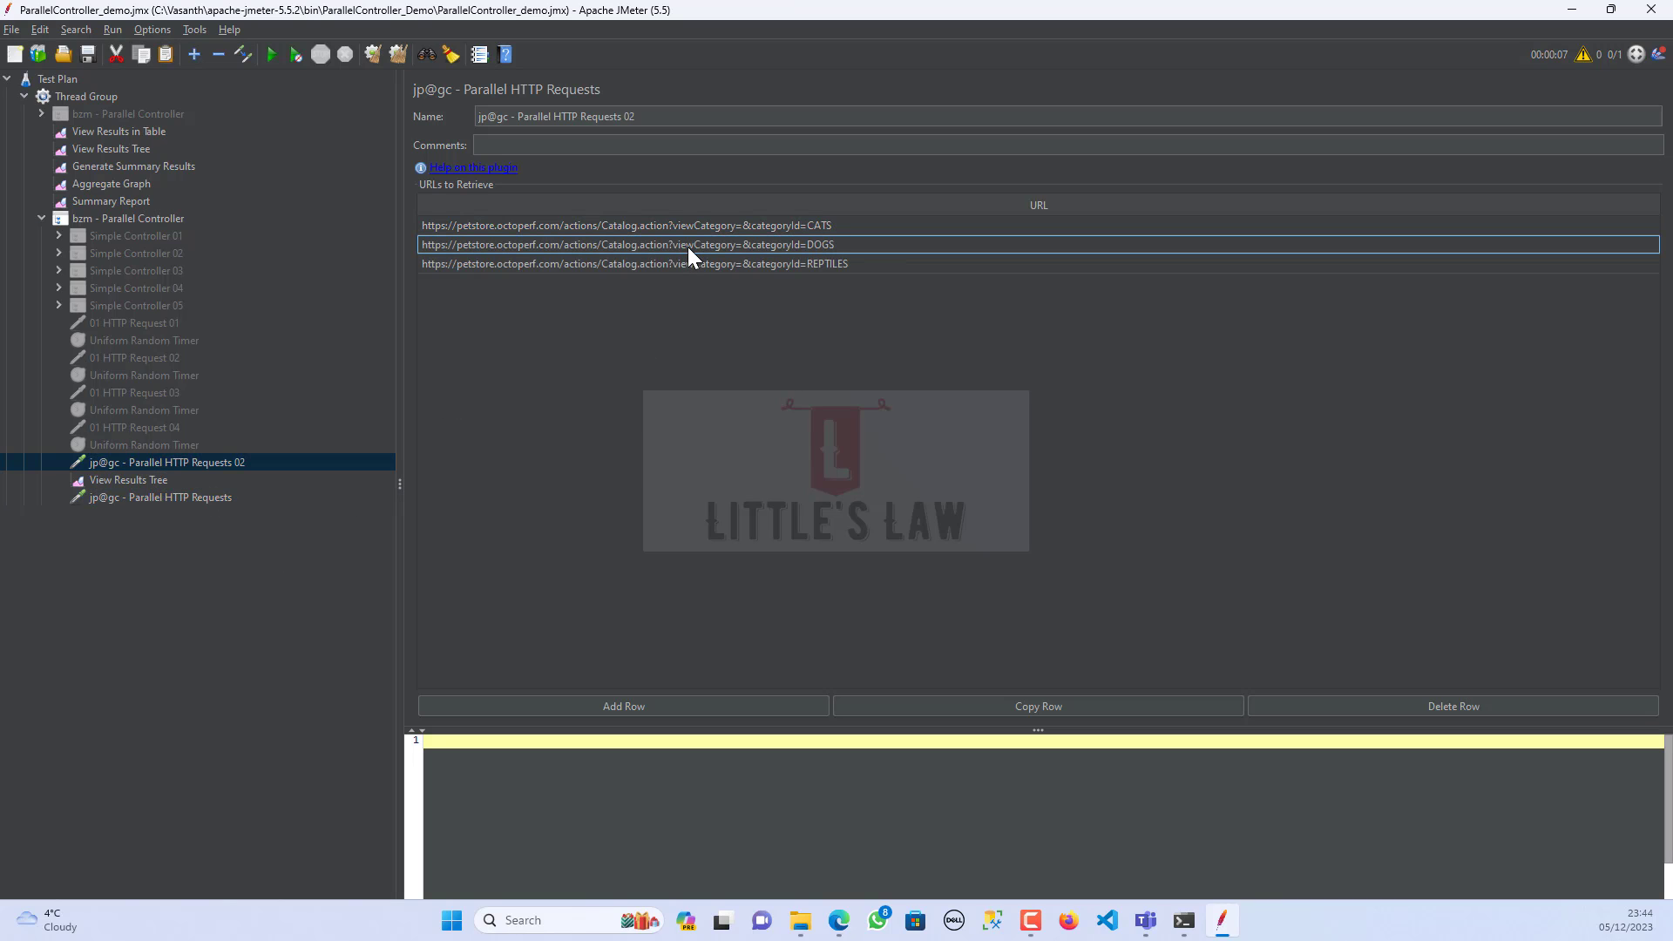
pyautogui.click(161, 496)
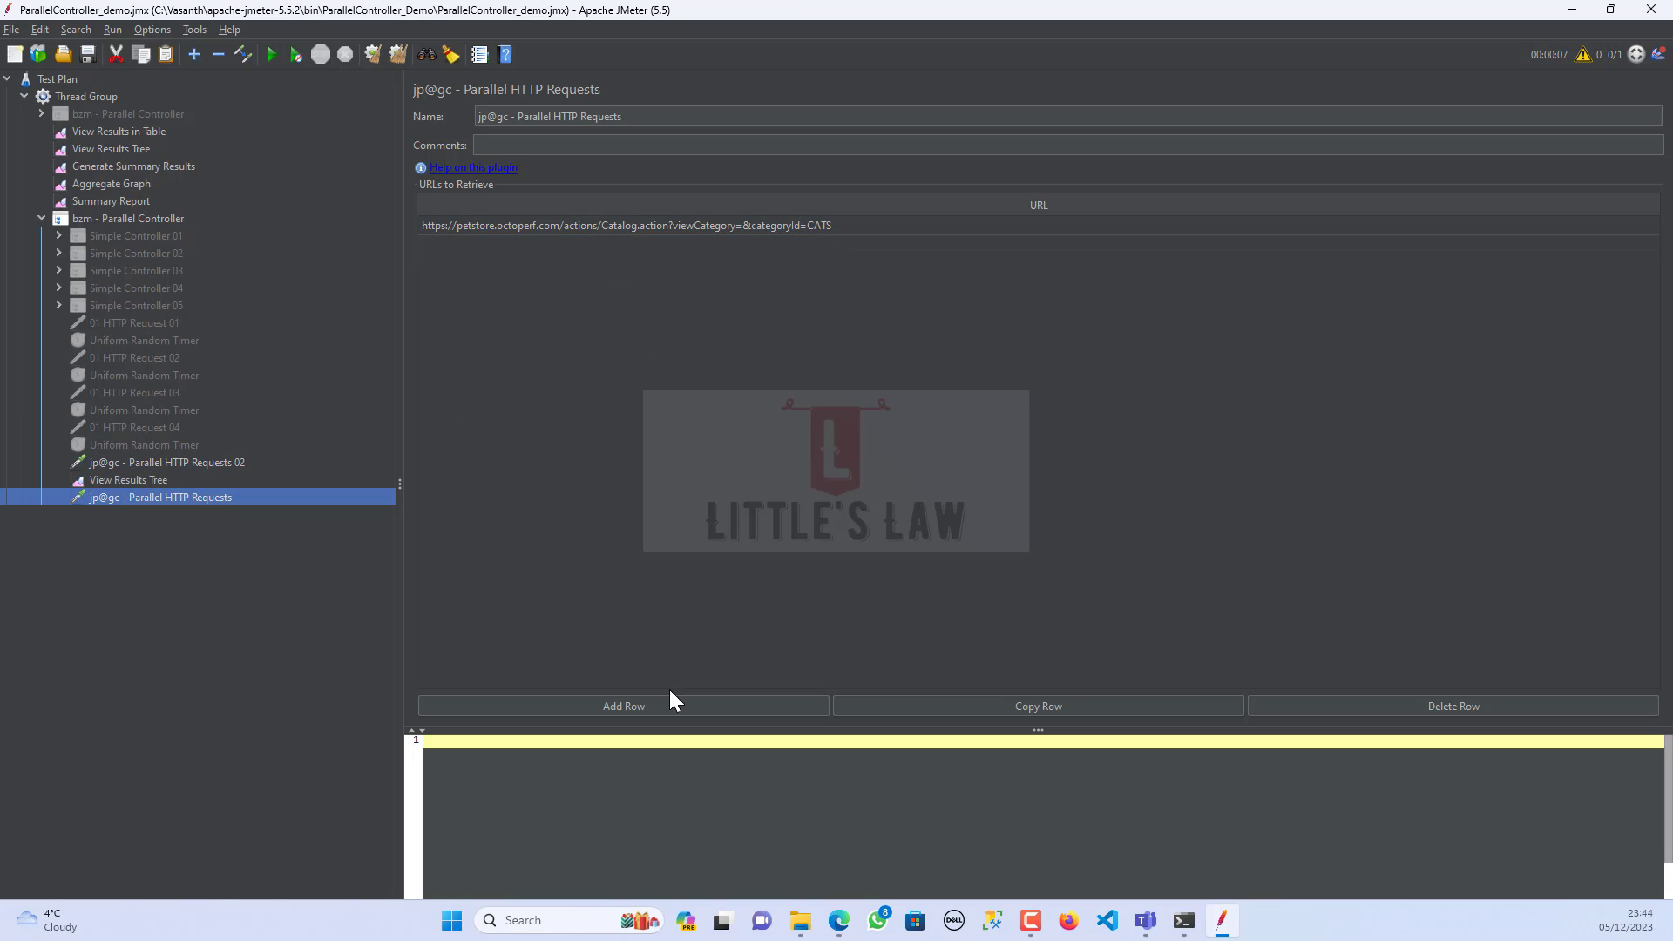
pyautogui.click(624, 706)
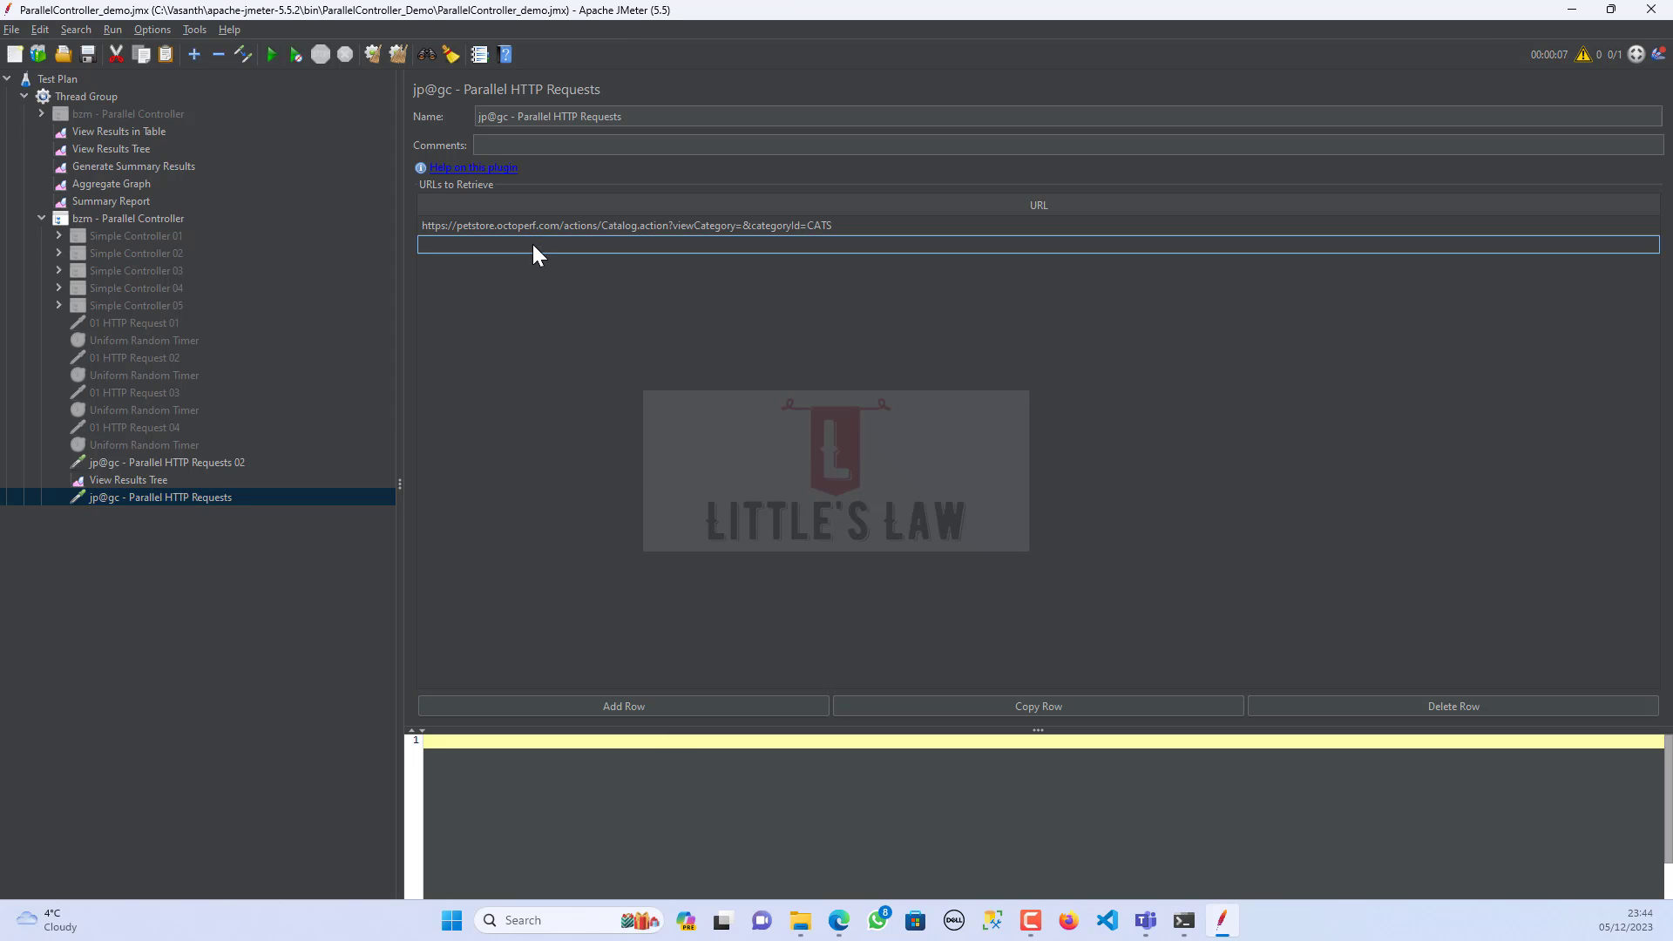
pyautogui.moveTo(650, 225)
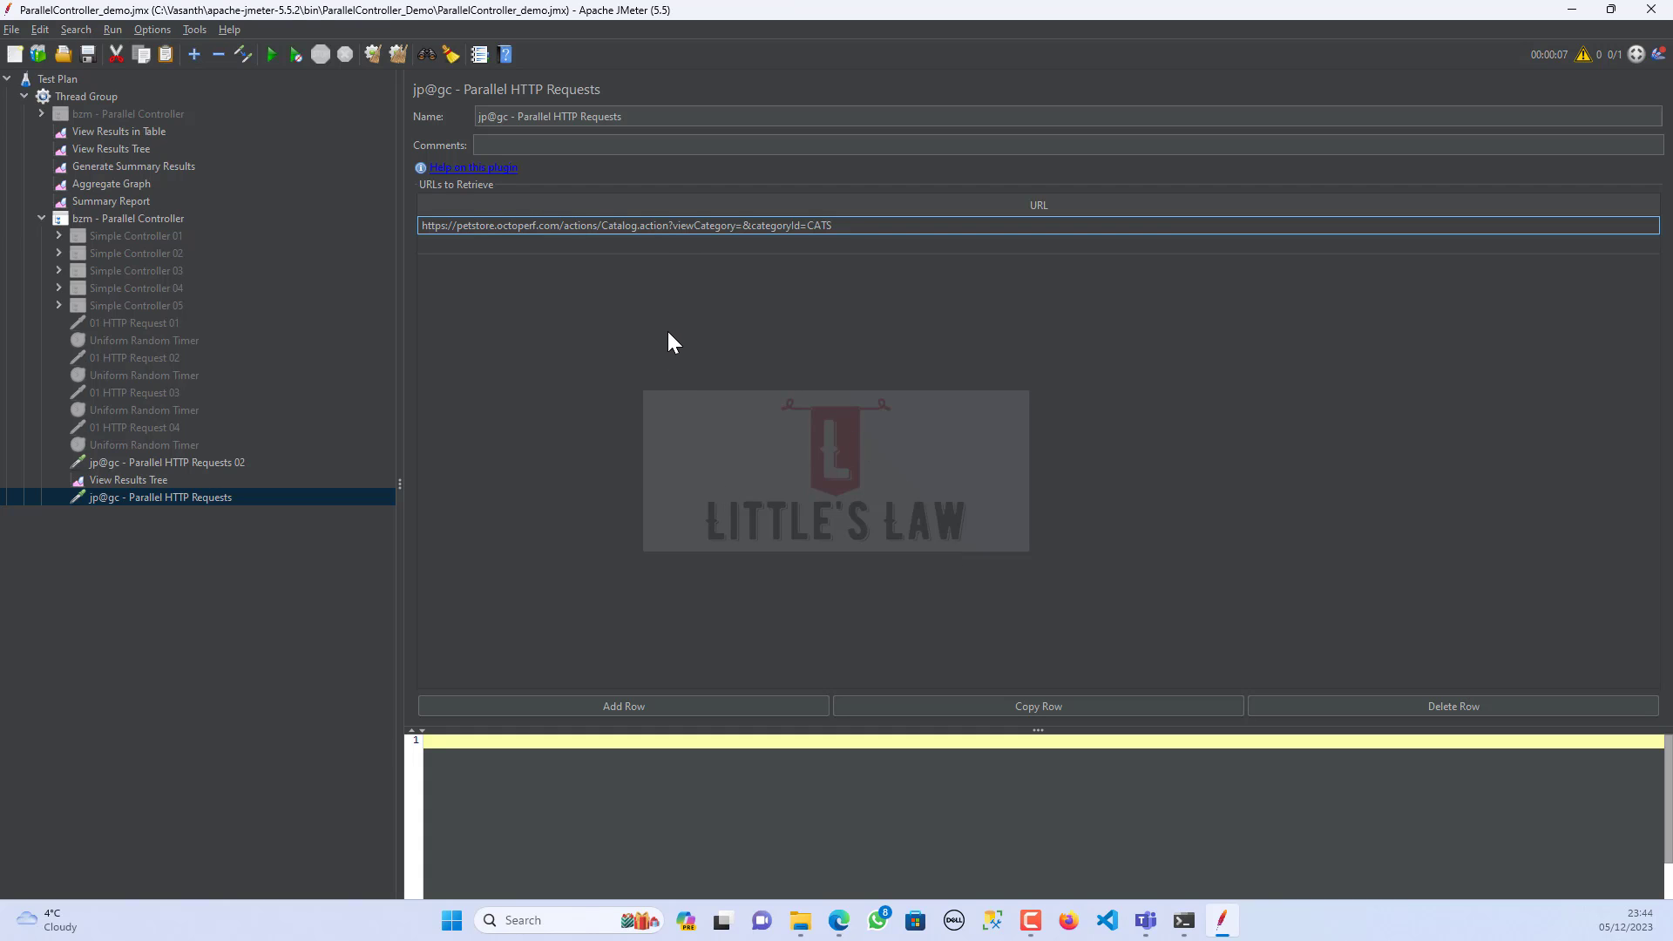
pyautogui.moveTo(744, 275)
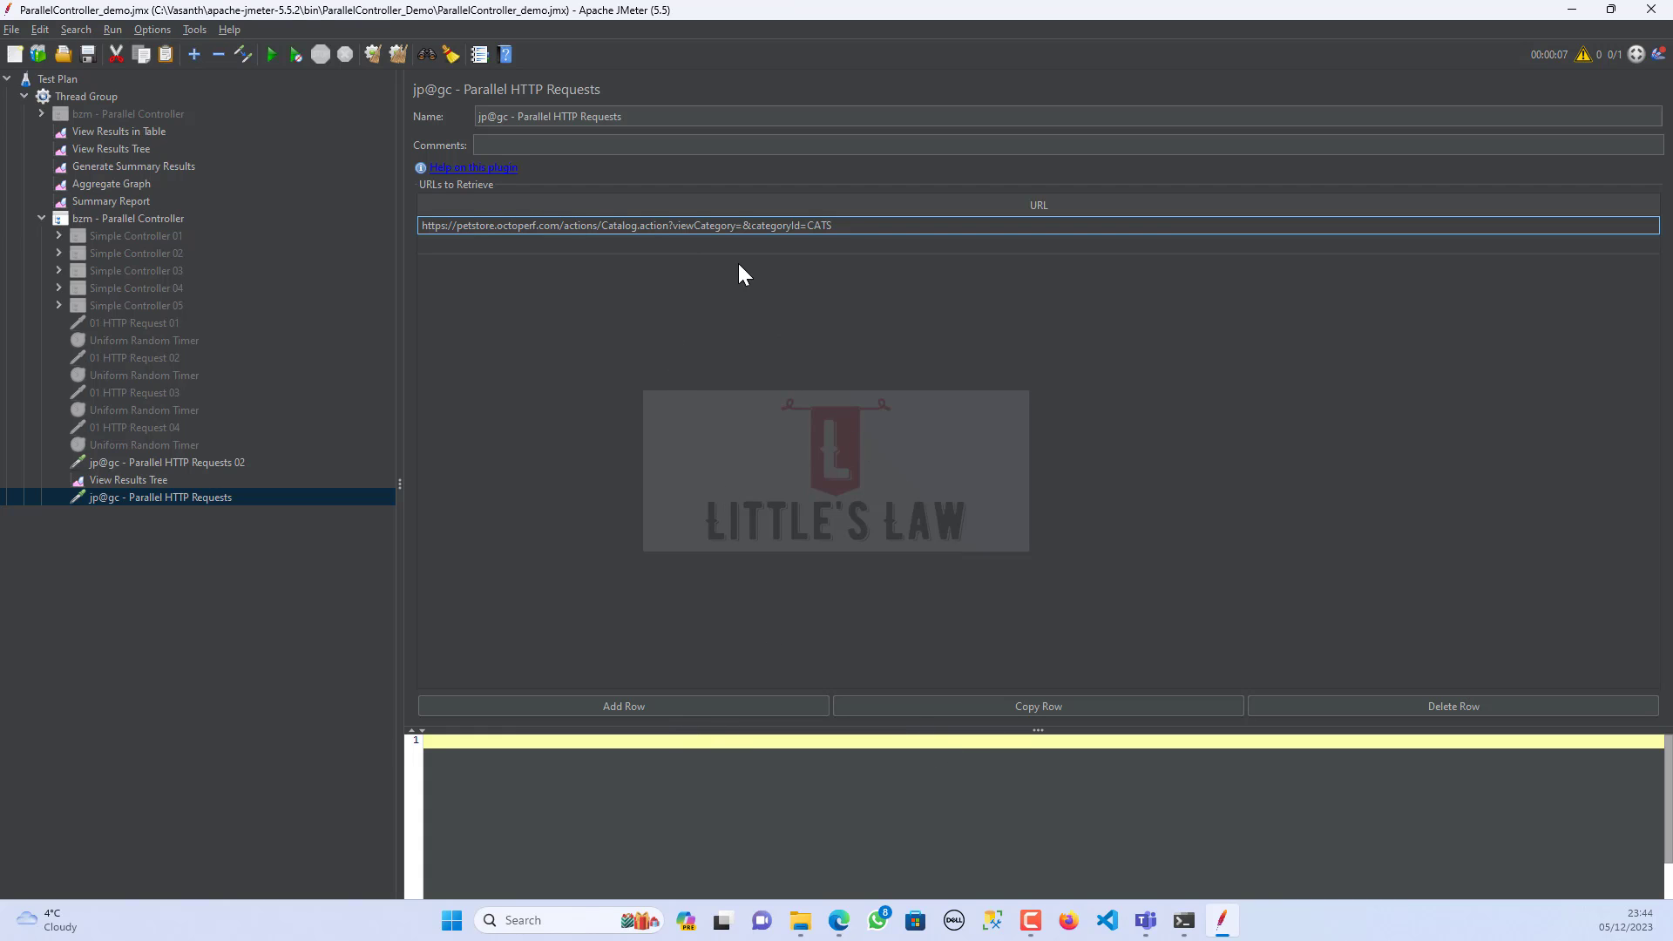
# - Duplicate the CATS URL row to three entries and delete the empty rows
pyautogui.click(1036, 706)
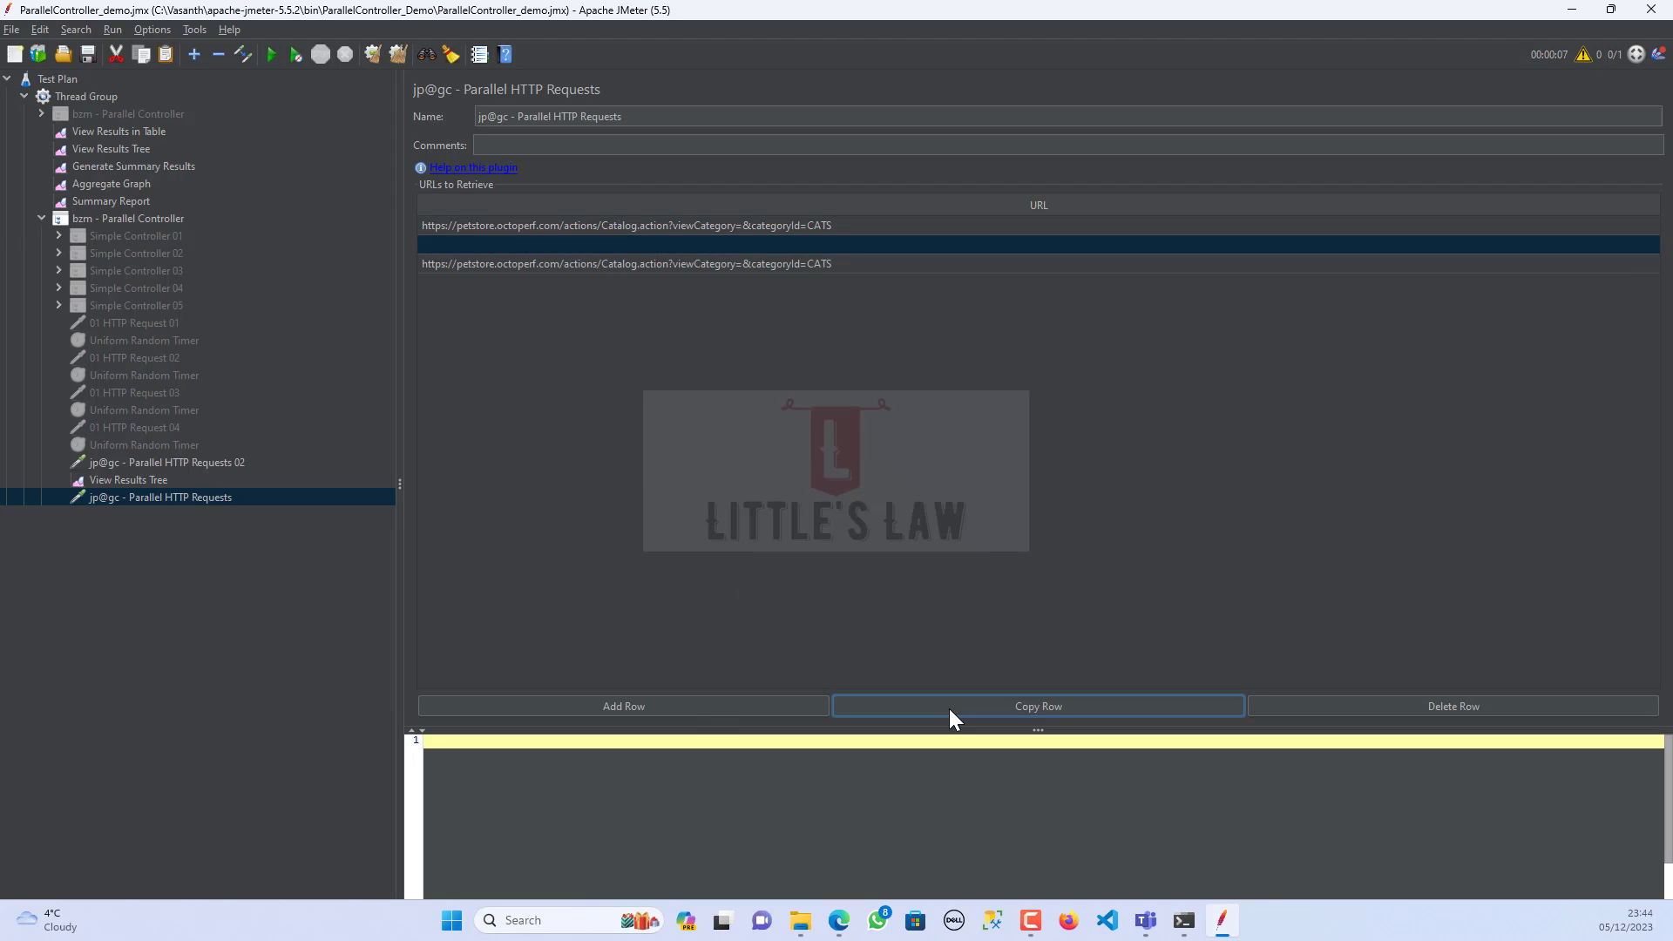
pyautogui.click(744, 264)
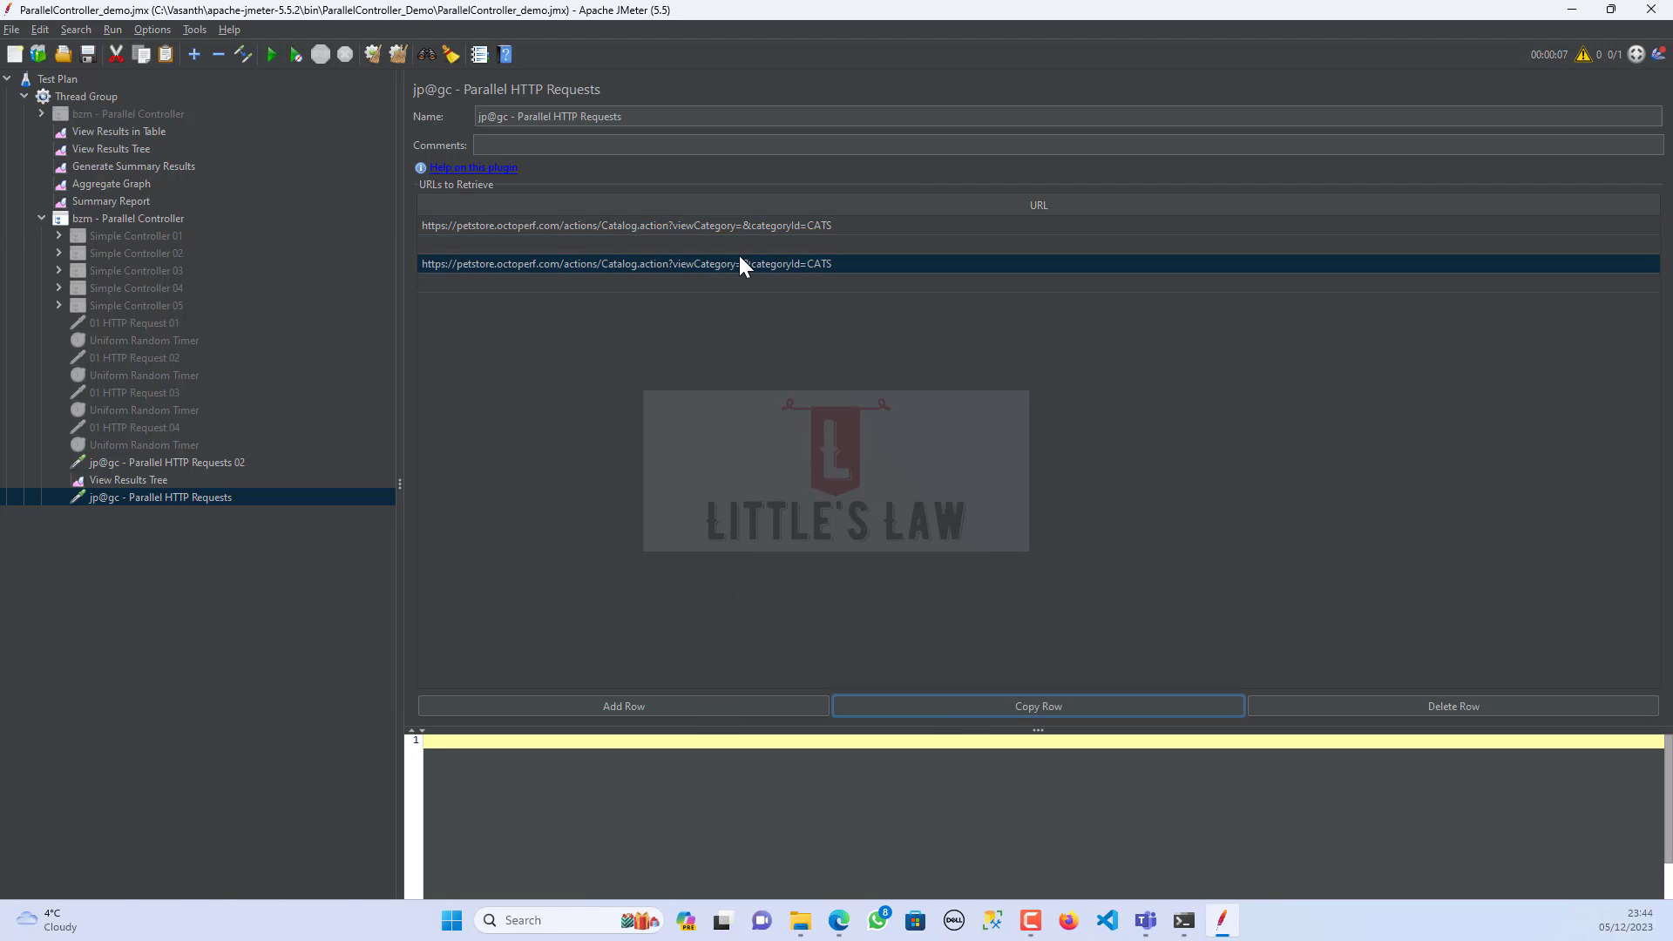
pyautogui.click(1036, 706)
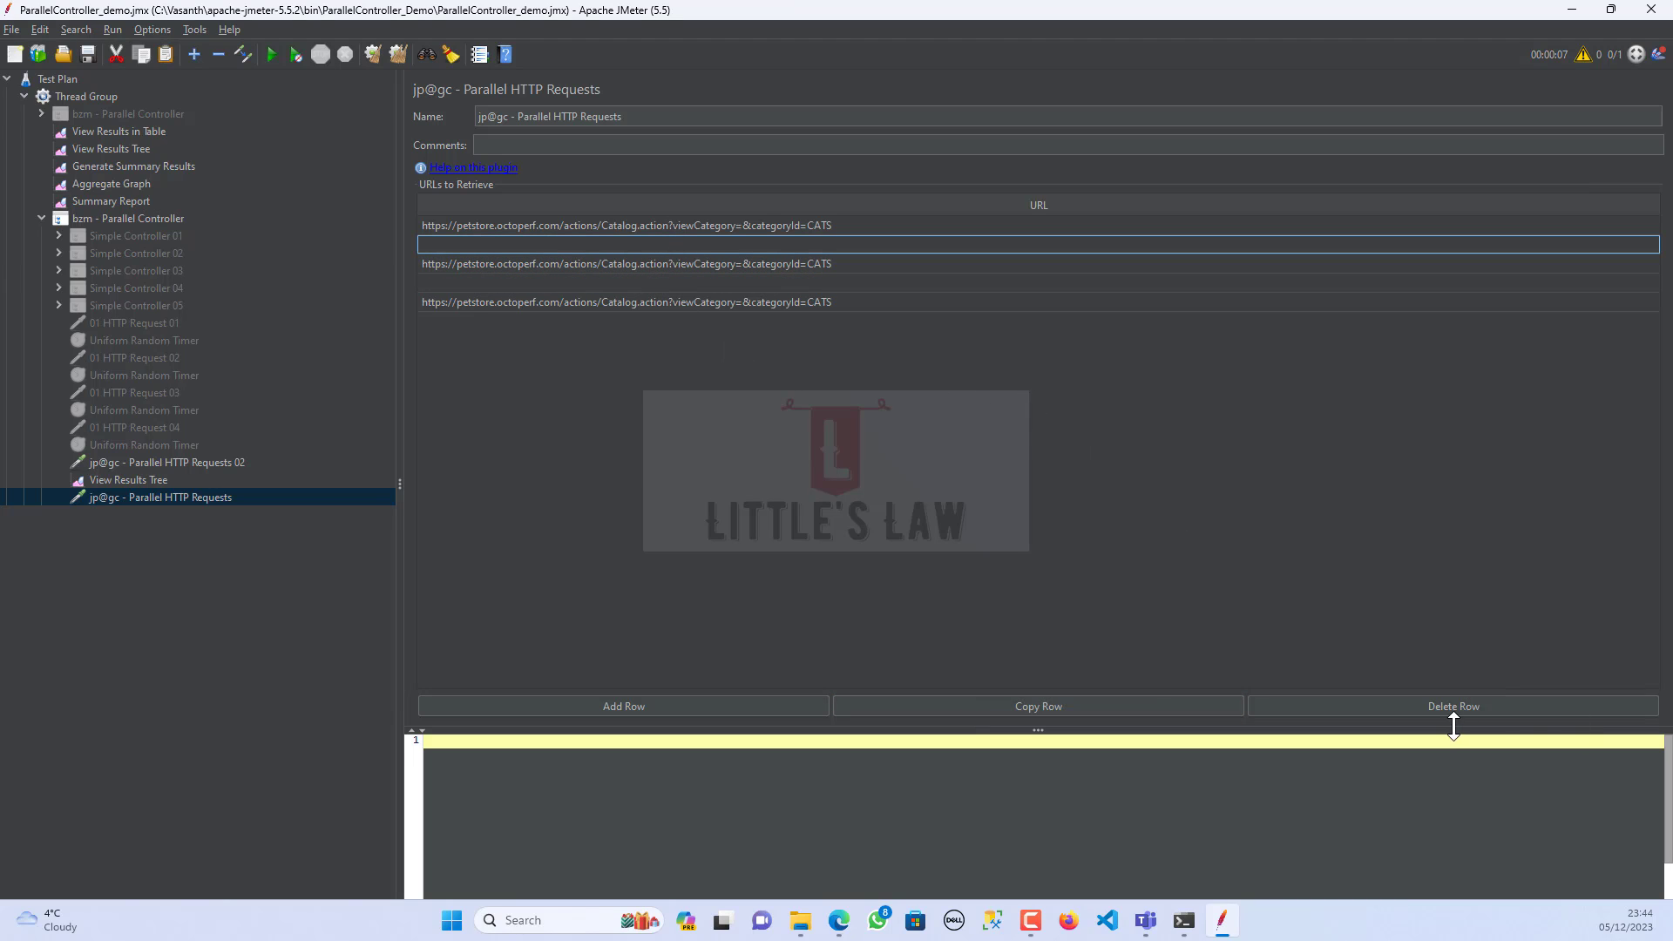
pyautogui.moveTo(1454, 722)
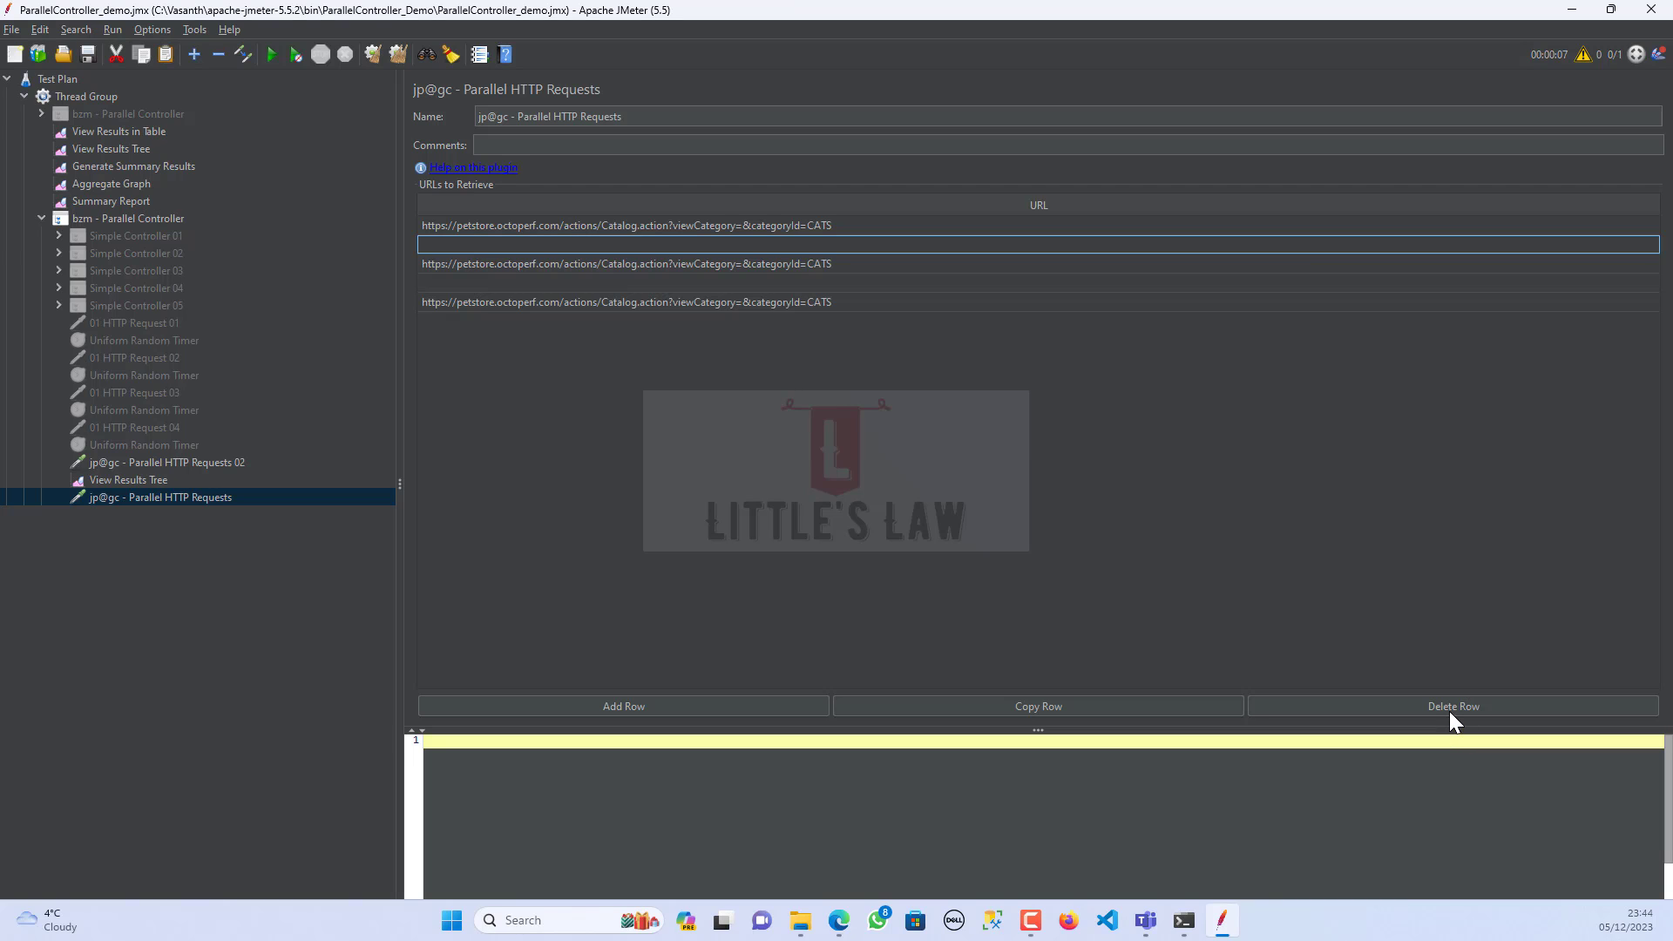
pyautogui.click(1452, 706)
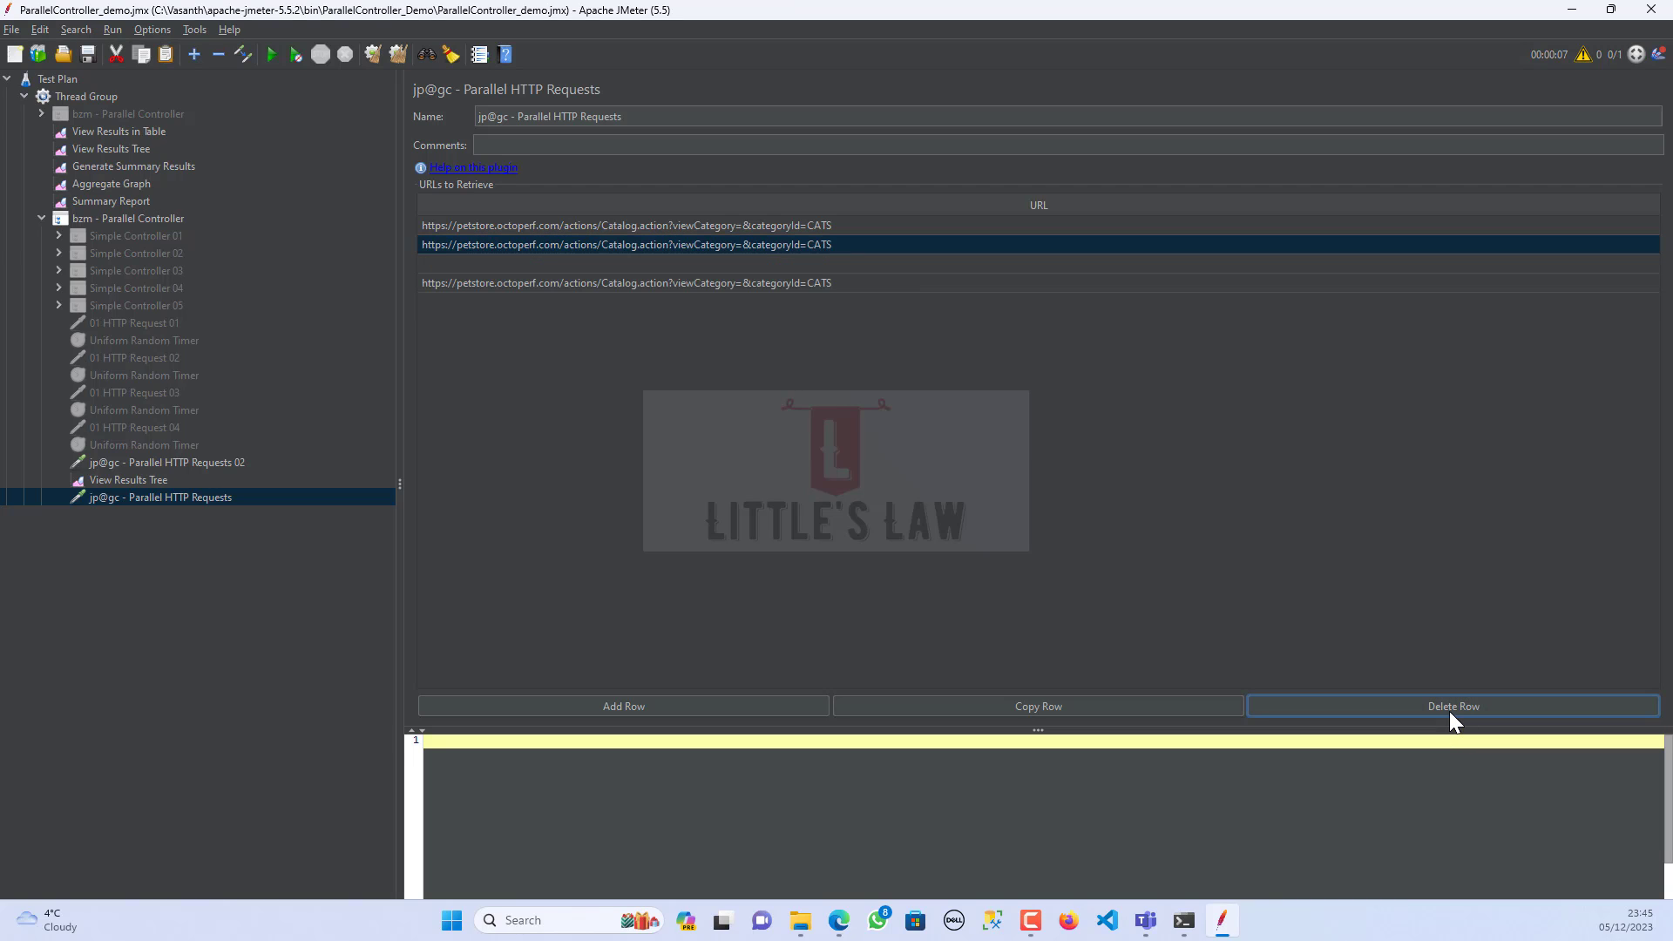
pyautogui.click(1452, 706)
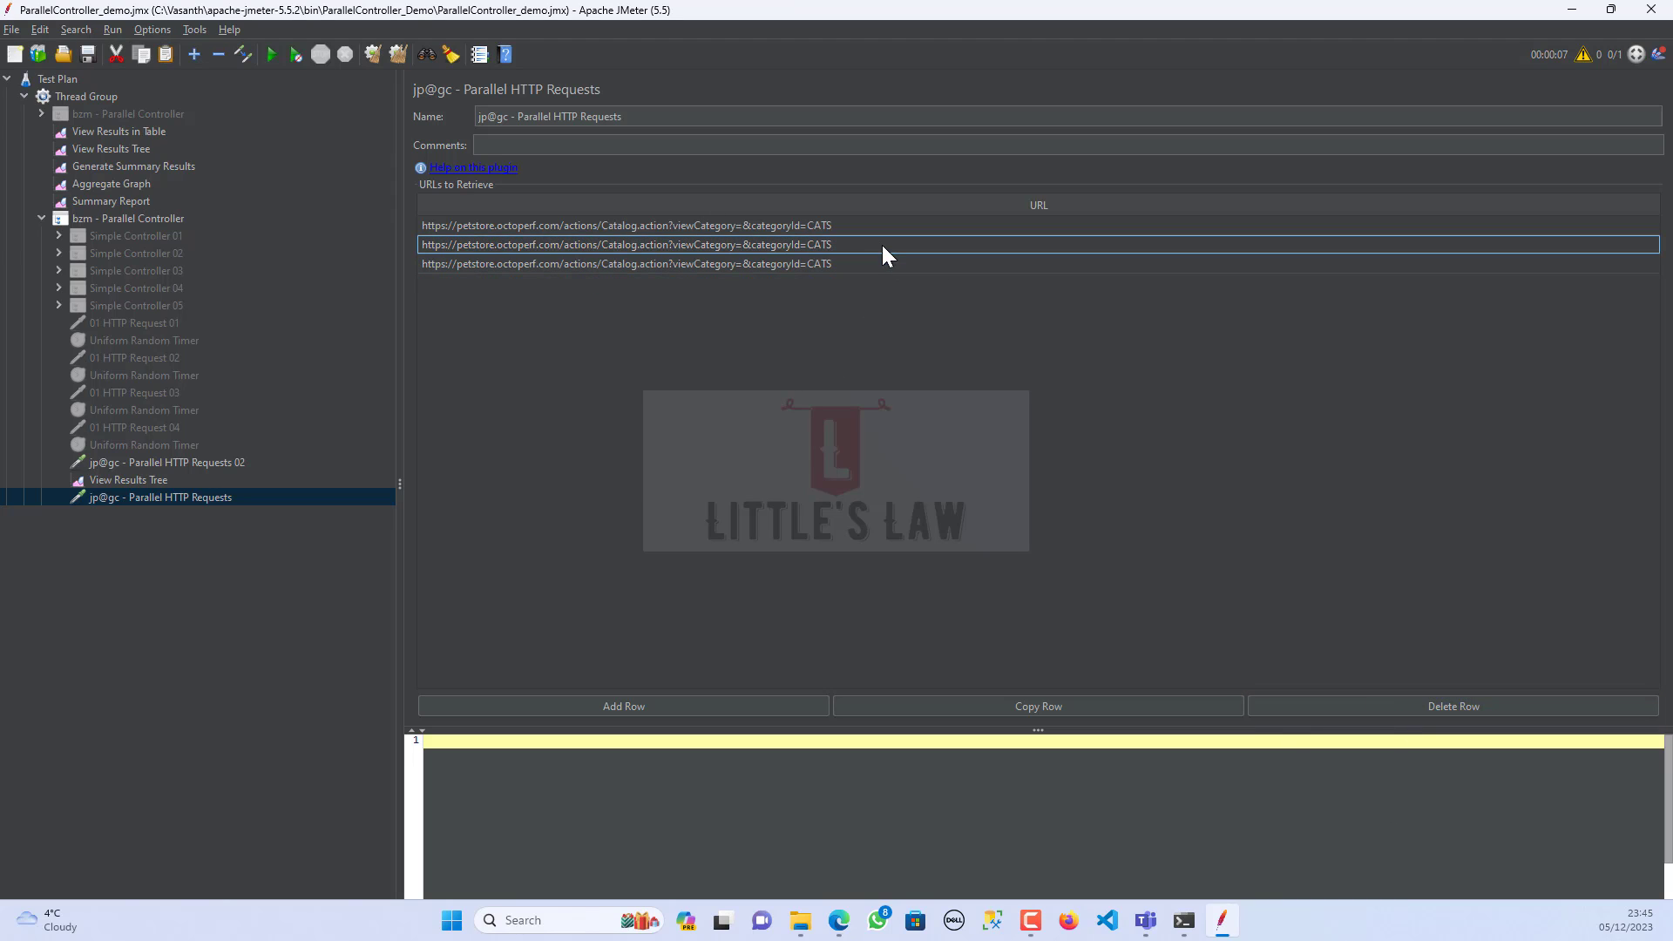
# - Edit the URLs' categoryId values so the three fetch CATS, DOGS and REPTILES
pyautogui.doubleClick(818, 244)
pyautogui.write('DOG')
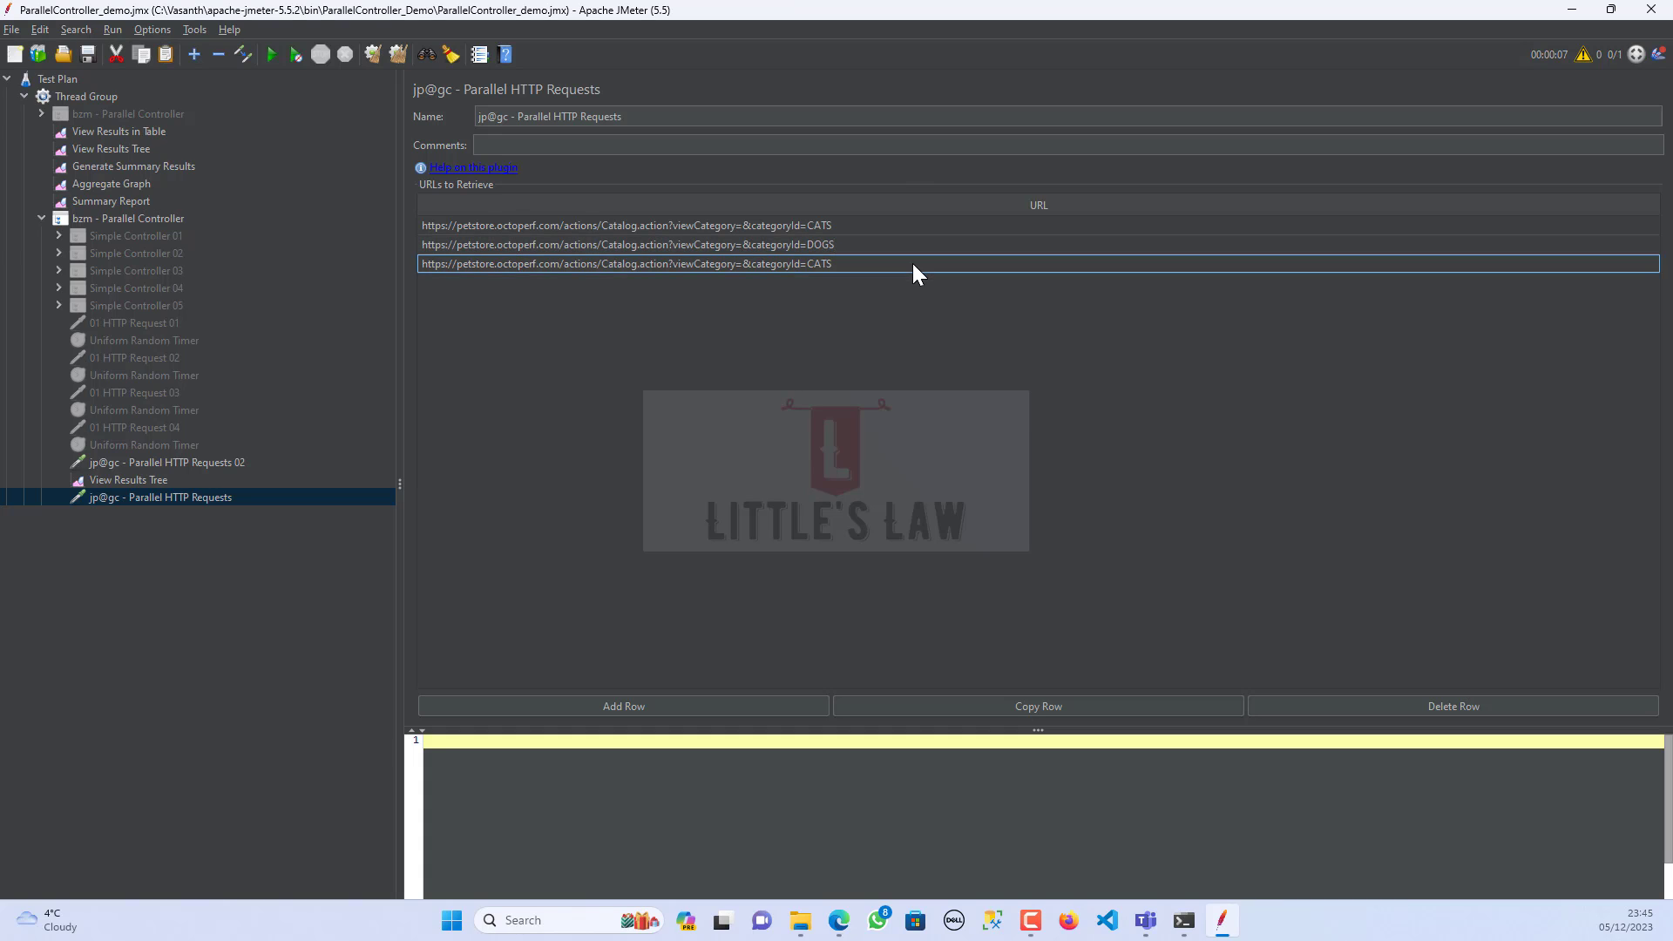
pyautogui.write('REPTILE')
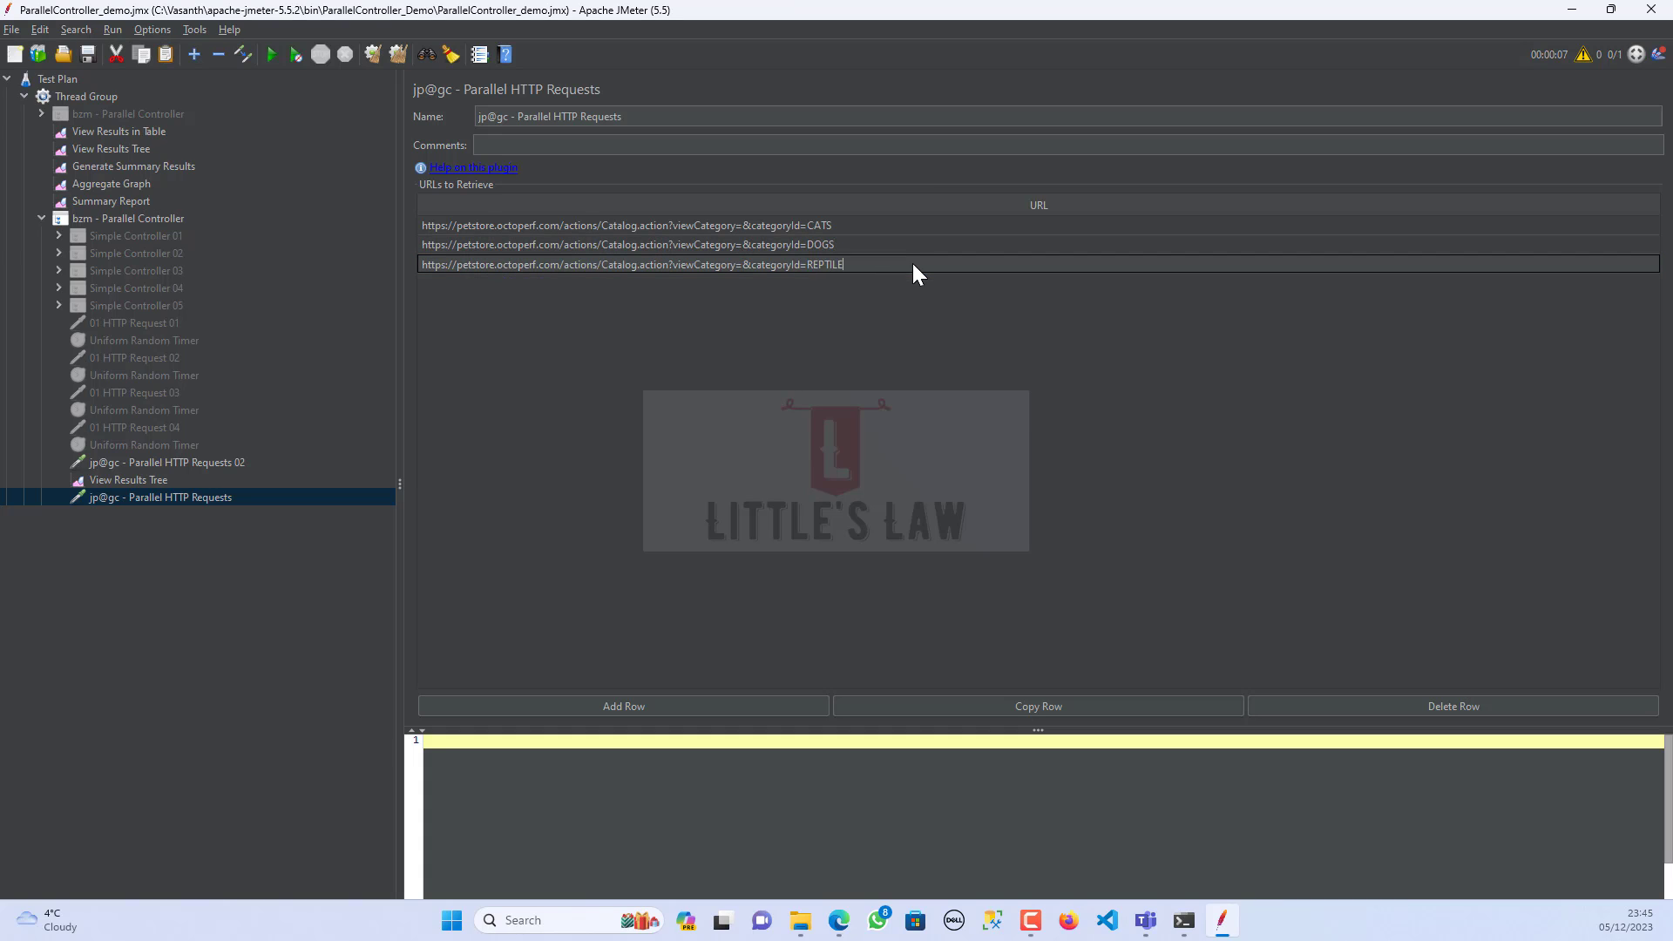
pyautogui.write('S')
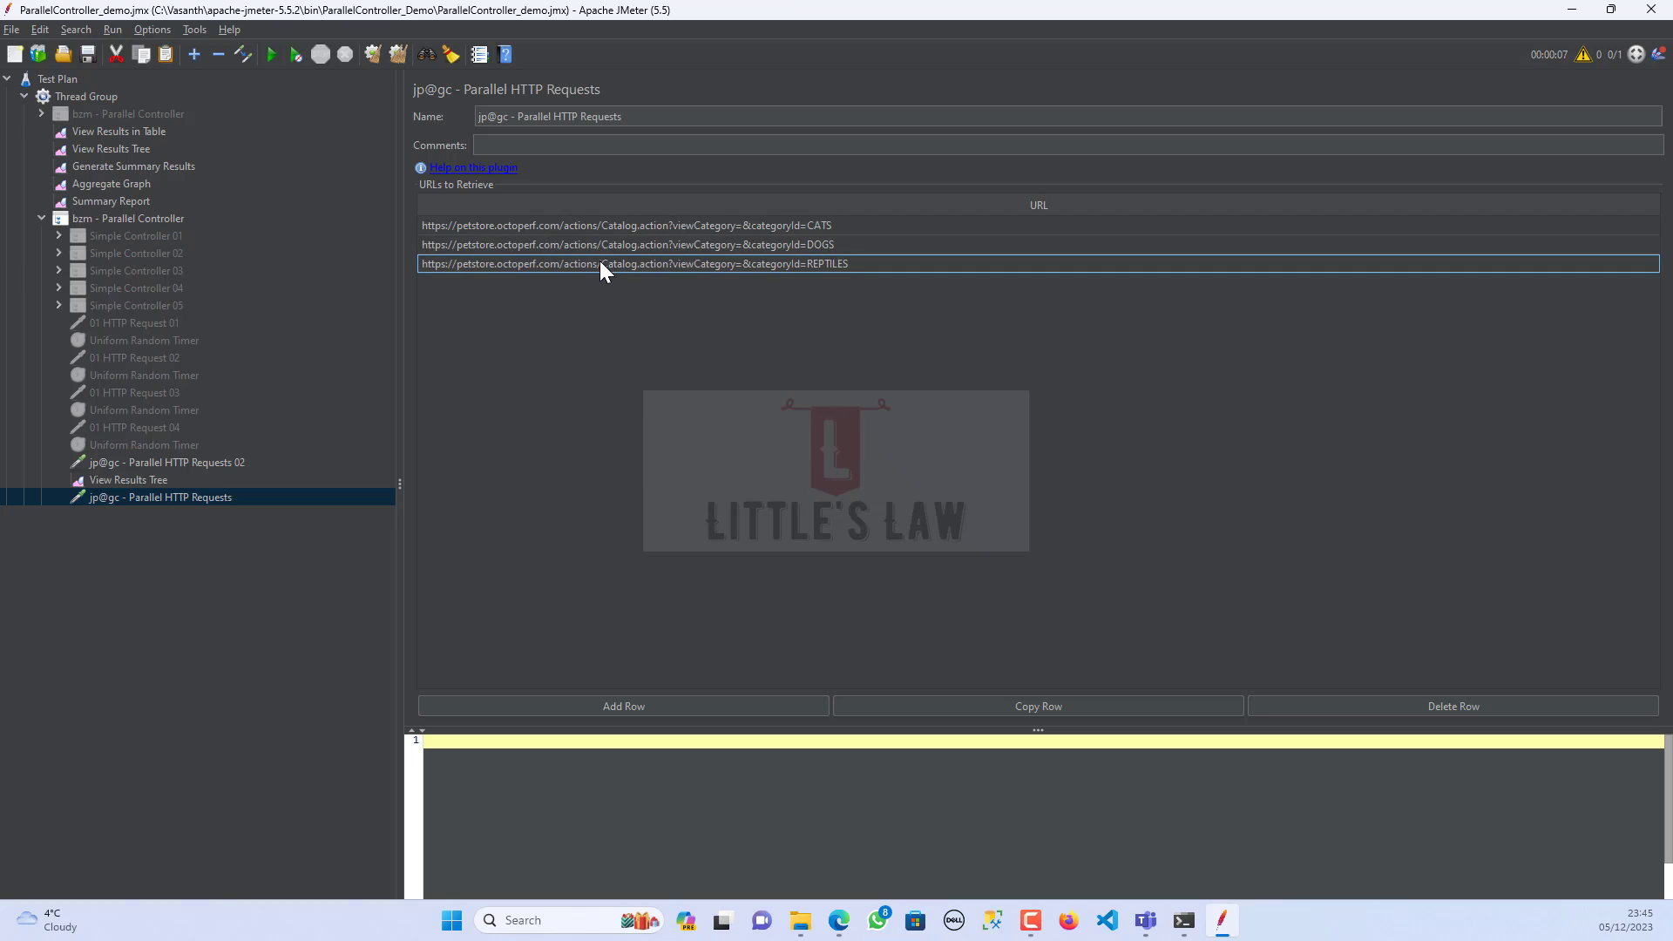
pyautogui.moveTo(594, 254)
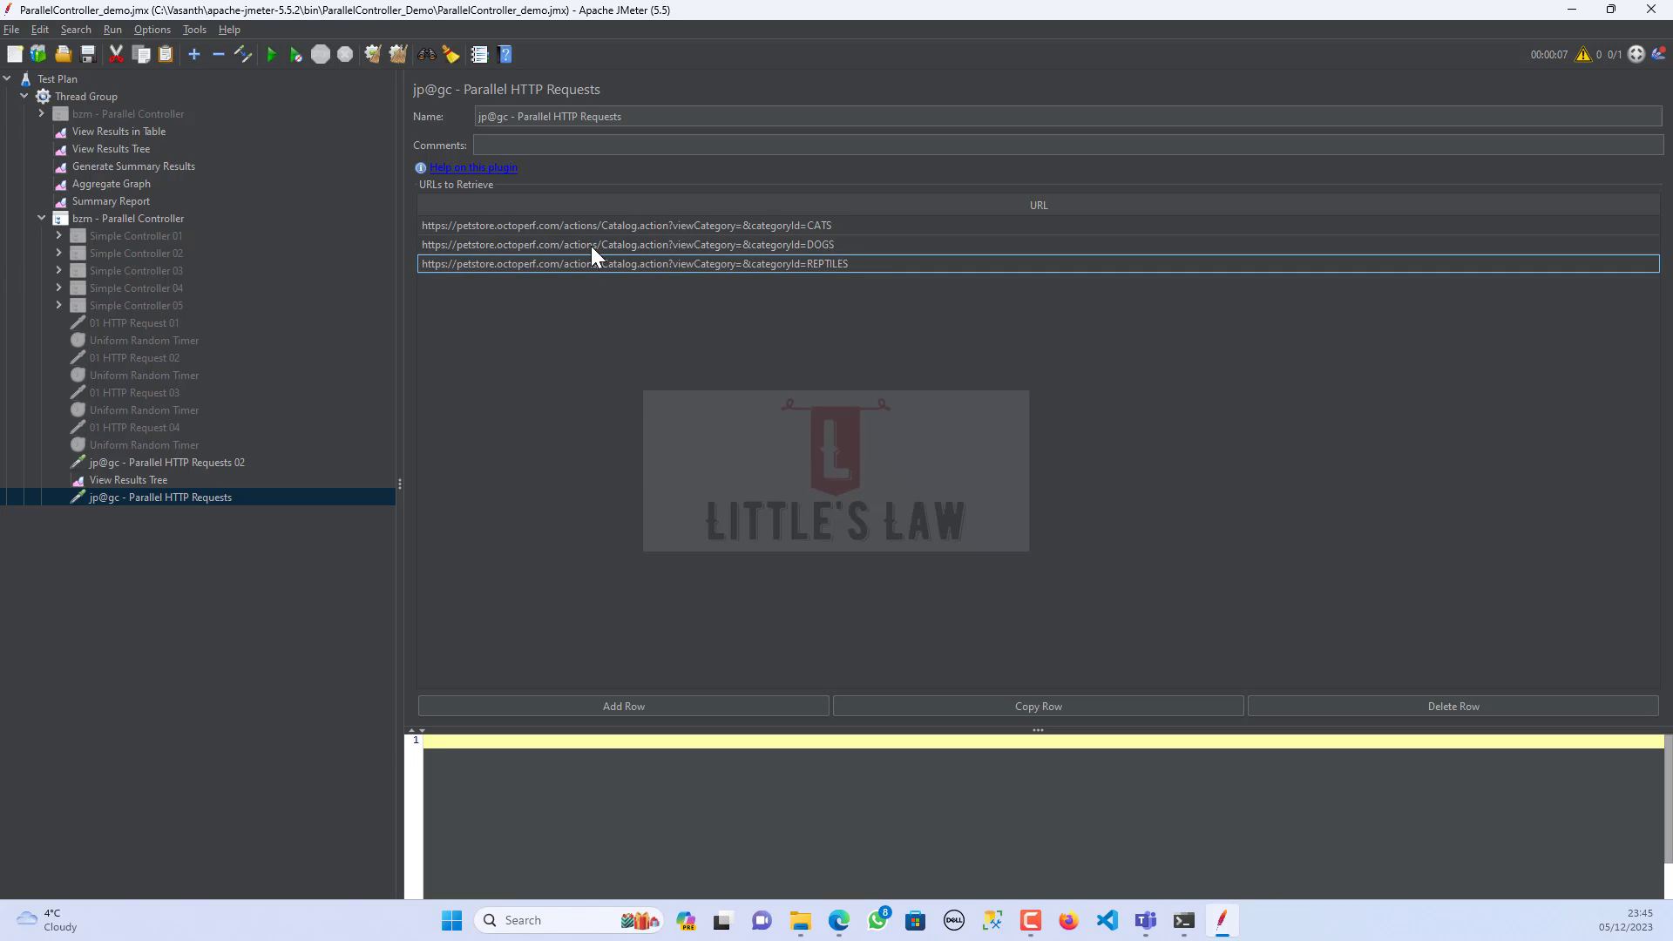
pyautogui.moveTo(603, 255)
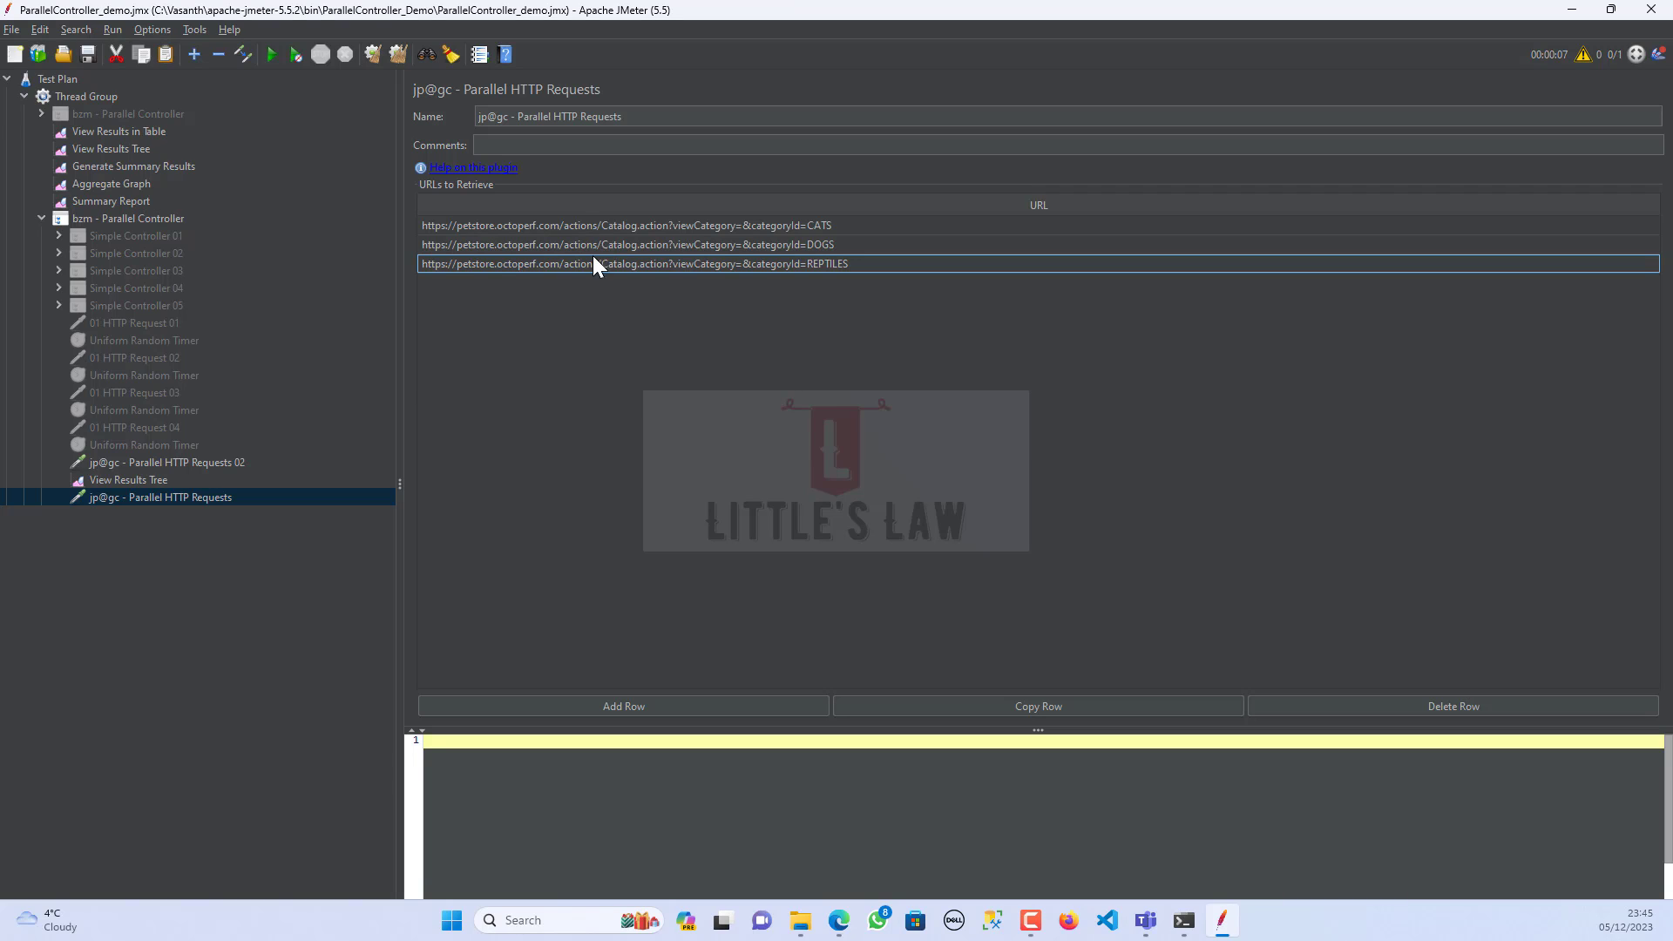
pyautogui.moveTo(141, 516)
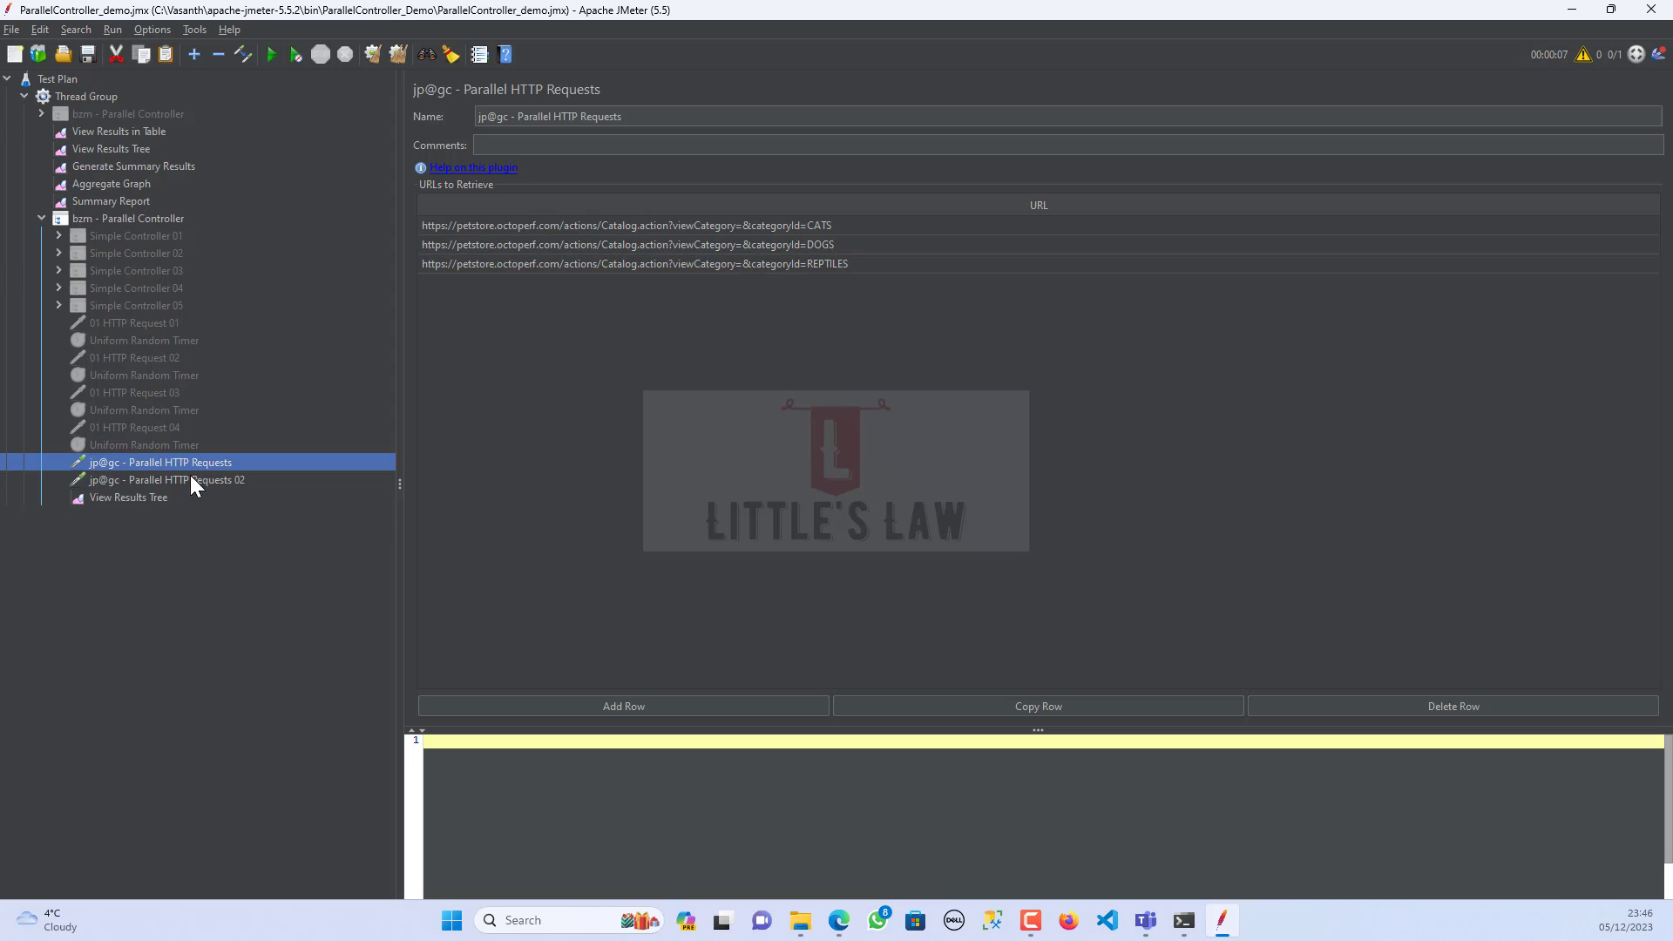
# - Rename the sampler to jp@gc - Parallel HTTP Requests 01 and view sampler 02's URLs
pyautogui.click(662, 117)
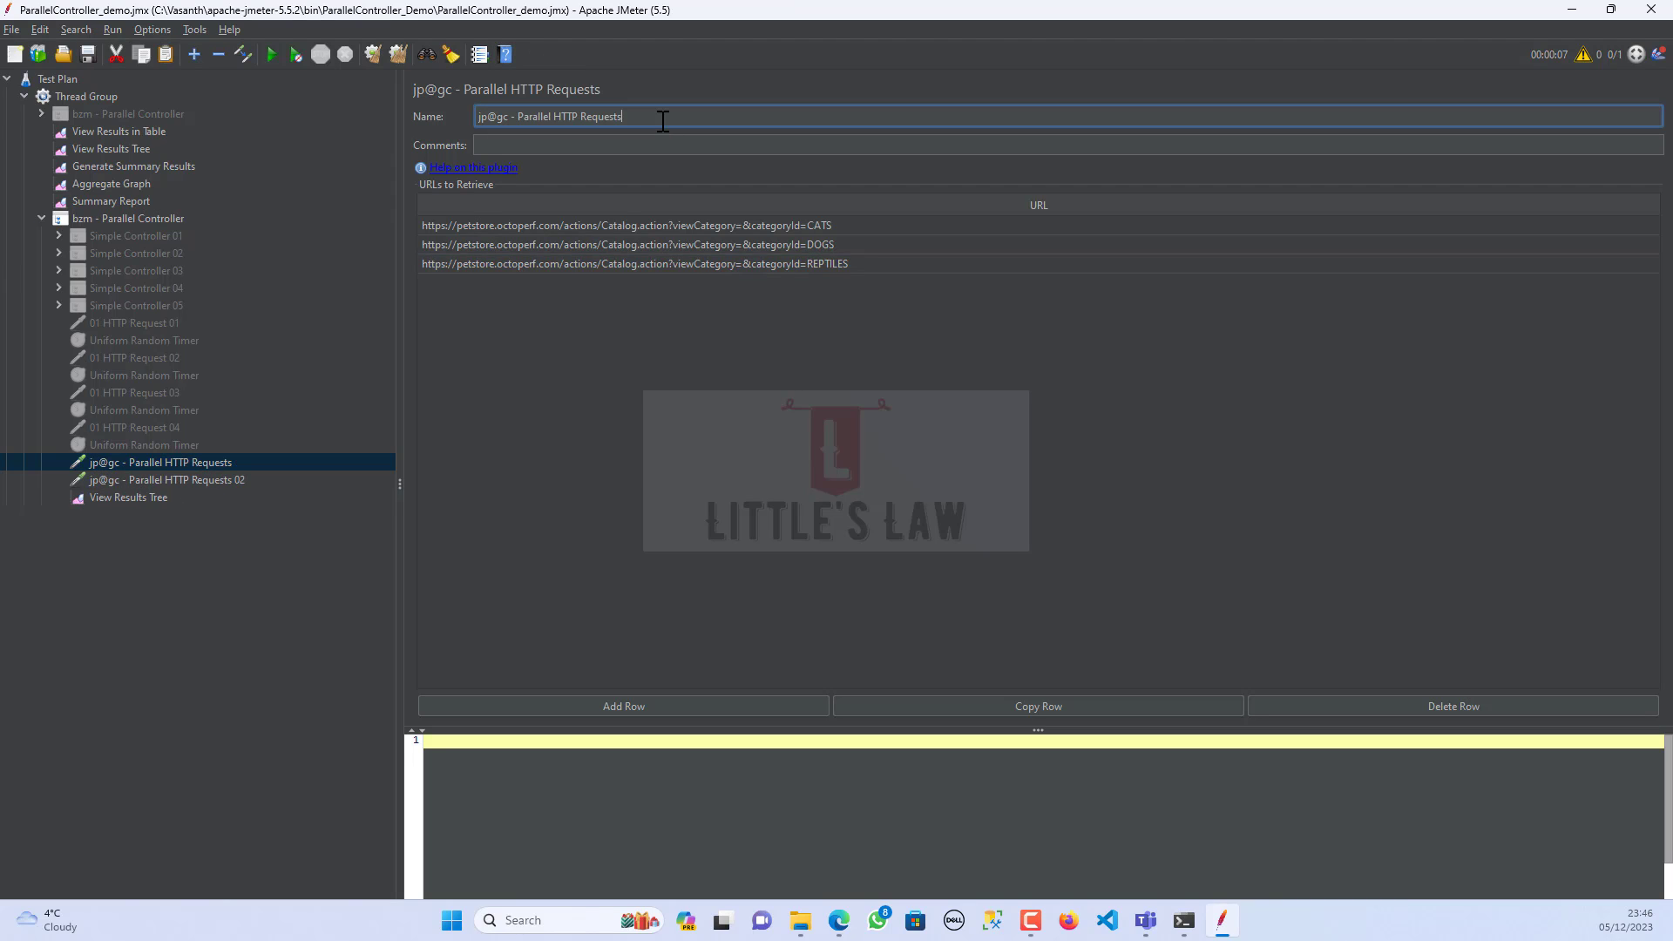
pyautogui.write('01')
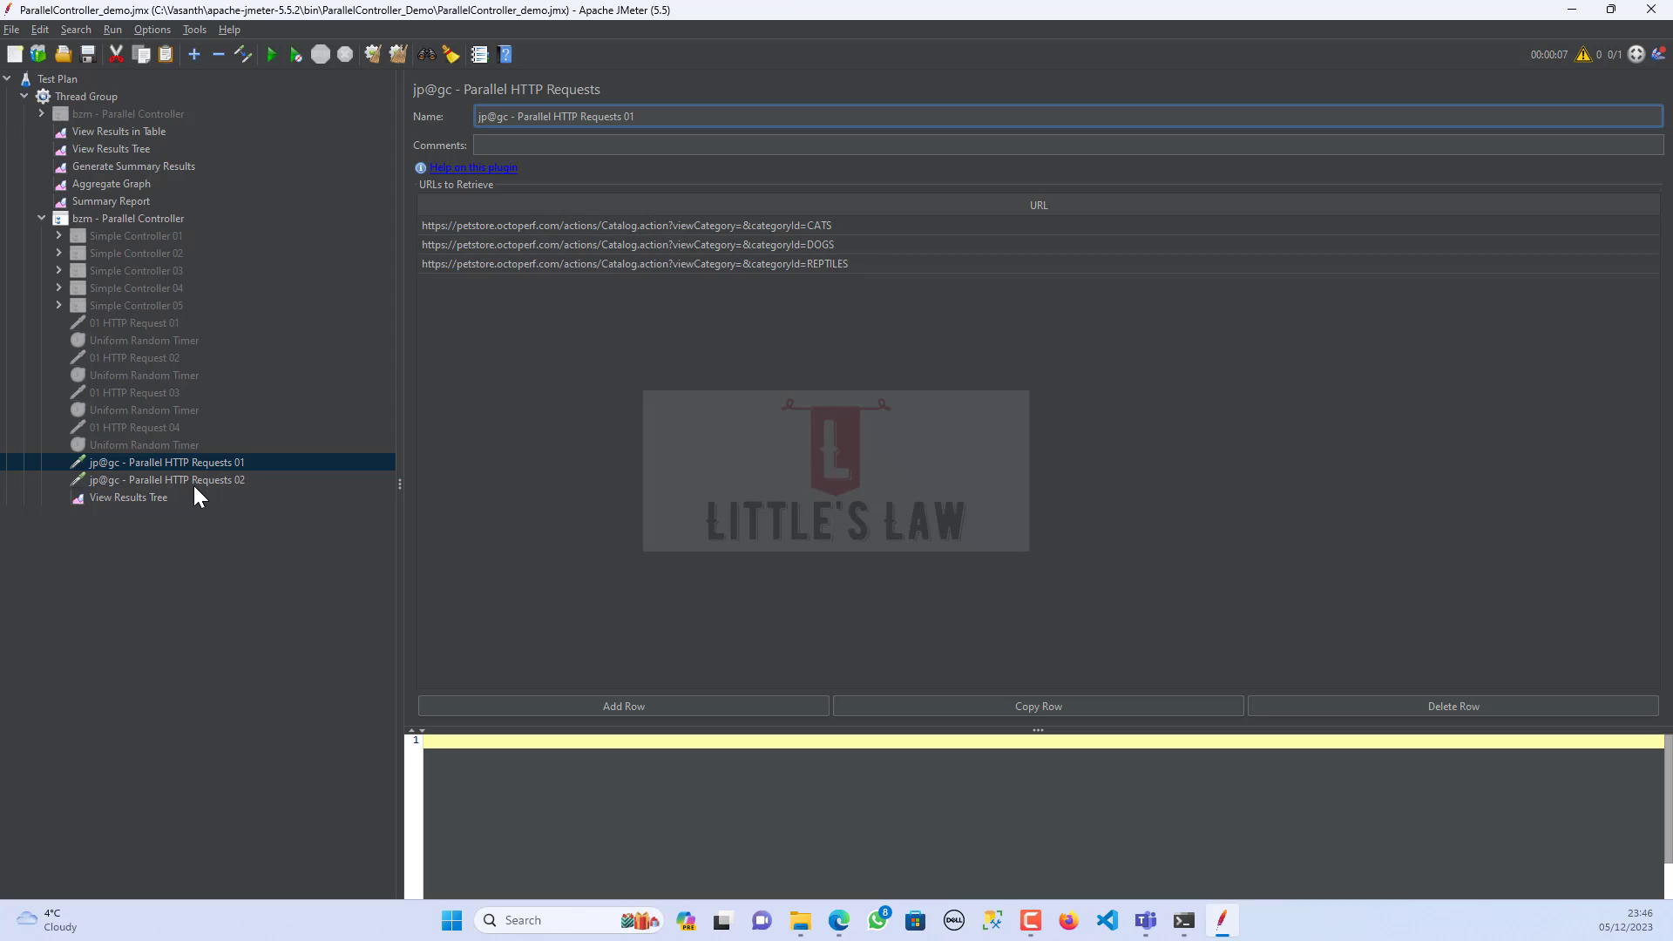
pyautogui.click(166, 480)
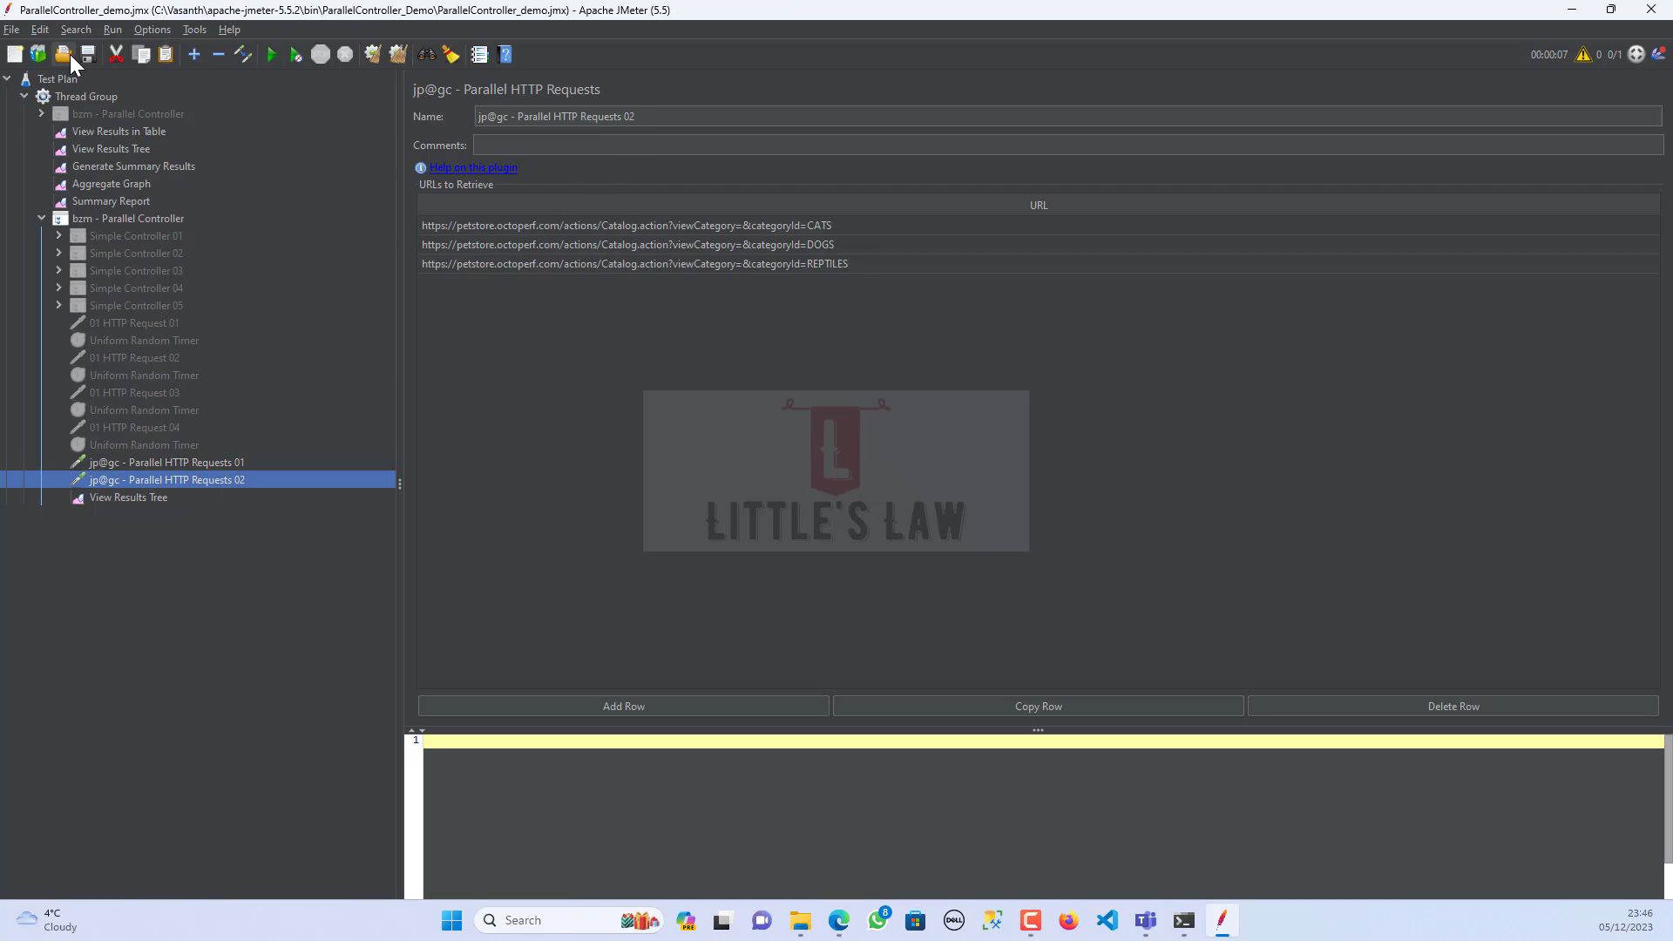
pyautogui.moveTo(115, 511)
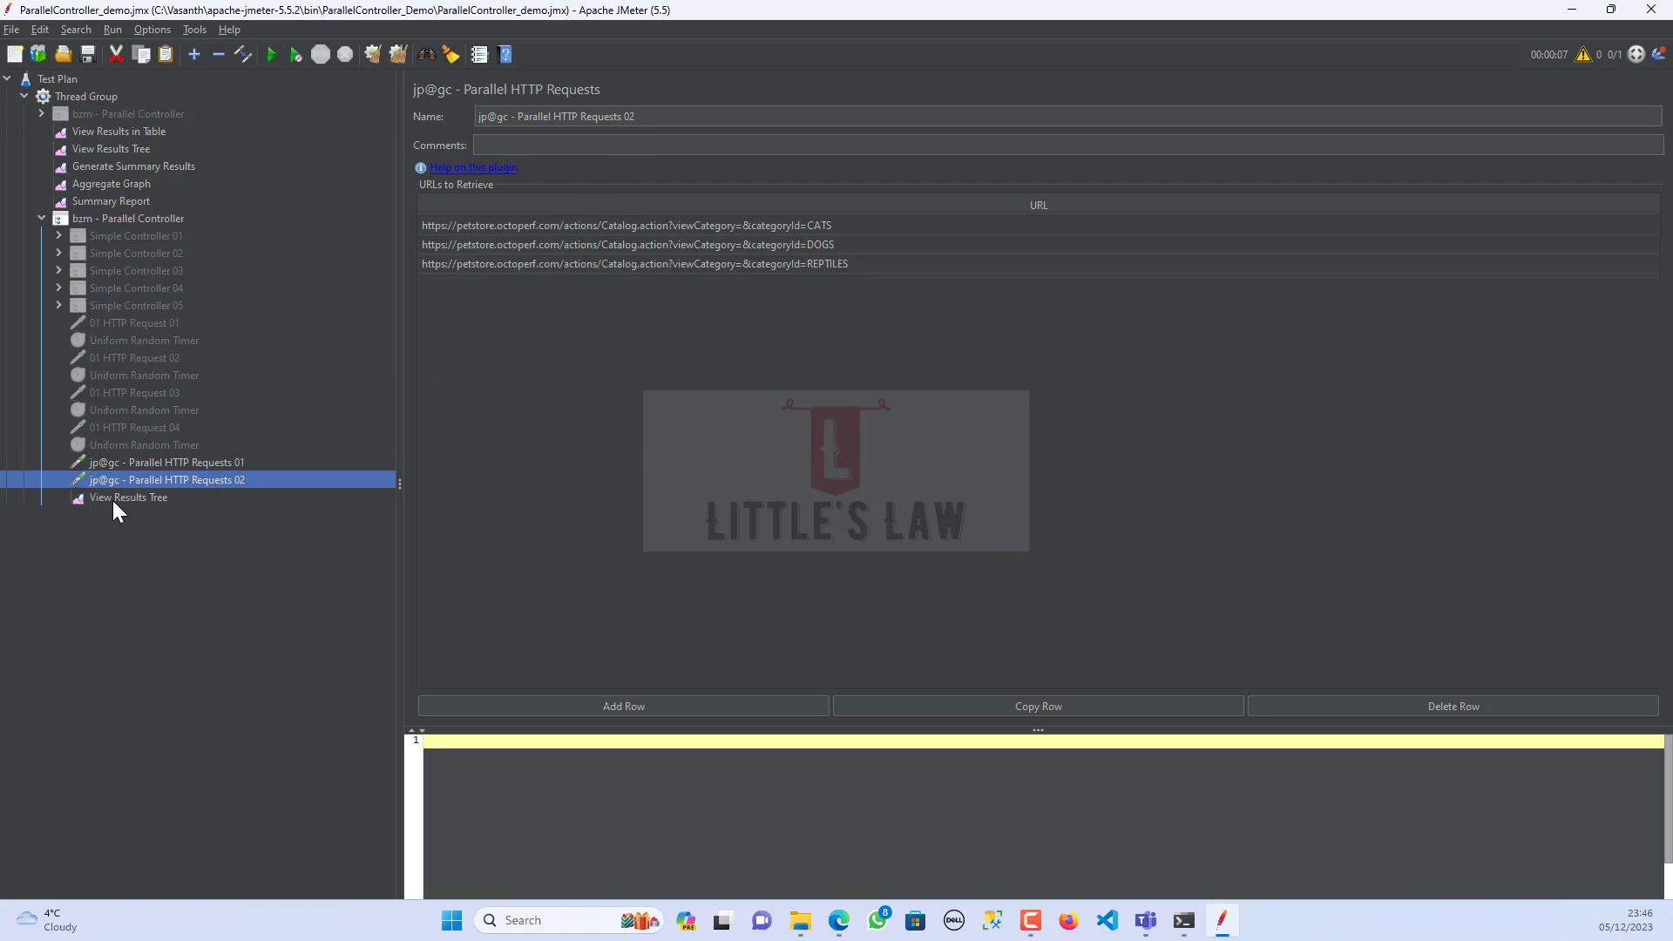
pyautogui.moveTo(125, 224)
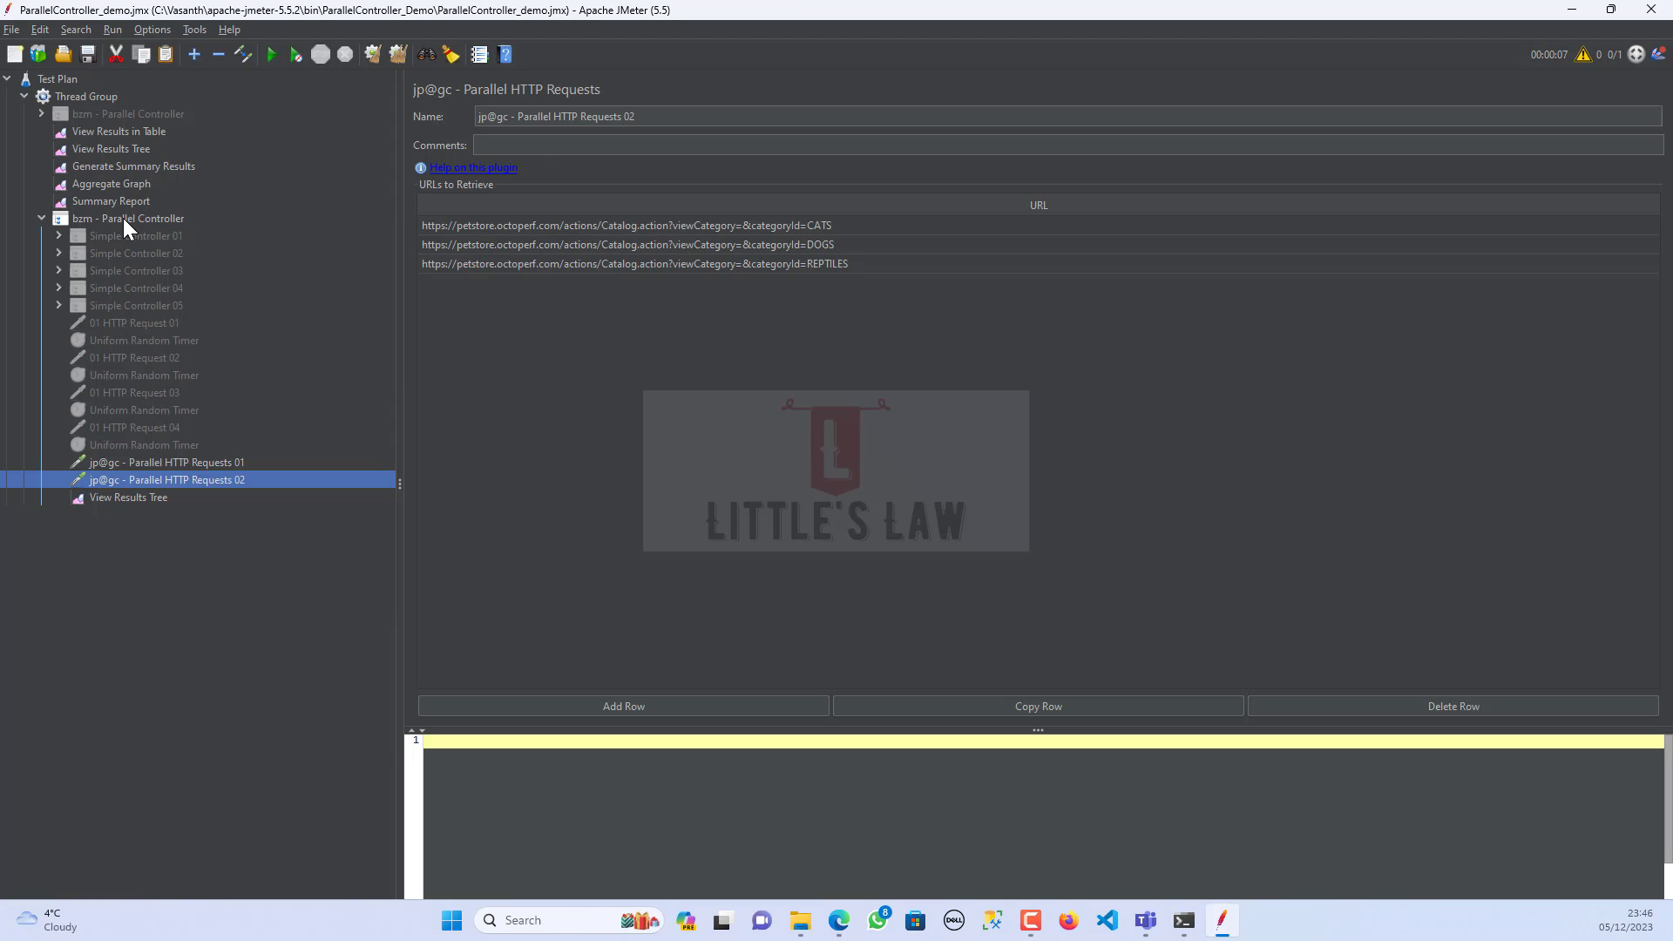
# - Confirm the Thread Group uses 1 thread and run the test from View Results Tree
pyautogui.click(127, 218)
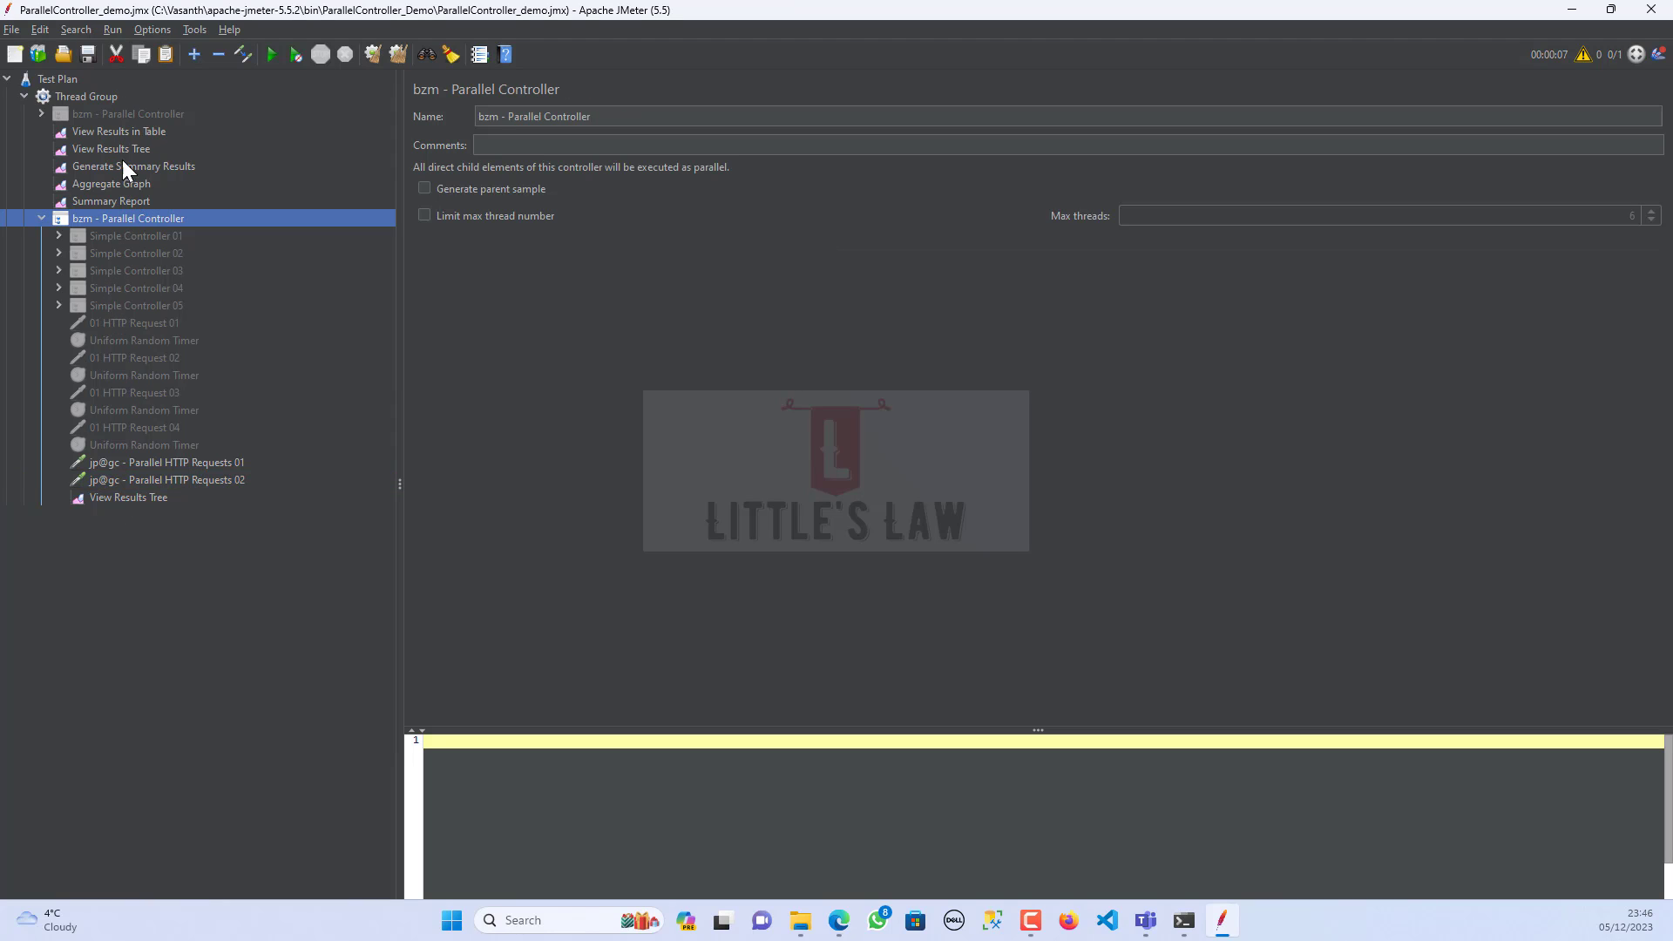
pyautogui.click(86, 96)
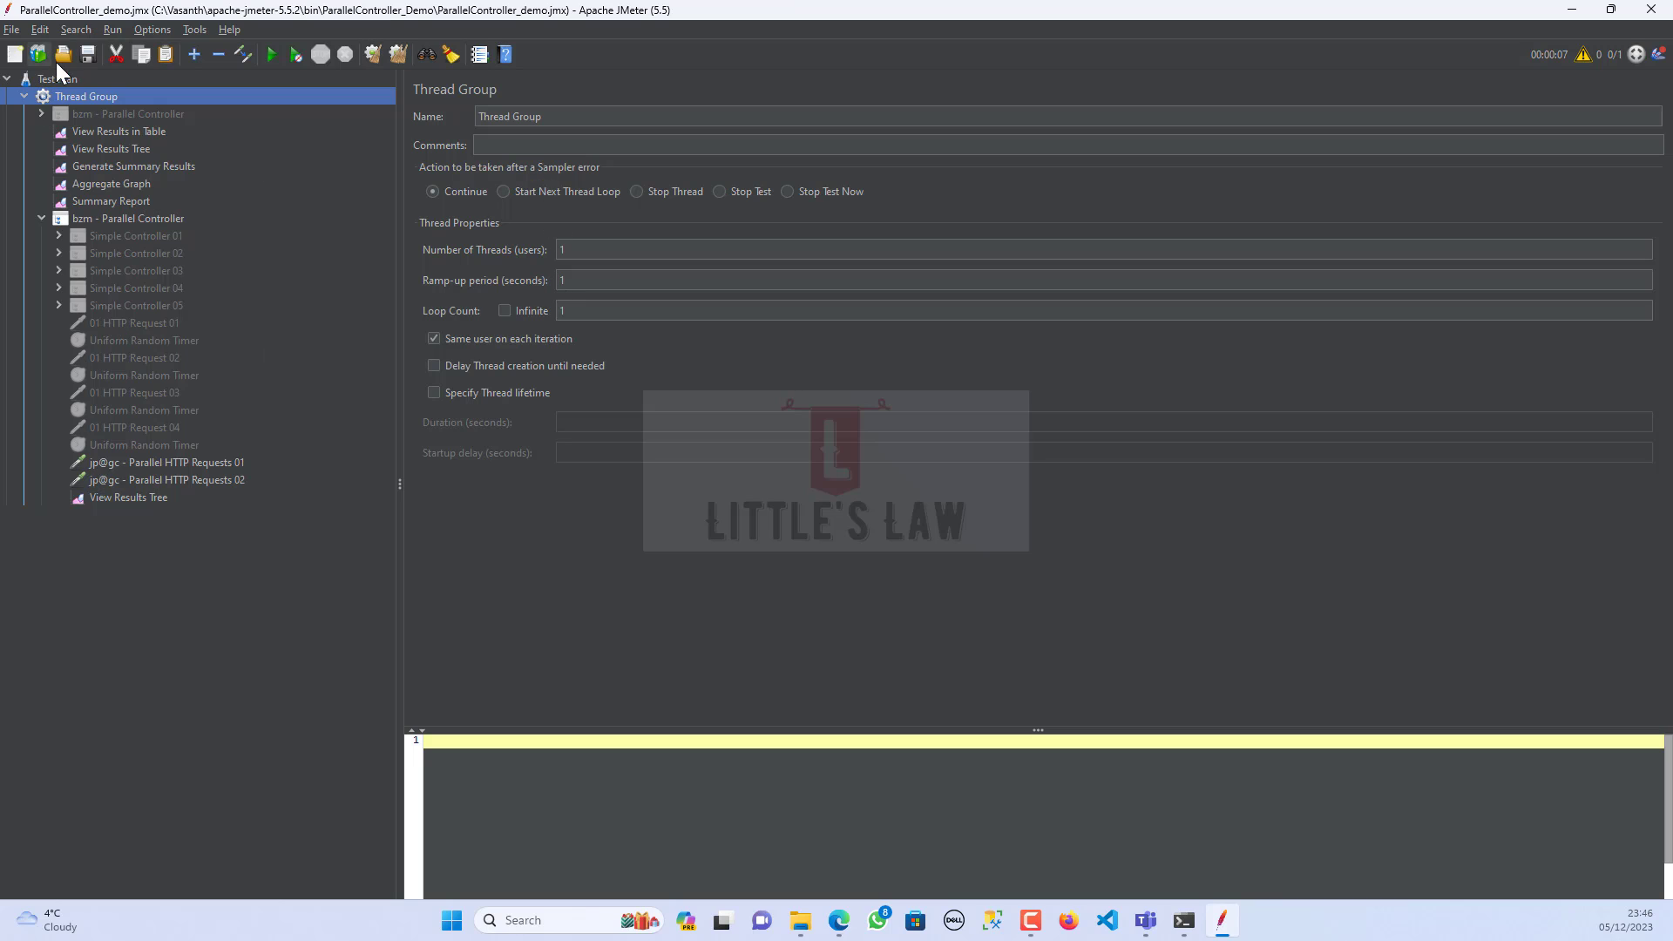
pyautogui.click(127, 497)
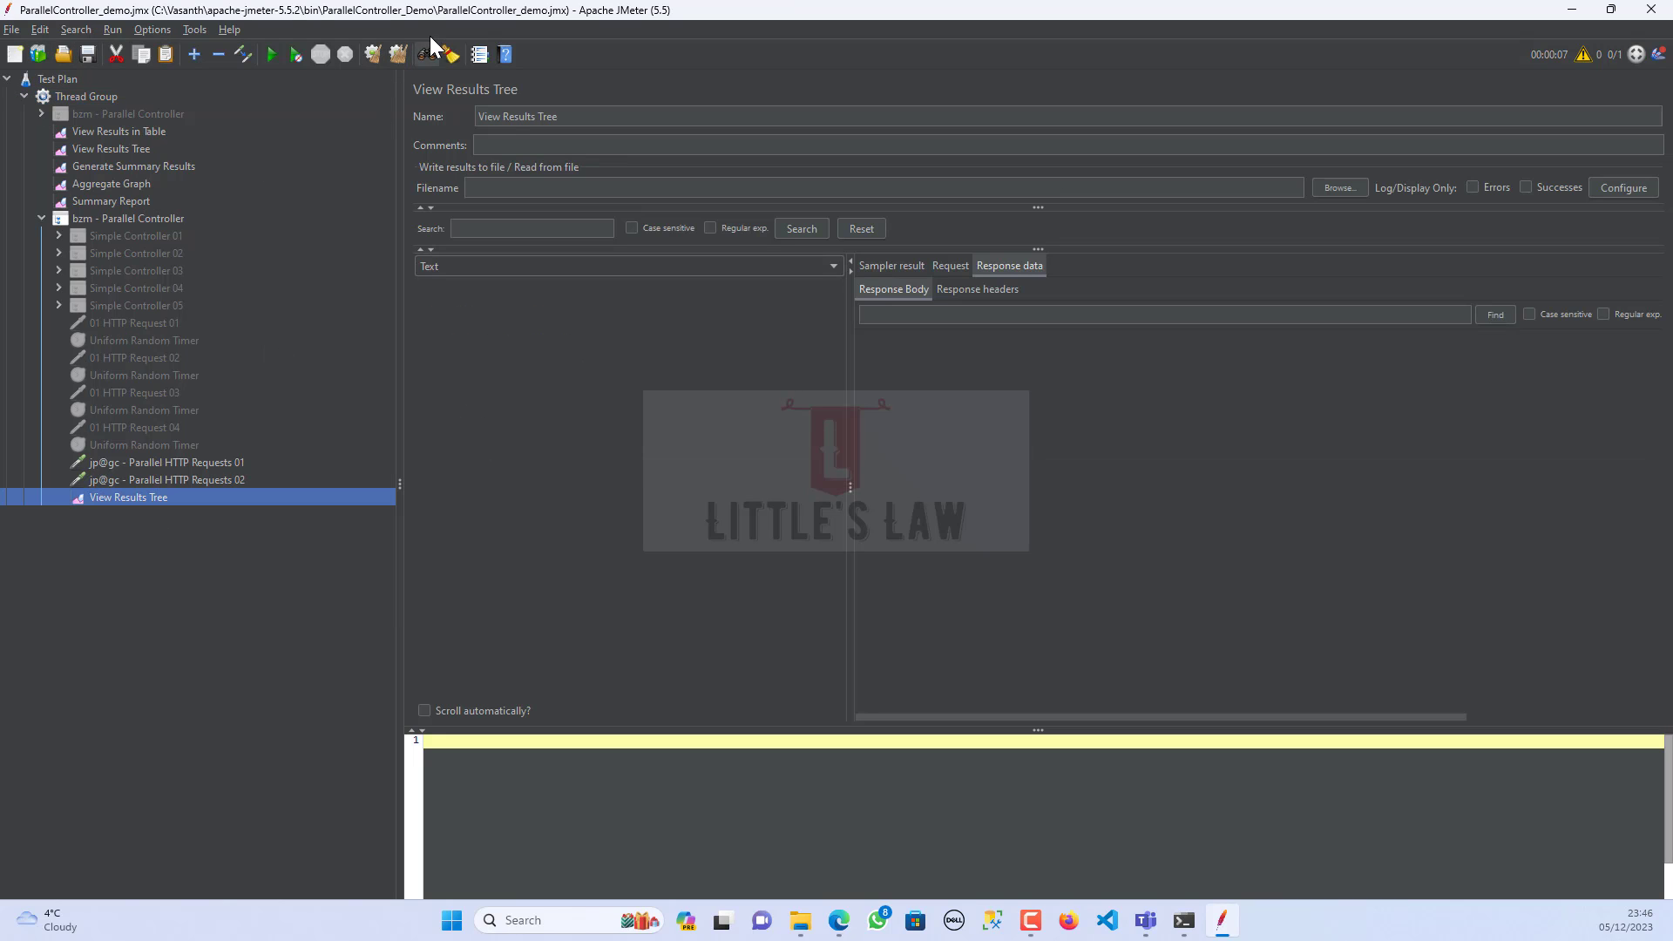
pyautogui.click(272, 54)
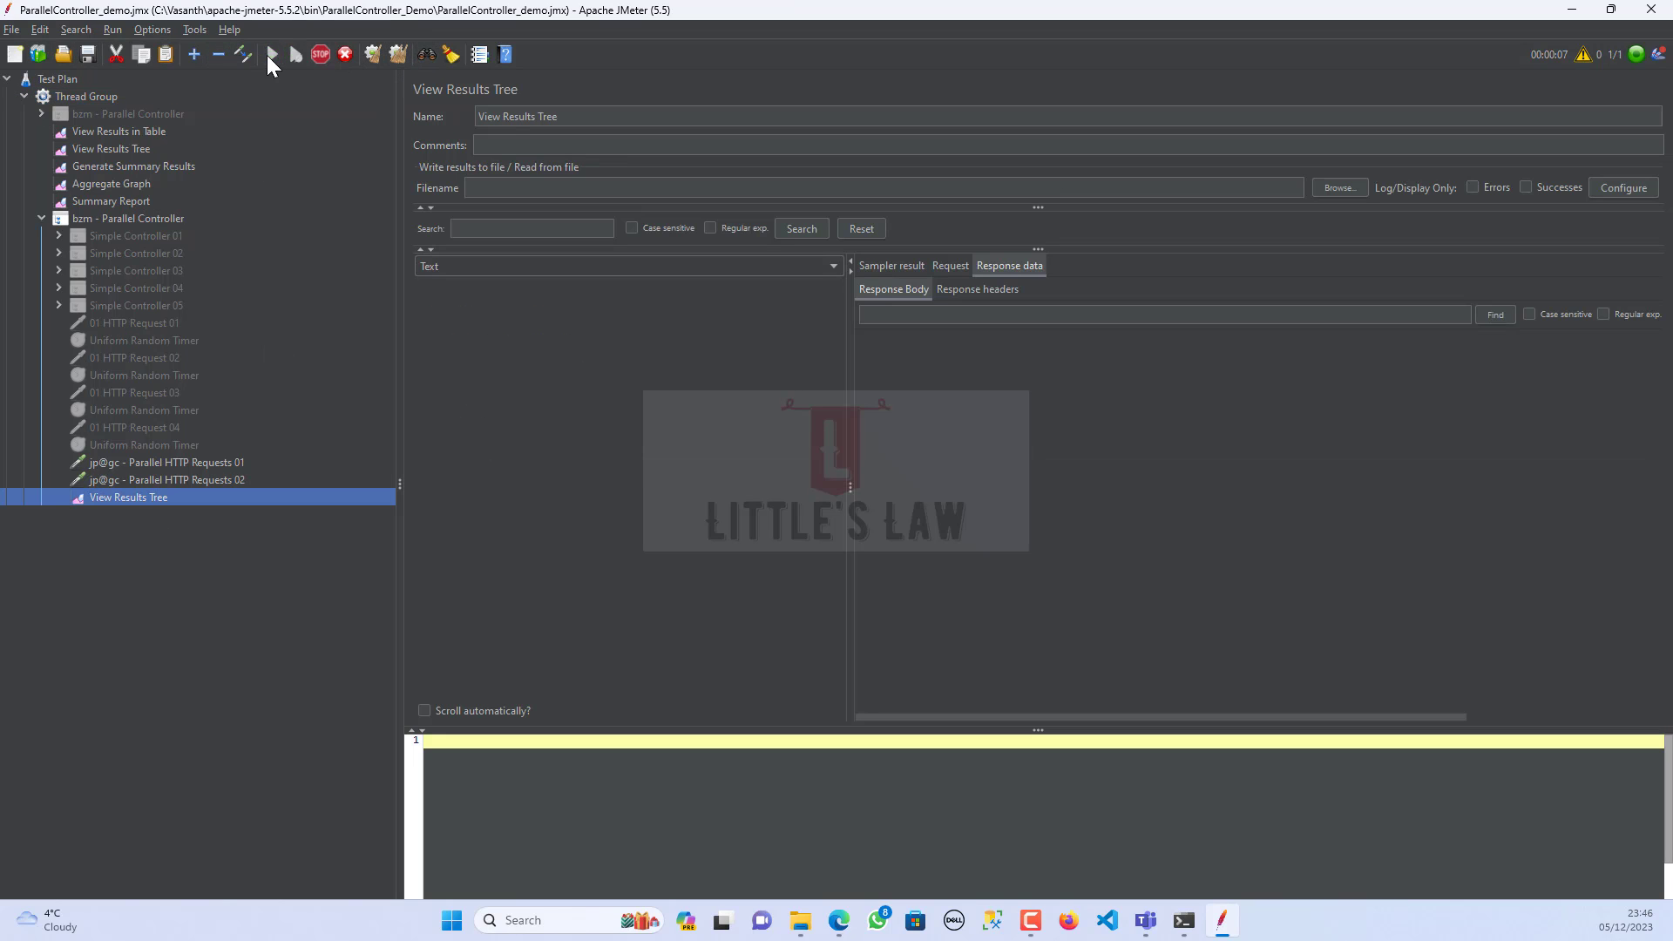
pyautogui.click(272, 54)
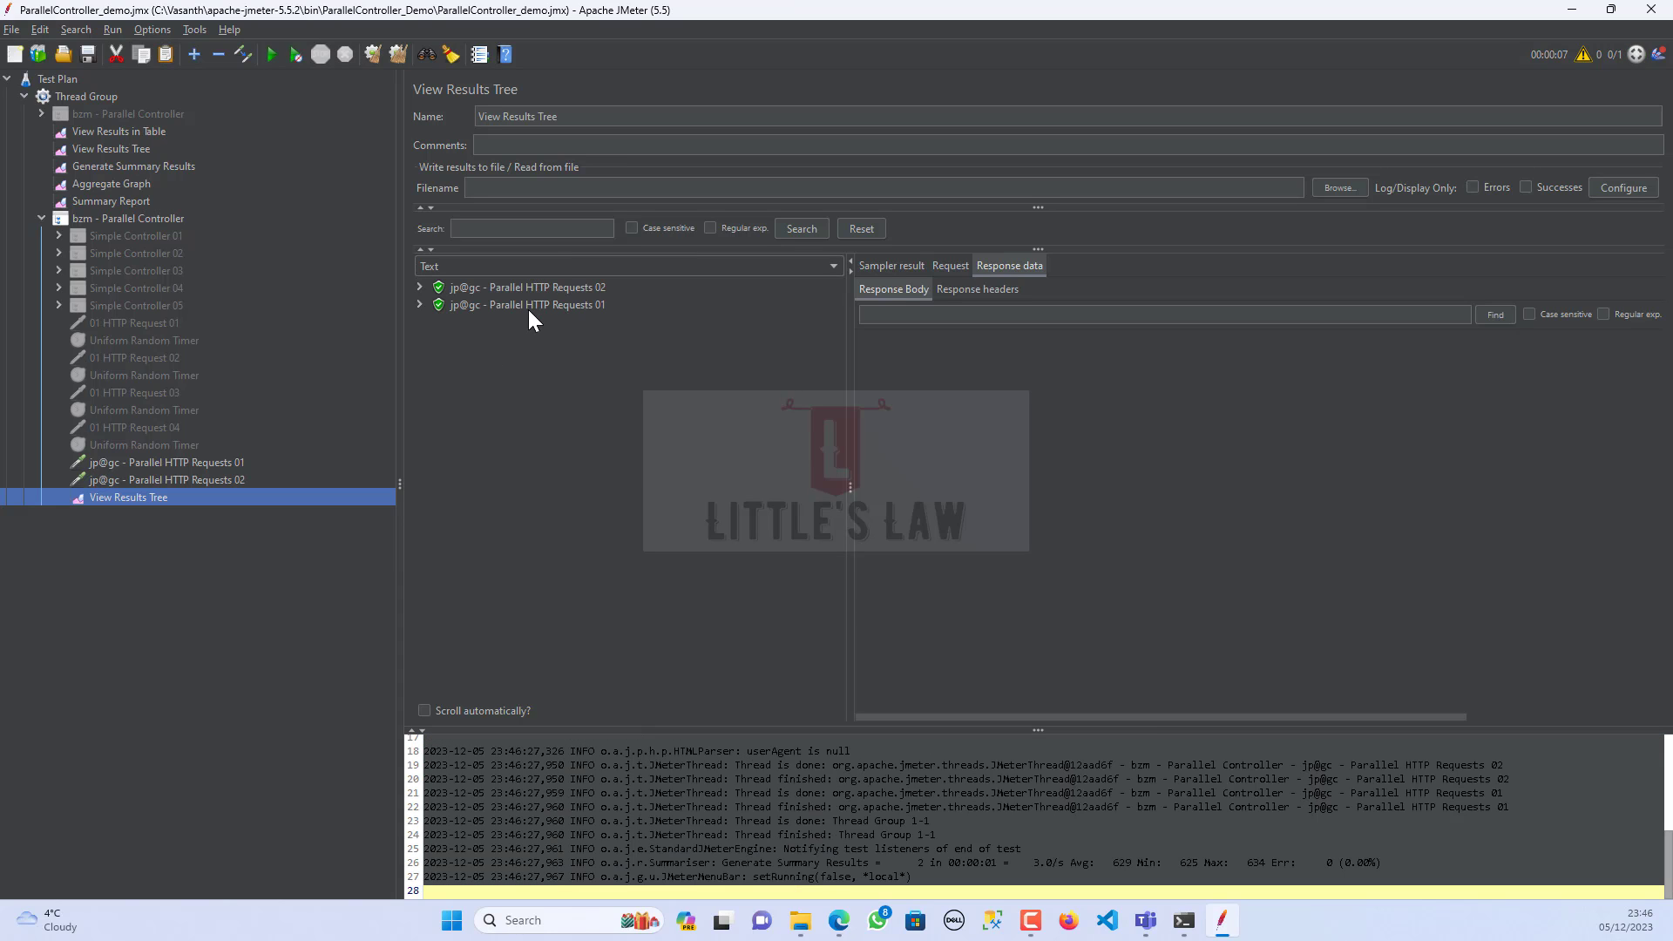
pyautogui.moveTo(382, 337)
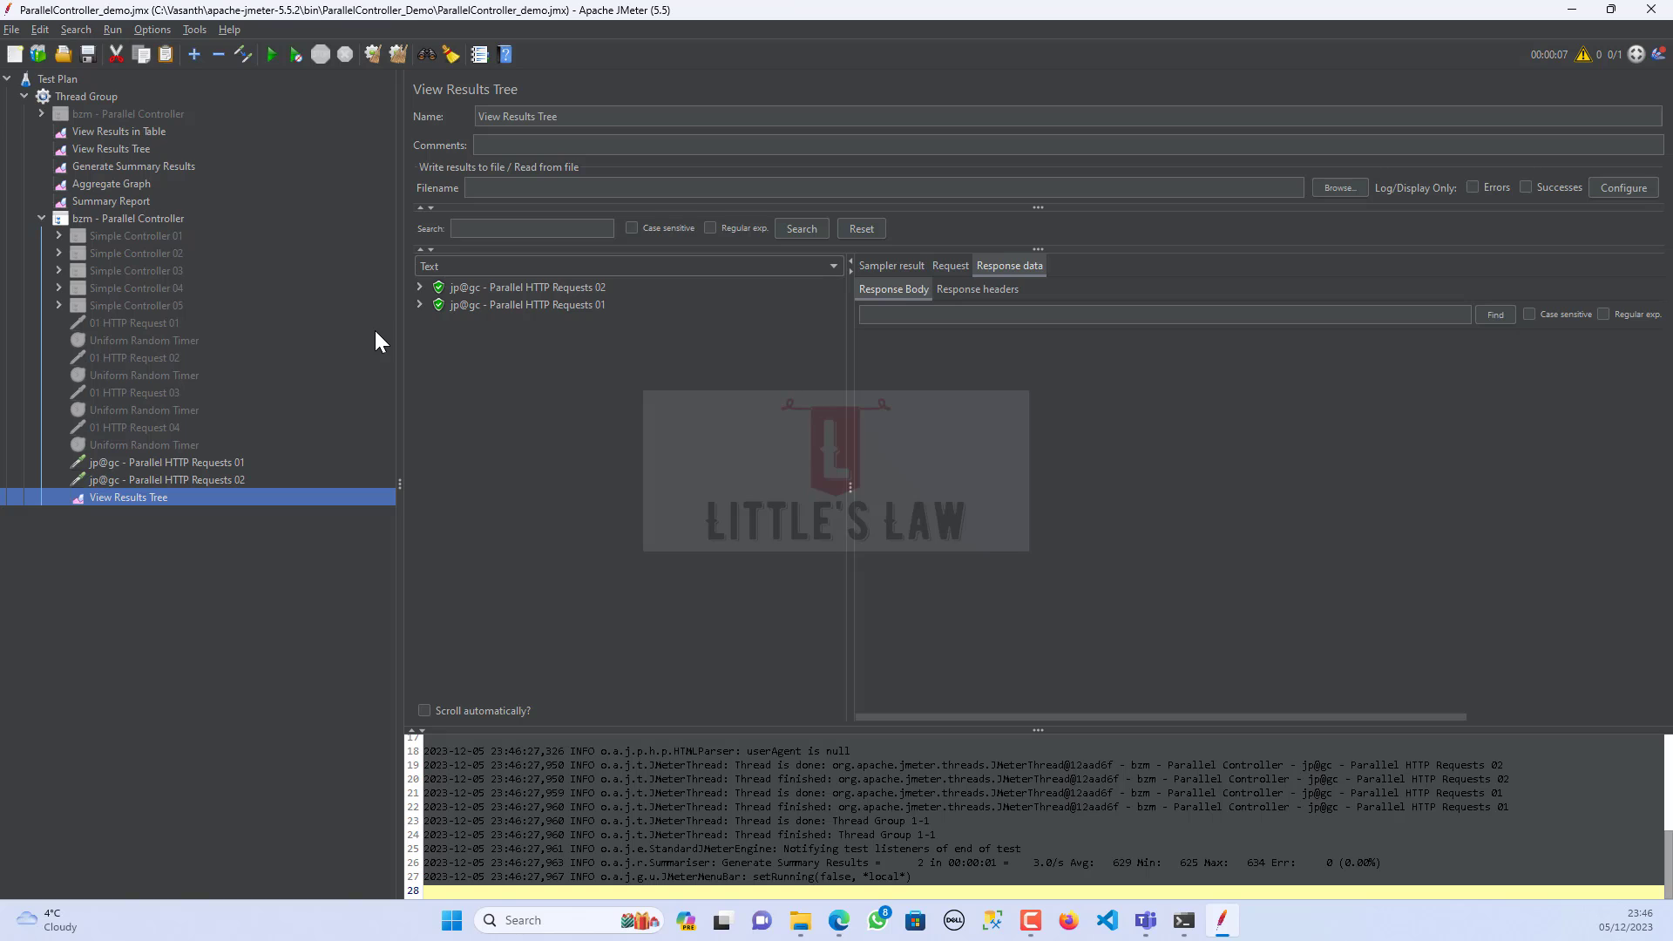
pyautogui.moveTo(552, 326)
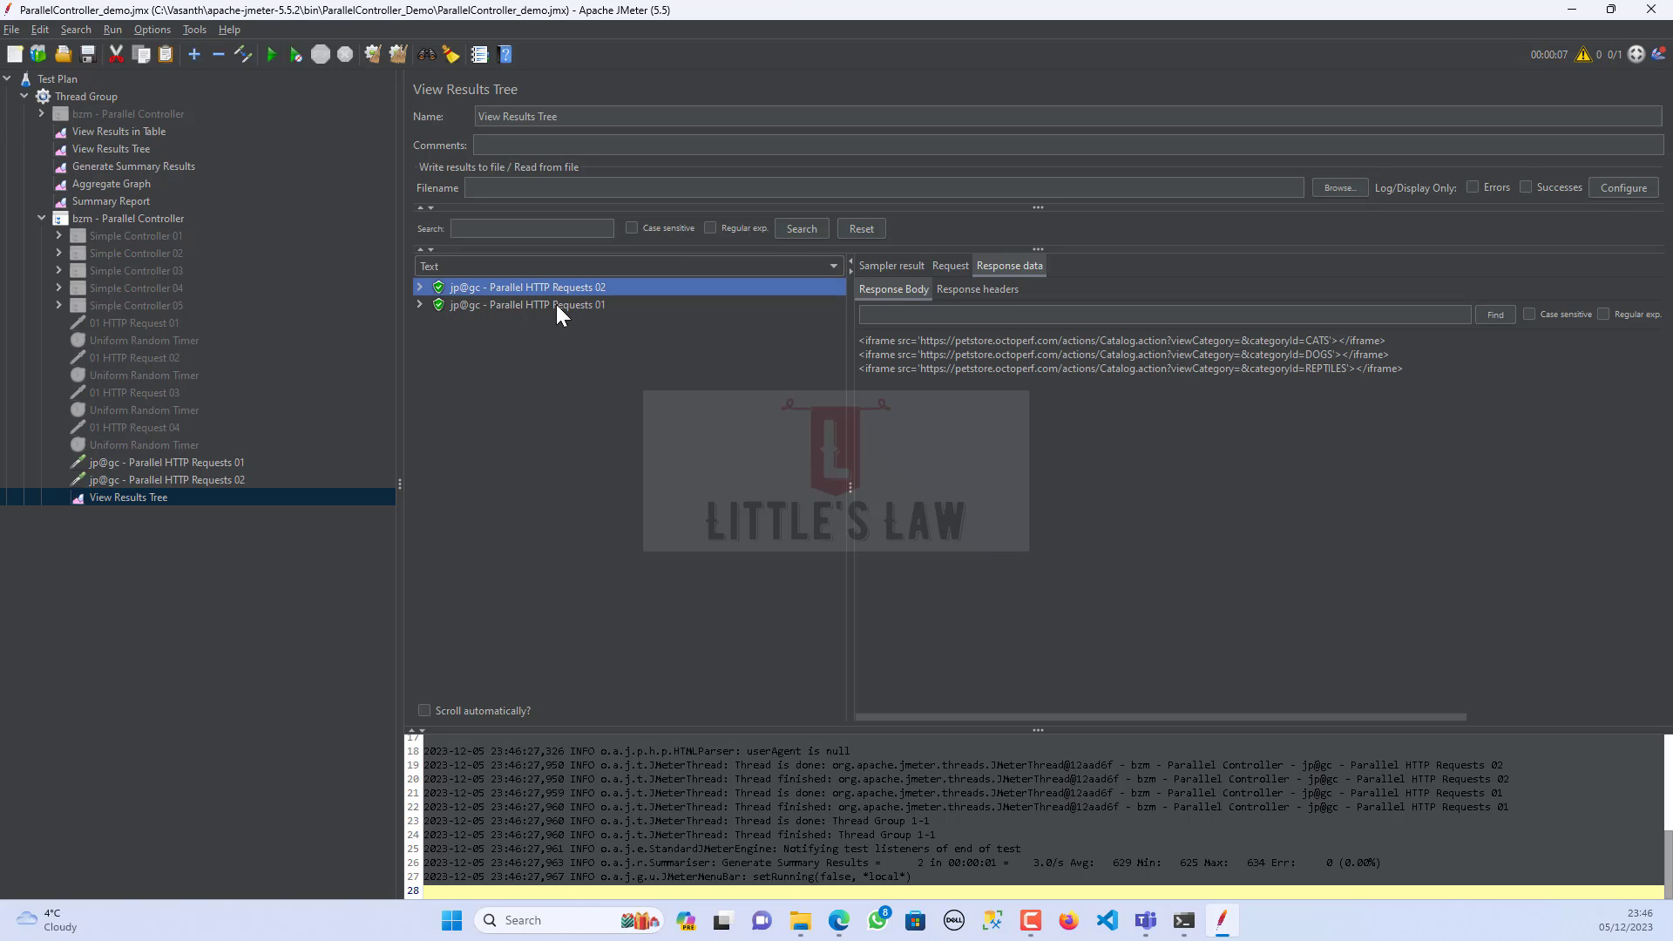
# - Expand the Parallel HTTP Requests 02 result and view the first sub-result's response body
pyautogui.click(527, 304)
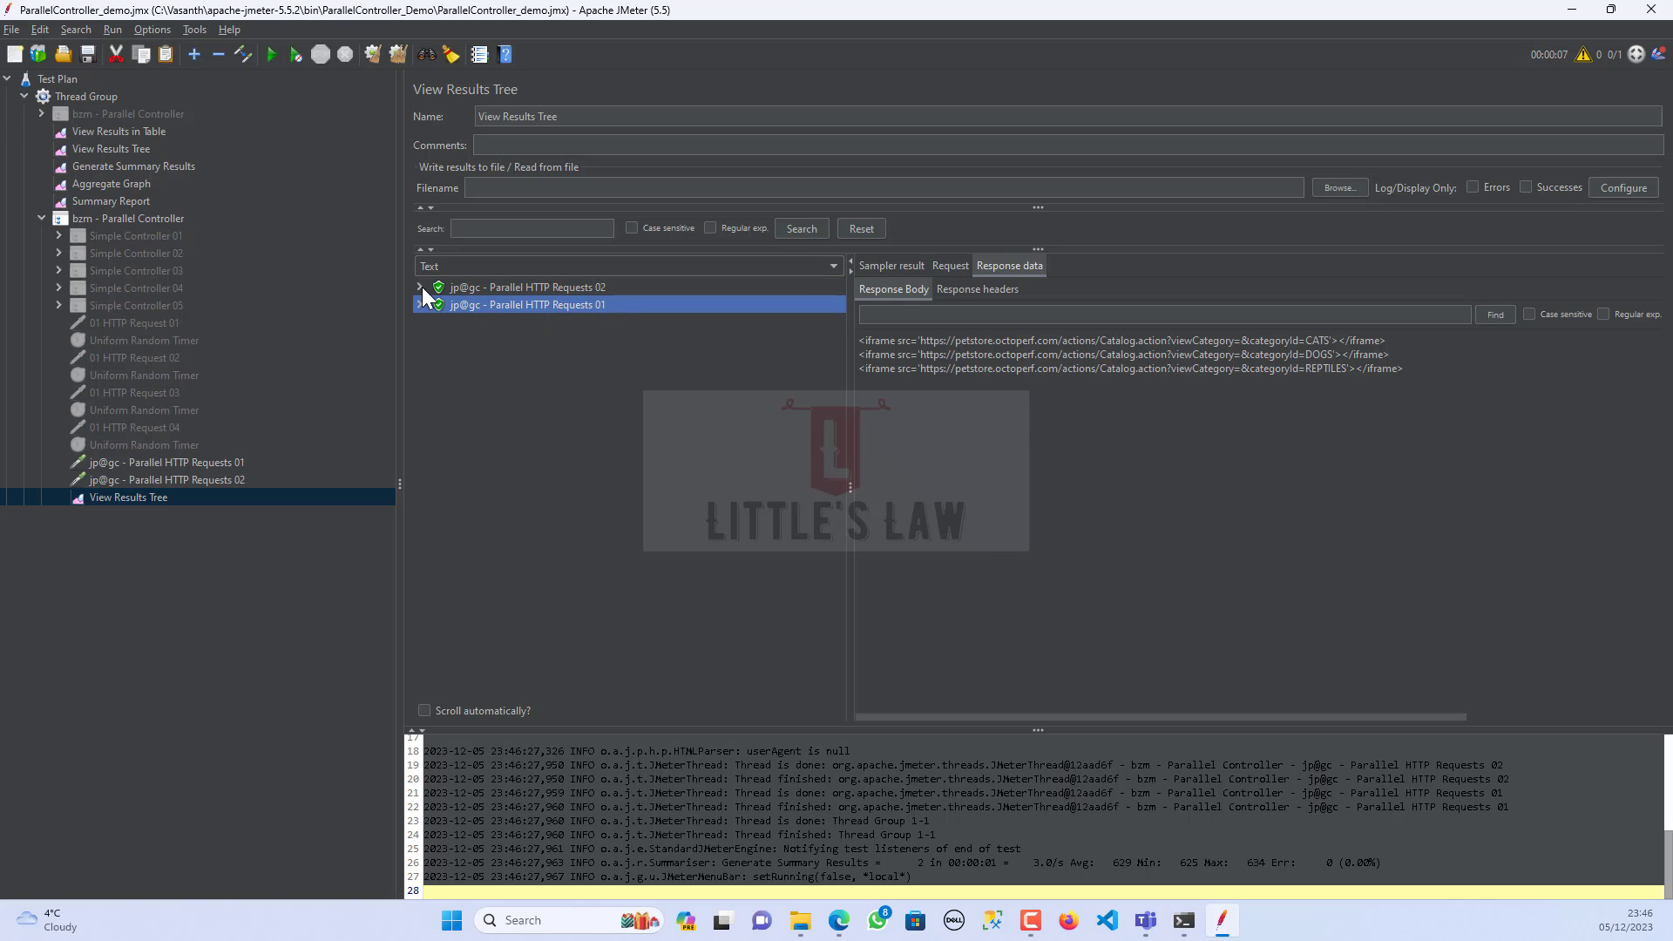
pyautogui.click(420, 288)
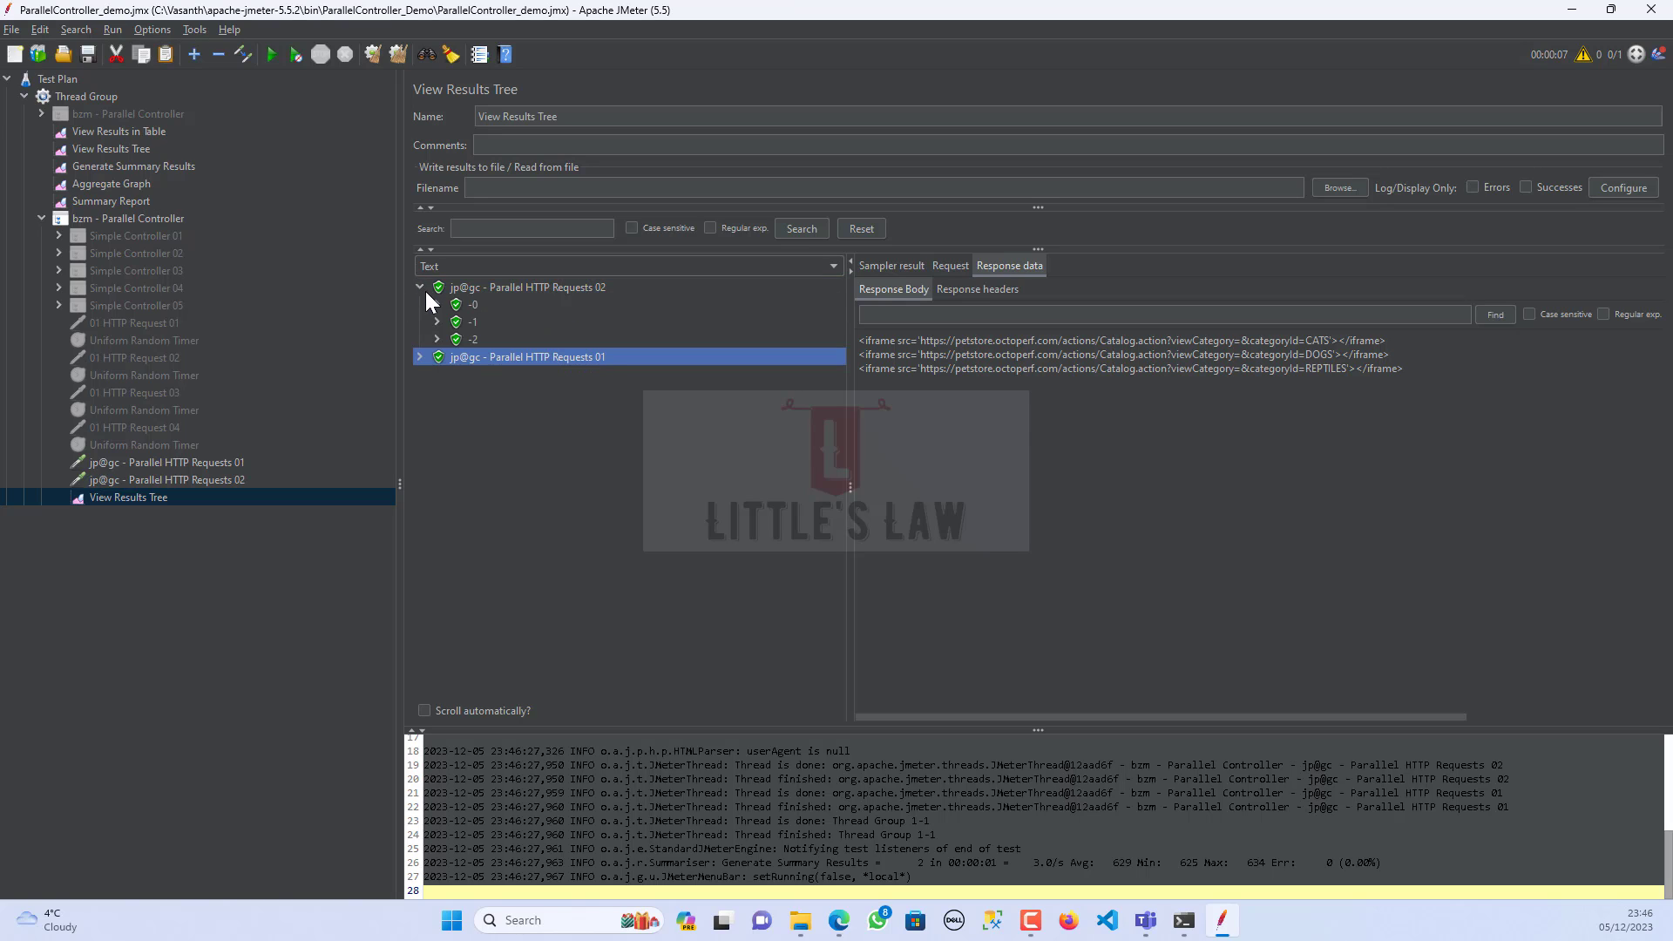
pyautogui.click(437, 303)
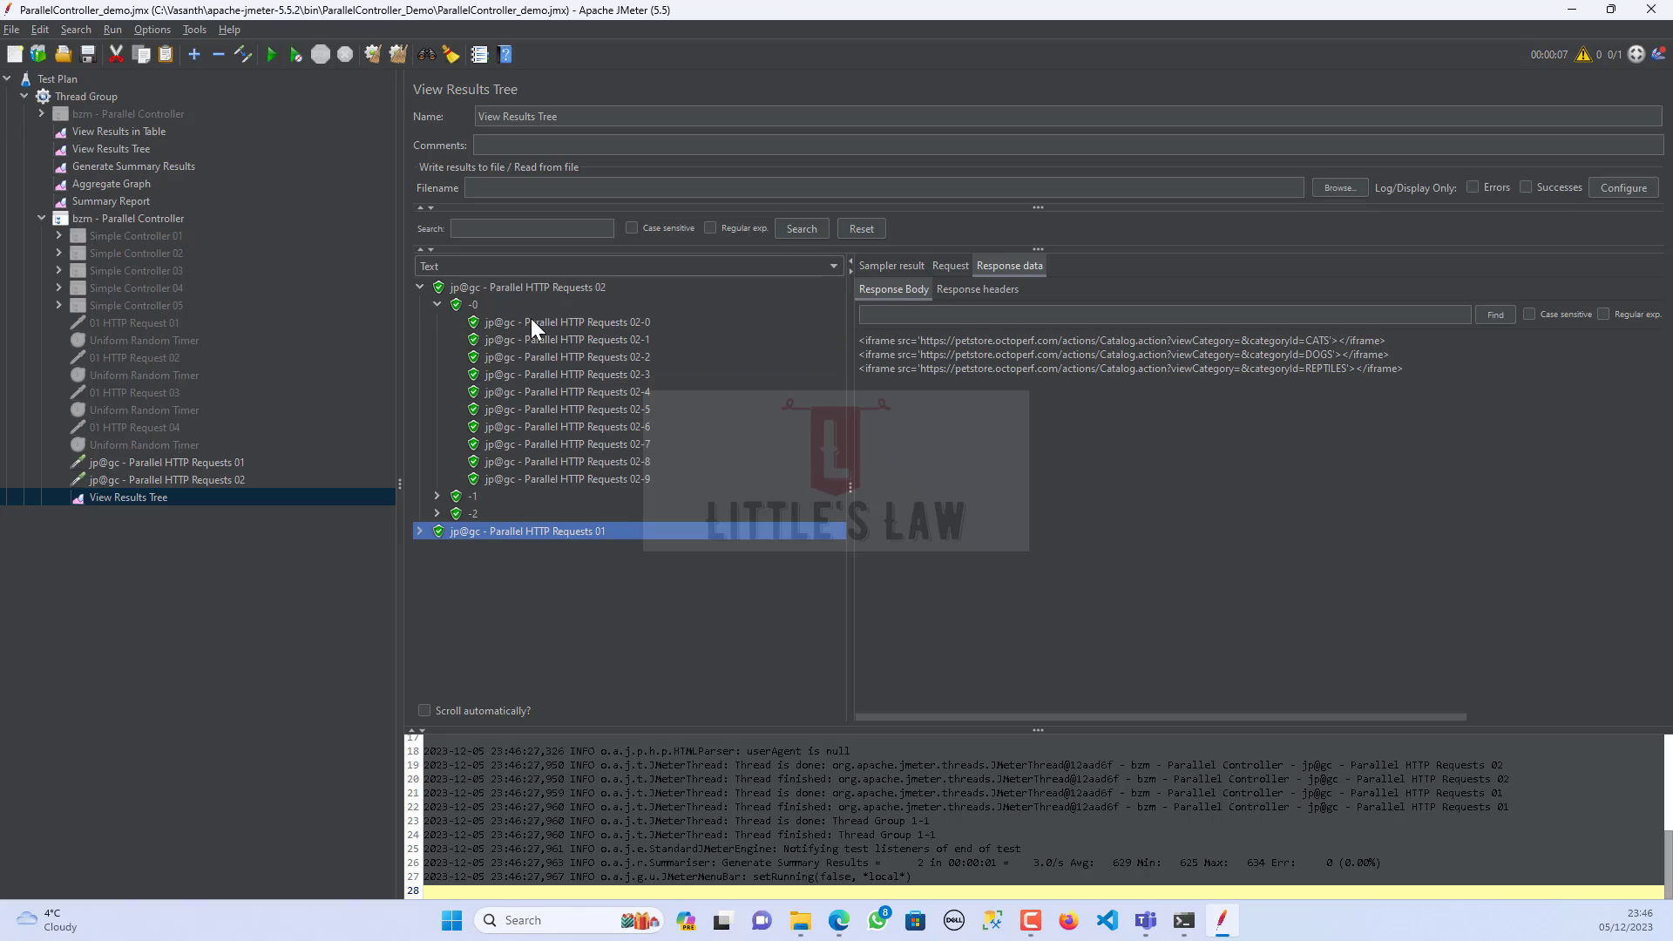
pyautogui.click(472, 303)
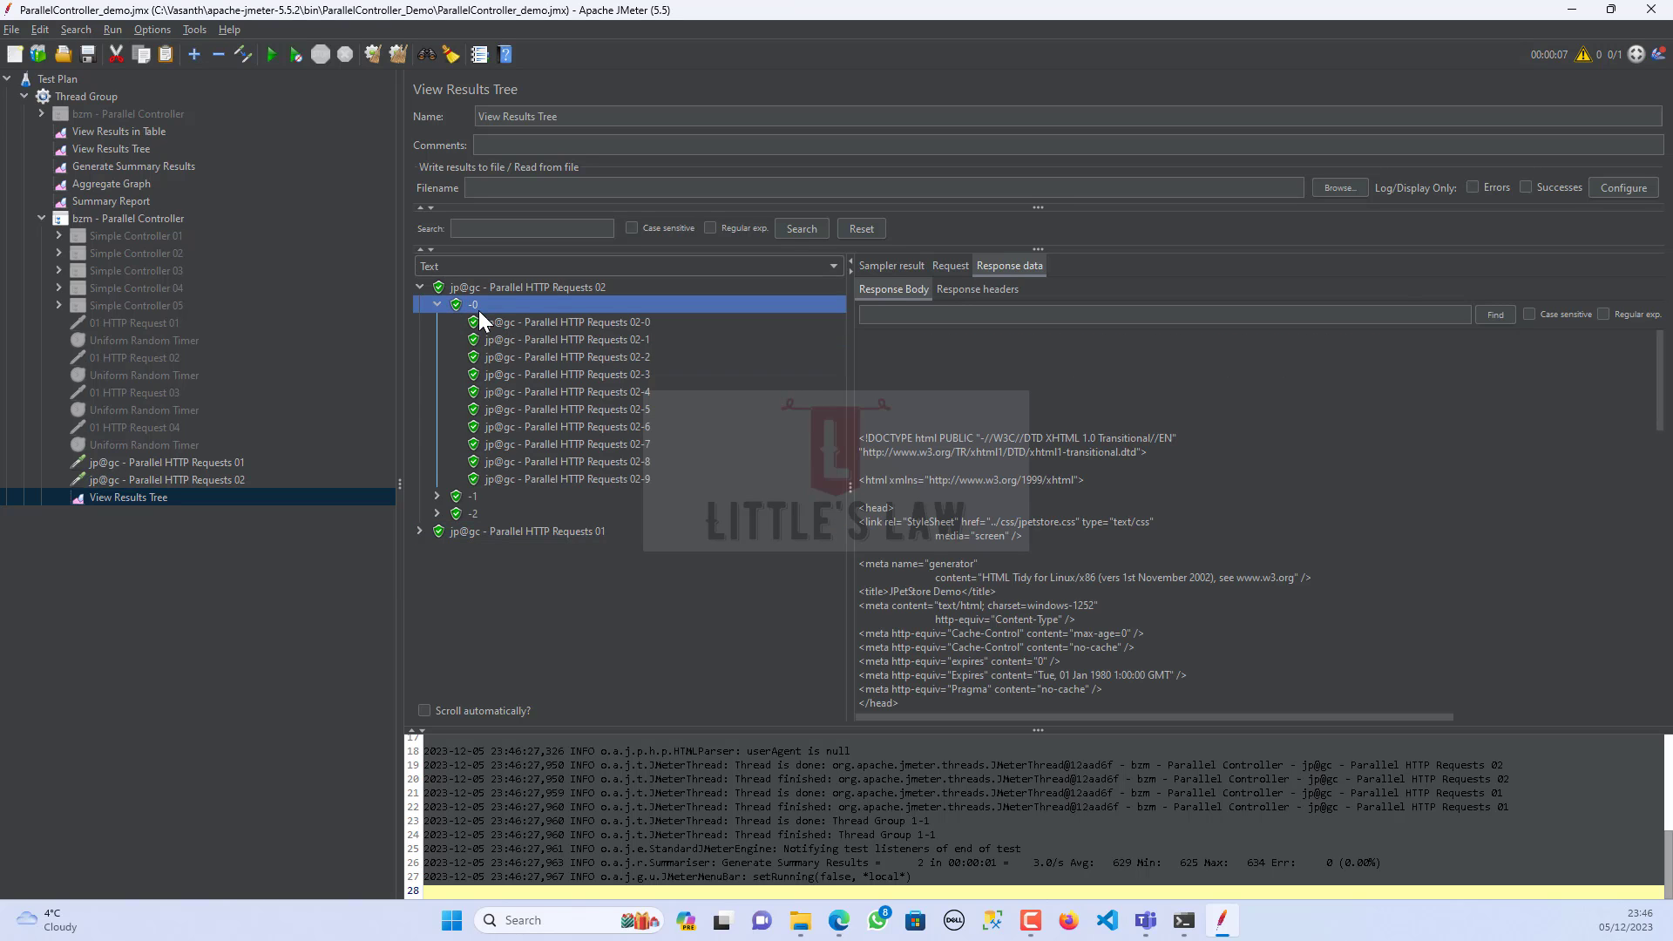
pyautogui.moveTo(202, 481)
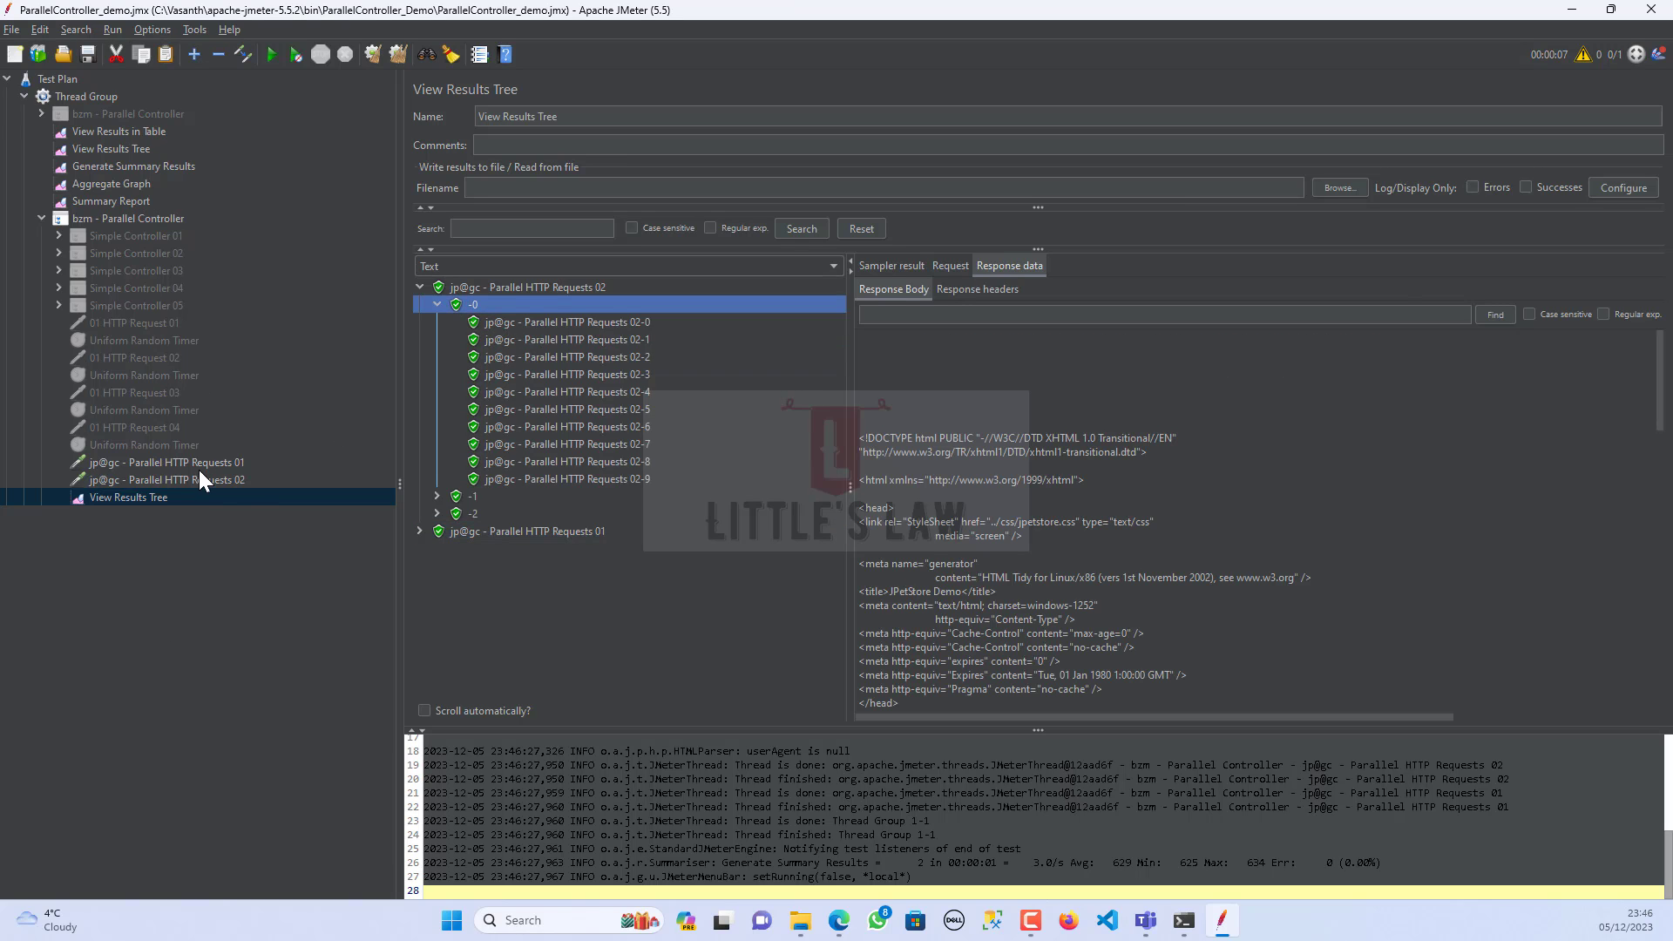
# - Check the CATS URL in Parallel HTTP Requests 02, then return to the results
pyautogui.click(165, 479)
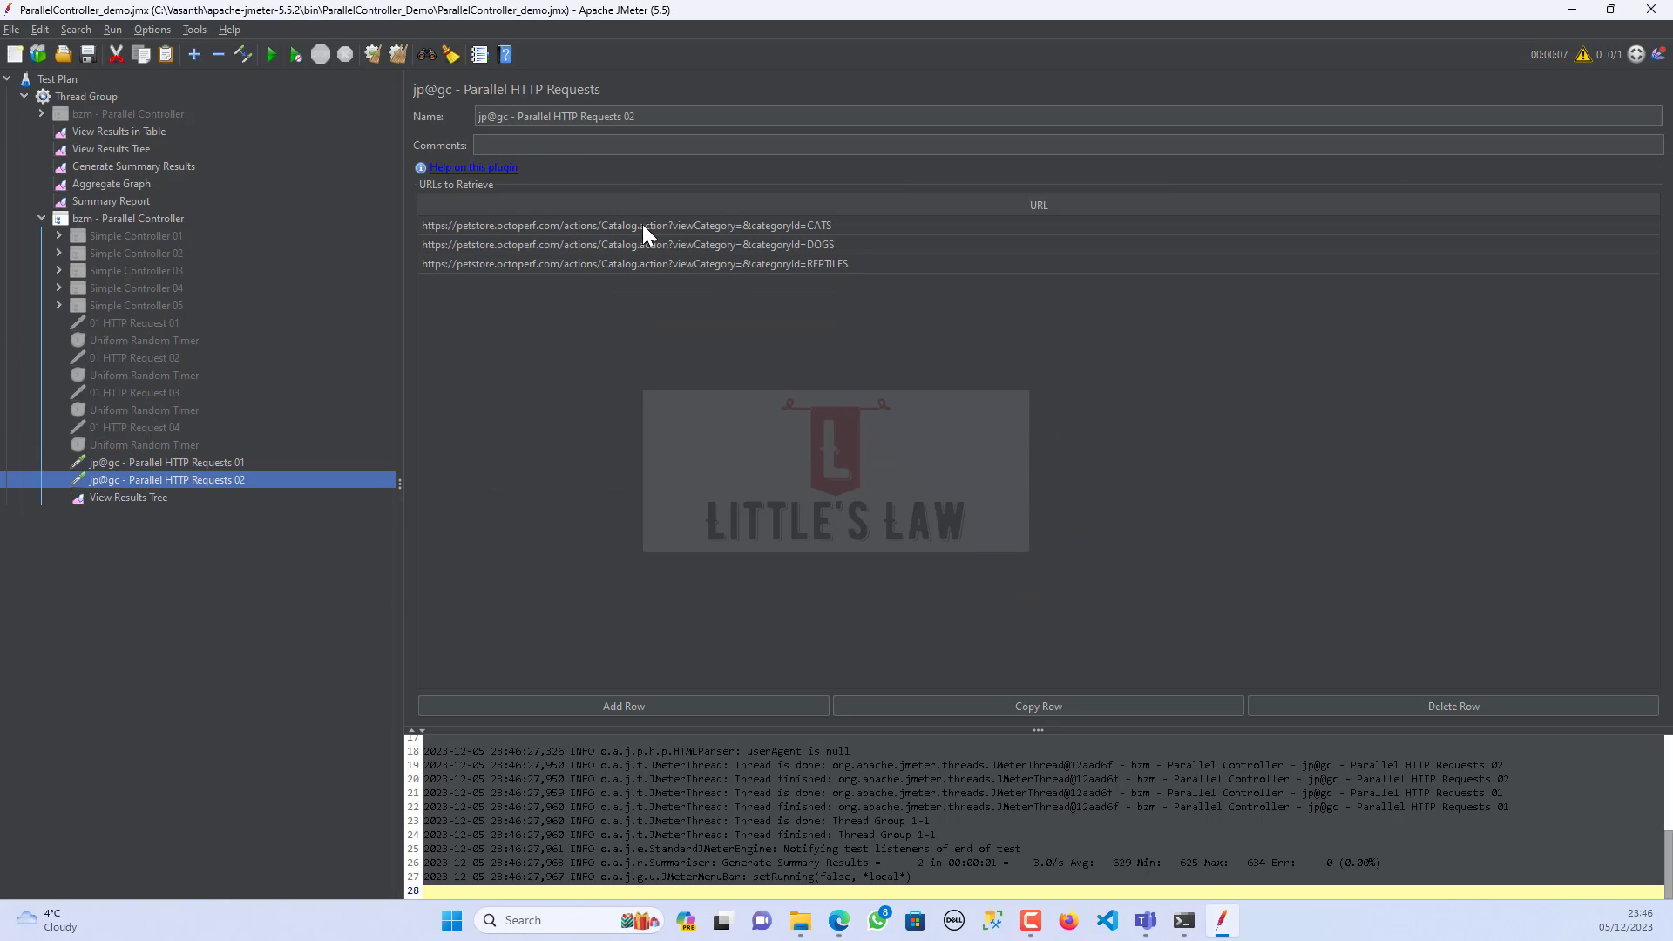
pyautogui.click(639, 224)
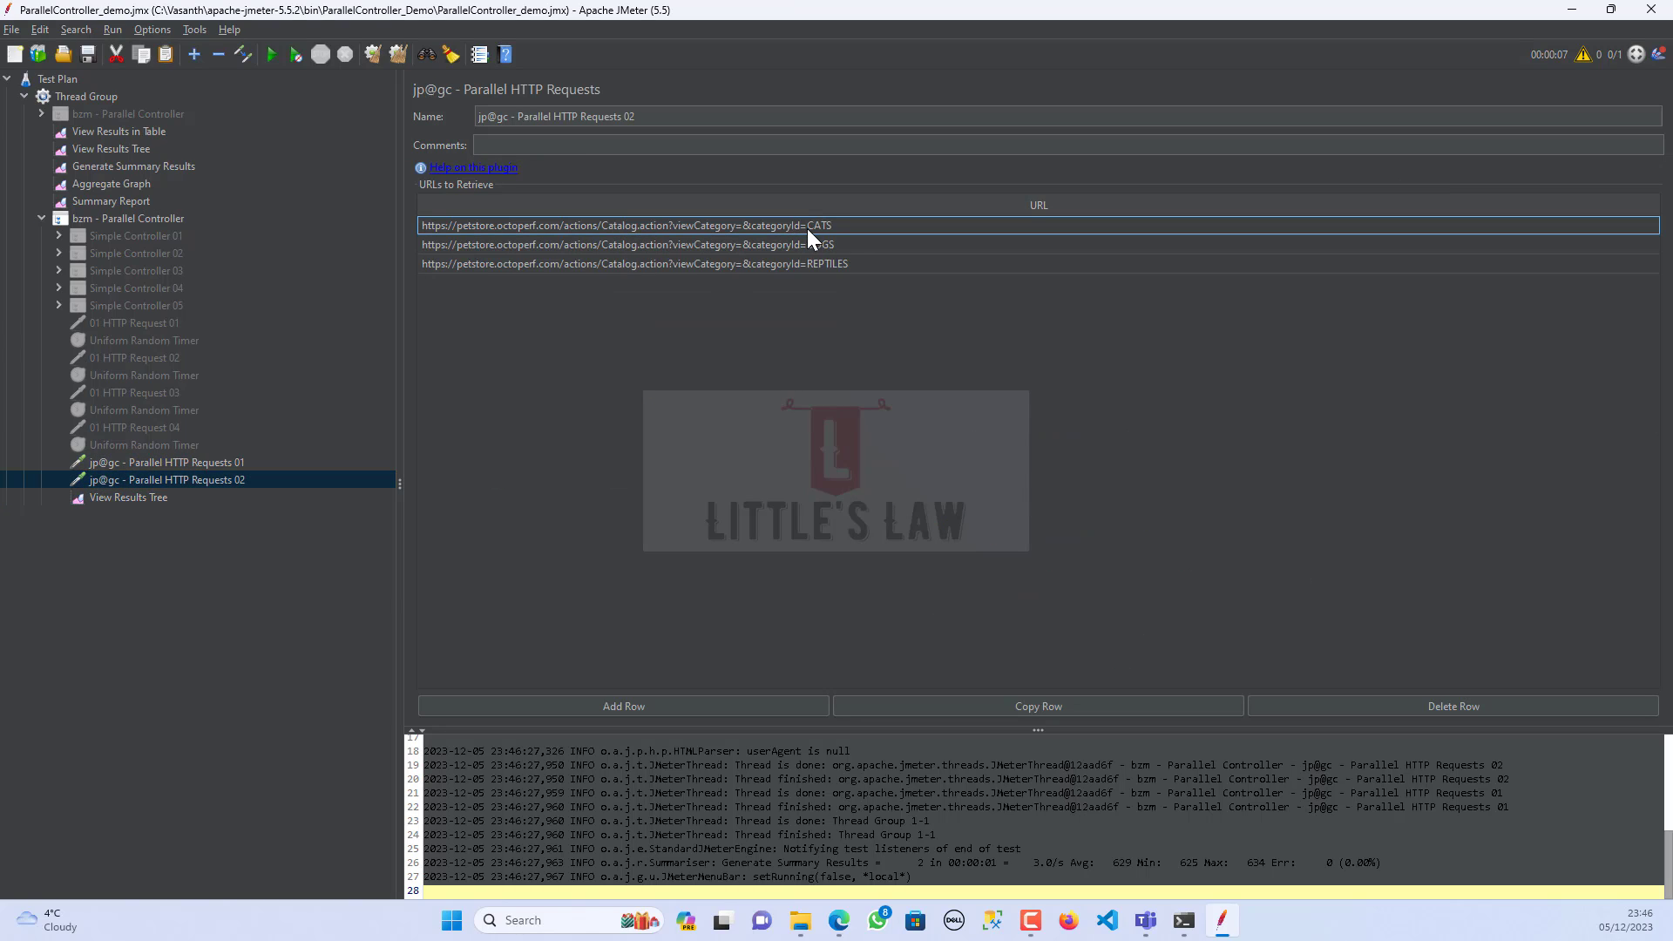
pyautogui.click(127, 496)
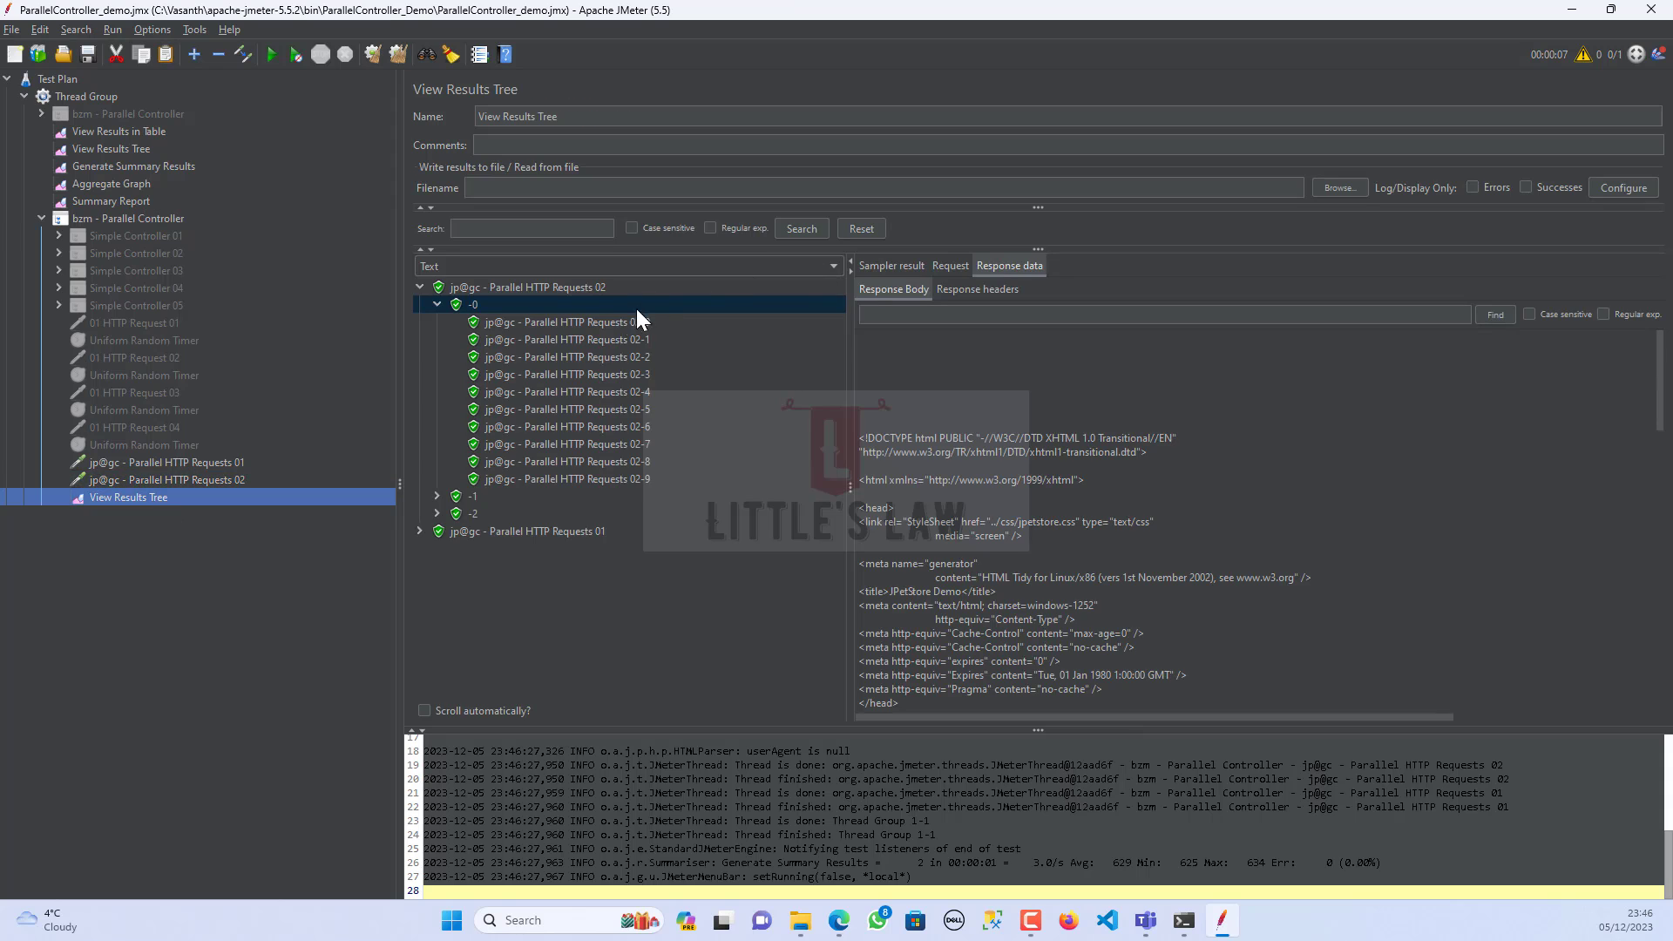
# - Inspect the response data of sub-requests 02-0, 02-1, 02-4, 02-6 and 02-9
pyautogui.click(565, 321)
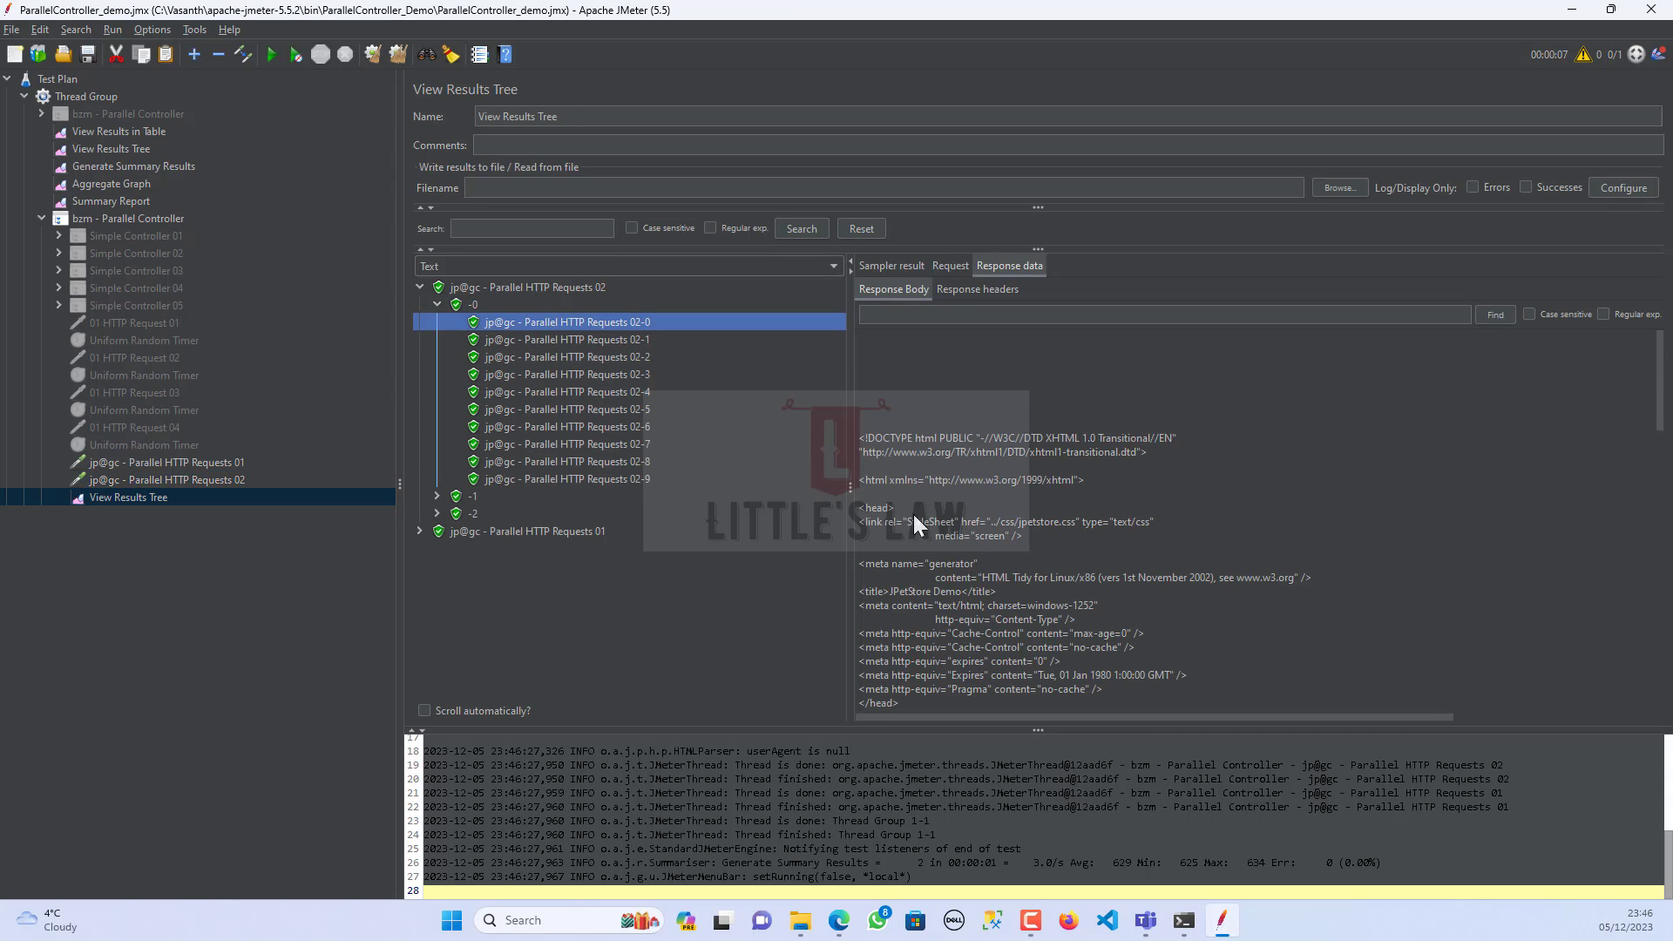
pyautogui.click(566, 340)
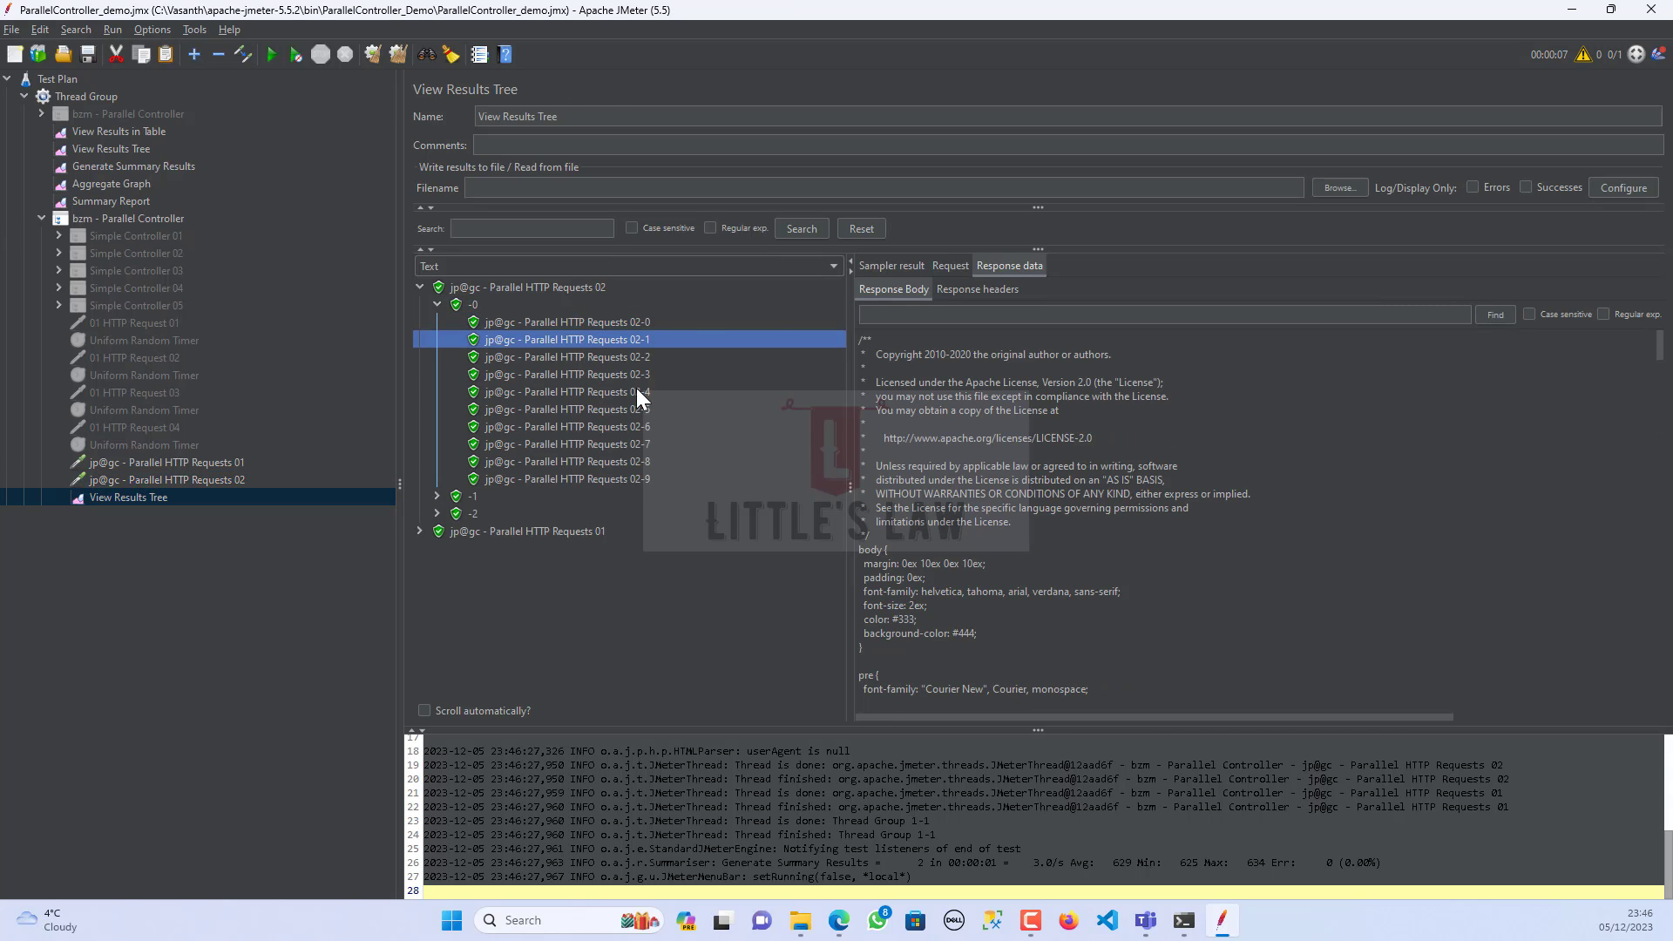
pyautogui.moveTo(598, 378)
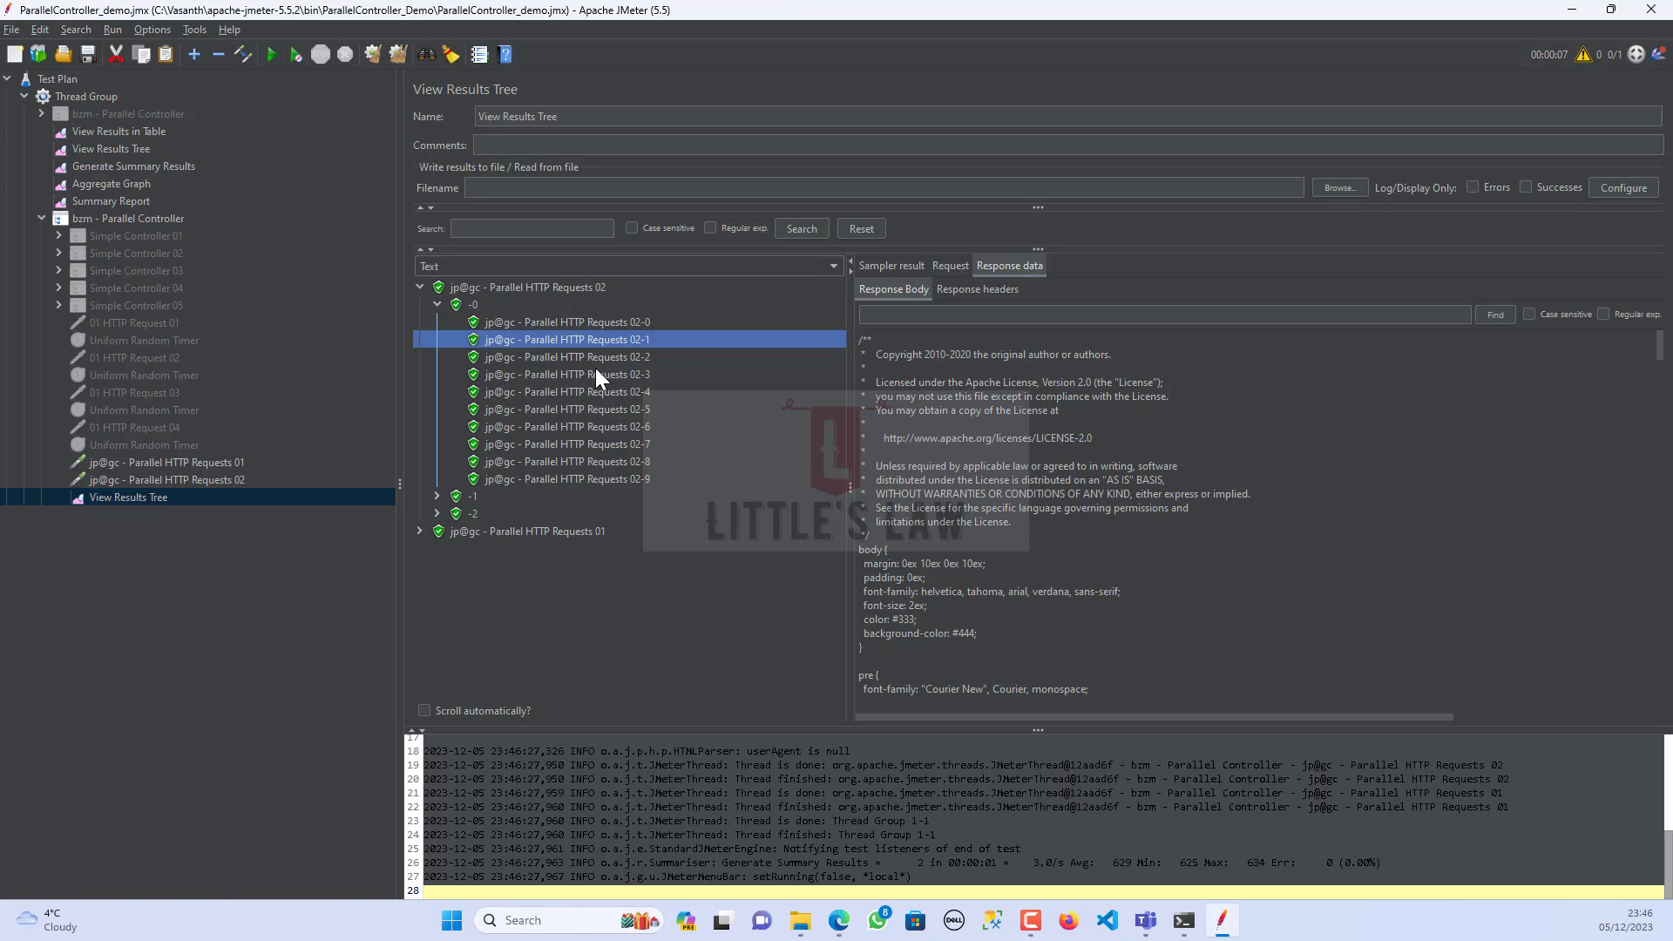
pyautogui.click(565, 392)
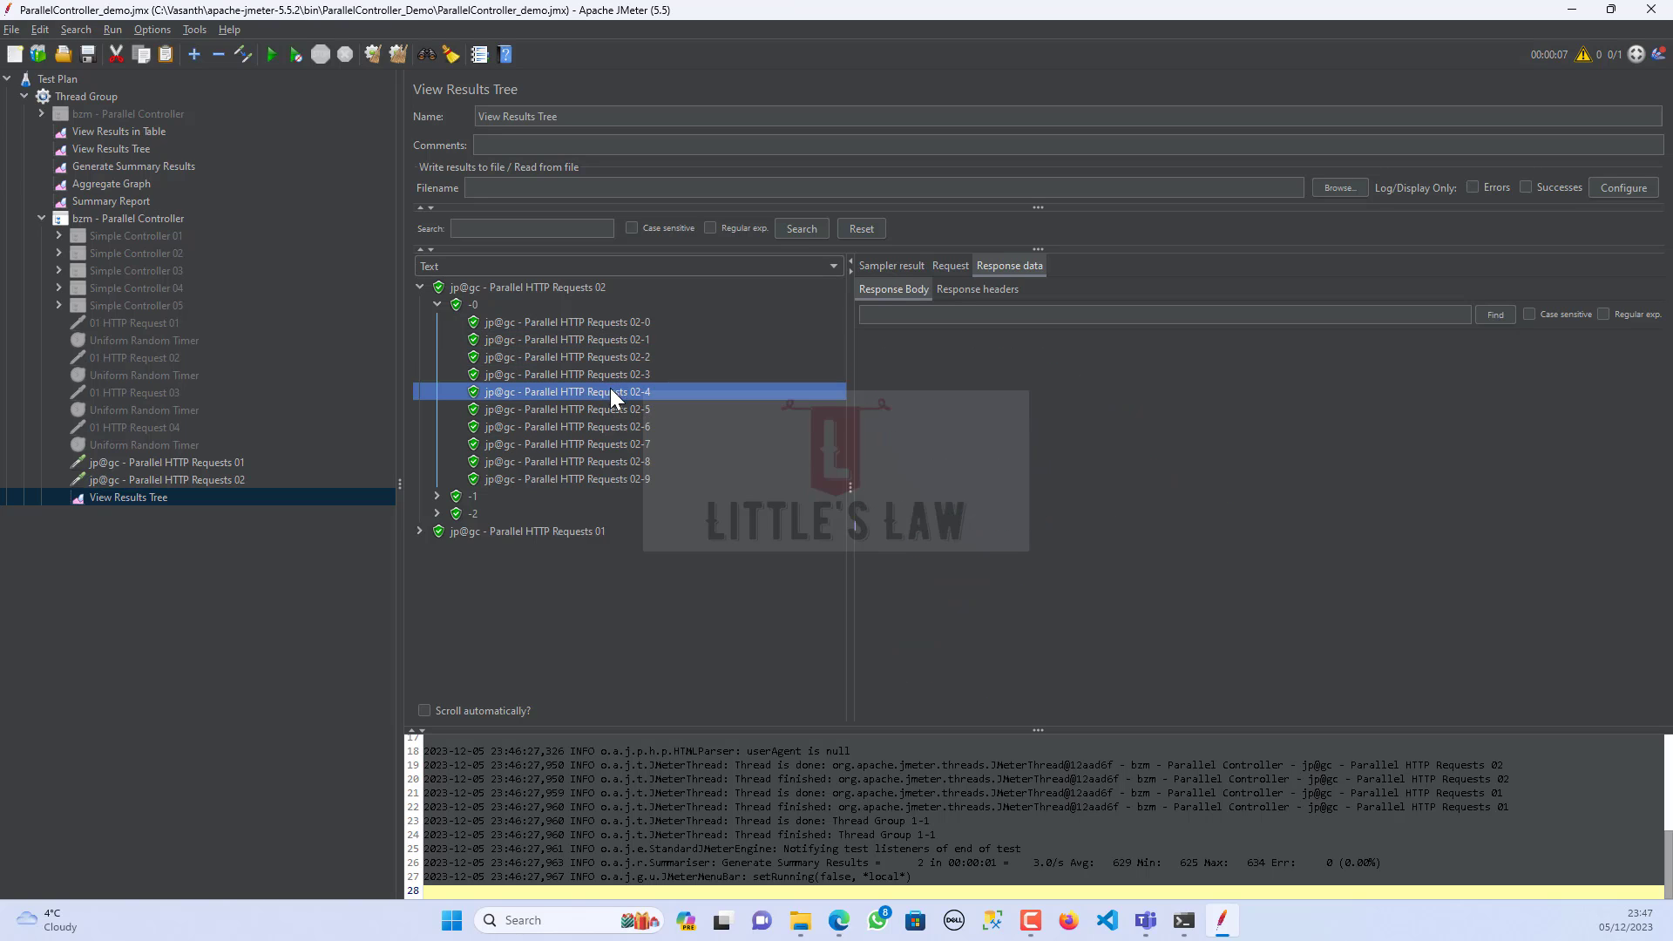
pyautogui.click(564, 425)
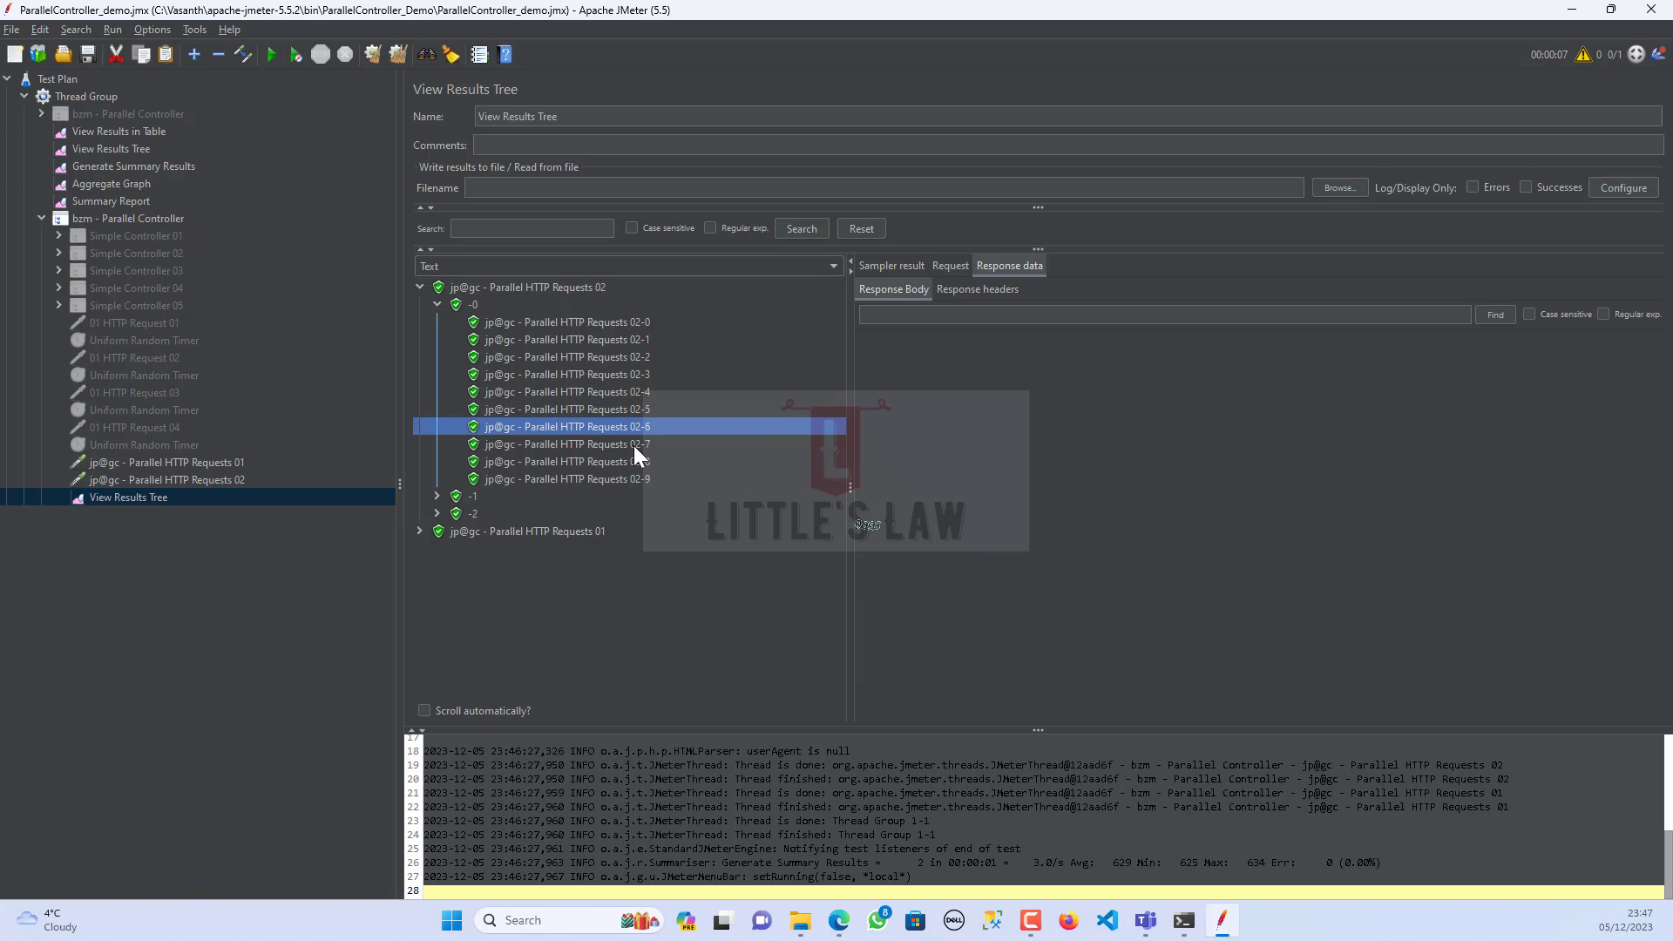
pyautogui.click(565, 478)
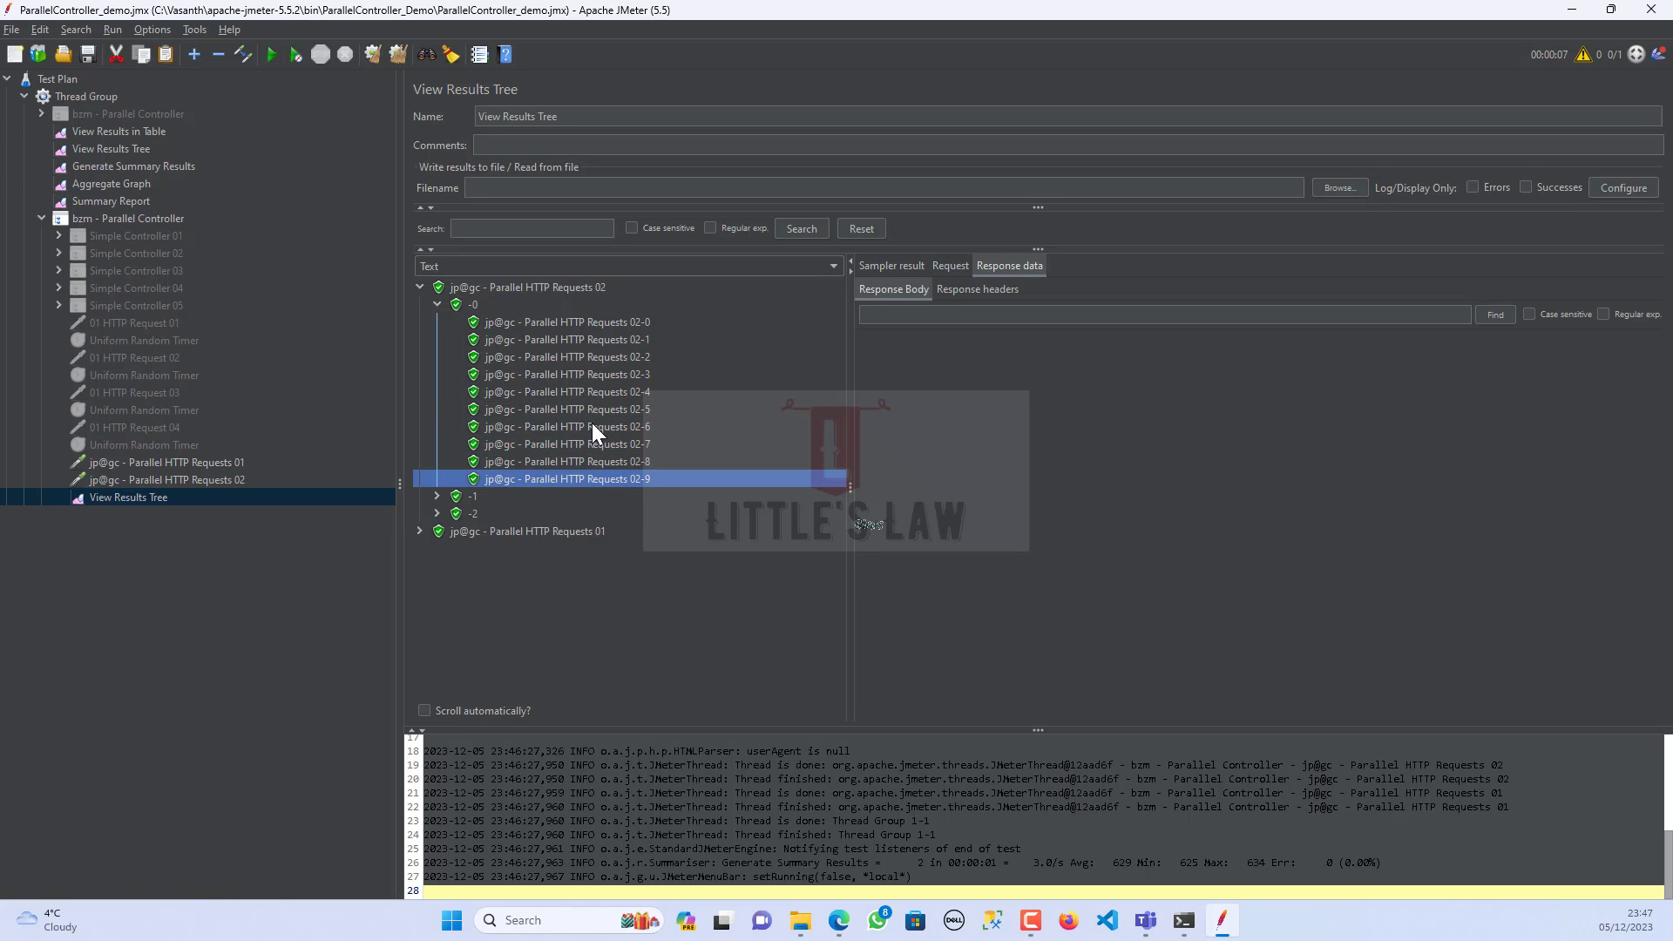
pyautogui.moveTo(974, 289)
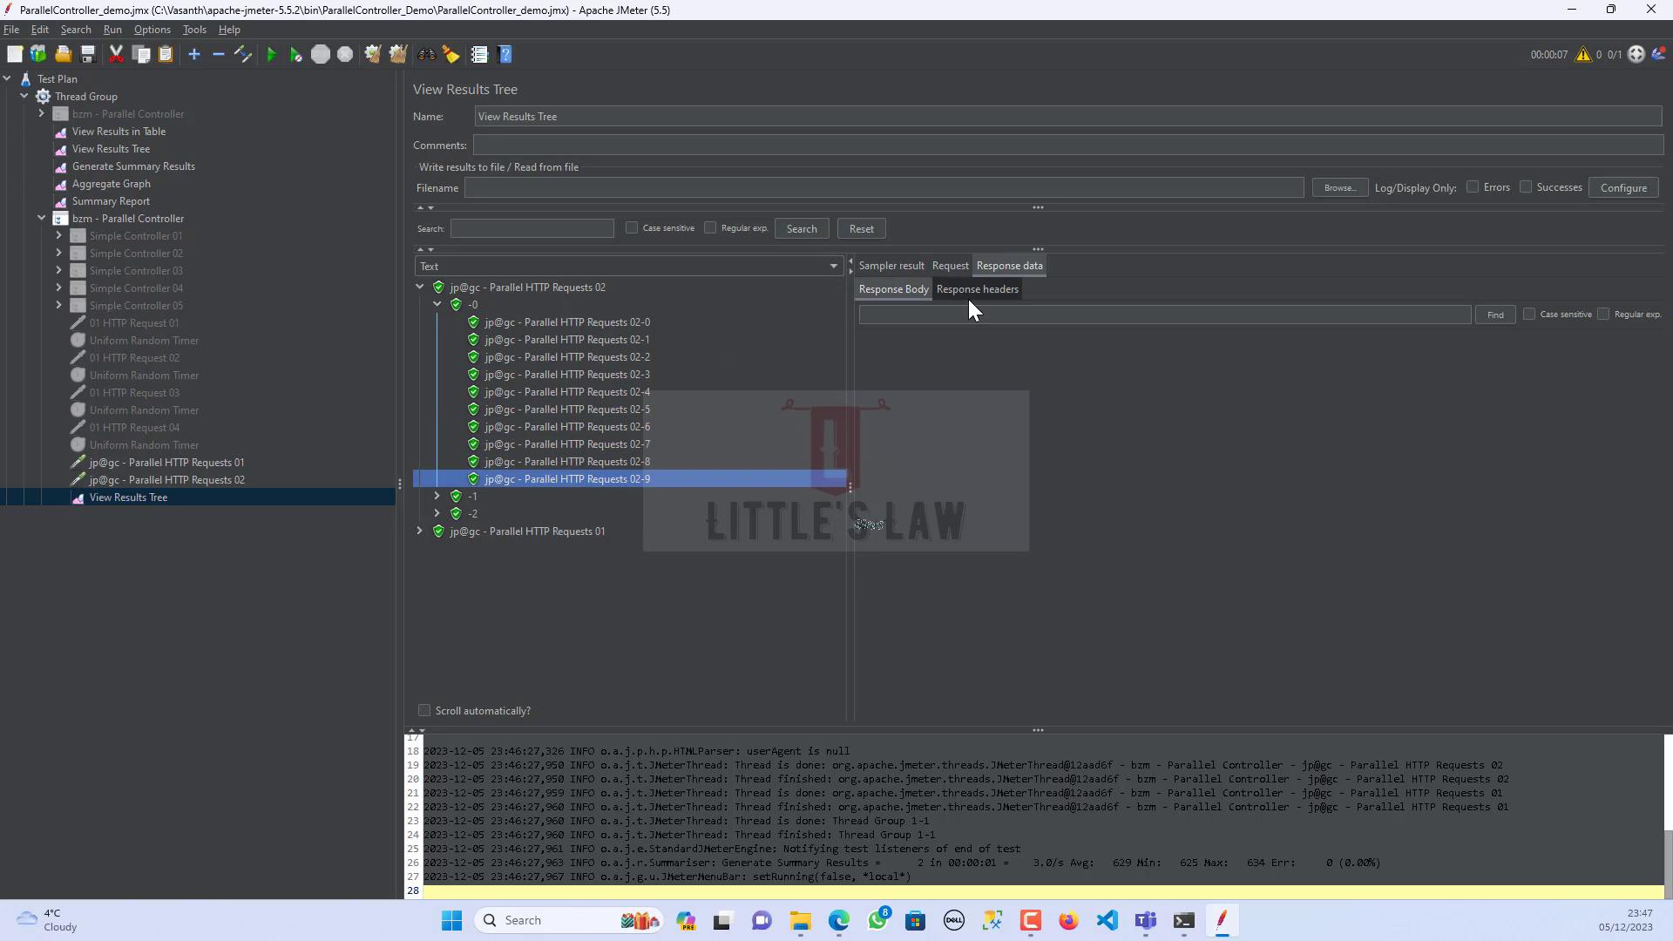
# - View 02-9's response headers and request, then the request URLs of 02-0 and 02-2
pyautogui.click(976, 290)
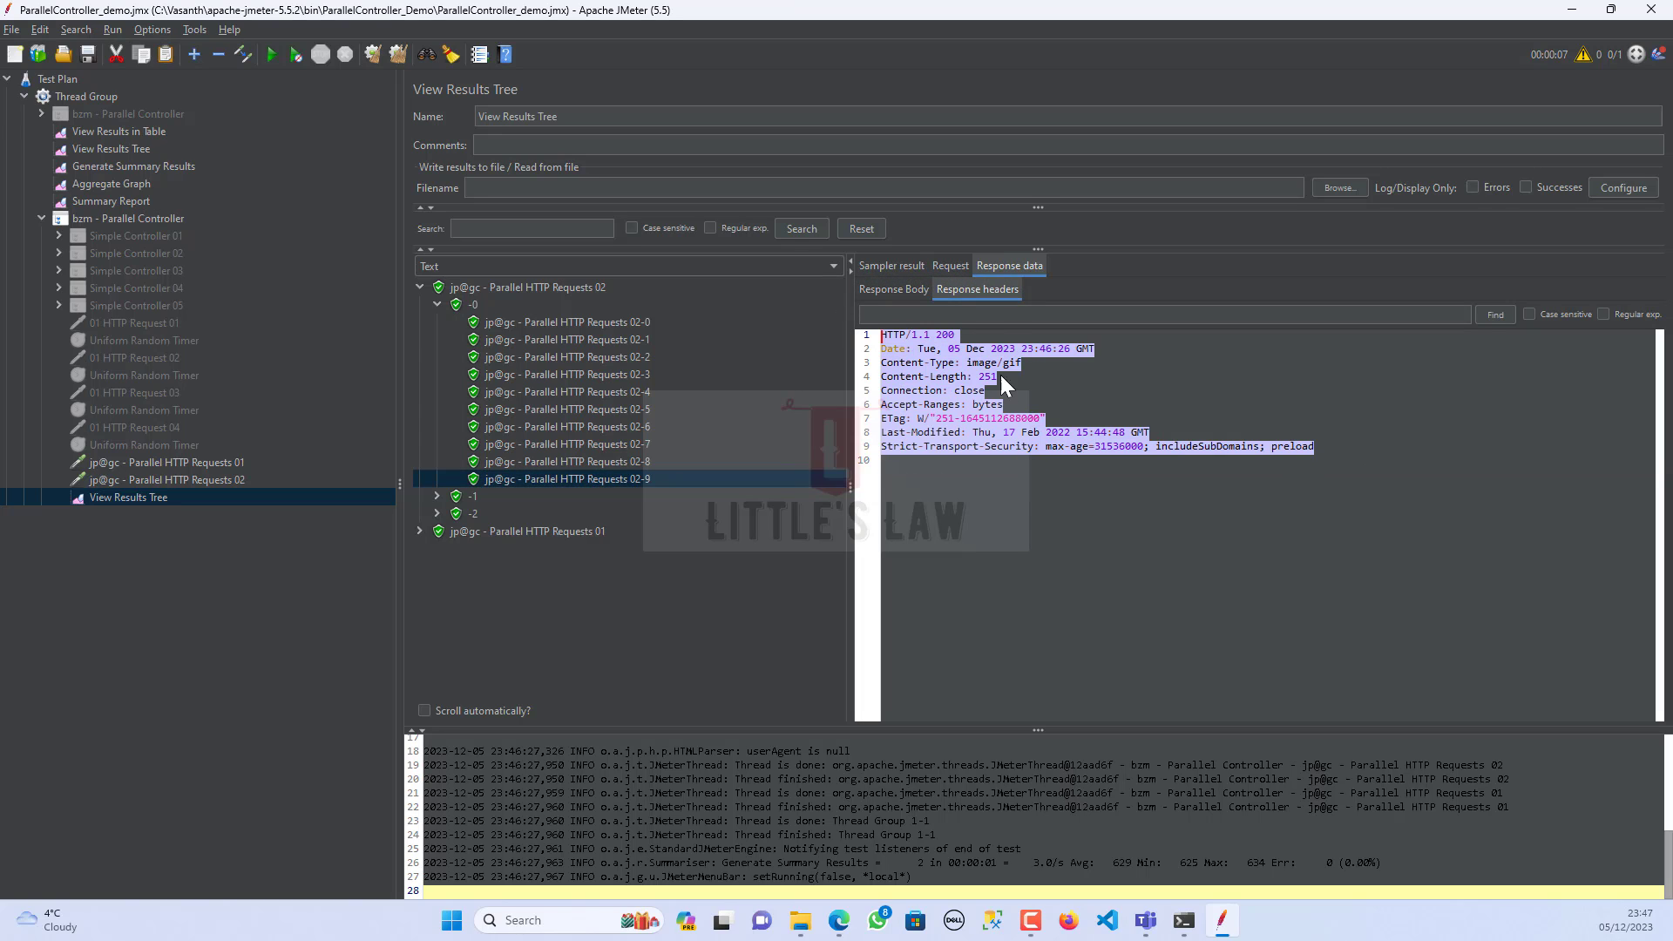
pyautogui.click(948, 265)
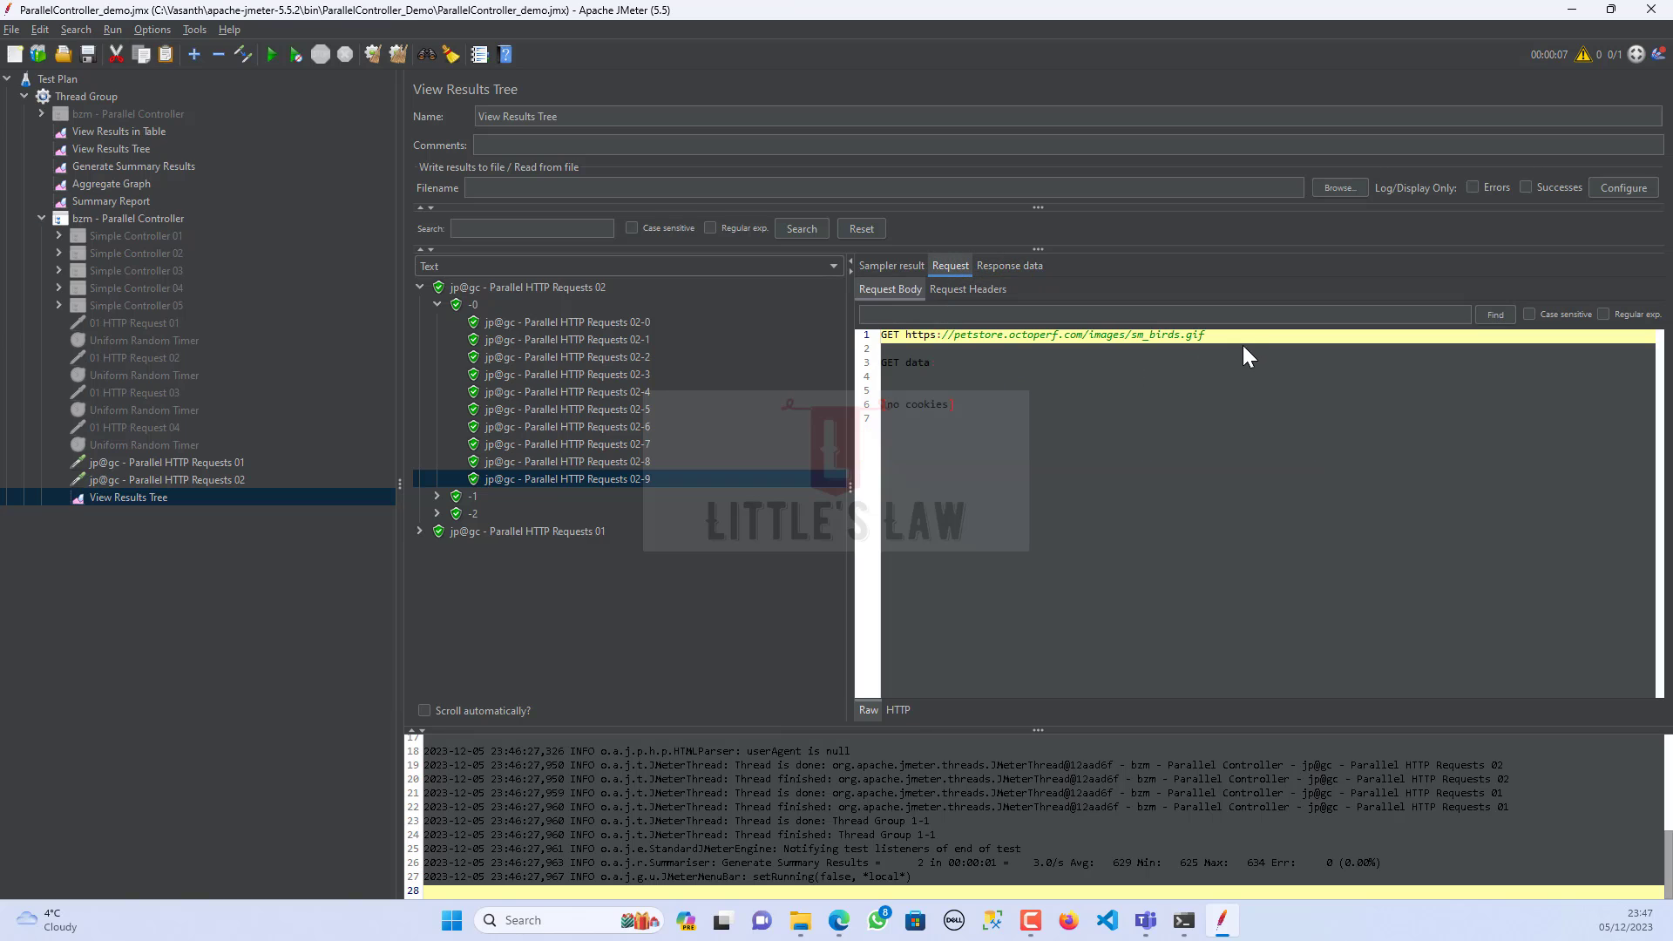
pyautogui.moveTo(534, 333)
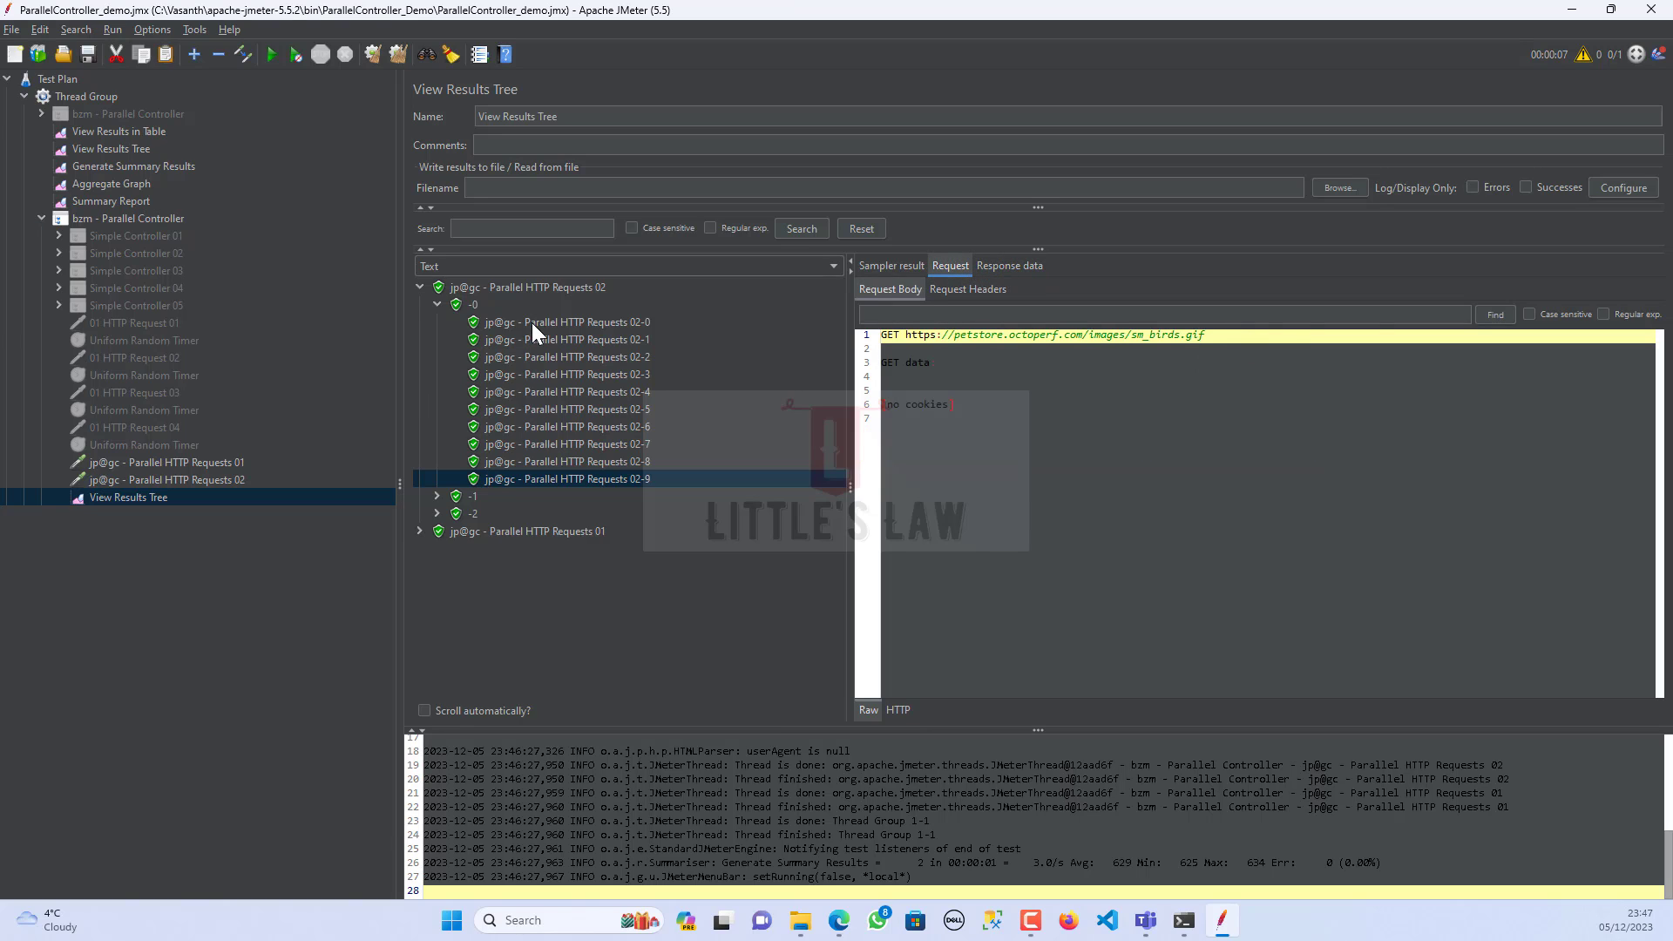
pyautogui.click(565, 321)
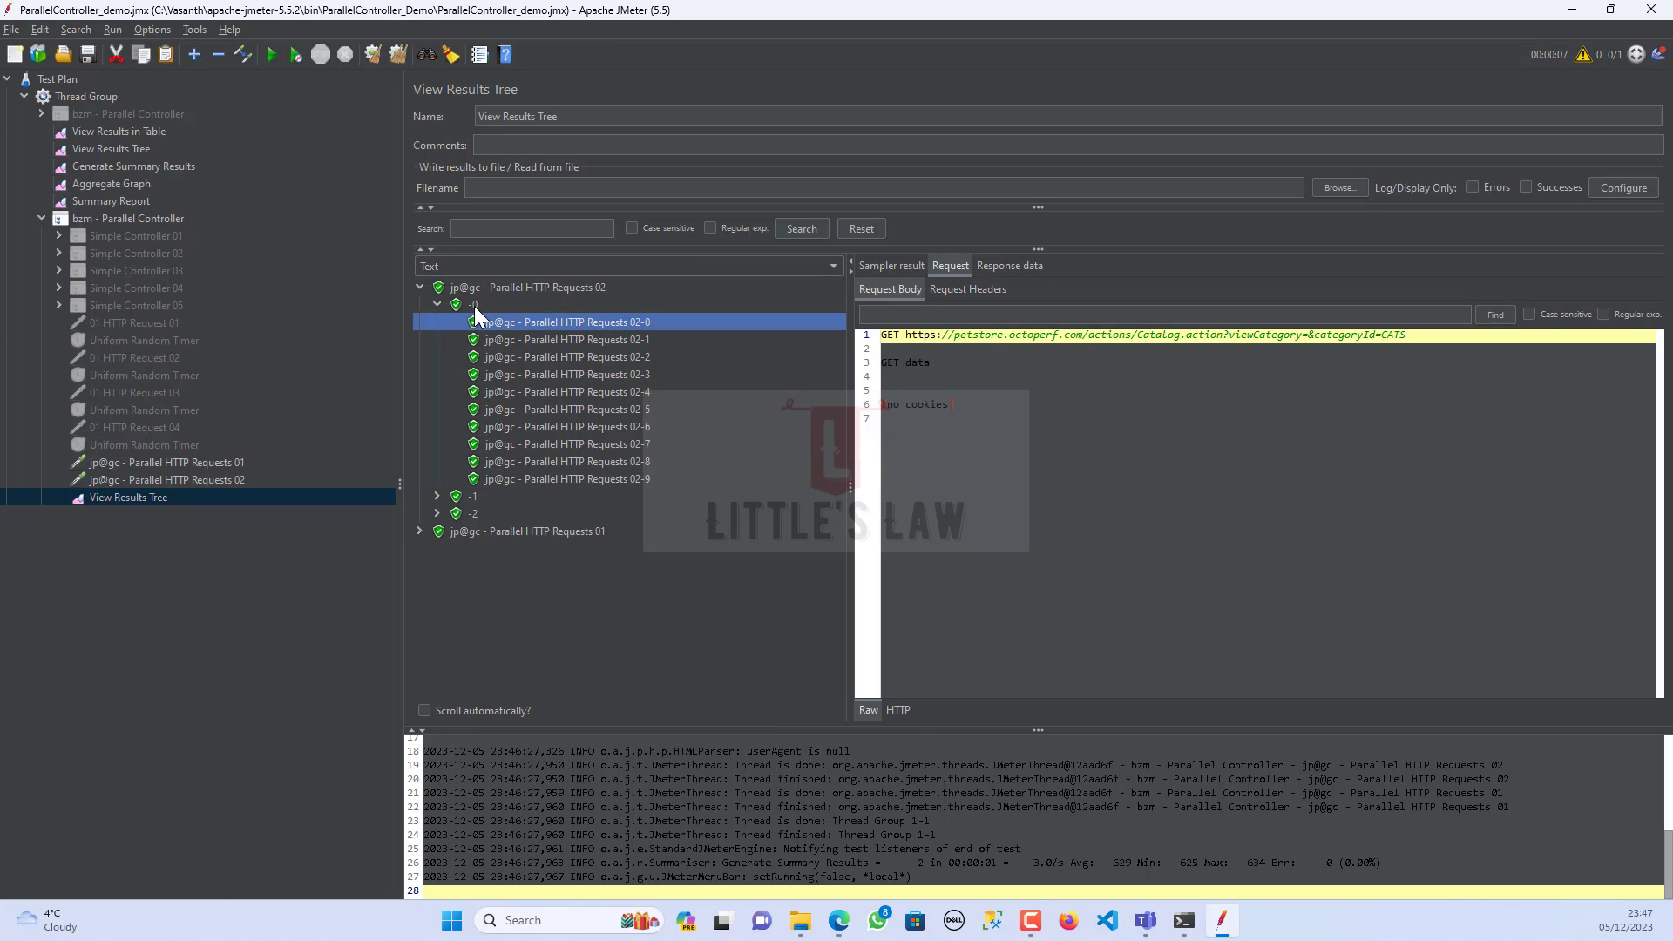
pyautogui.click(472, 304)
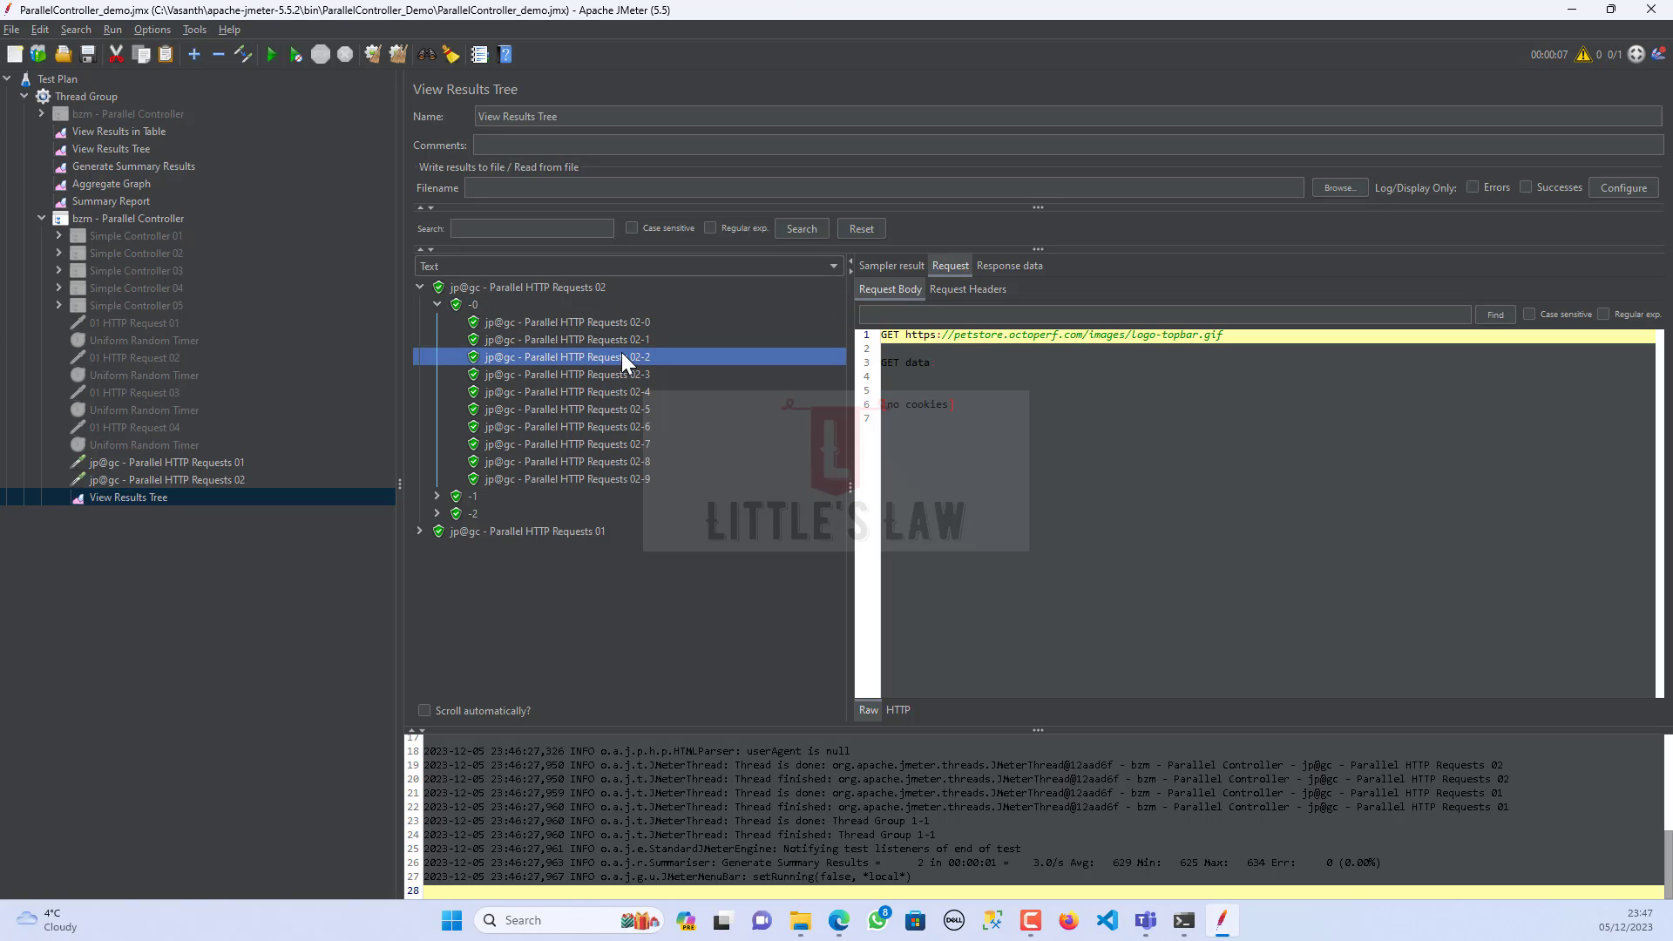
pyautogui.moveTo(622, 387)
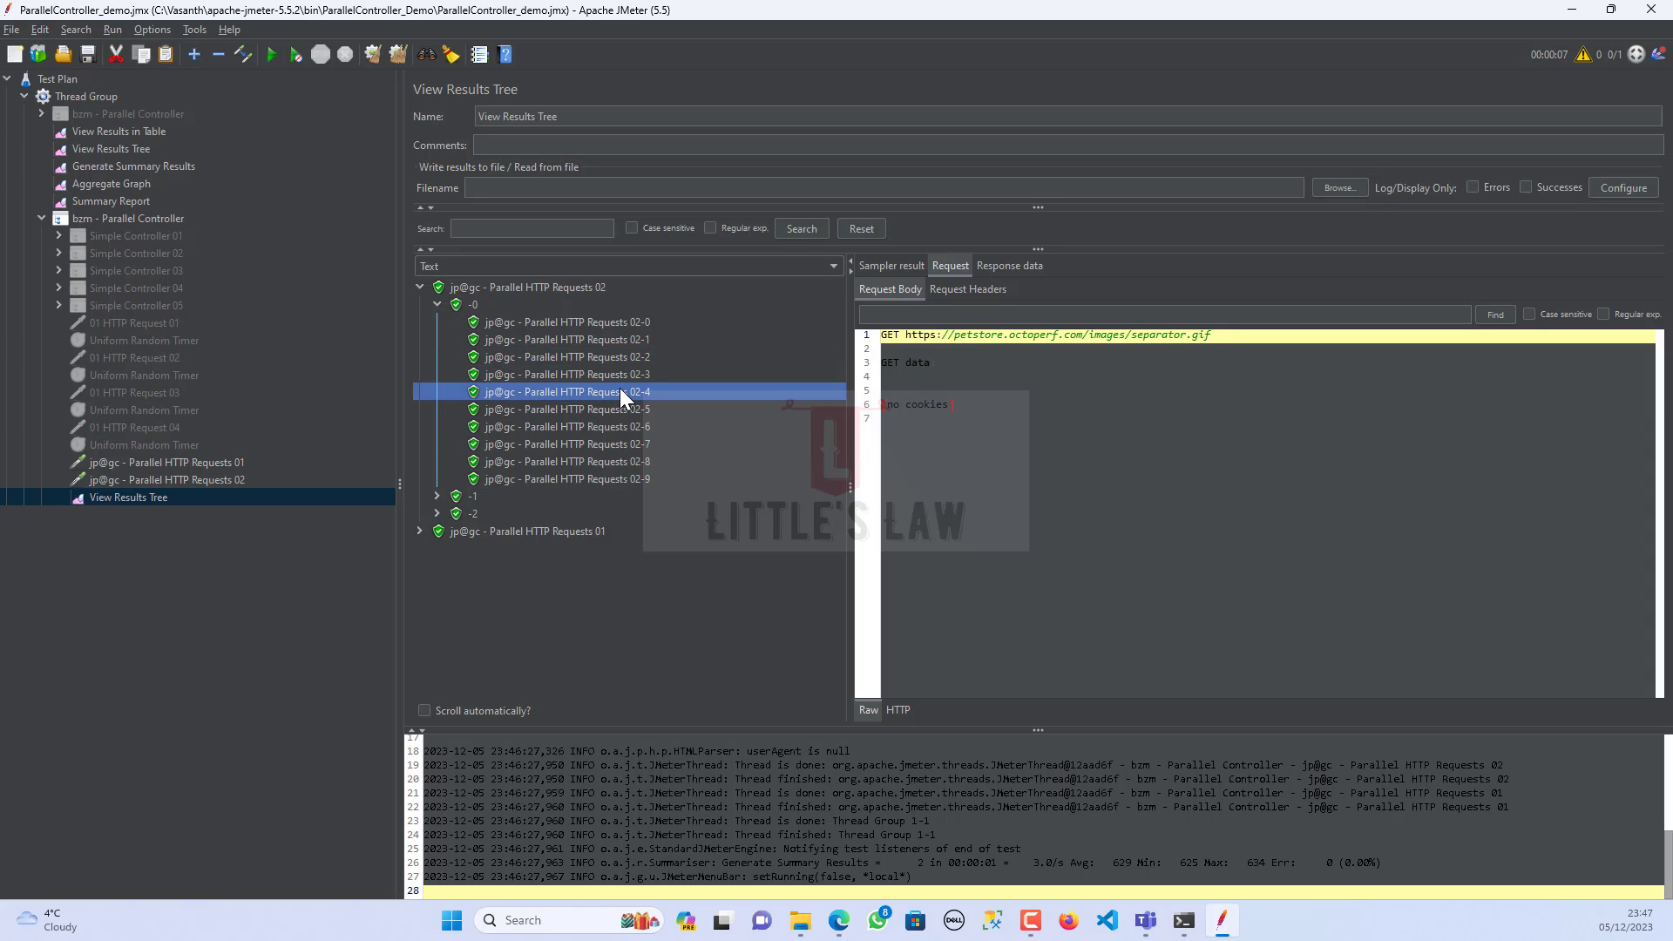
# - Read the request URLs of sub-requests 02-5, 02-6, 02-9, 02-1 and 02-0
pyautogui.click(564, 408)
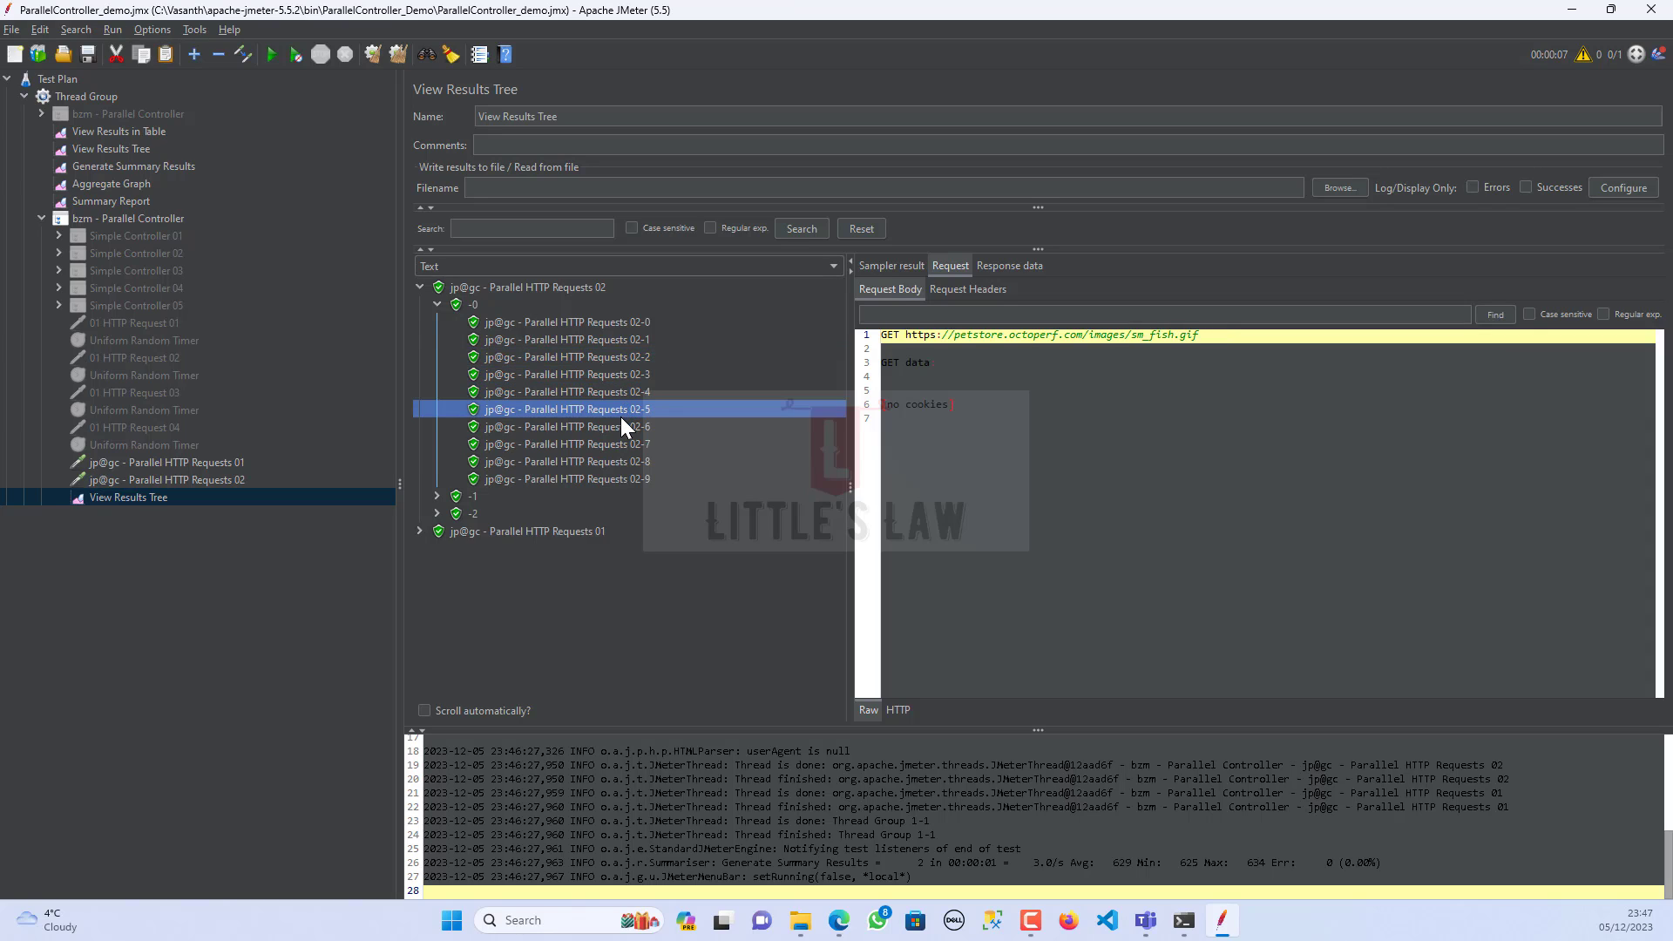
pyautogui.click(565, 425)
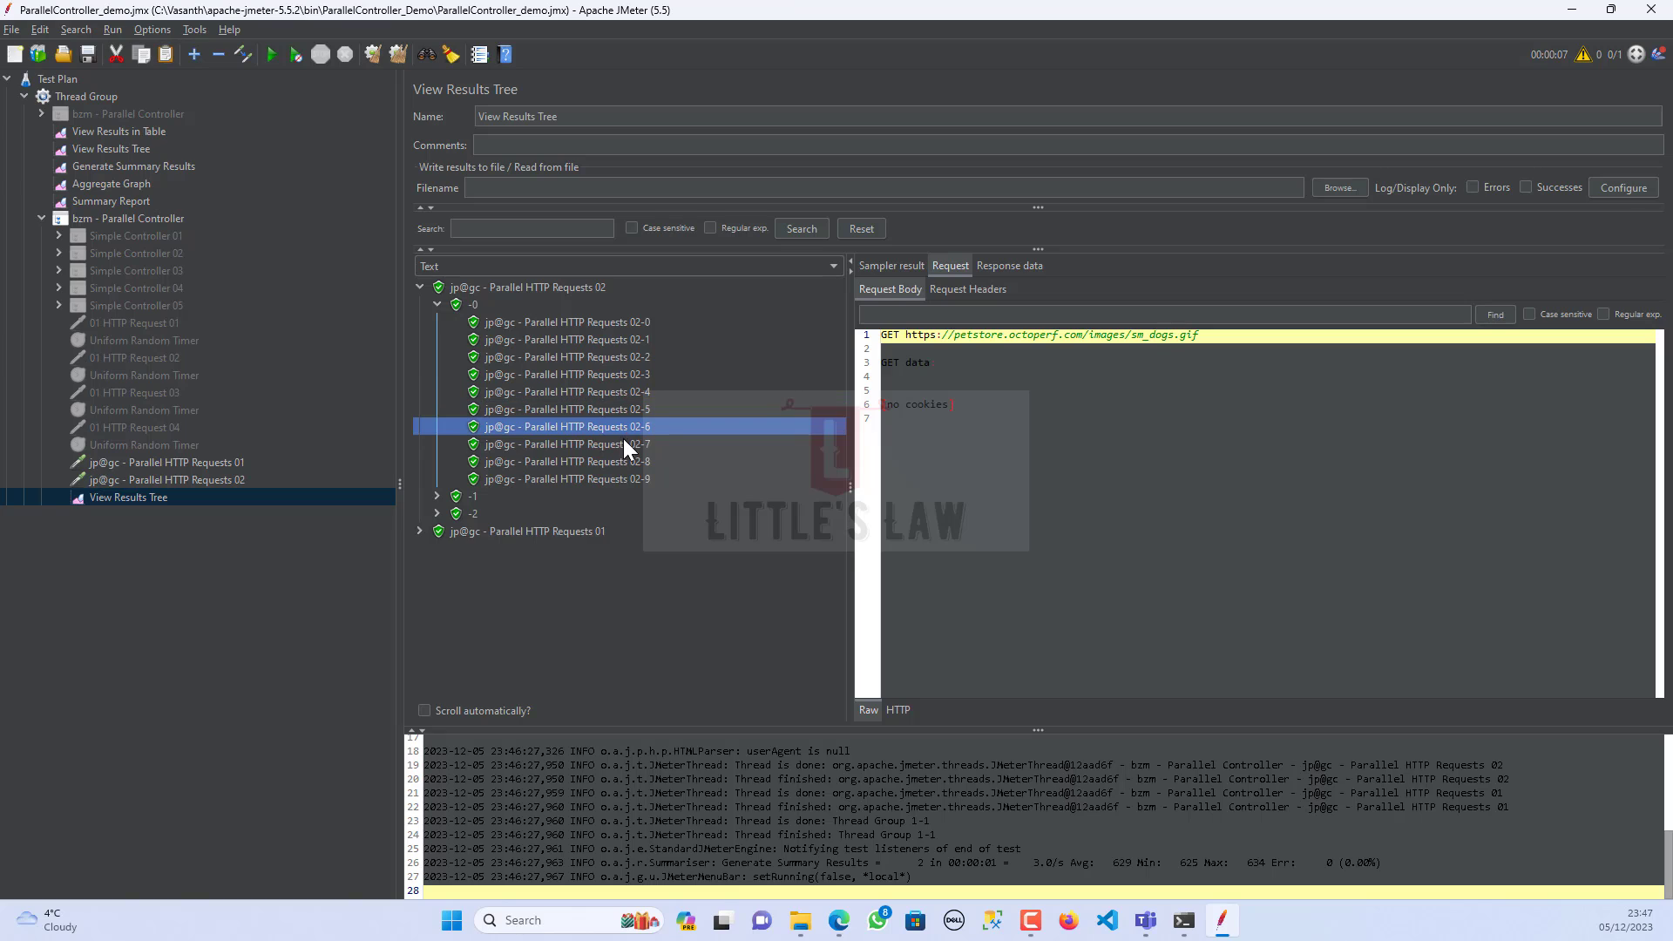
pyautogui.click(565, 477)
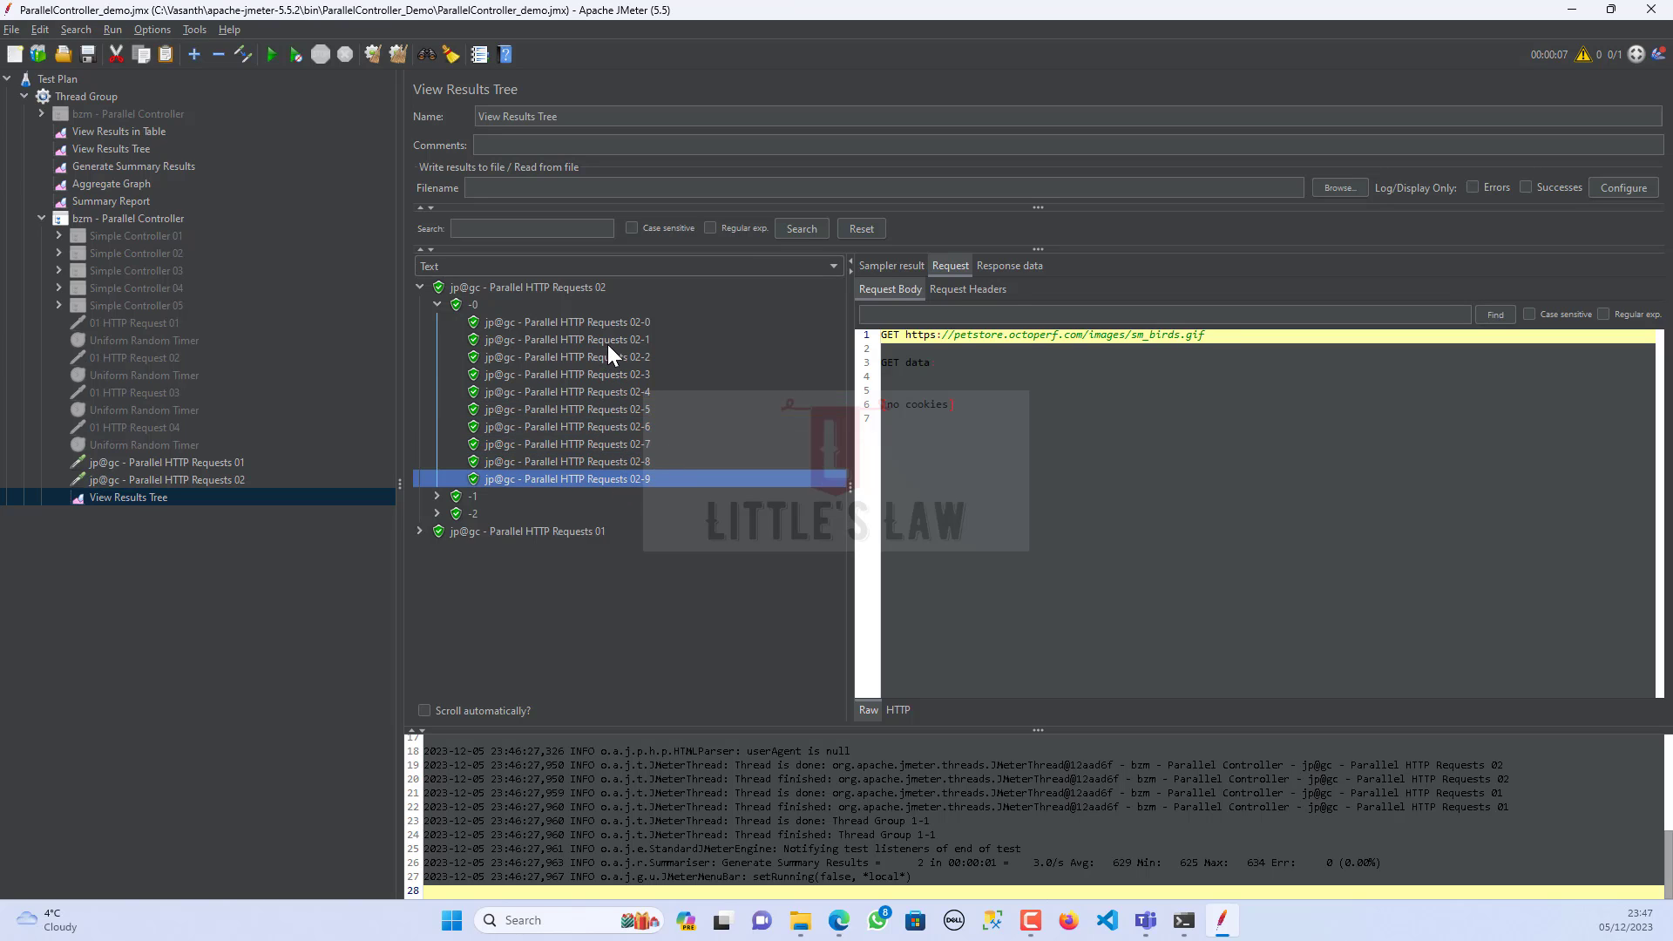
pyautogui.click(564, 340)
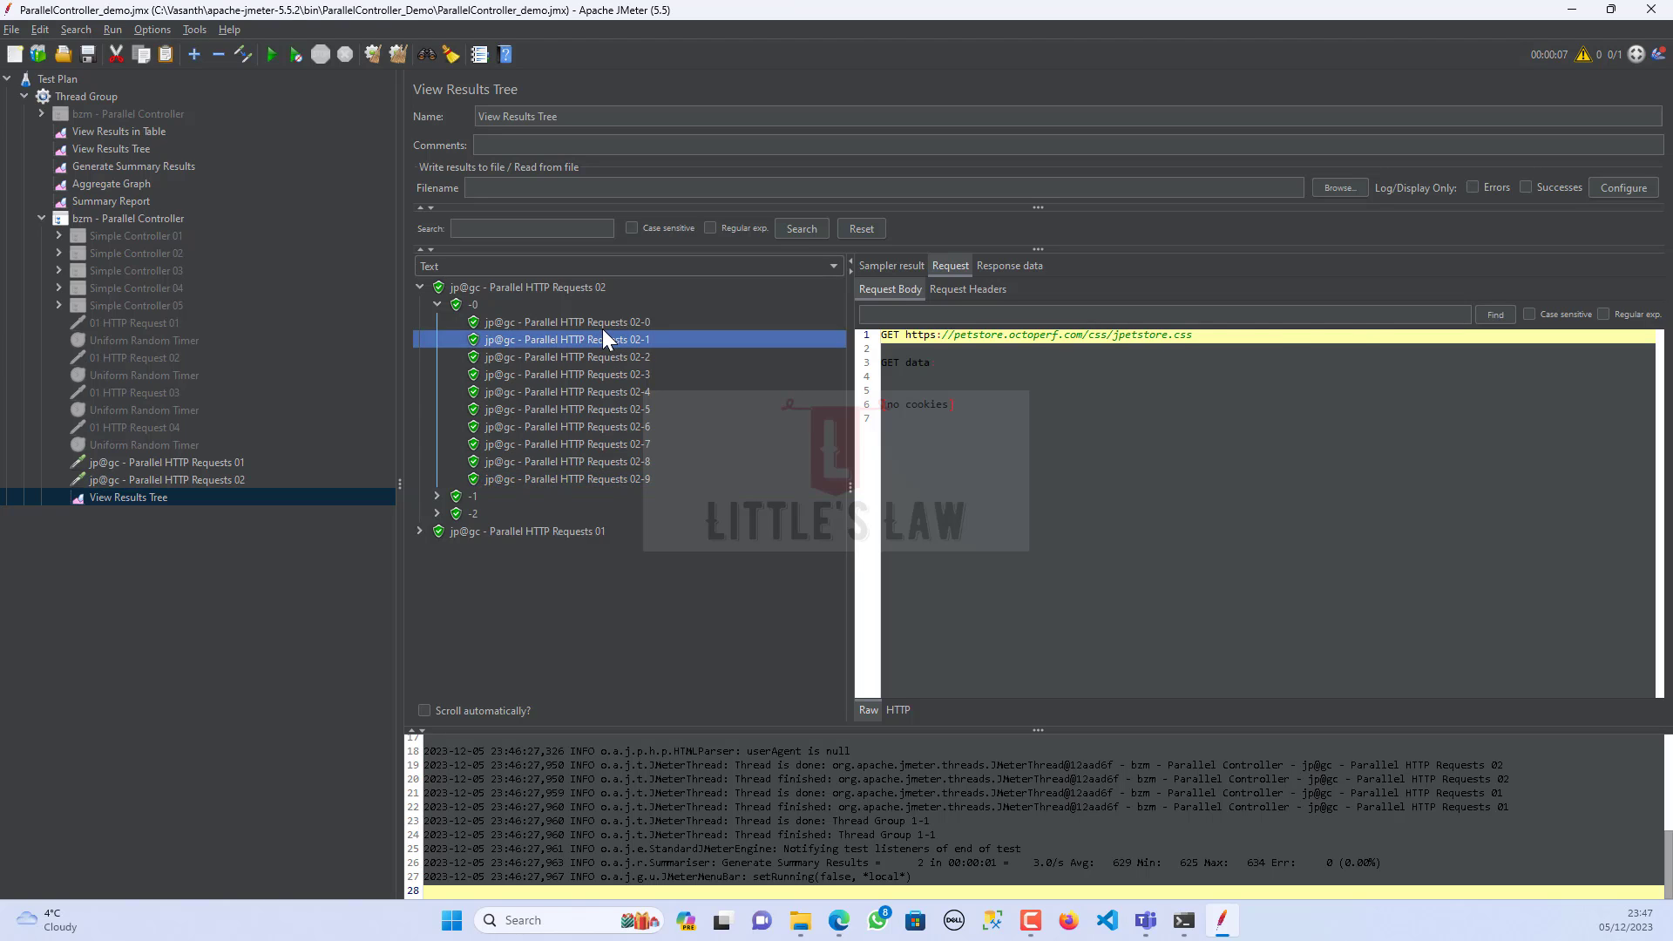
pyautogui.click(567, 321)
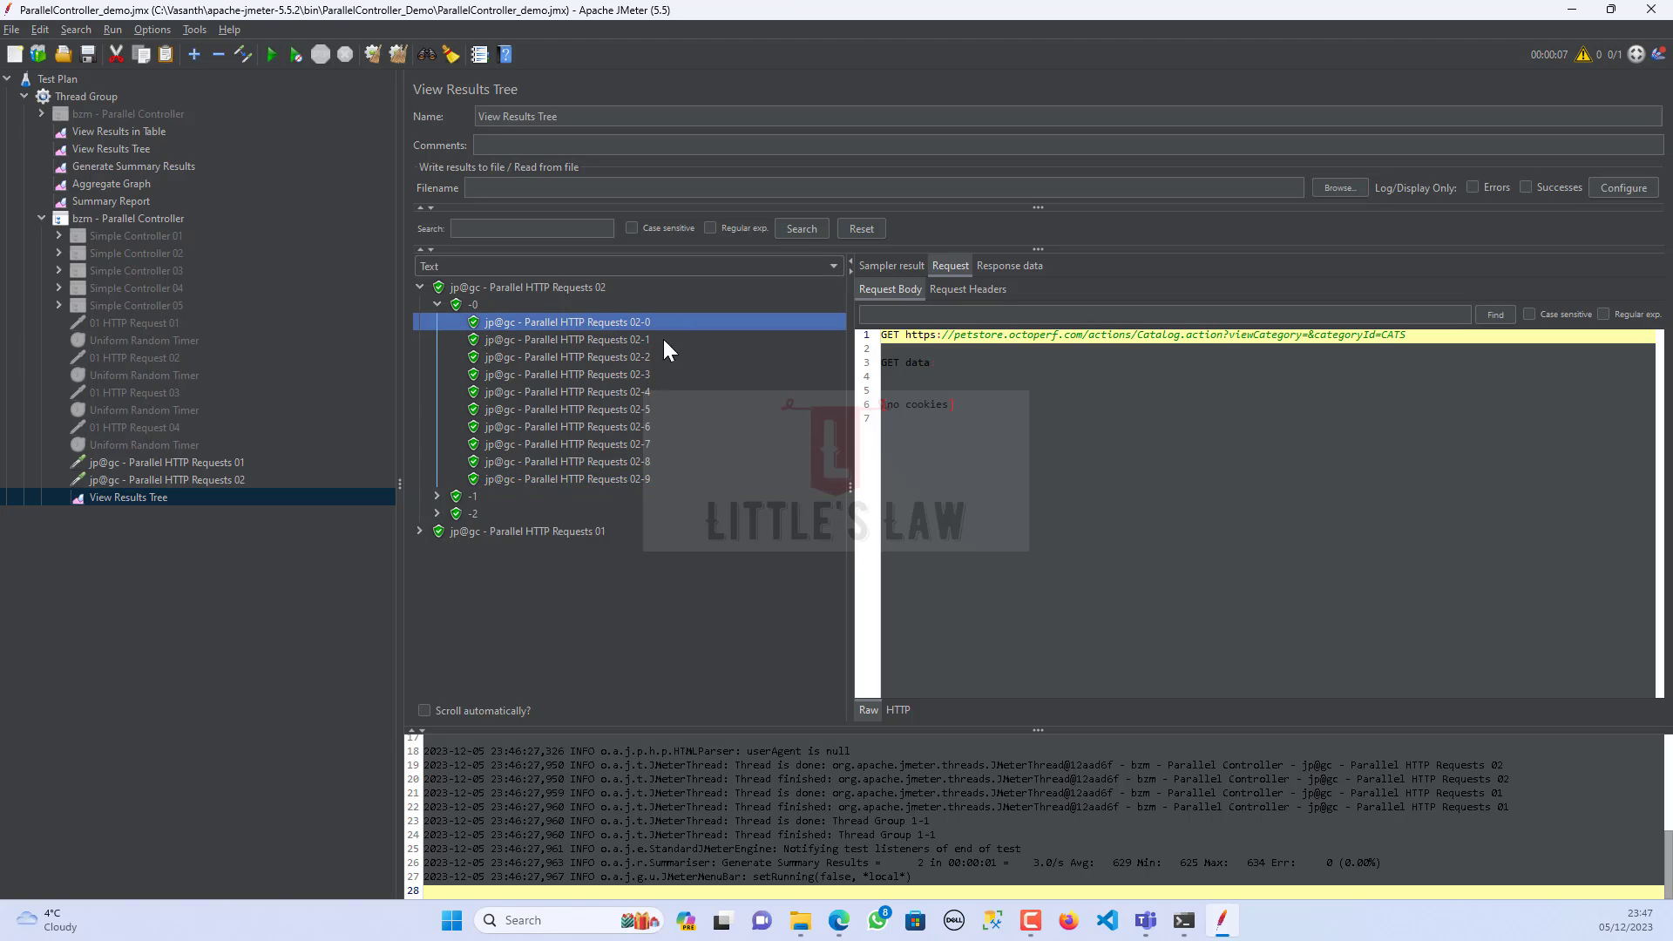
pyautogui.moveTo(614, 373)
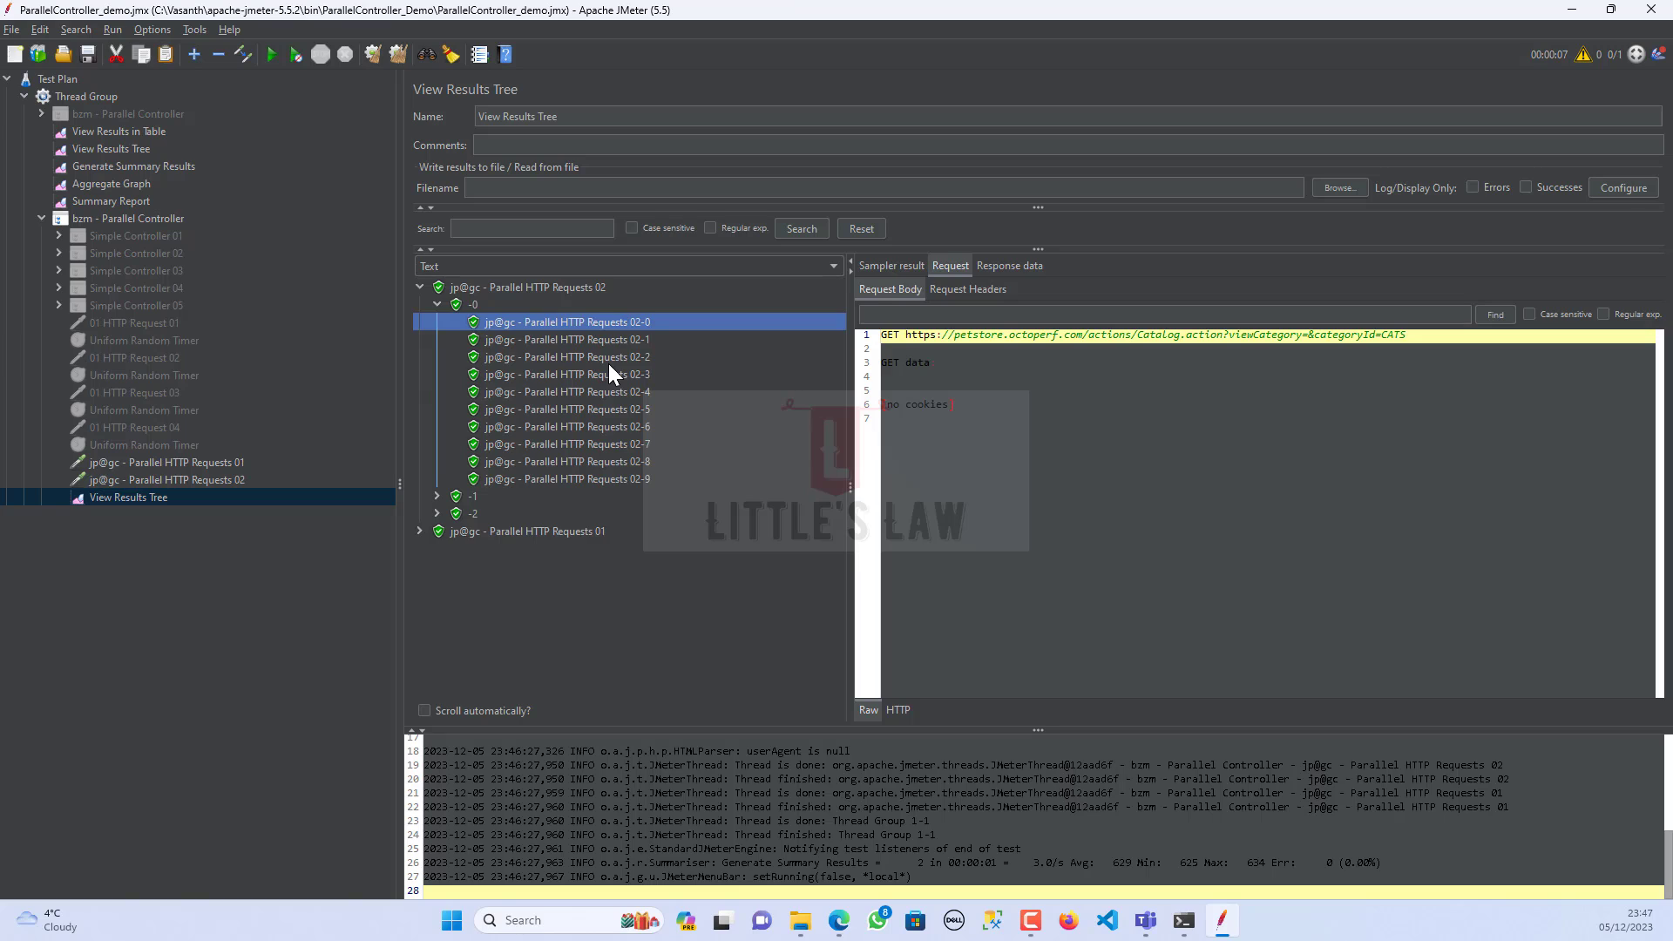
pyautogui.moveTo(593, 362)
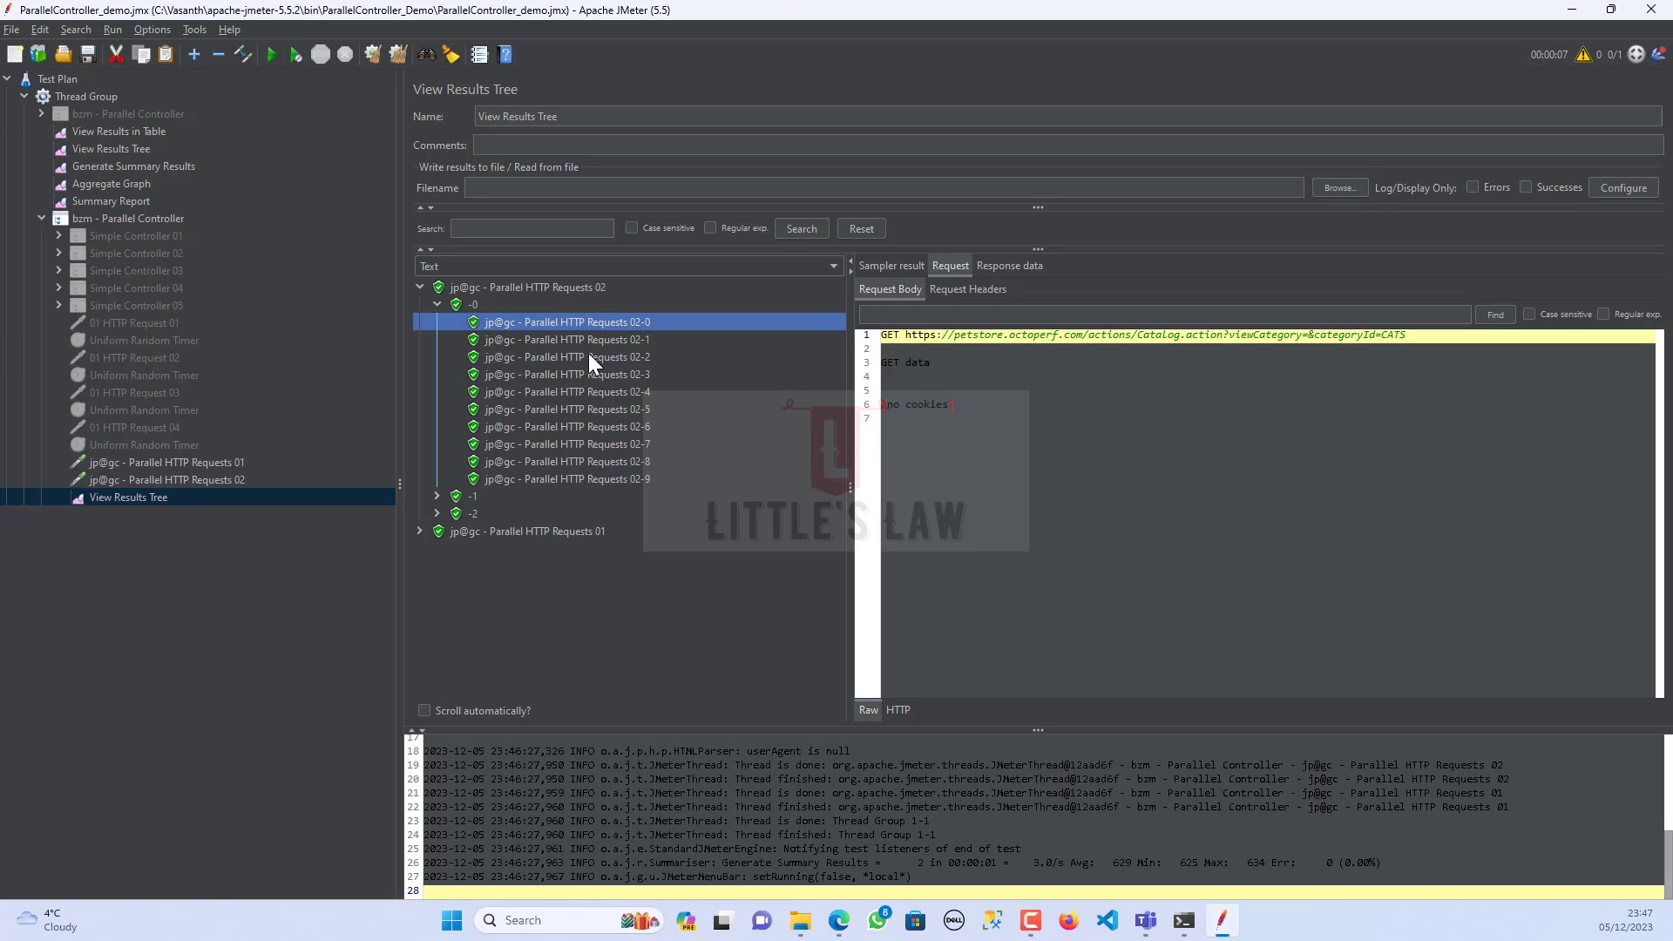
pyautogui.moveTo(439, 503)
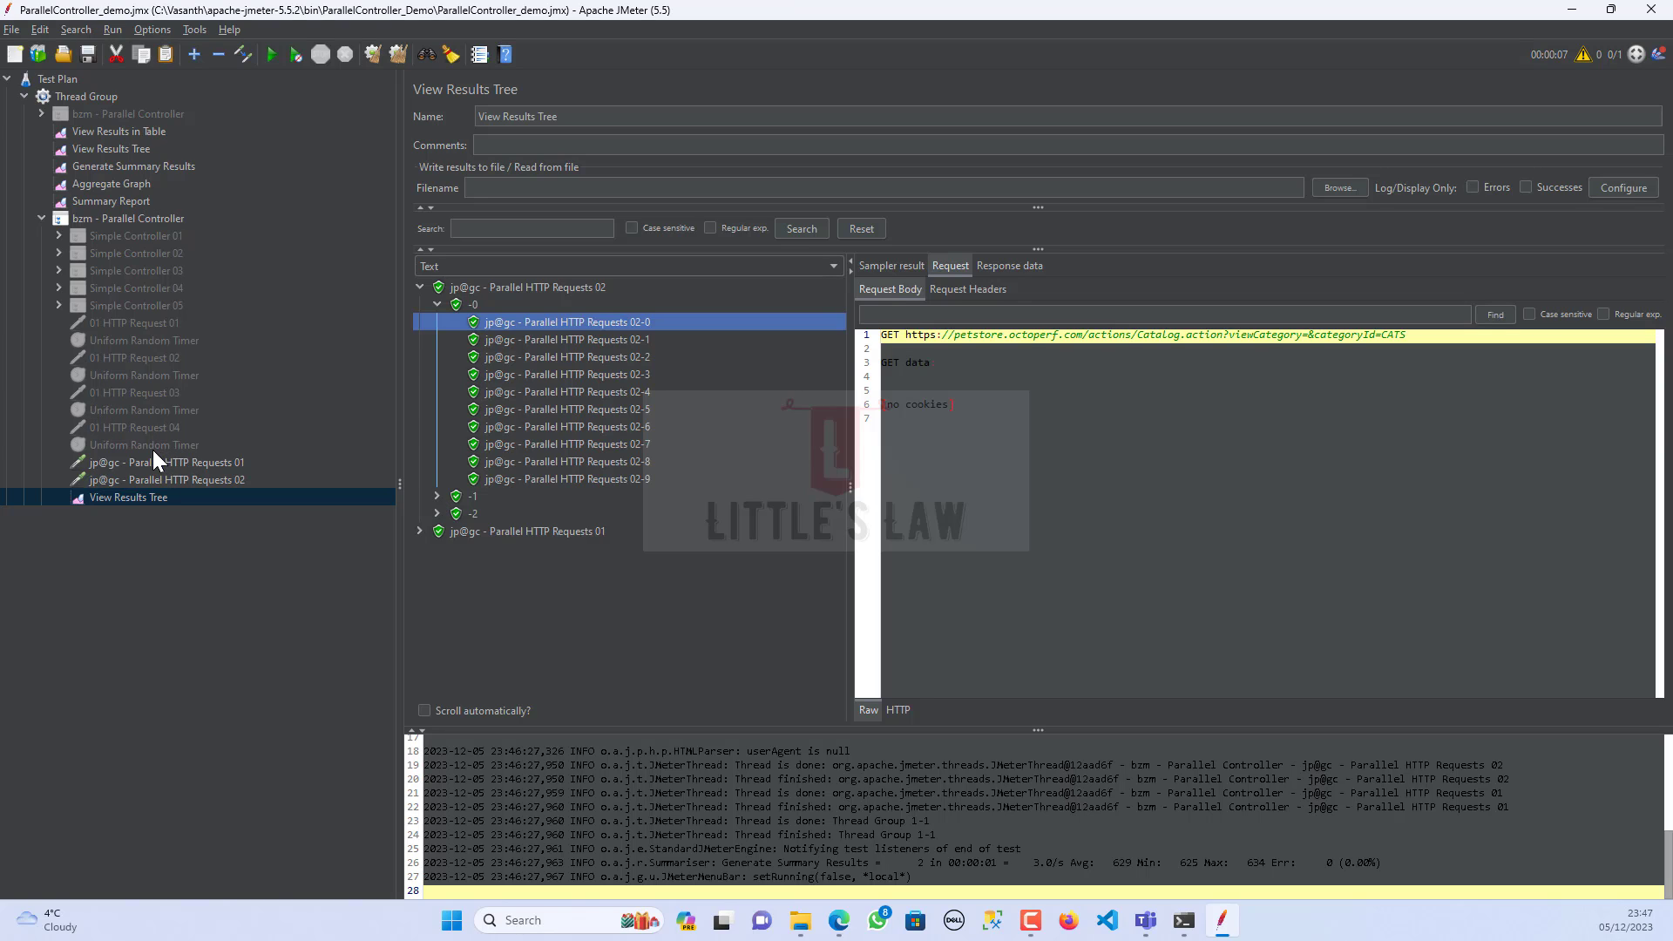
# - Add a Uniform Random Timer under Parallel HTTP Requests 01 with Constant Delay Offset 10000 ms
pyautogui.click(166, 462)
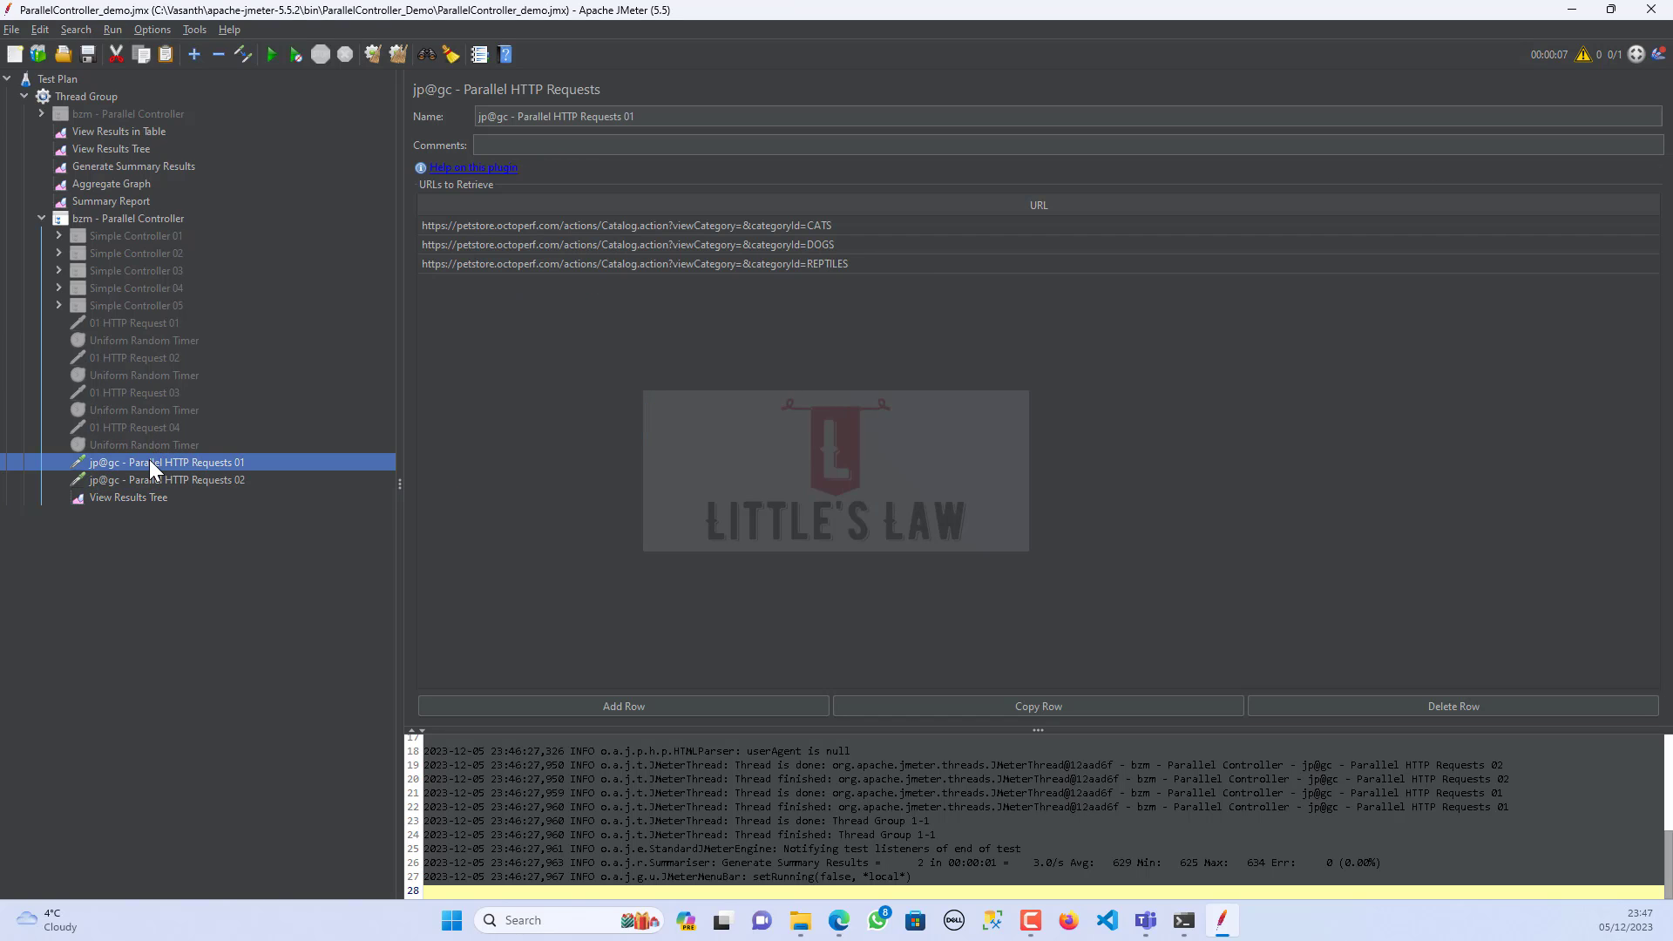
pyautogui.rightClick(166, 462)
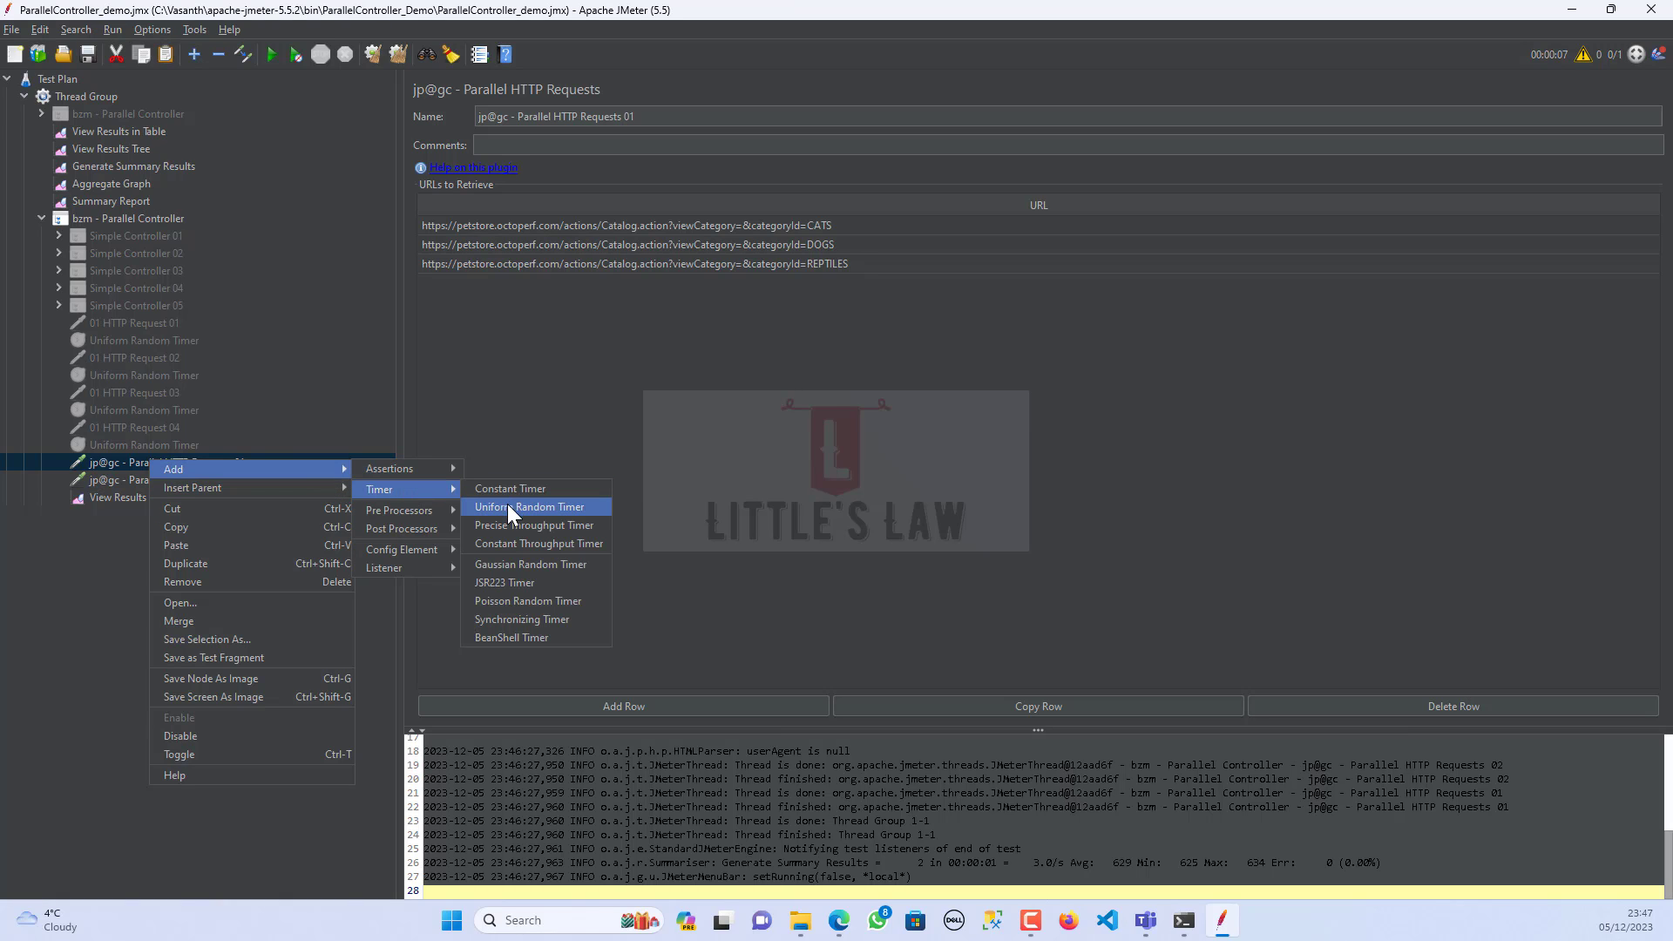
pyautogui.click(530, 506)
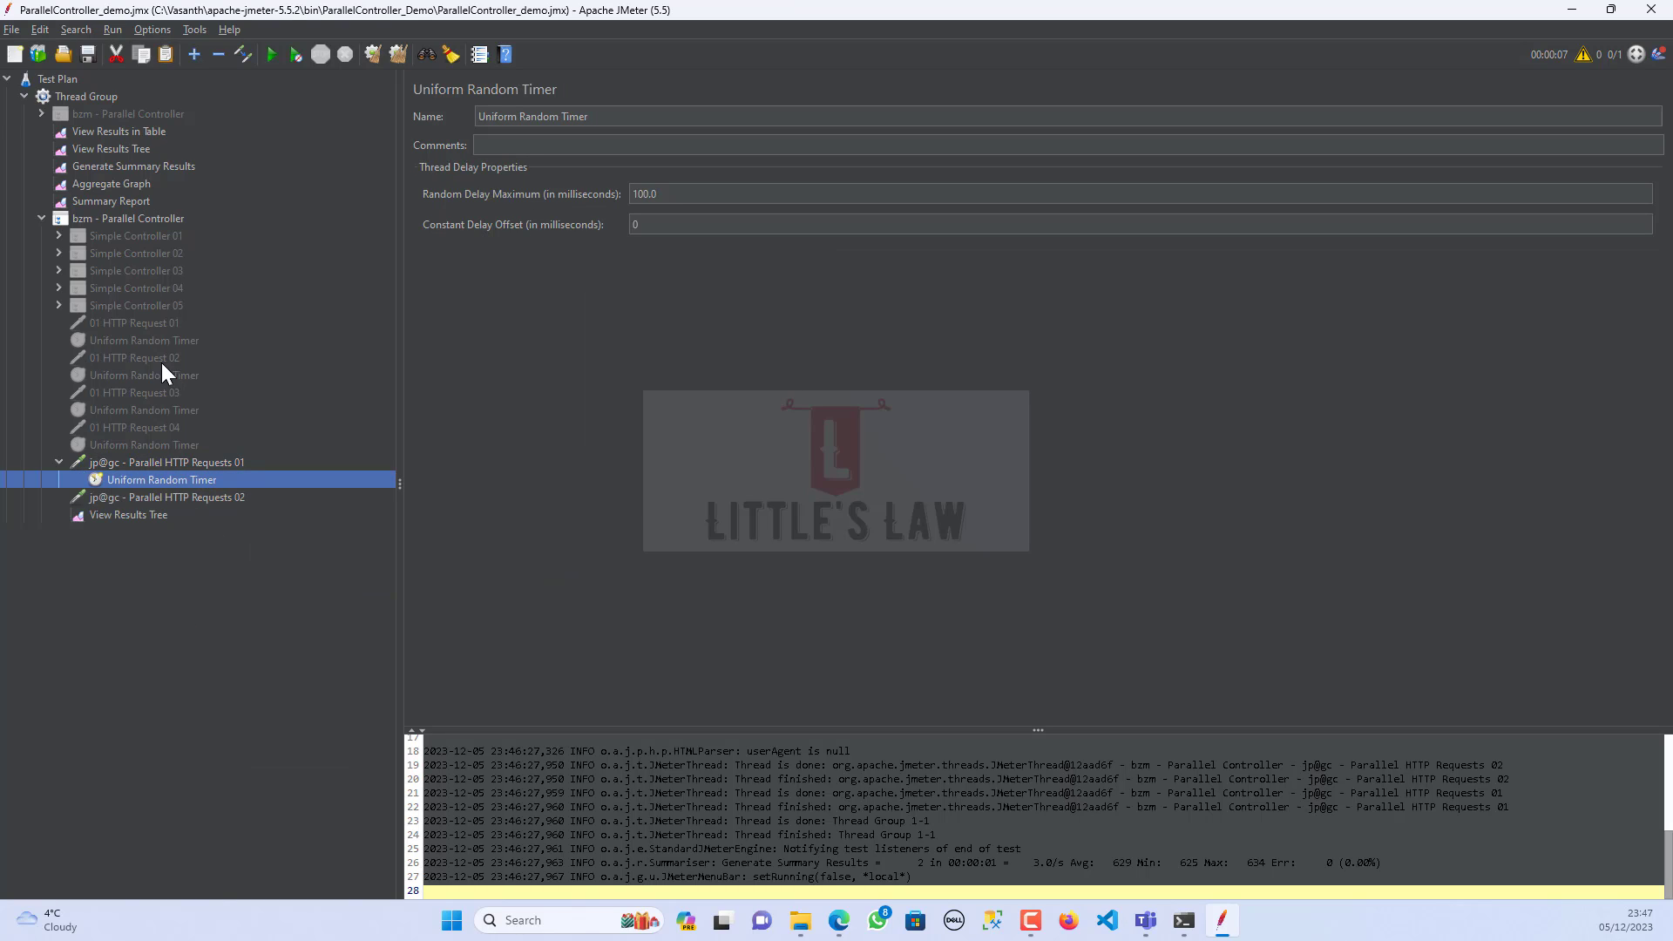
pyautogui.click(1066, 225)
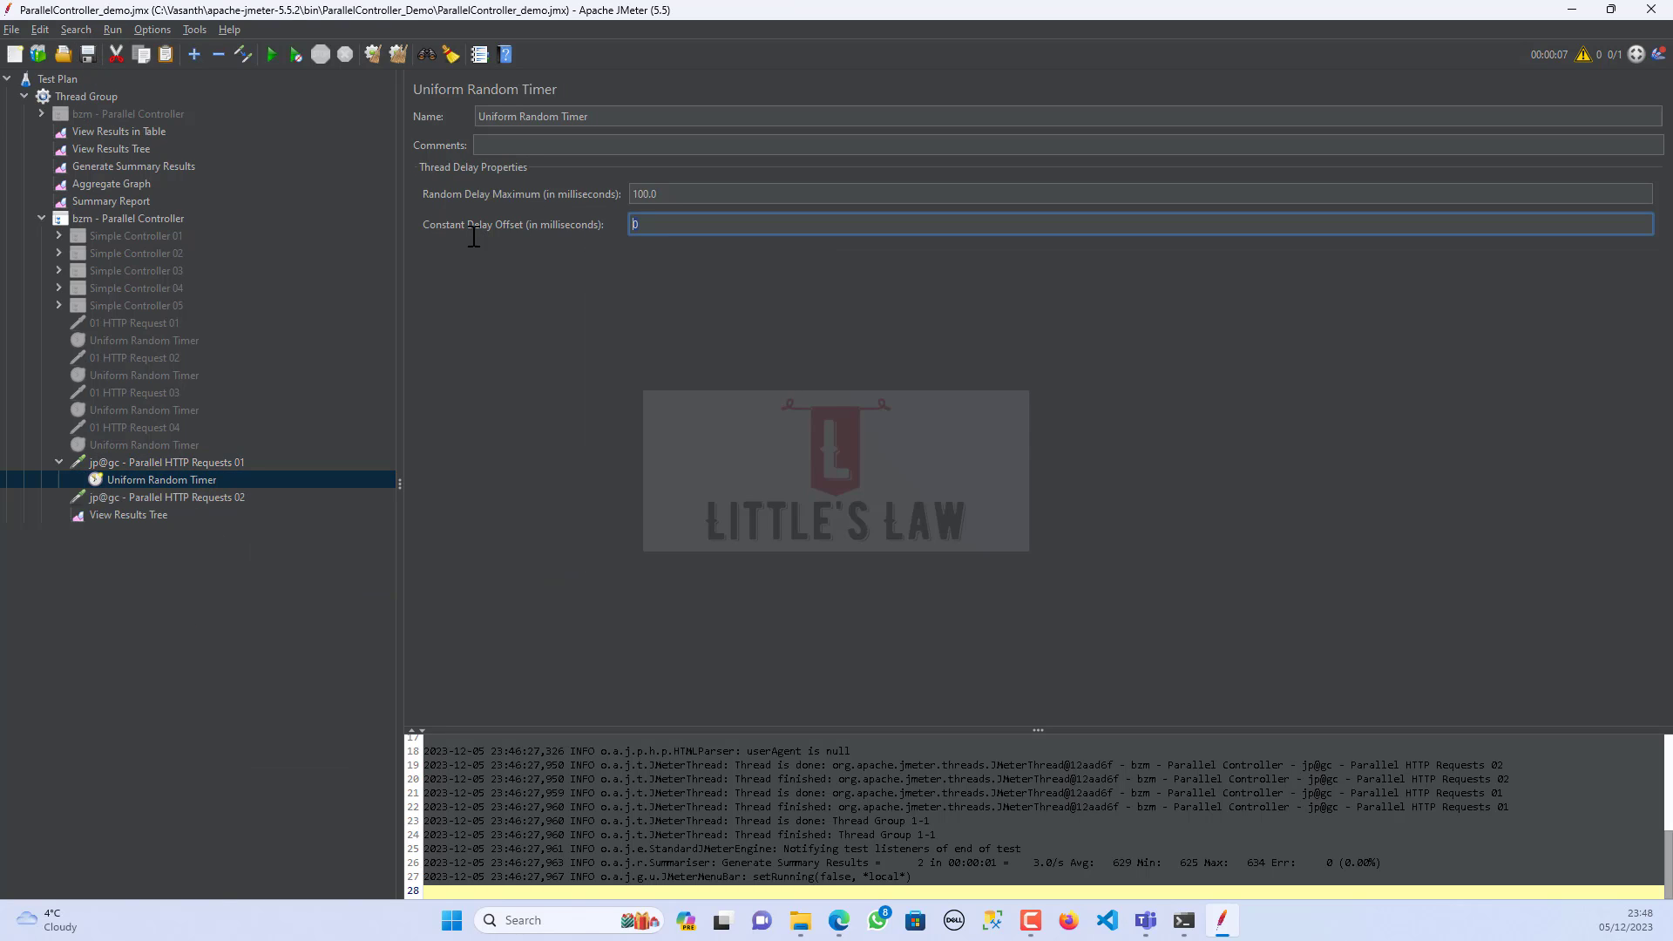
pyautogui.write('1')
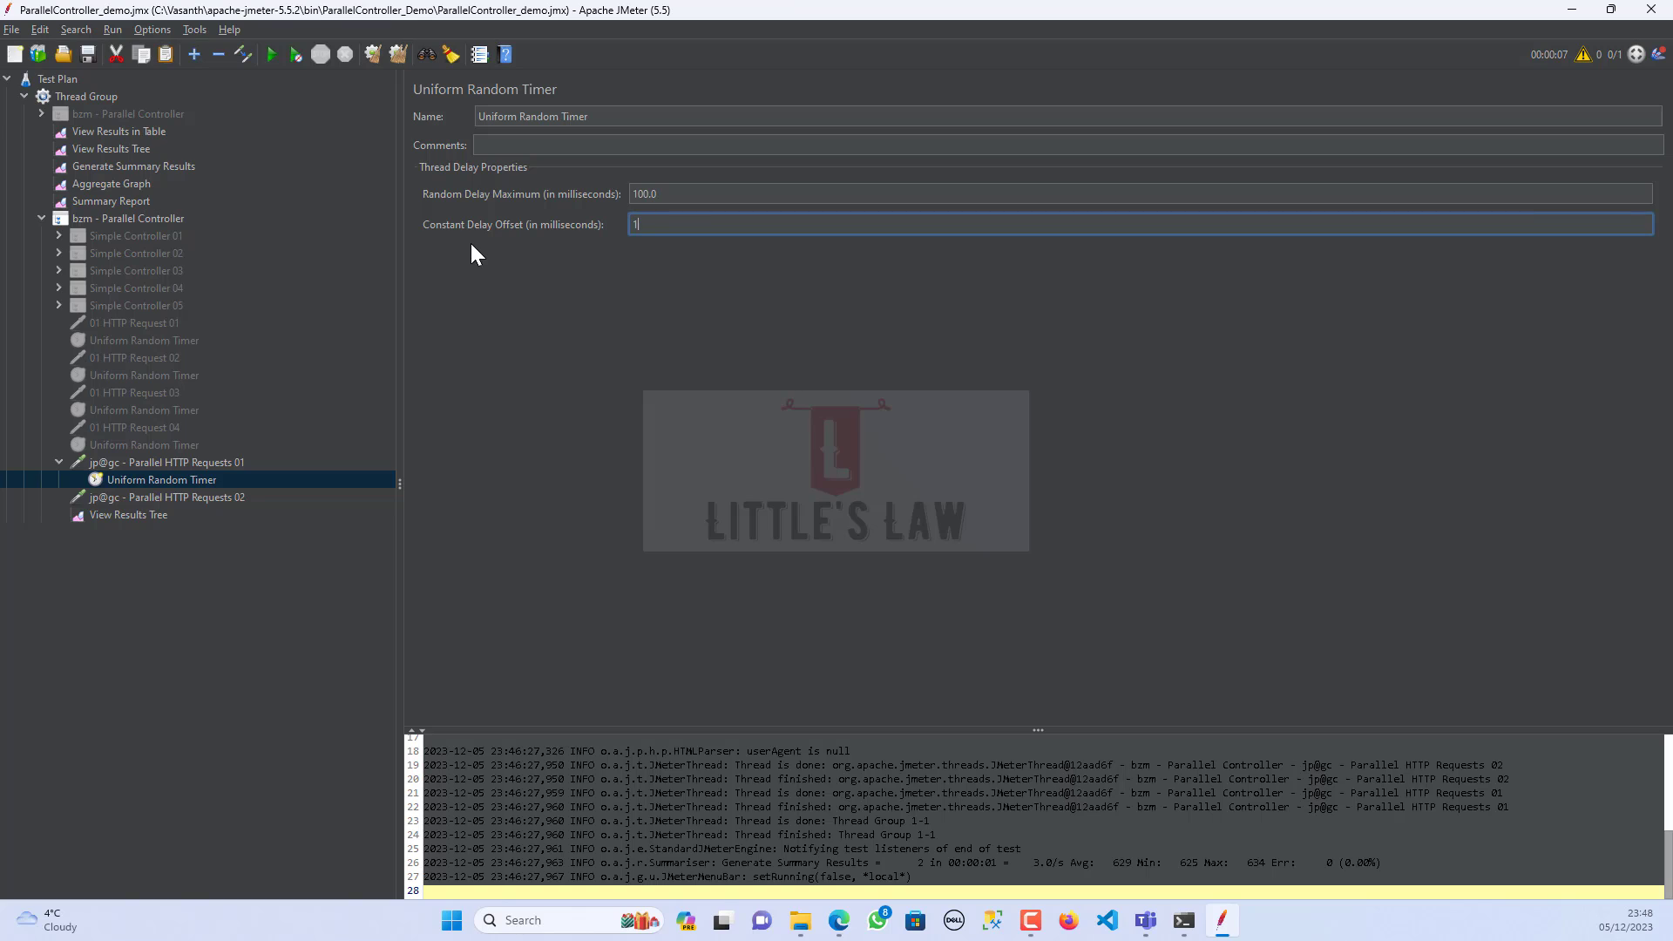
pyautogui.write('0000')
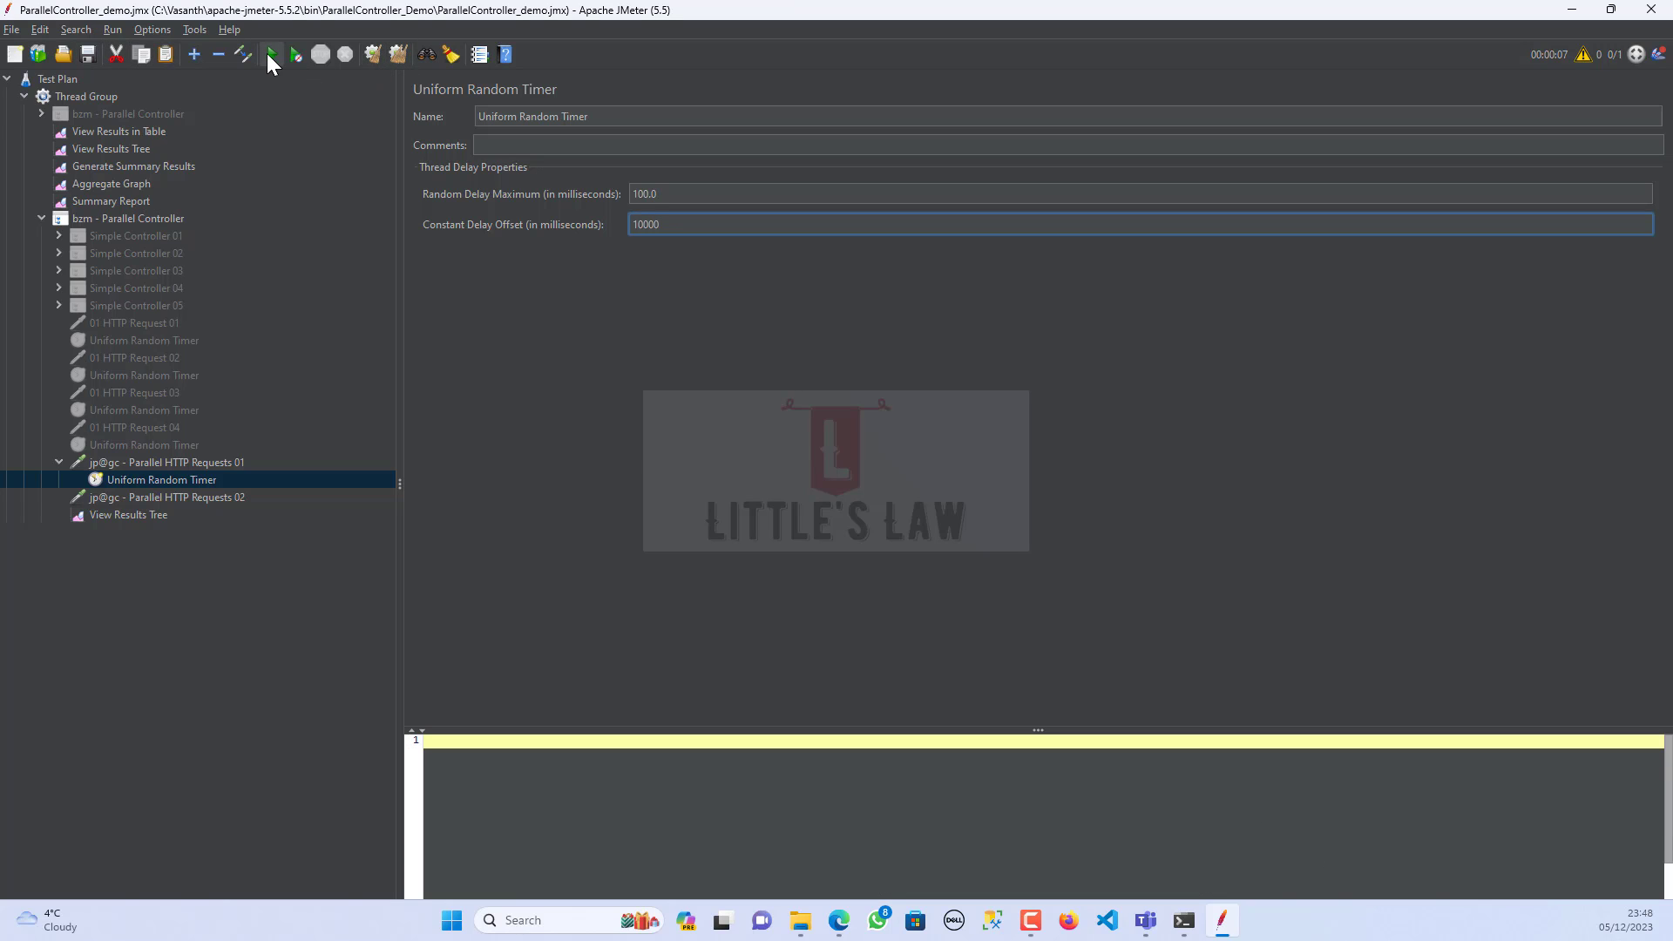
# - Re-run the test and show both parallel samplers' fresh results in View Results Tree
pyautogui.click(272, 54)
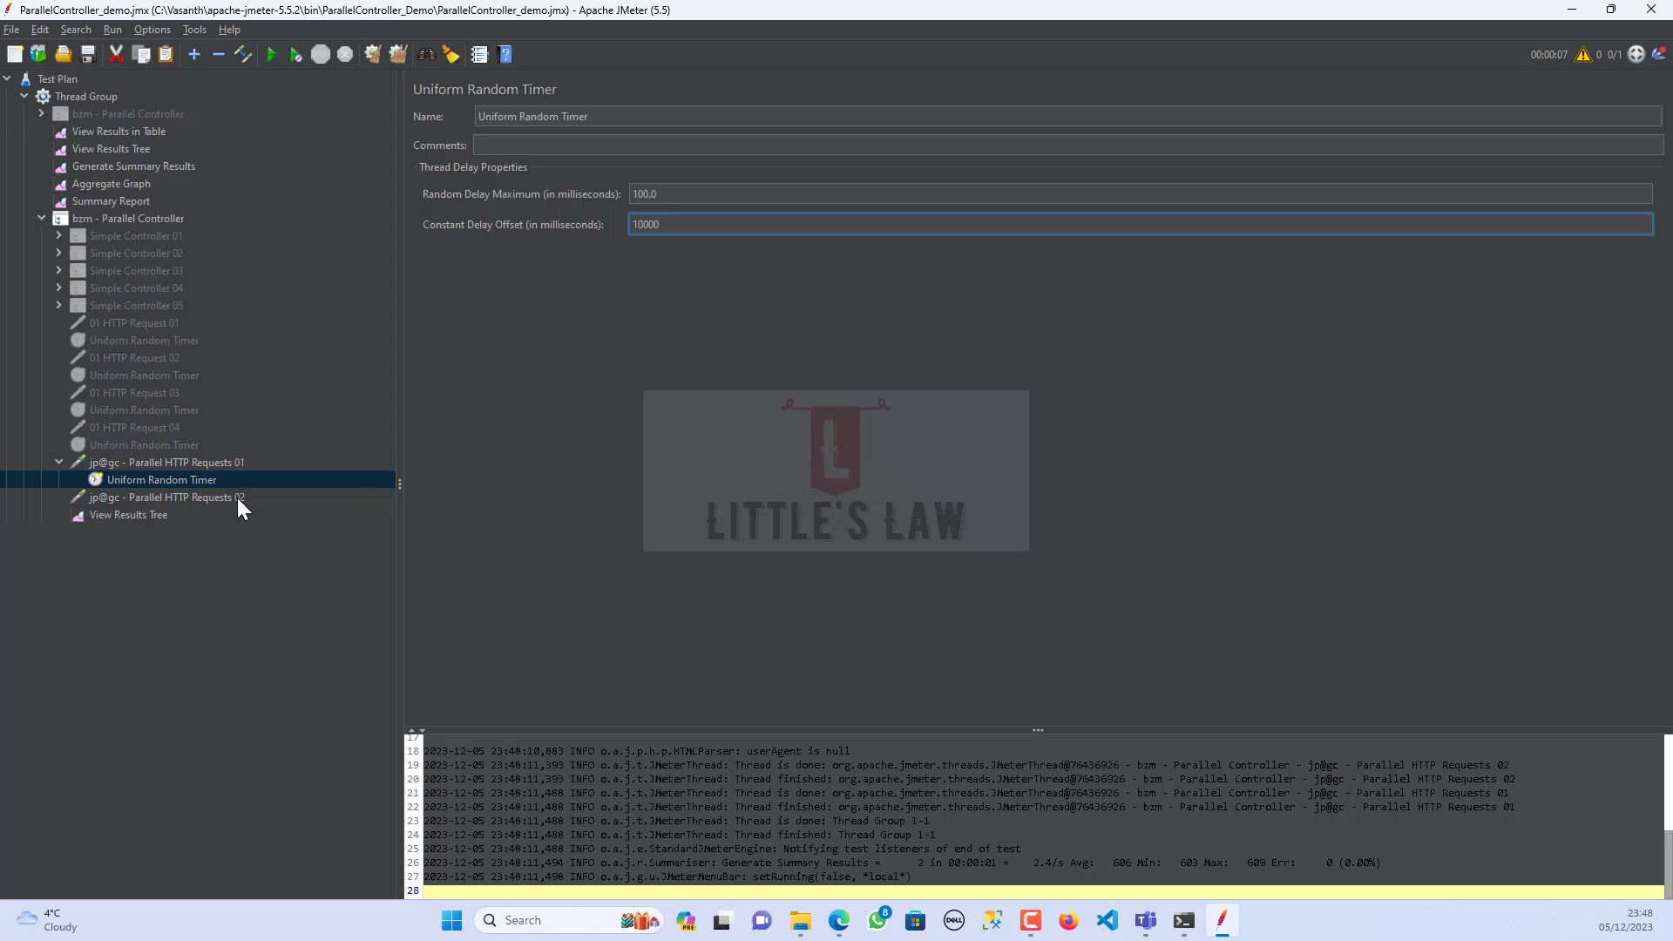
pyautogui.click(127, 514)
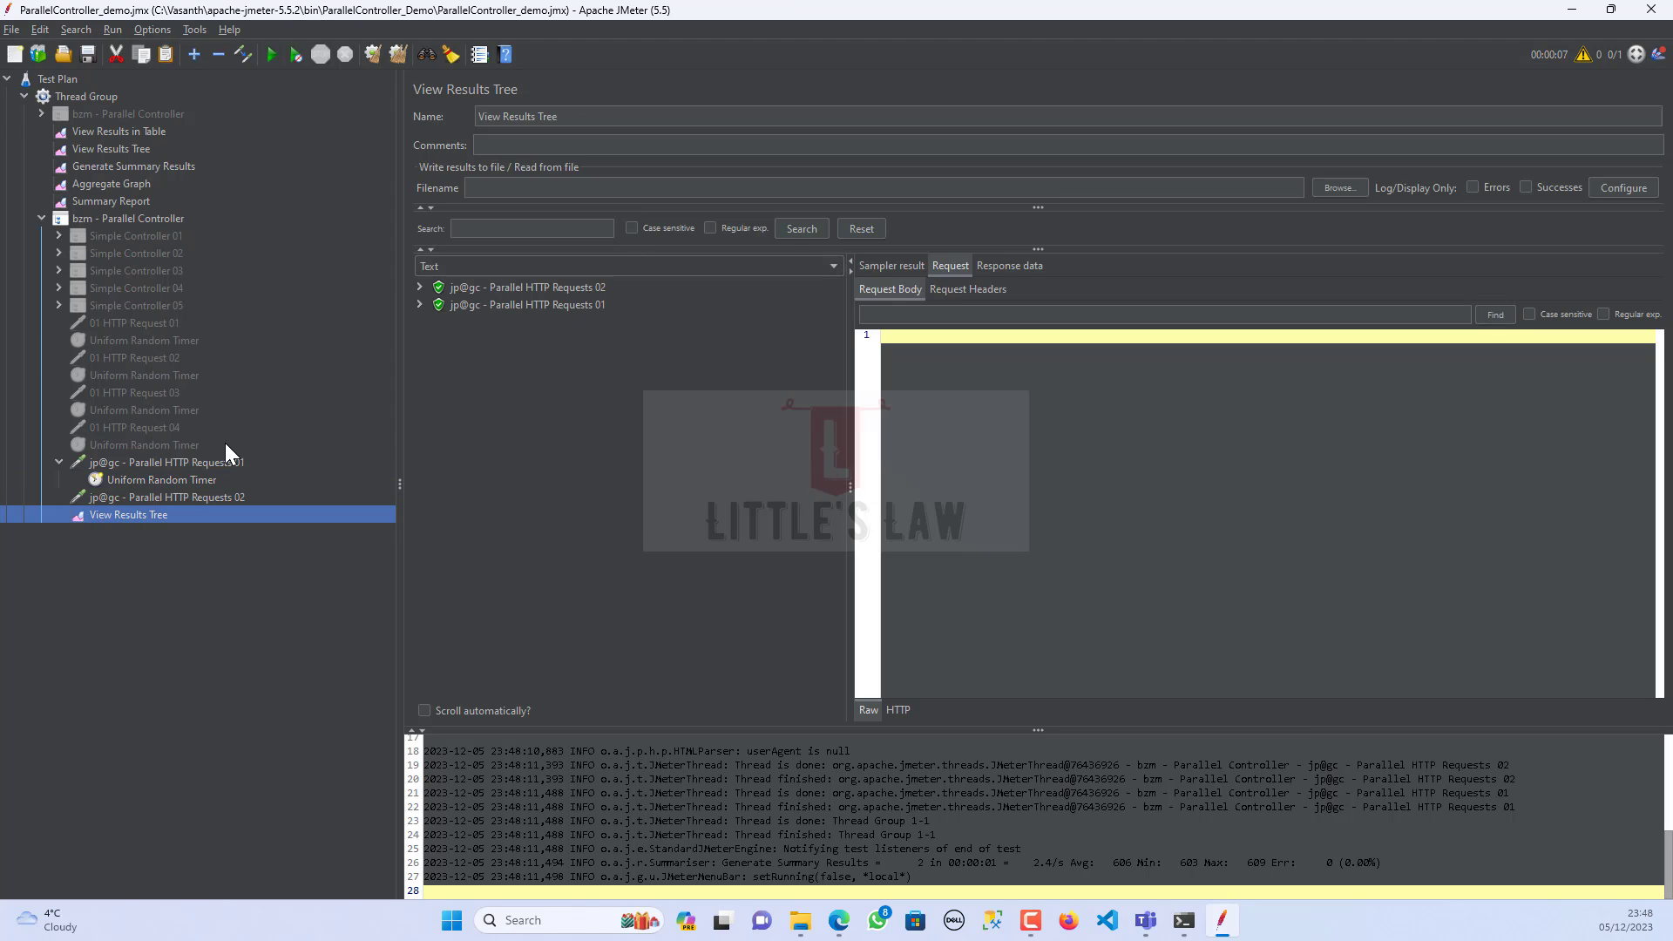
pyautogui.rightClick(127, 218)
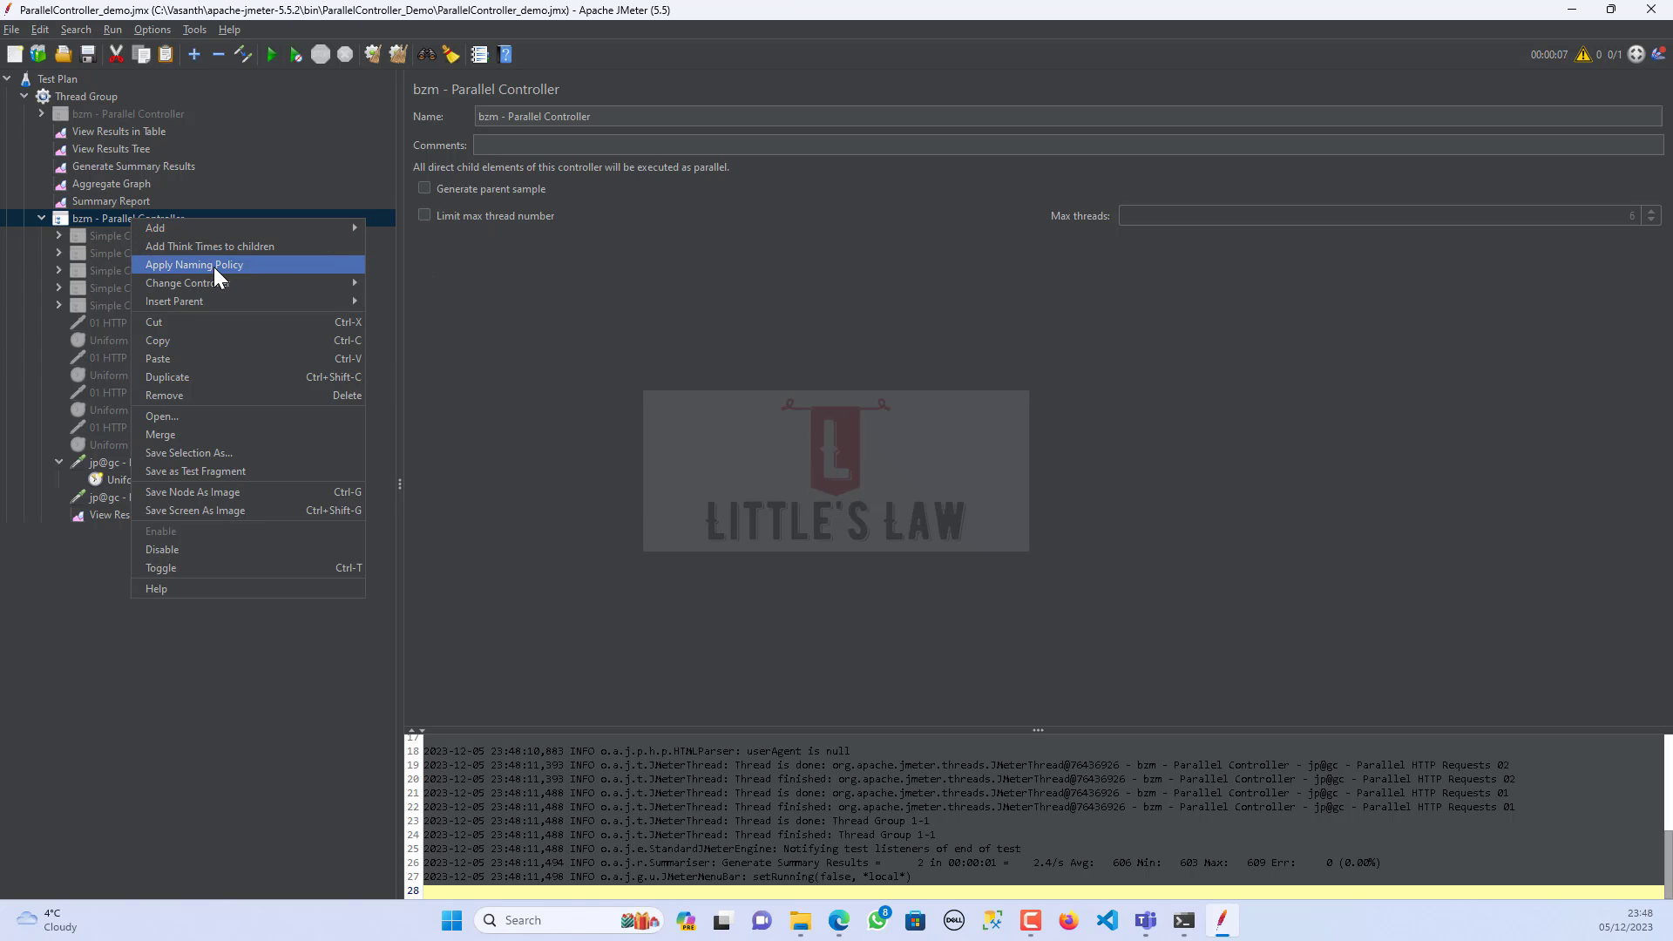
# - Convert the bzm - Parallel Controller and name it Simple Controller
pyautogui.click(189, 282)
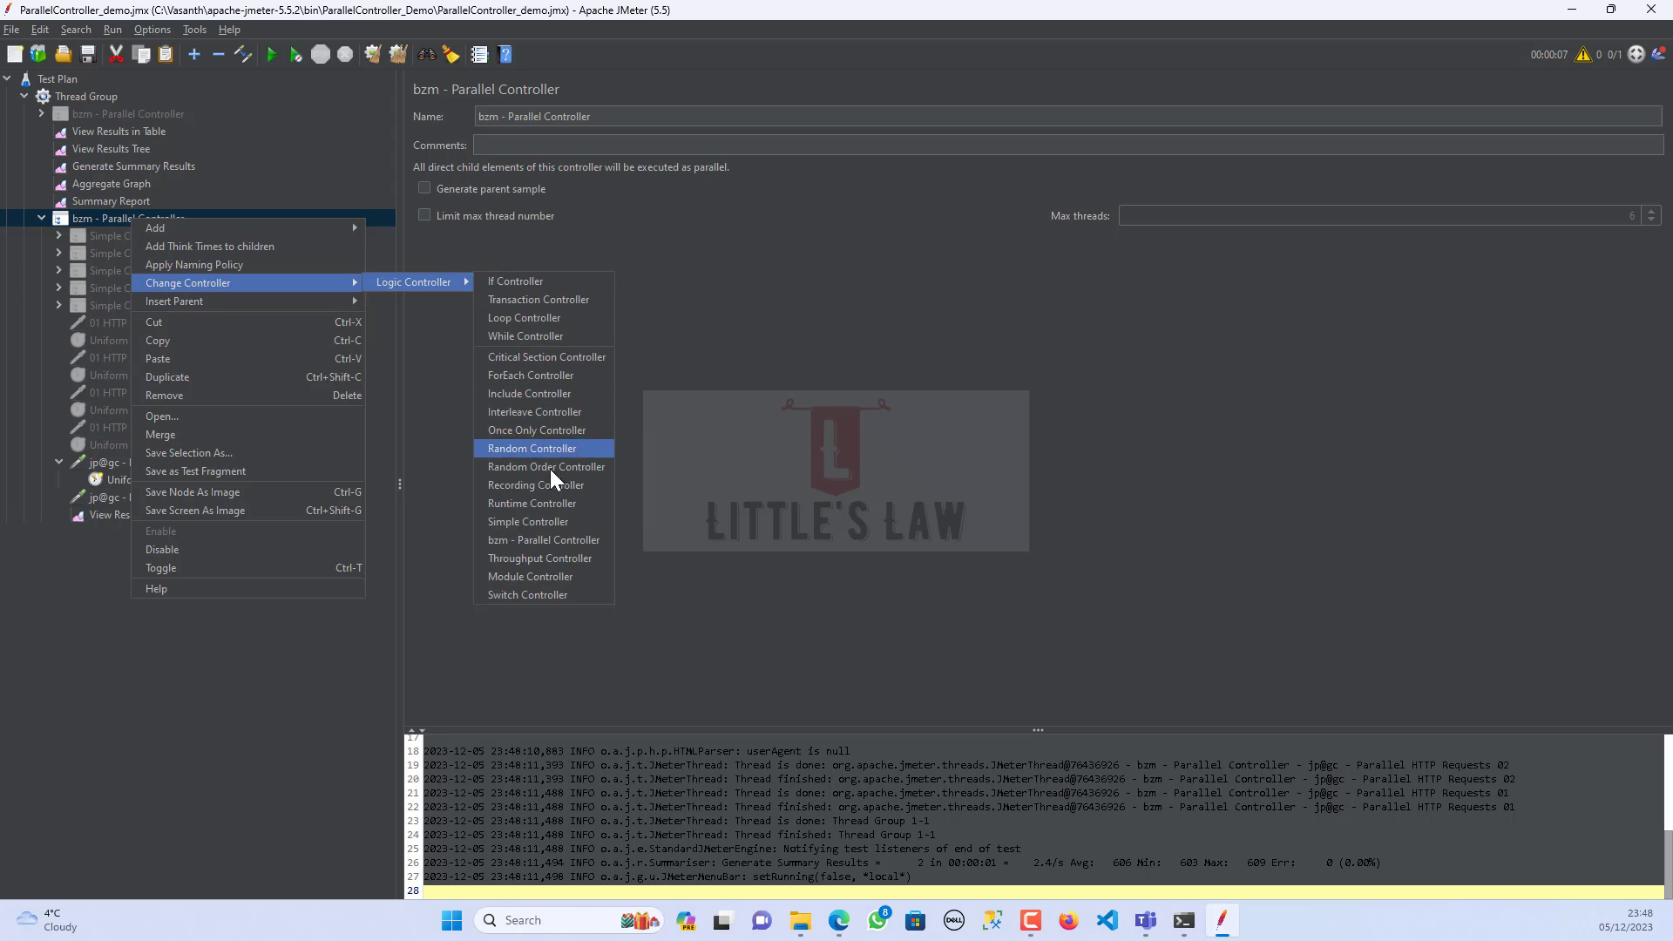
pyautogui.click(526, 521)
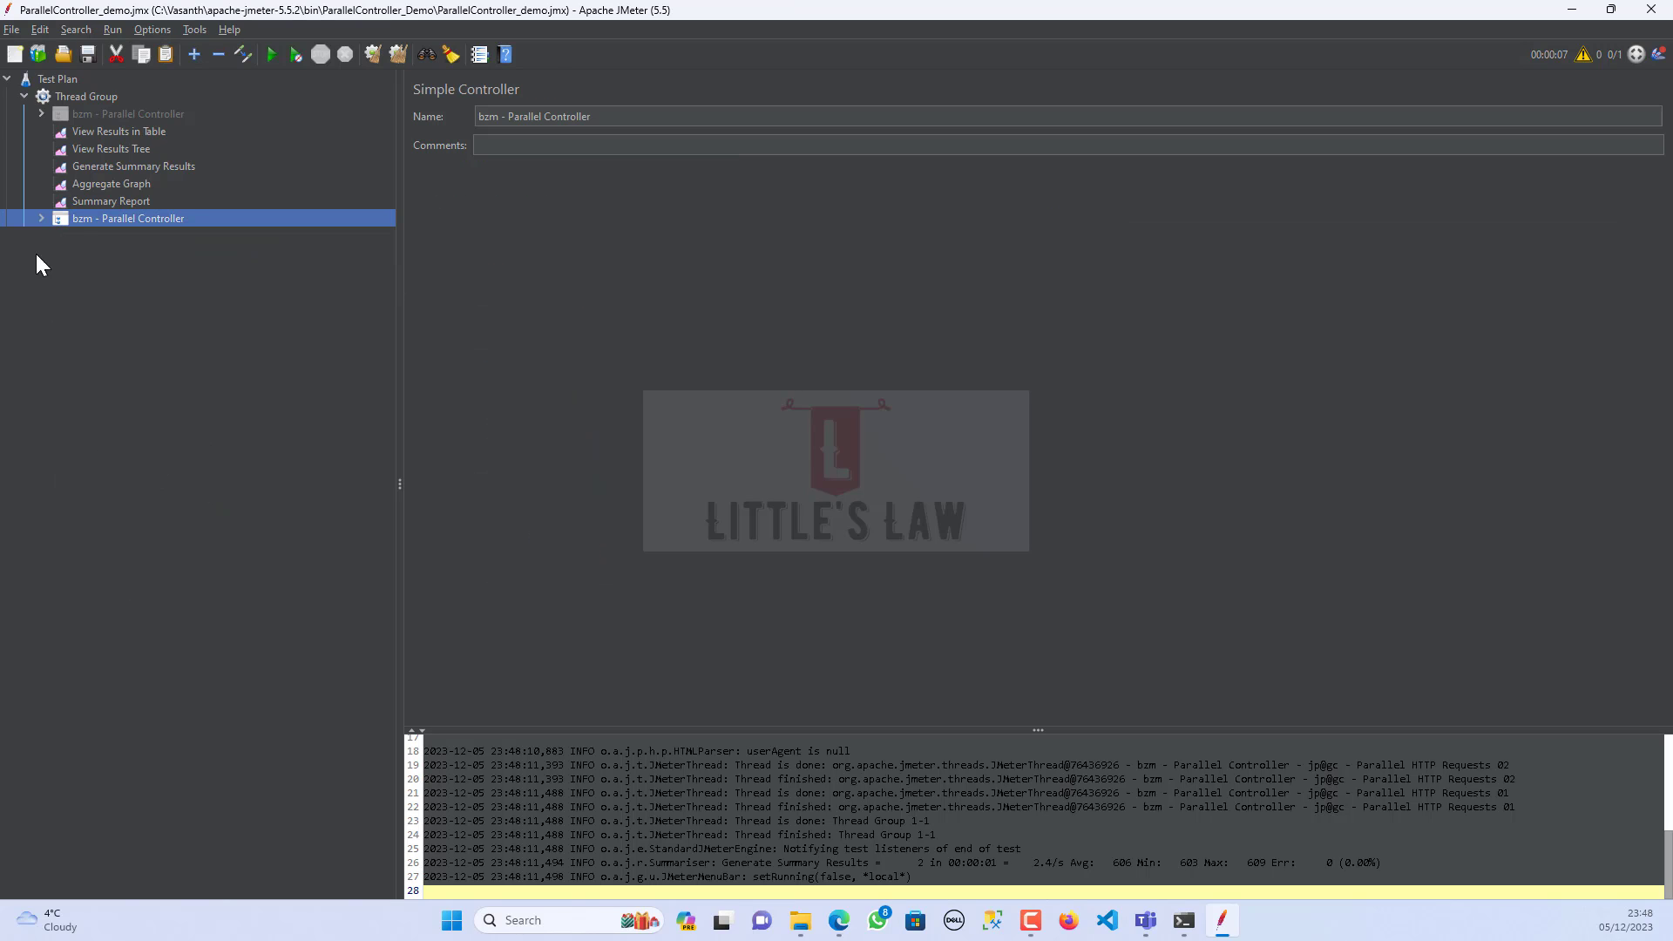
pyautogui.click(40, 218)
pyautogui.write('sIMPL')
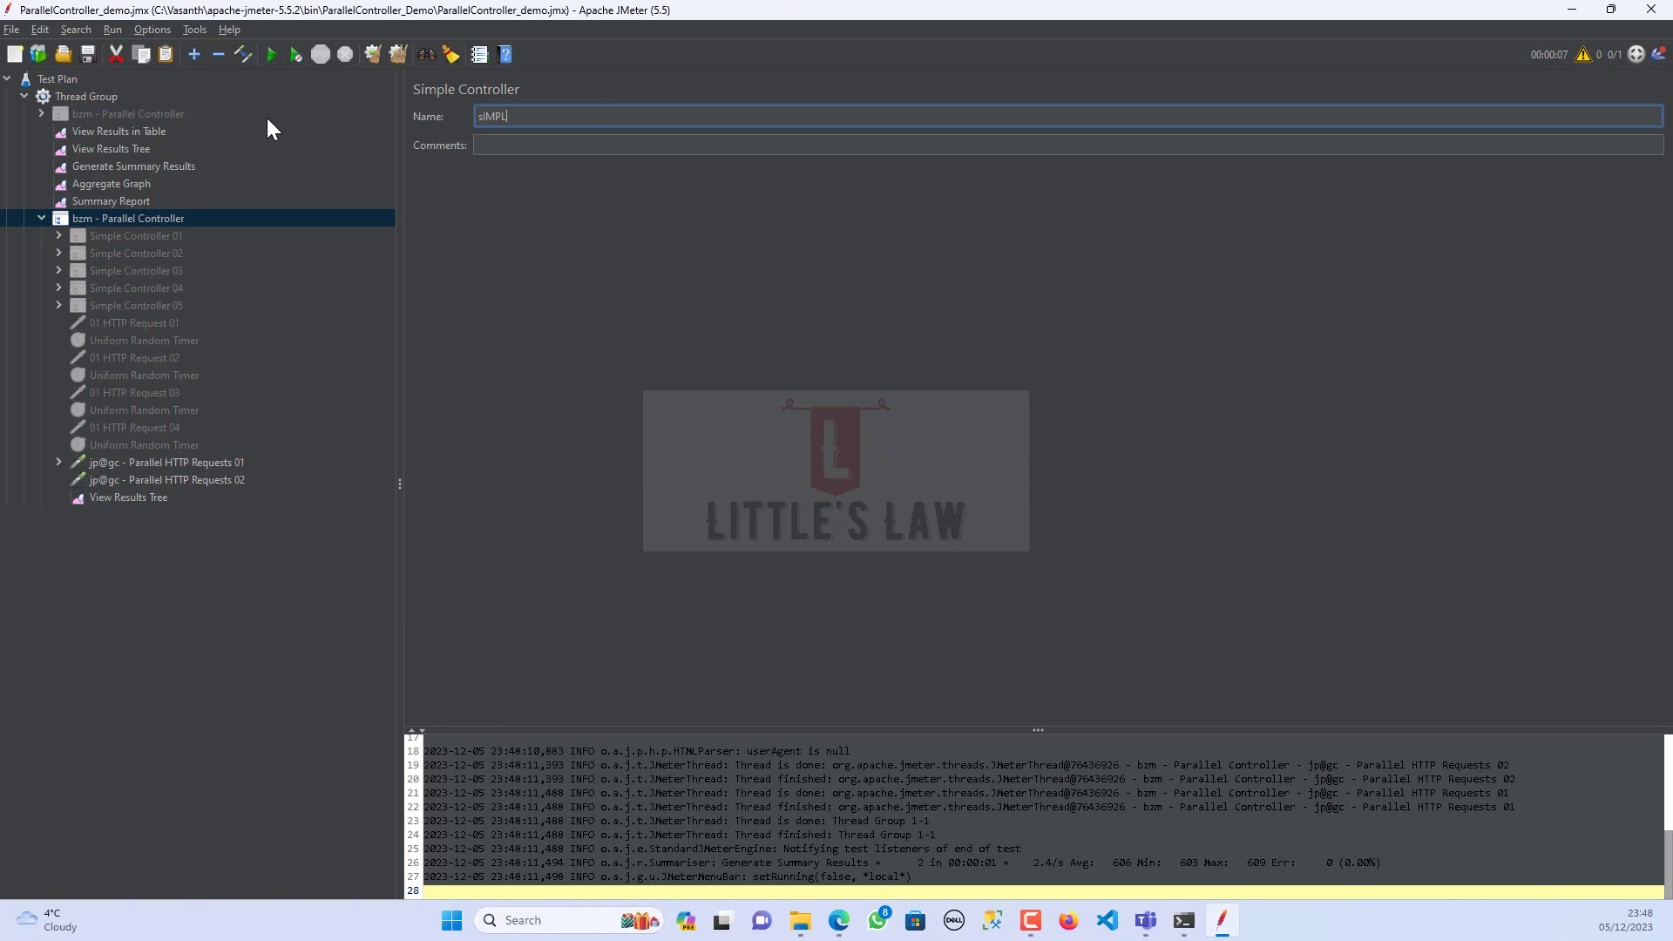
pyautogui.press('BackSpace')
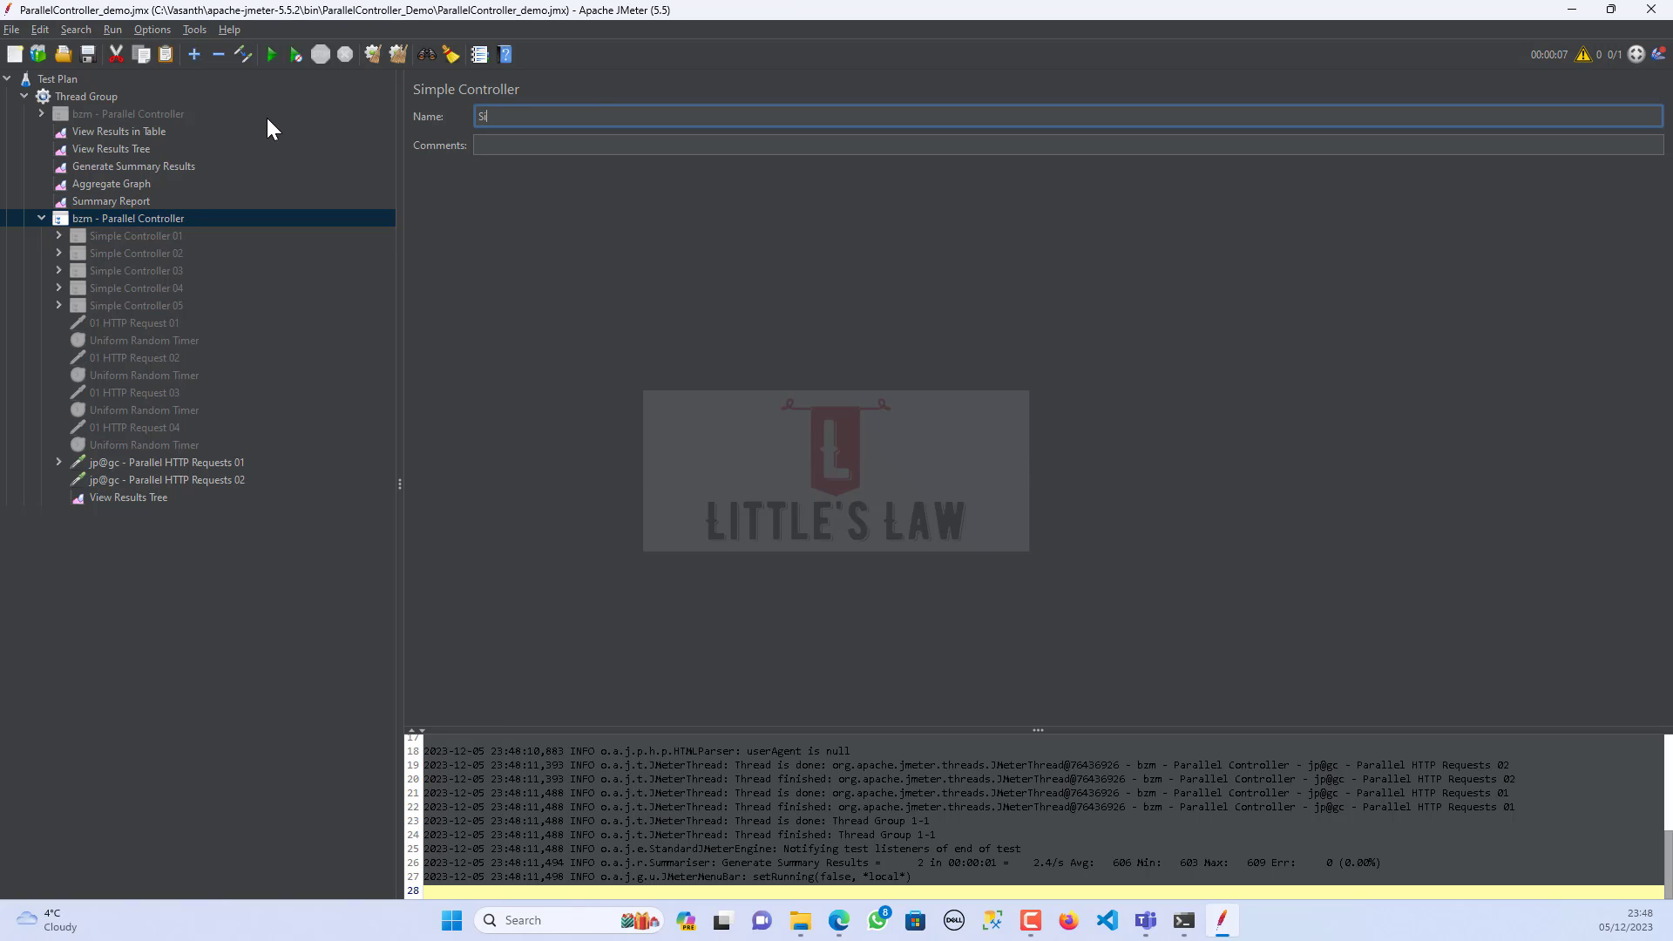
pyautogui.write('Simple Controller')
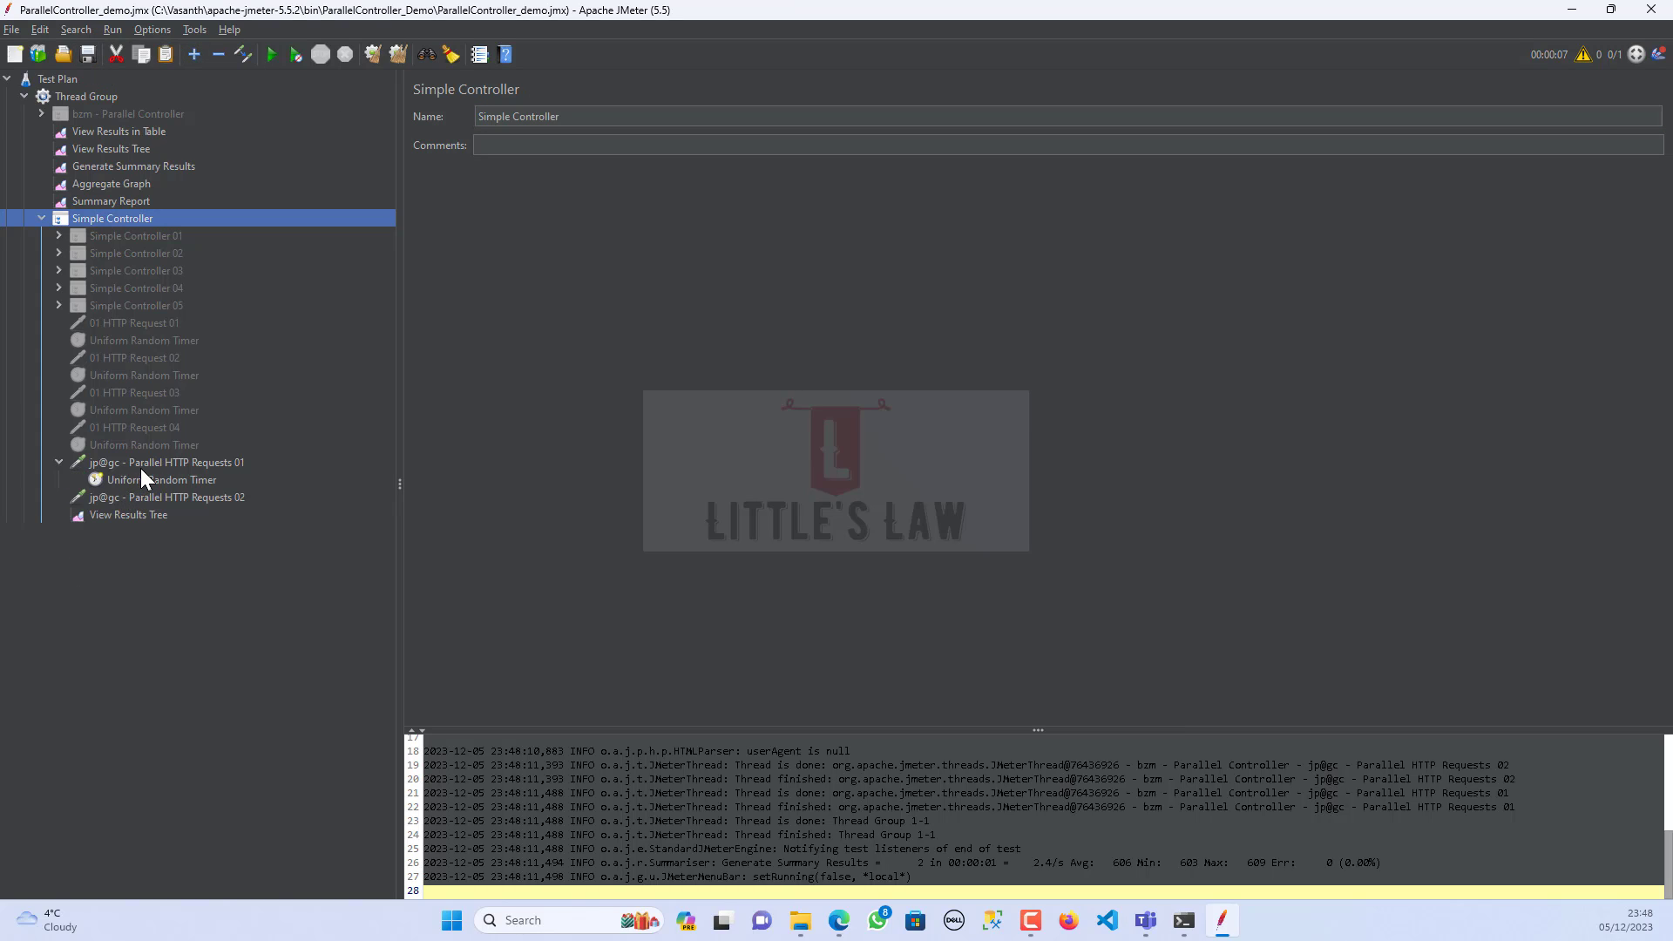
# - Review the Uniform Random Timer and the Parallel HTTP Requests 01 URLs under it
pyautogui.click(163, 480)
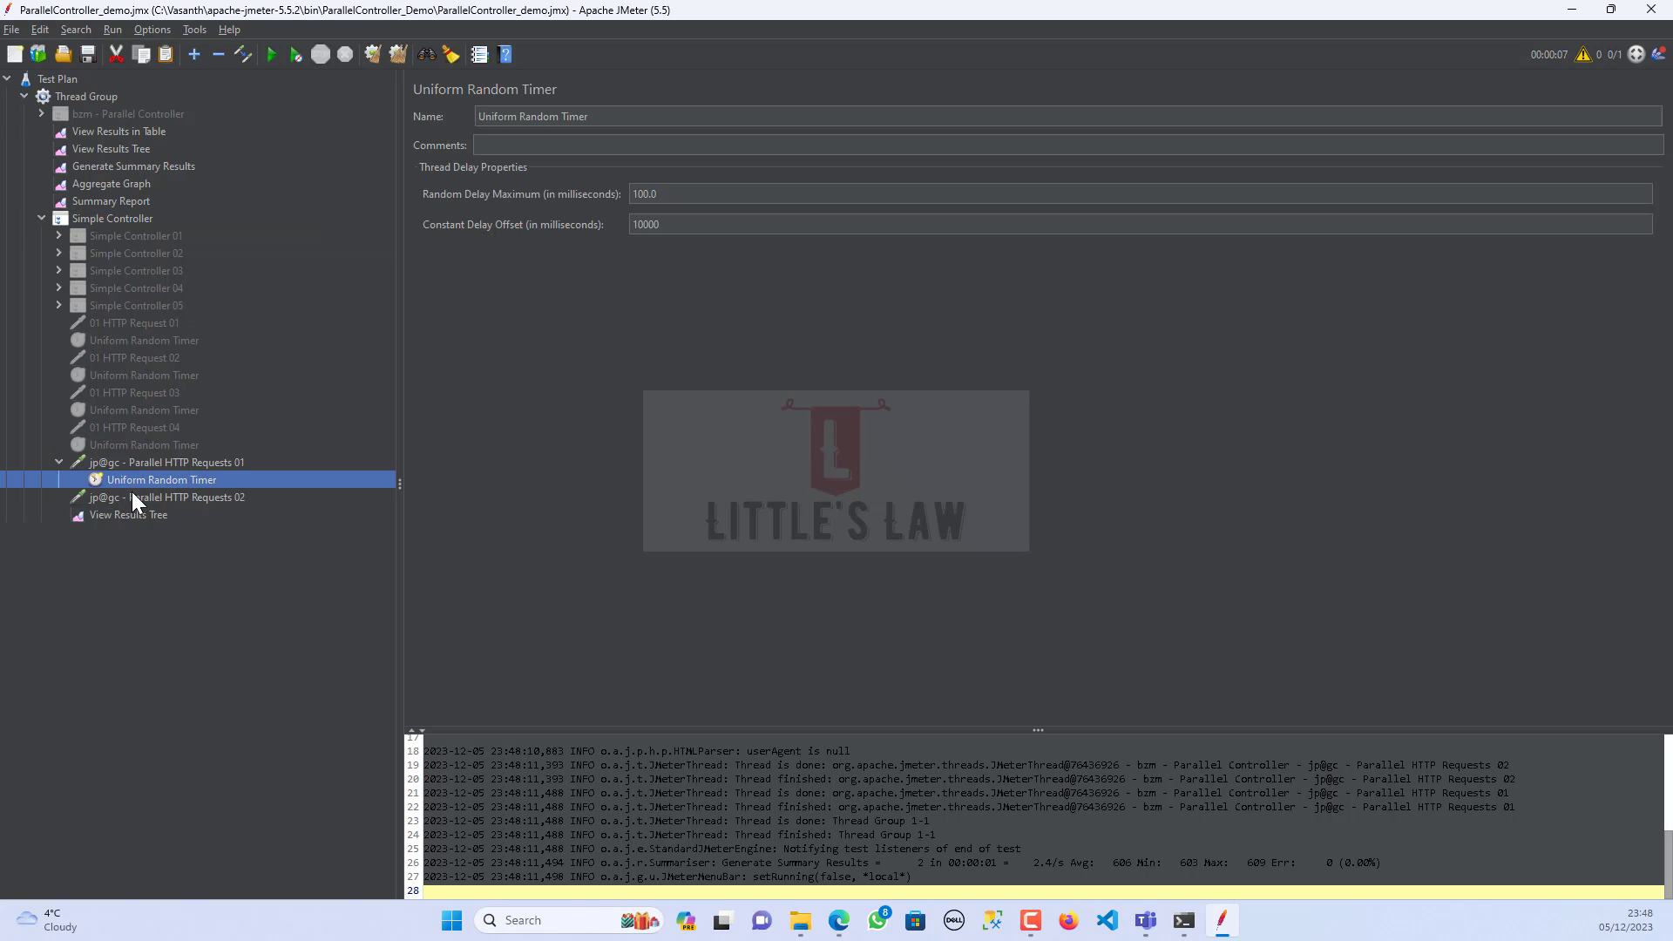
pyautogui.click(60, 462)
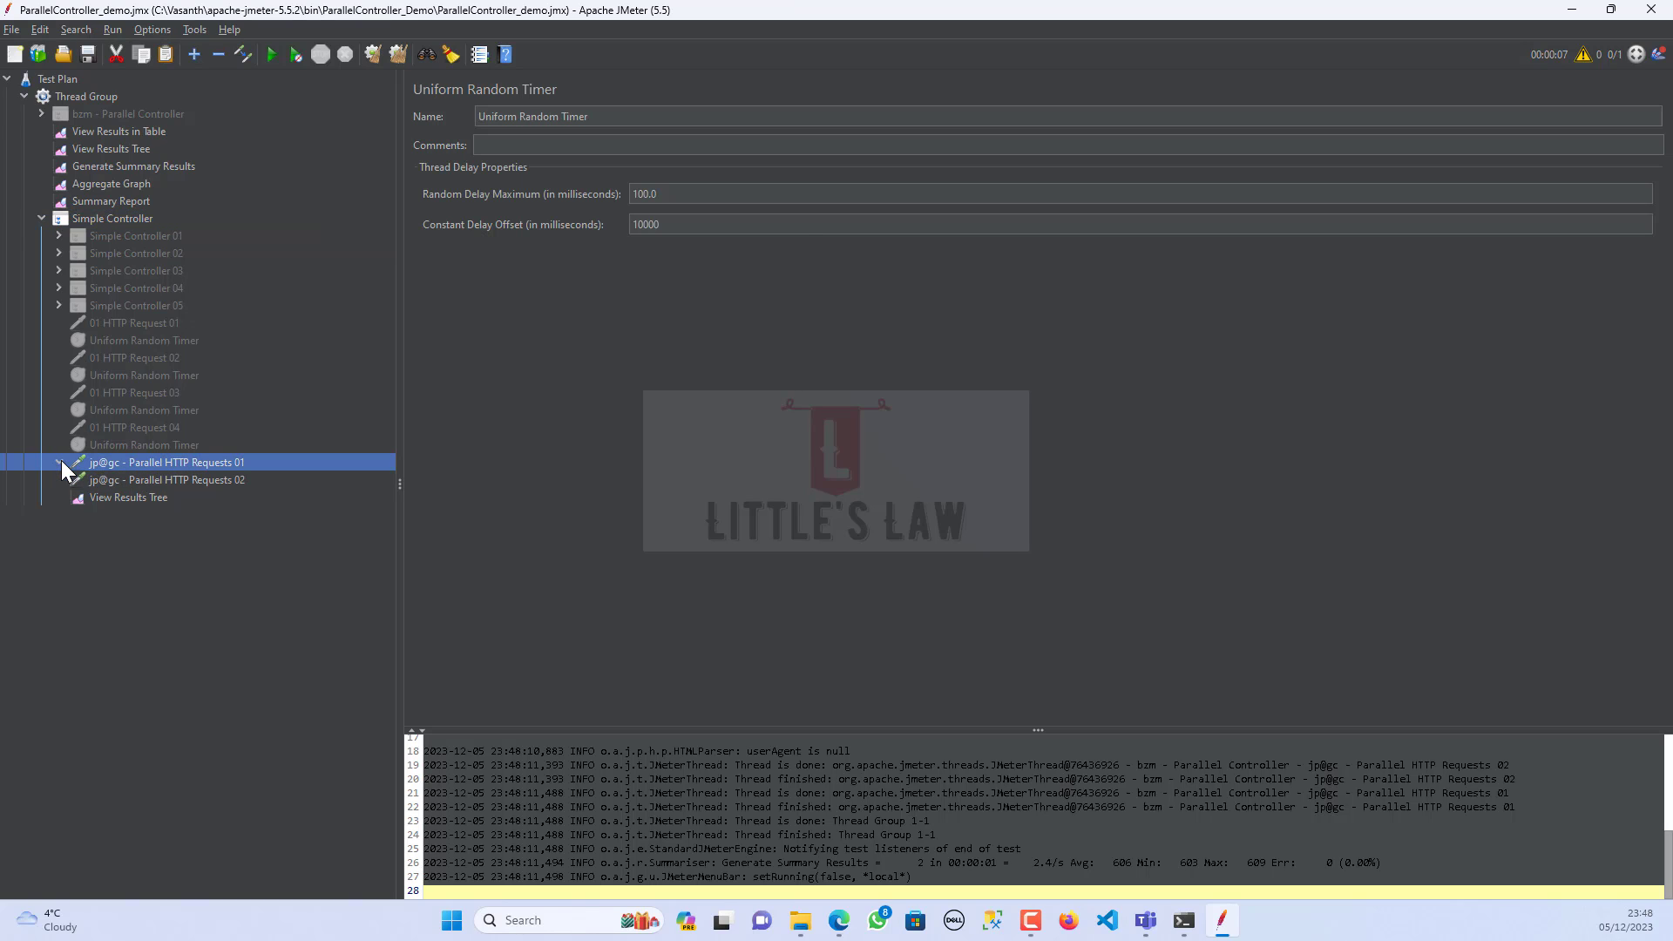
pyautogui.click(59, 462)
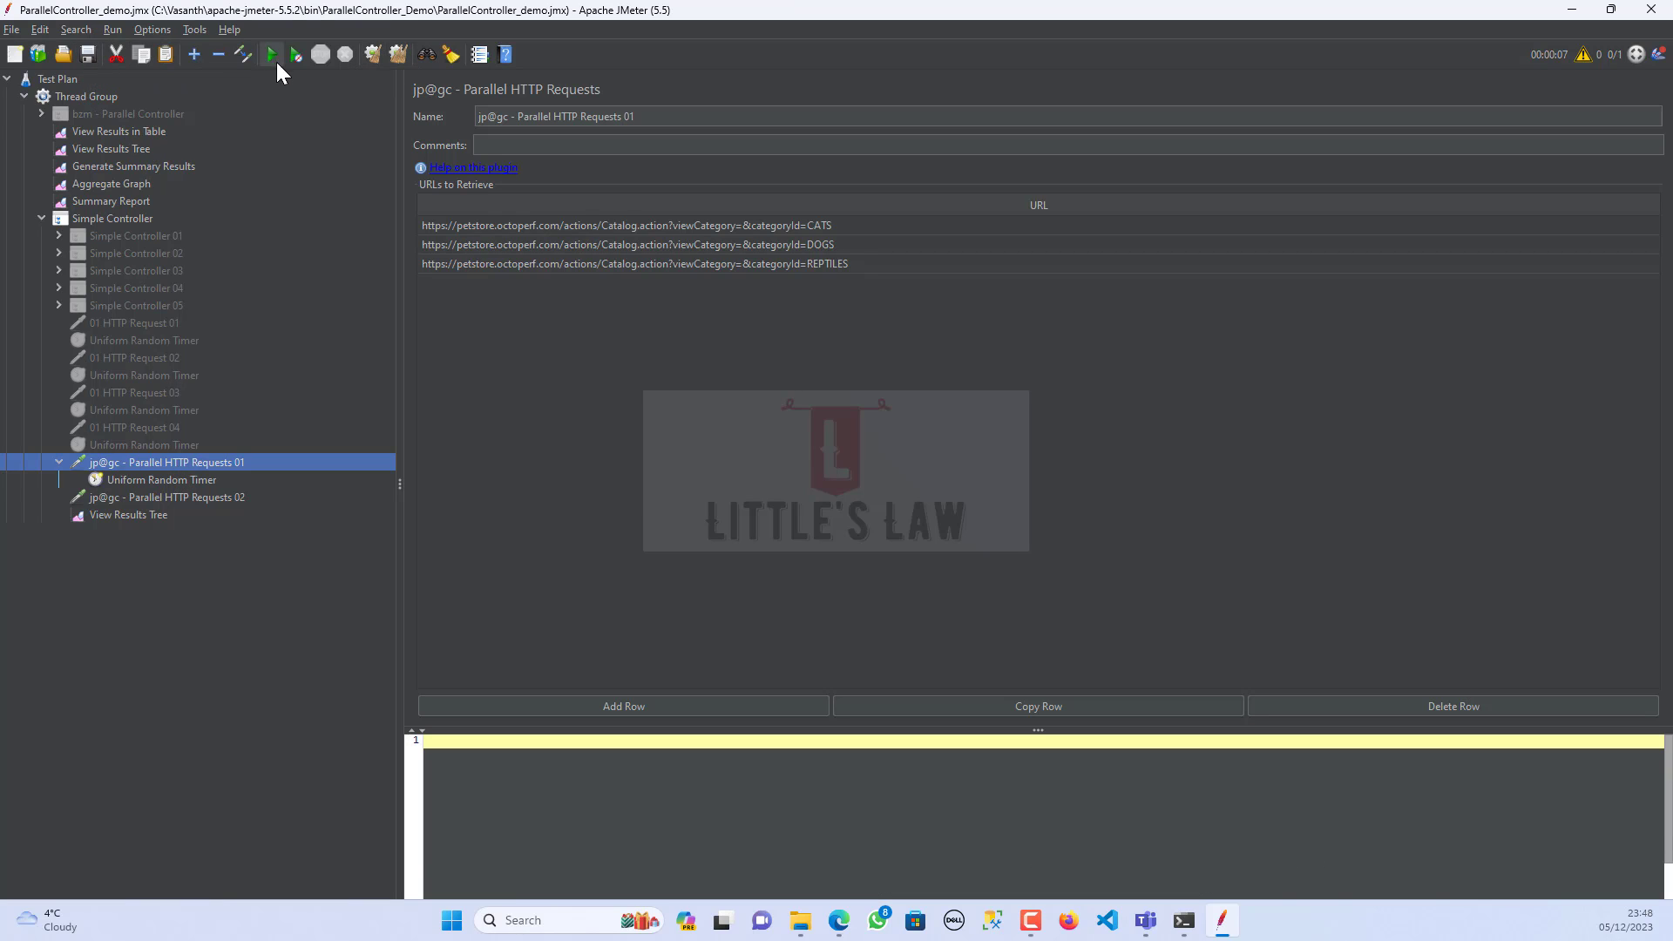
# - Run the test, then review Parallel HTTP Requests 01's URL list and the Uniform Random Timer
pyautogui.click(272, 54)
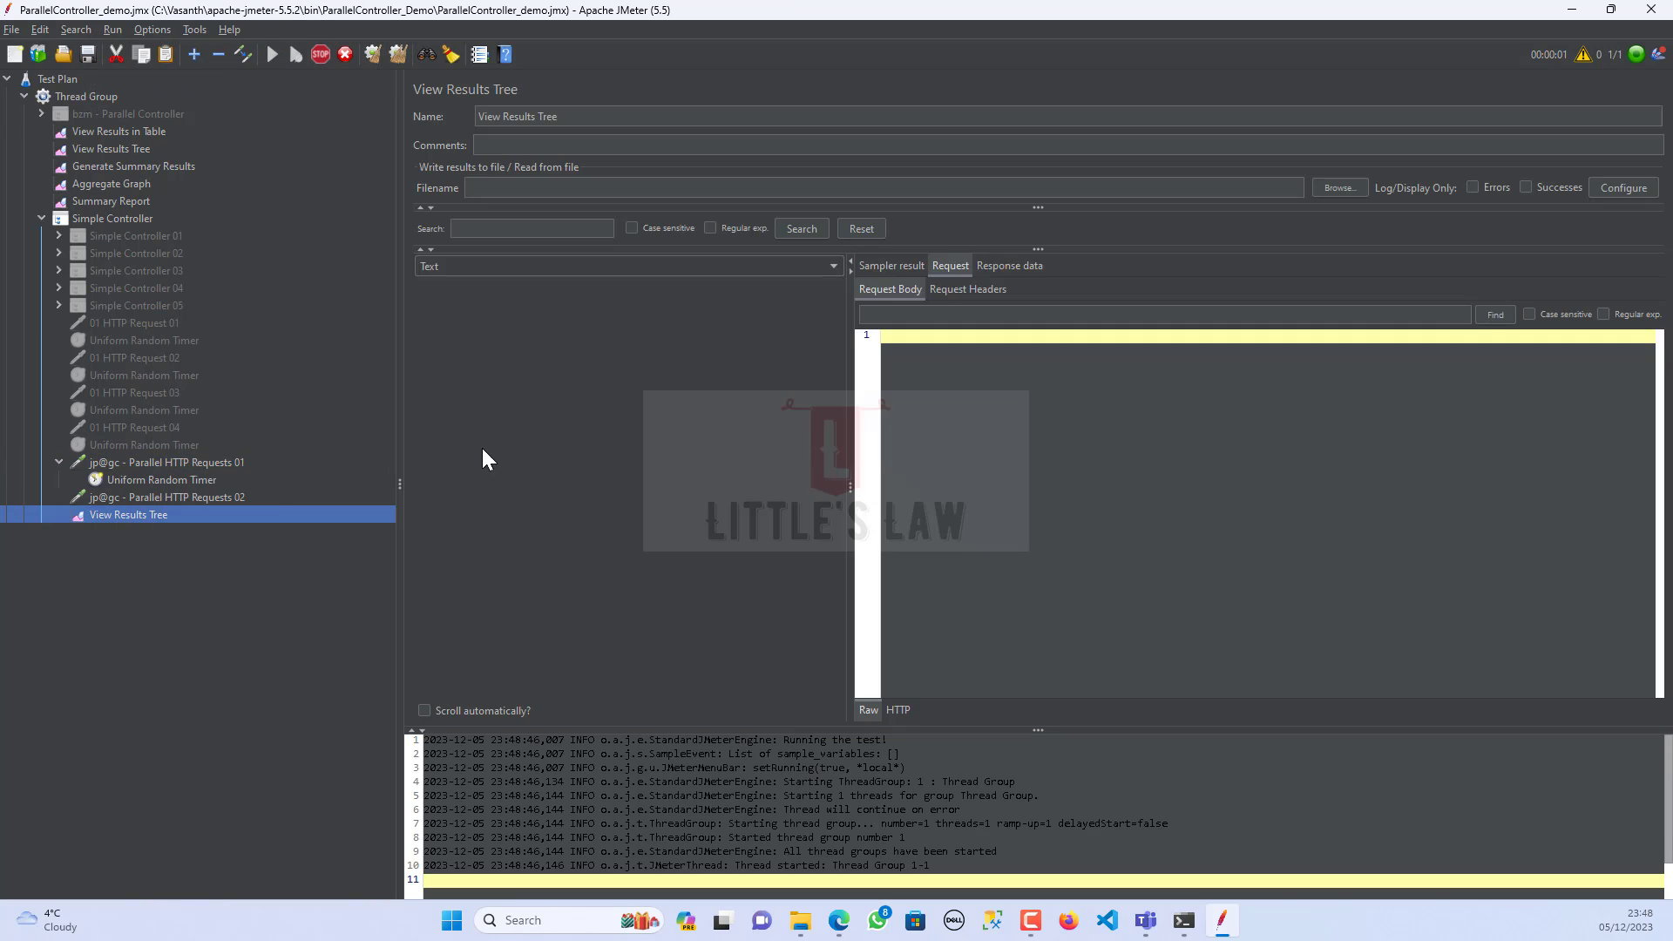
pyautogui.moveTo(533, 332)
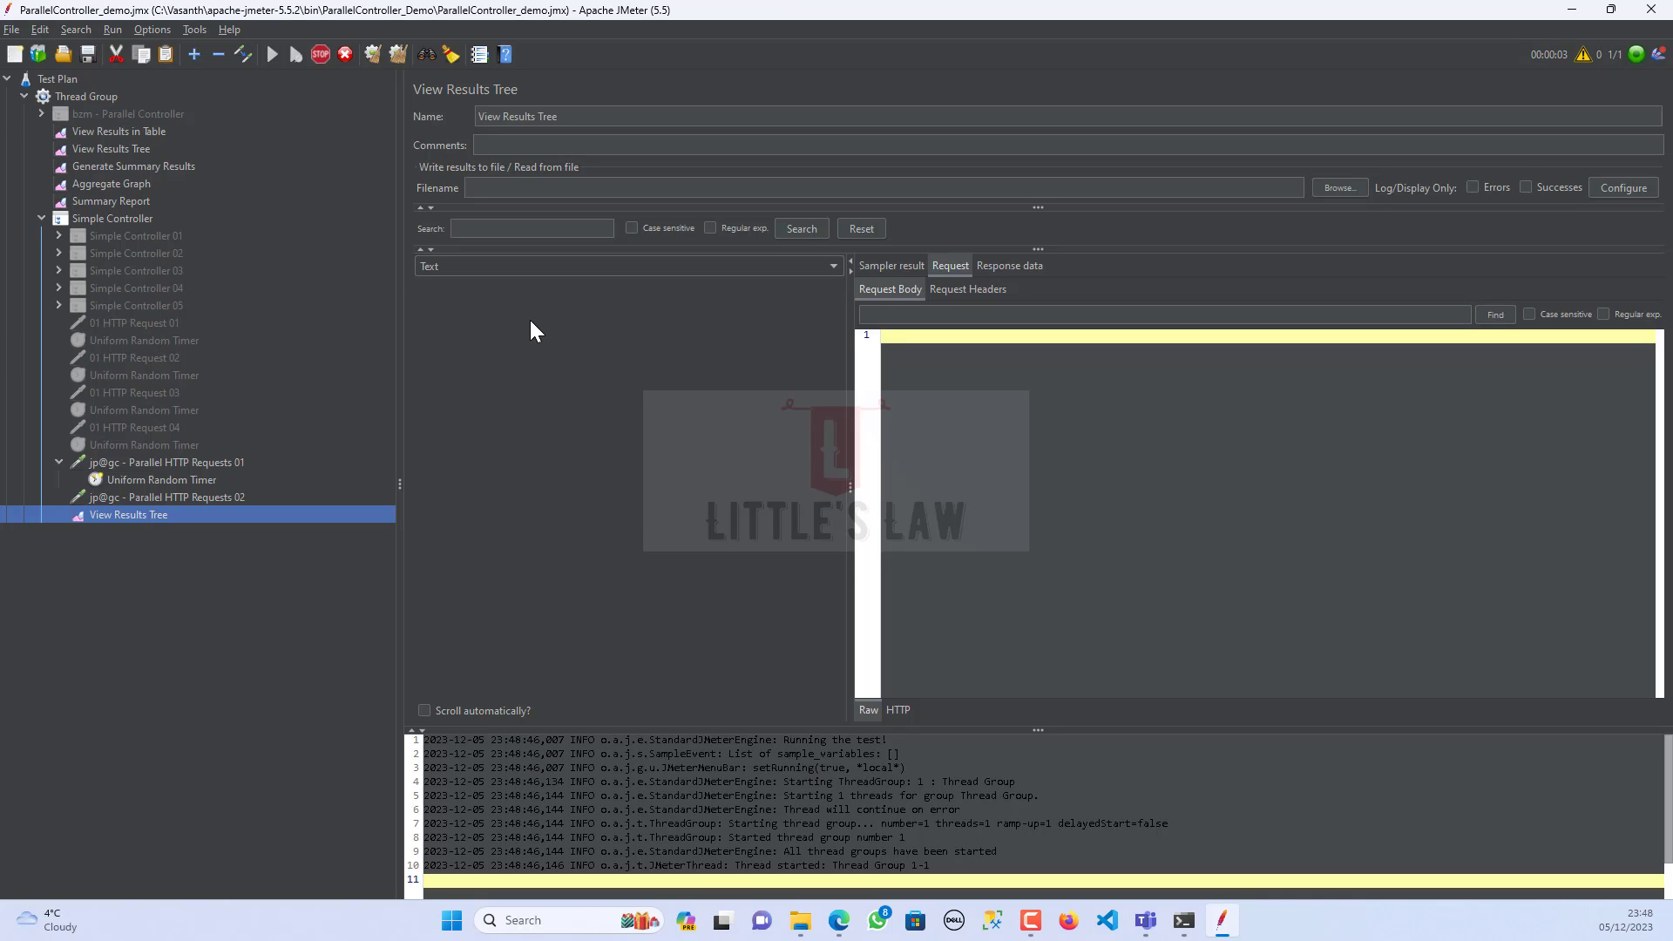
pyautogui.moveTo(502, 331)
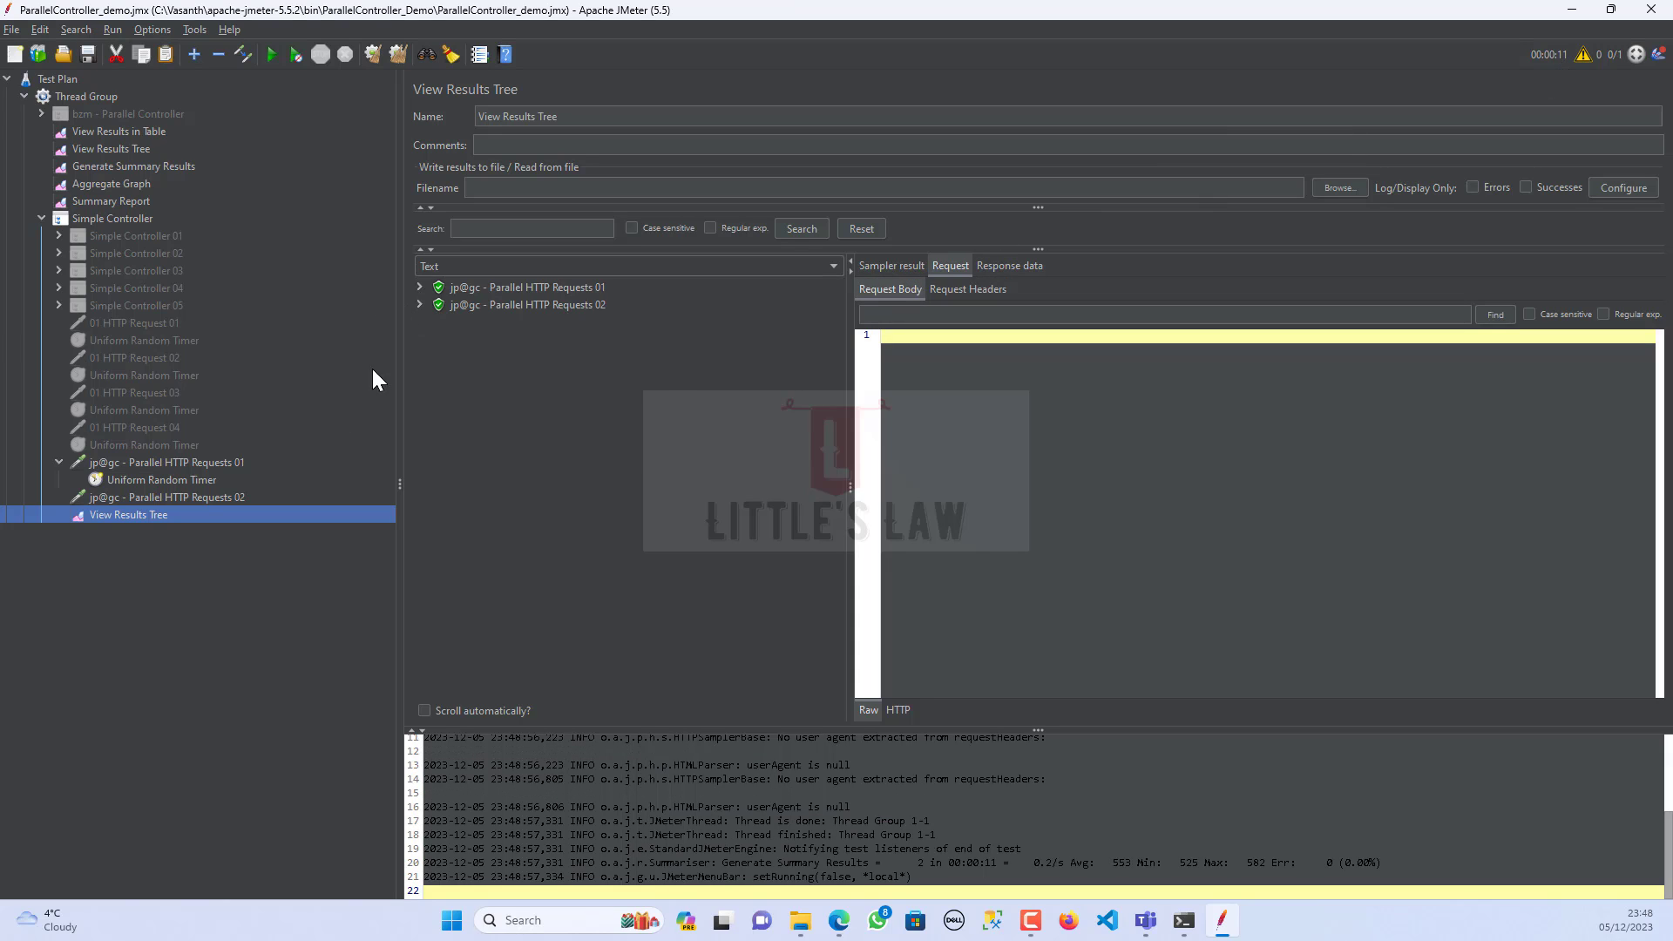
pyautogui.moveTo(157, 493)
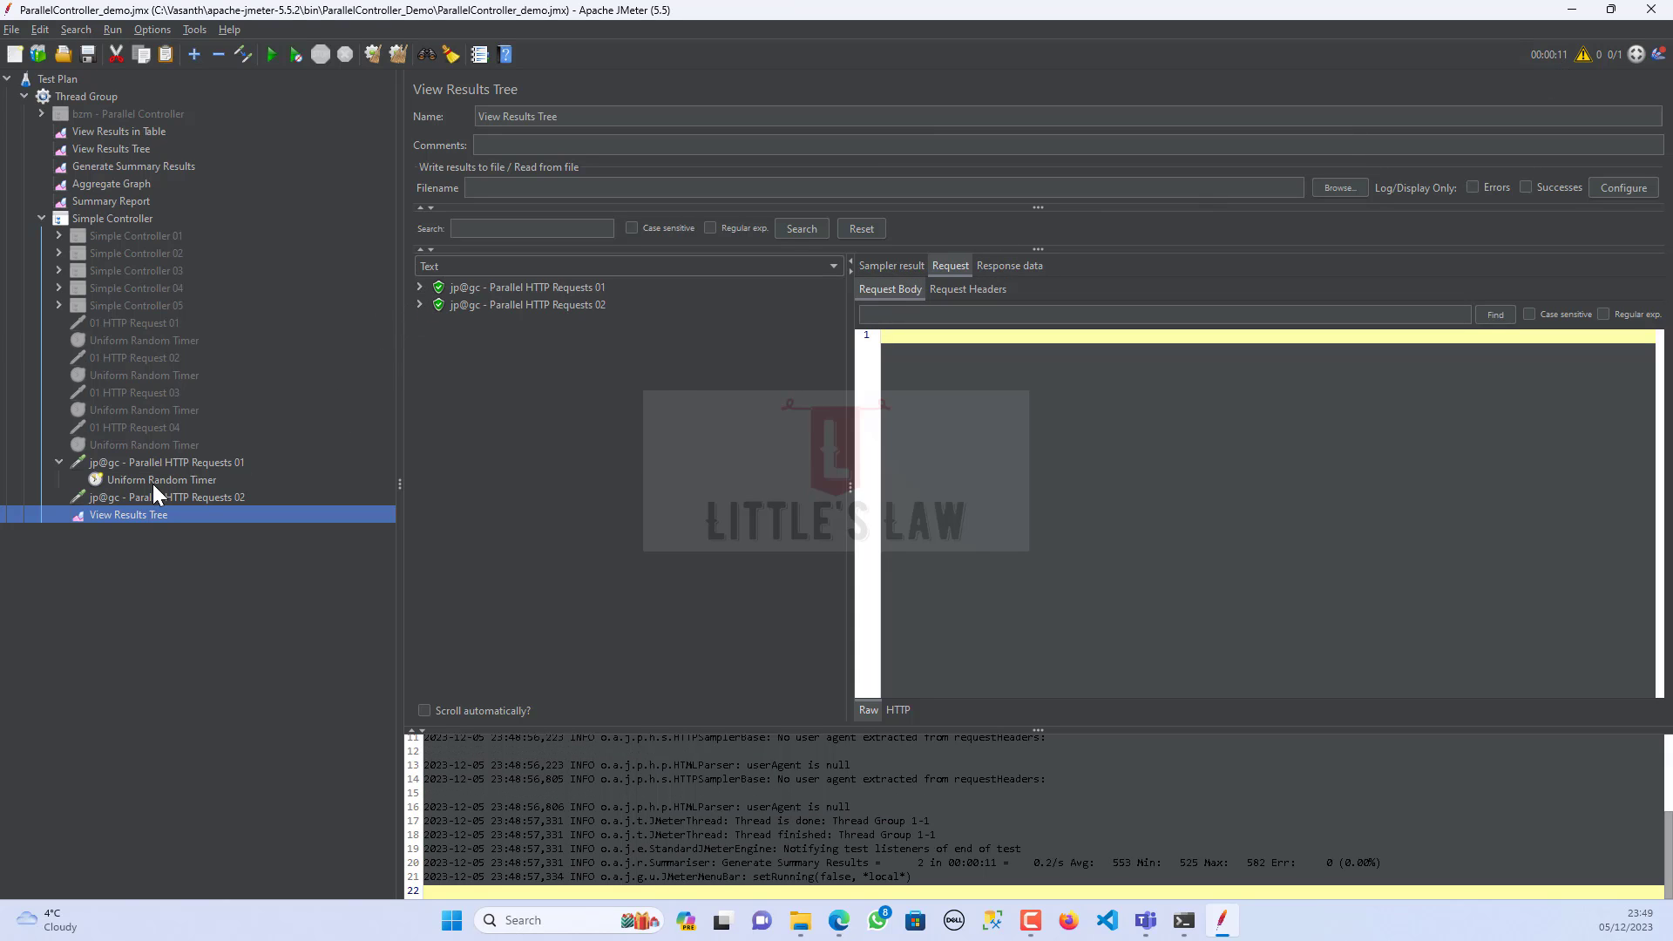
pyautogui.click(166, 462)
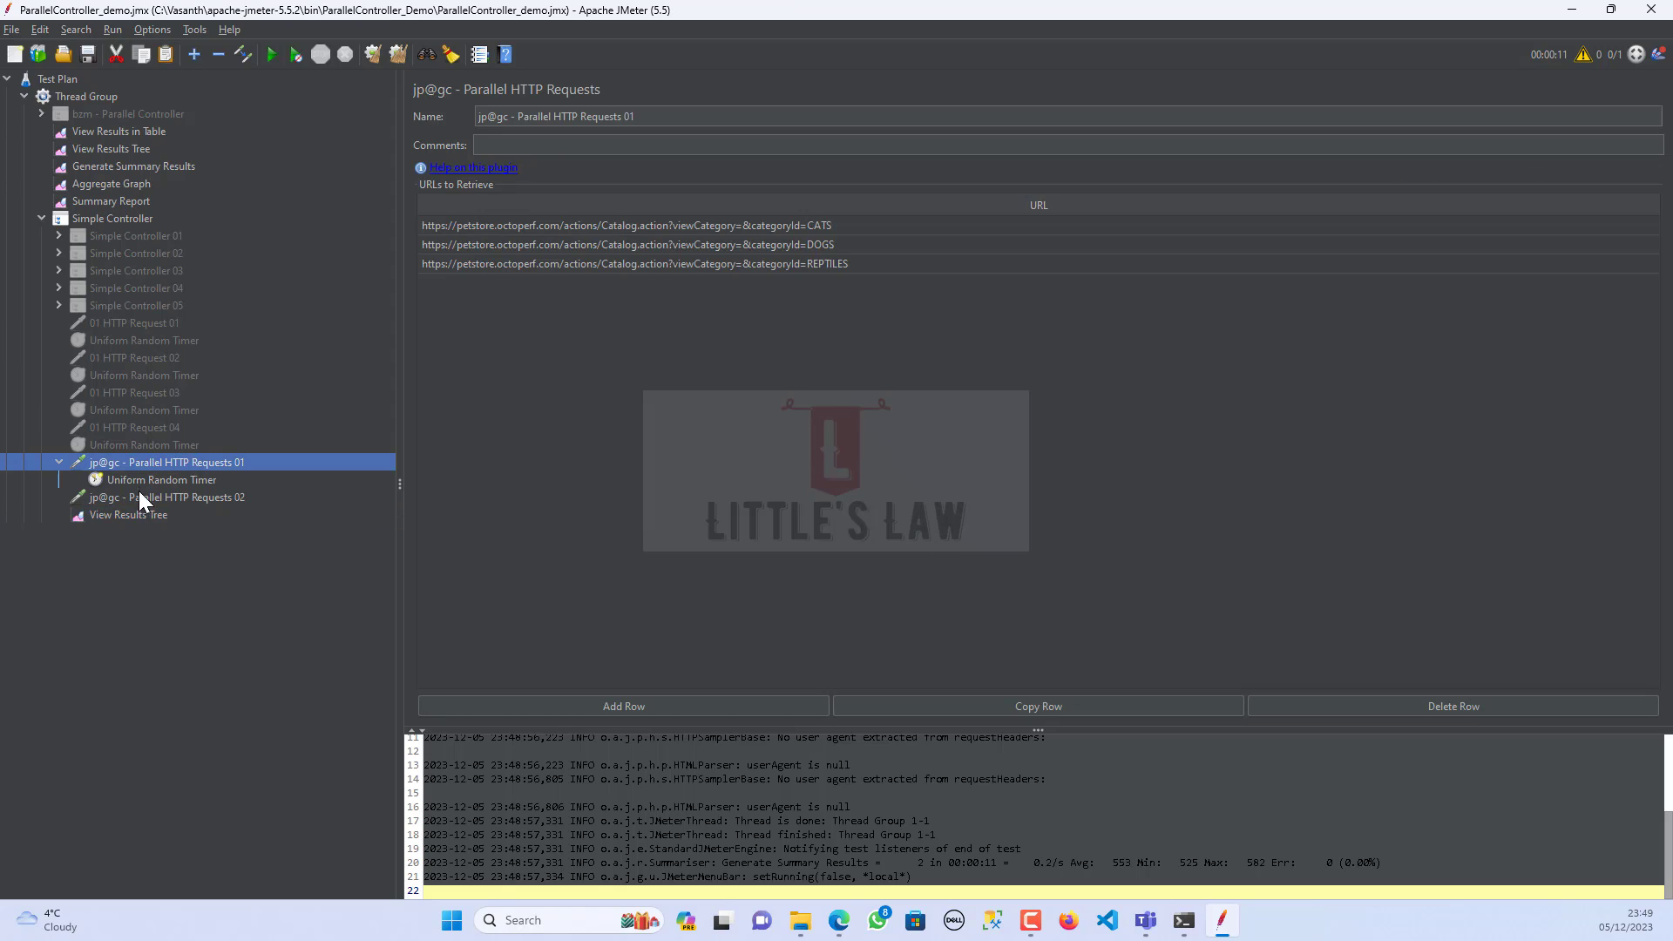
pyautogui.click(162, 479)
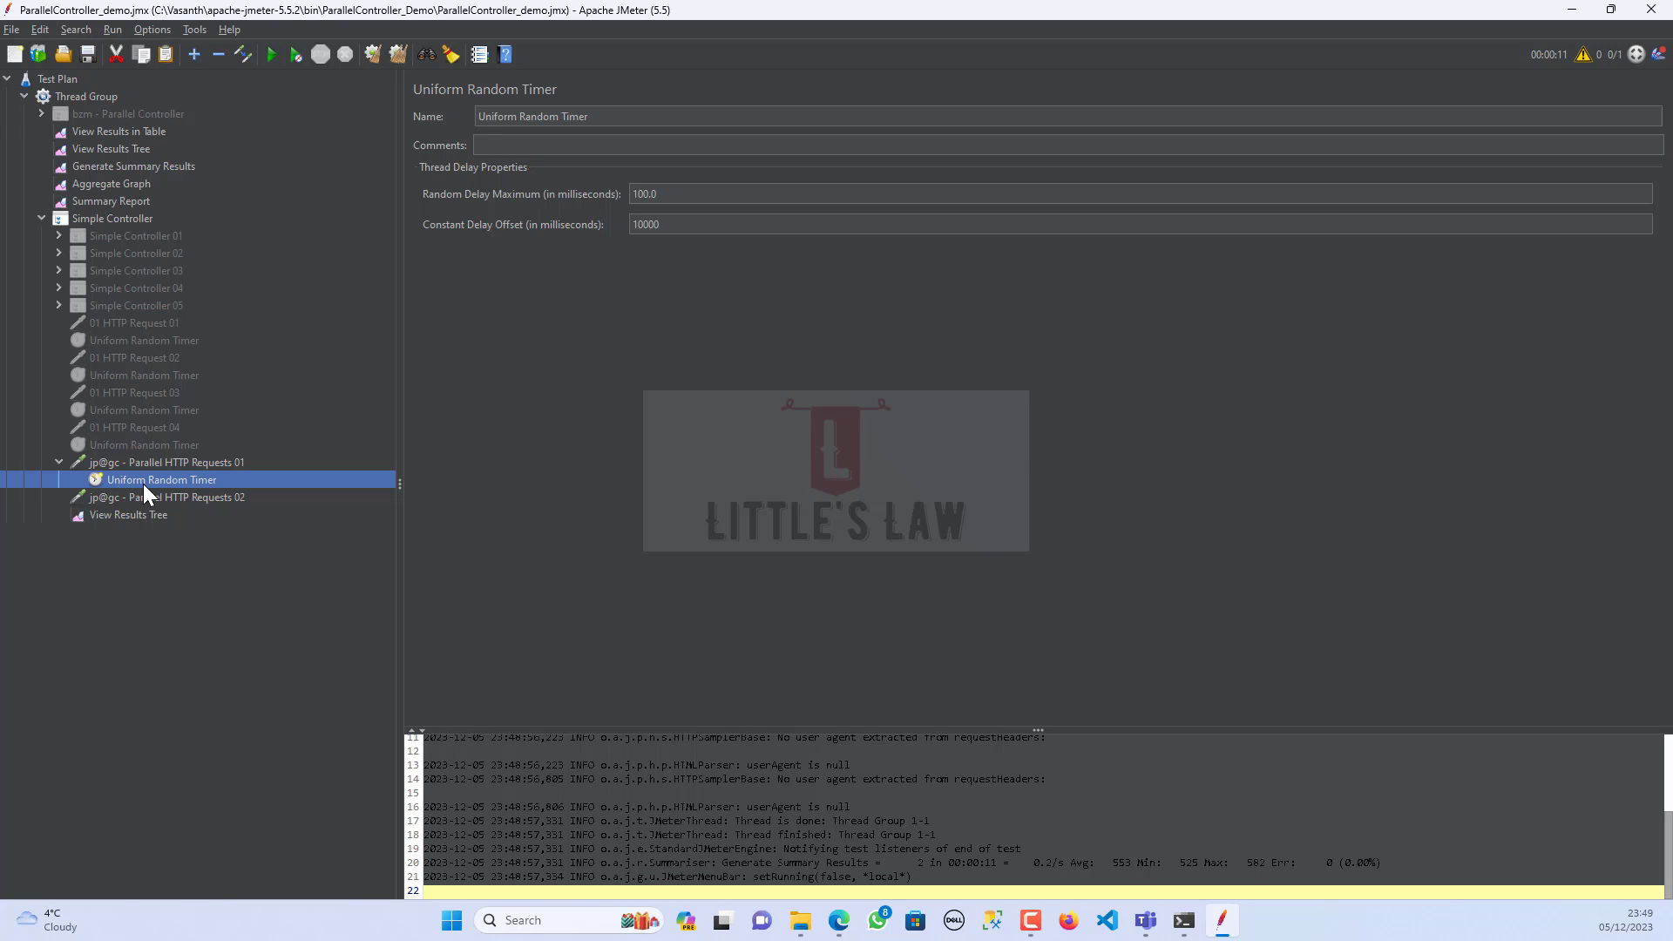
pyautogui.click(165, 462)
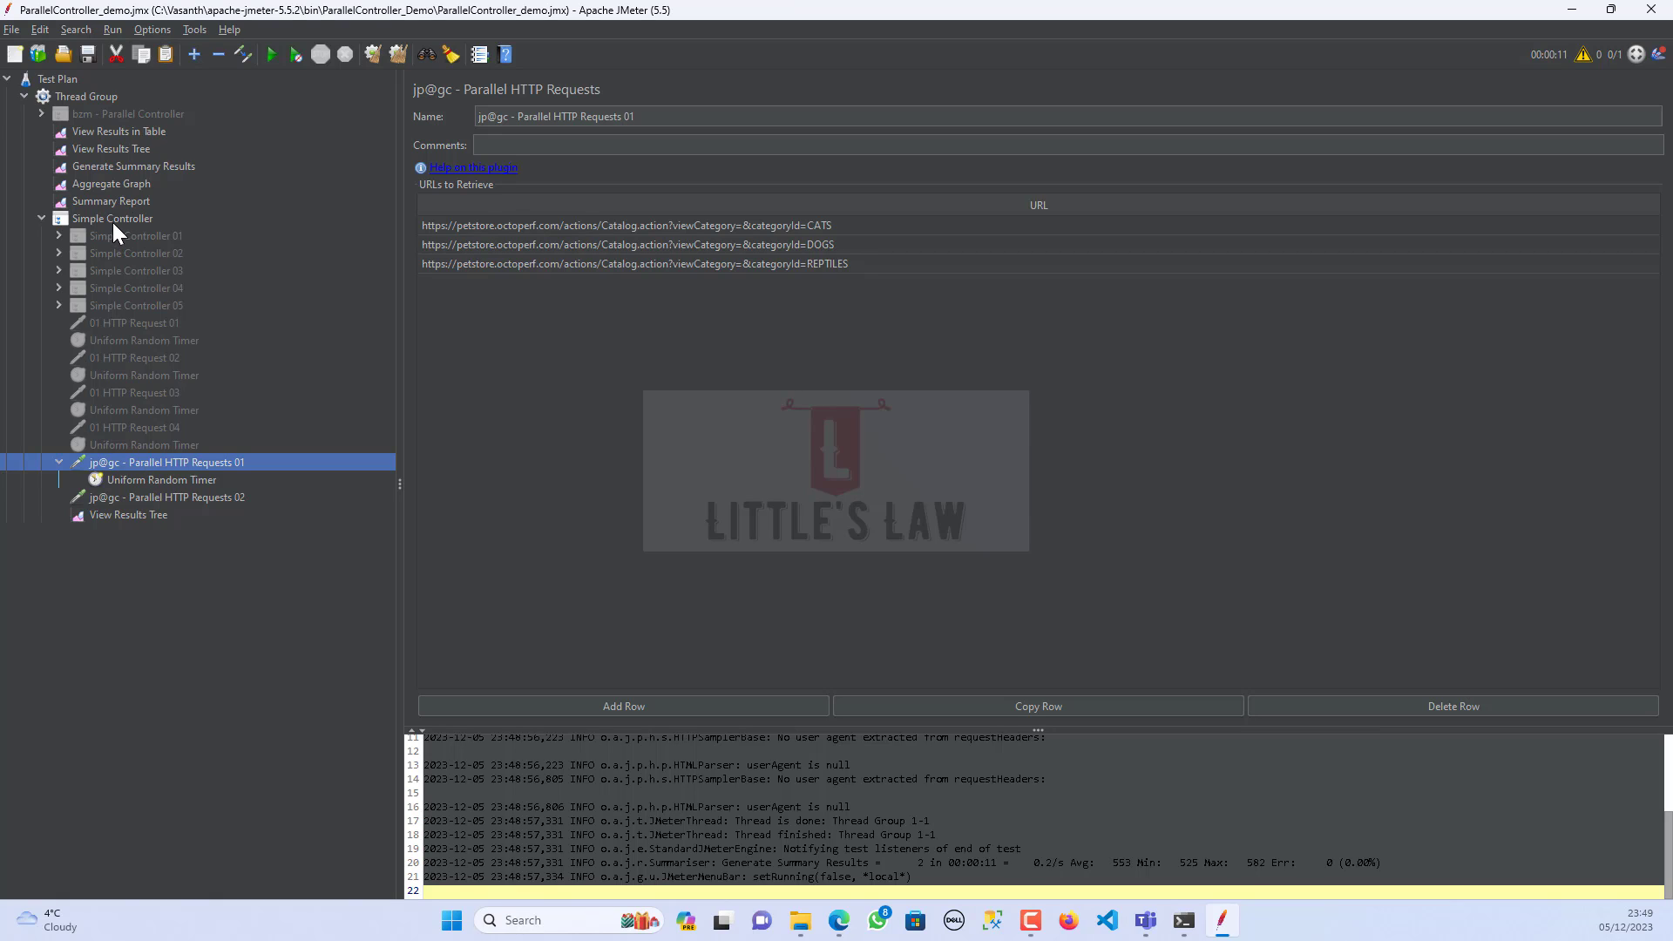
# - Convert the Simple Controller to a Loop Controller with Loop Count 10 and run it, checking the results tree
pyautogui.rightClick(112, 217)
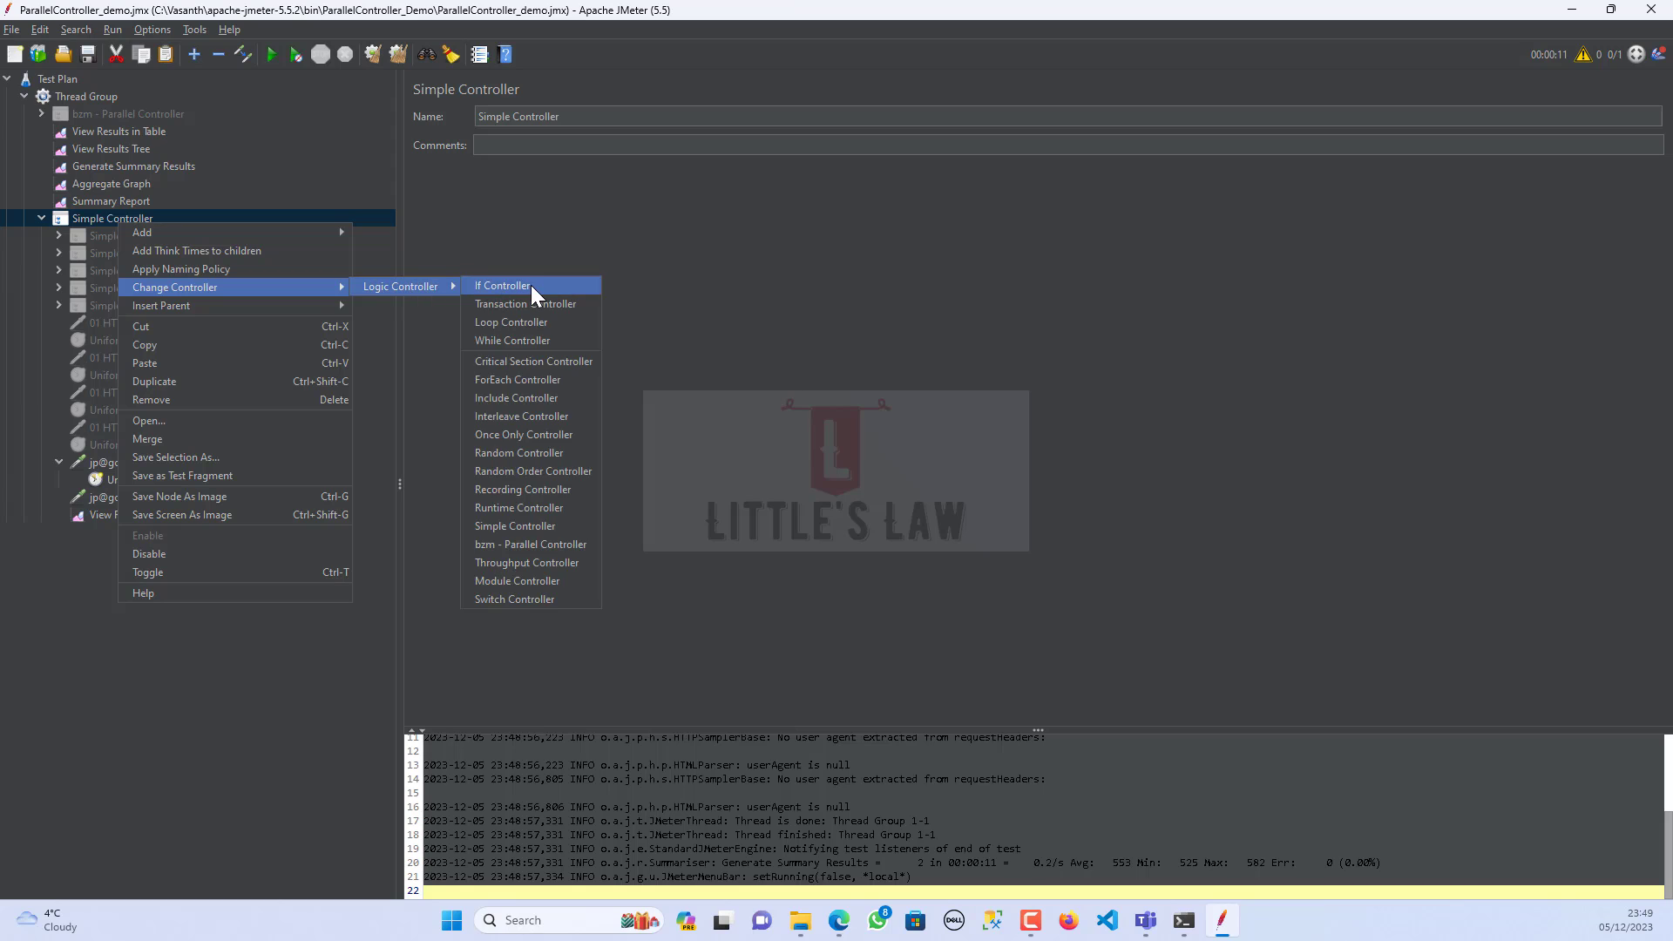
pyautogui.click(511, 323)
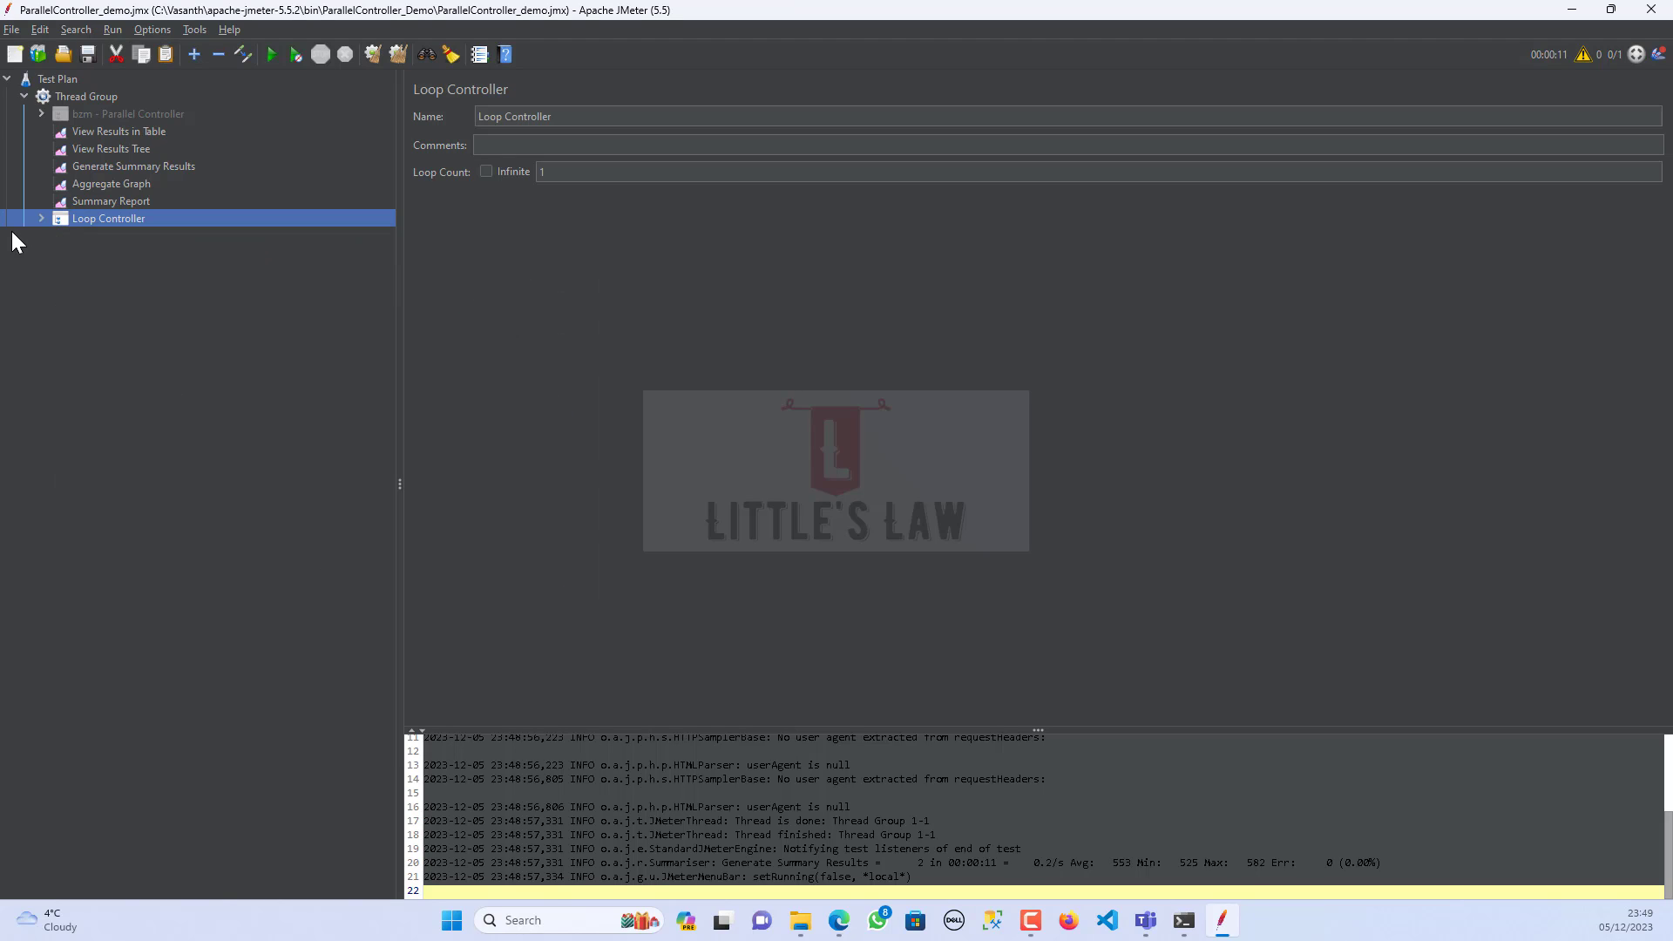
pyautogui.click(40, 218)
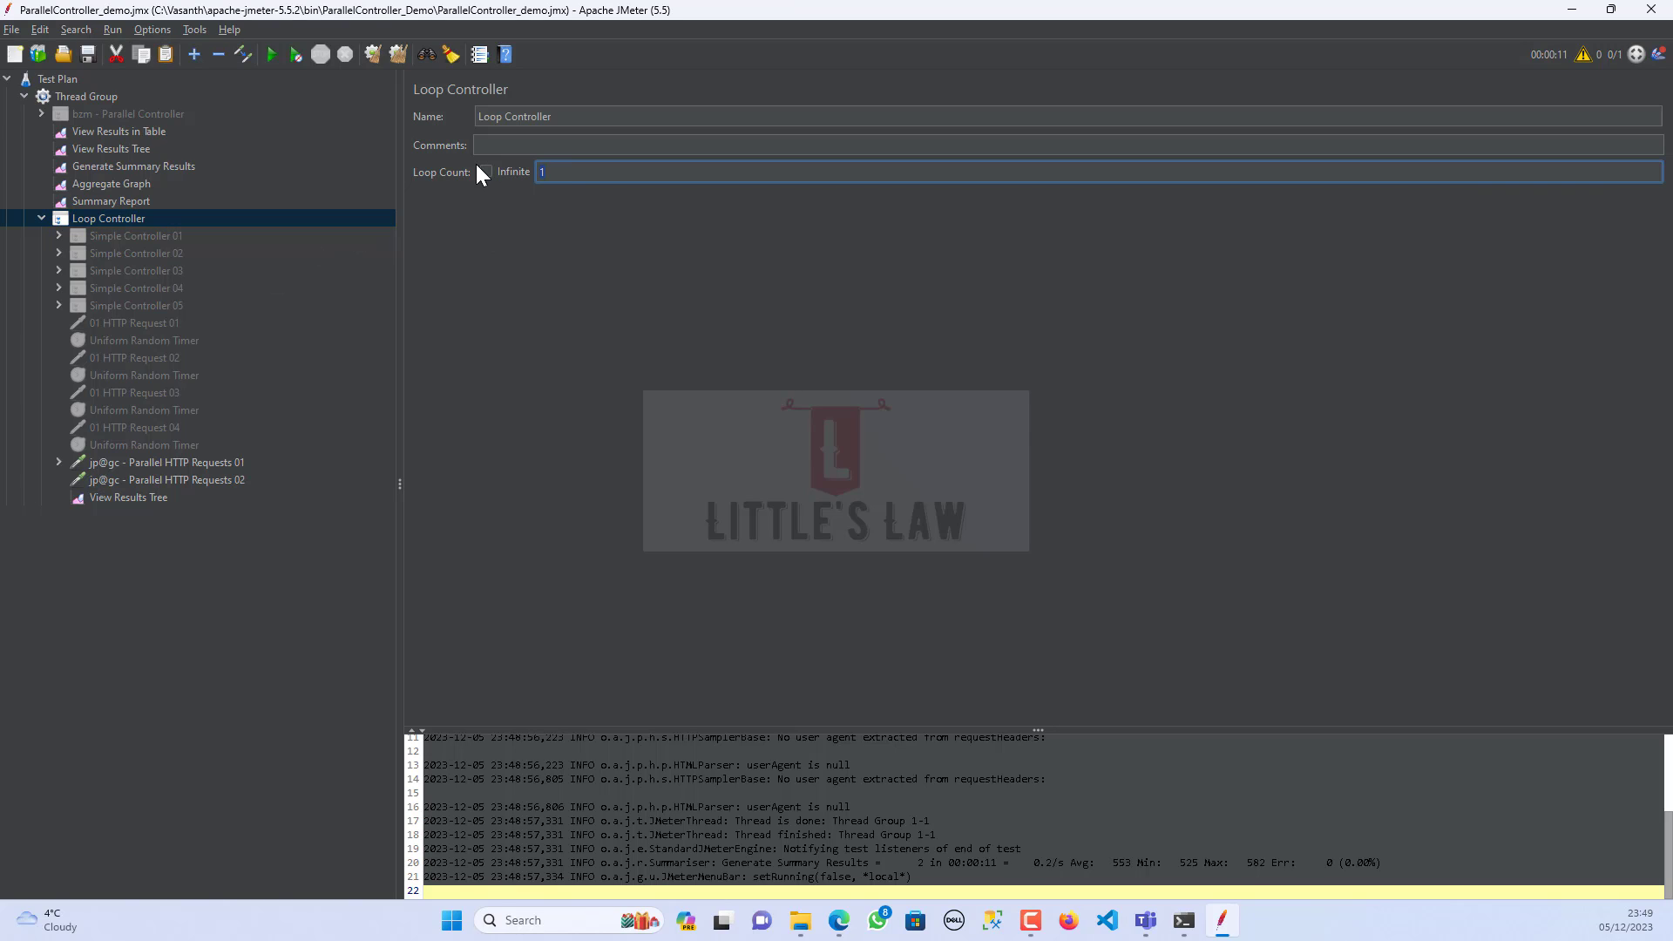
pyautogui.write('10')
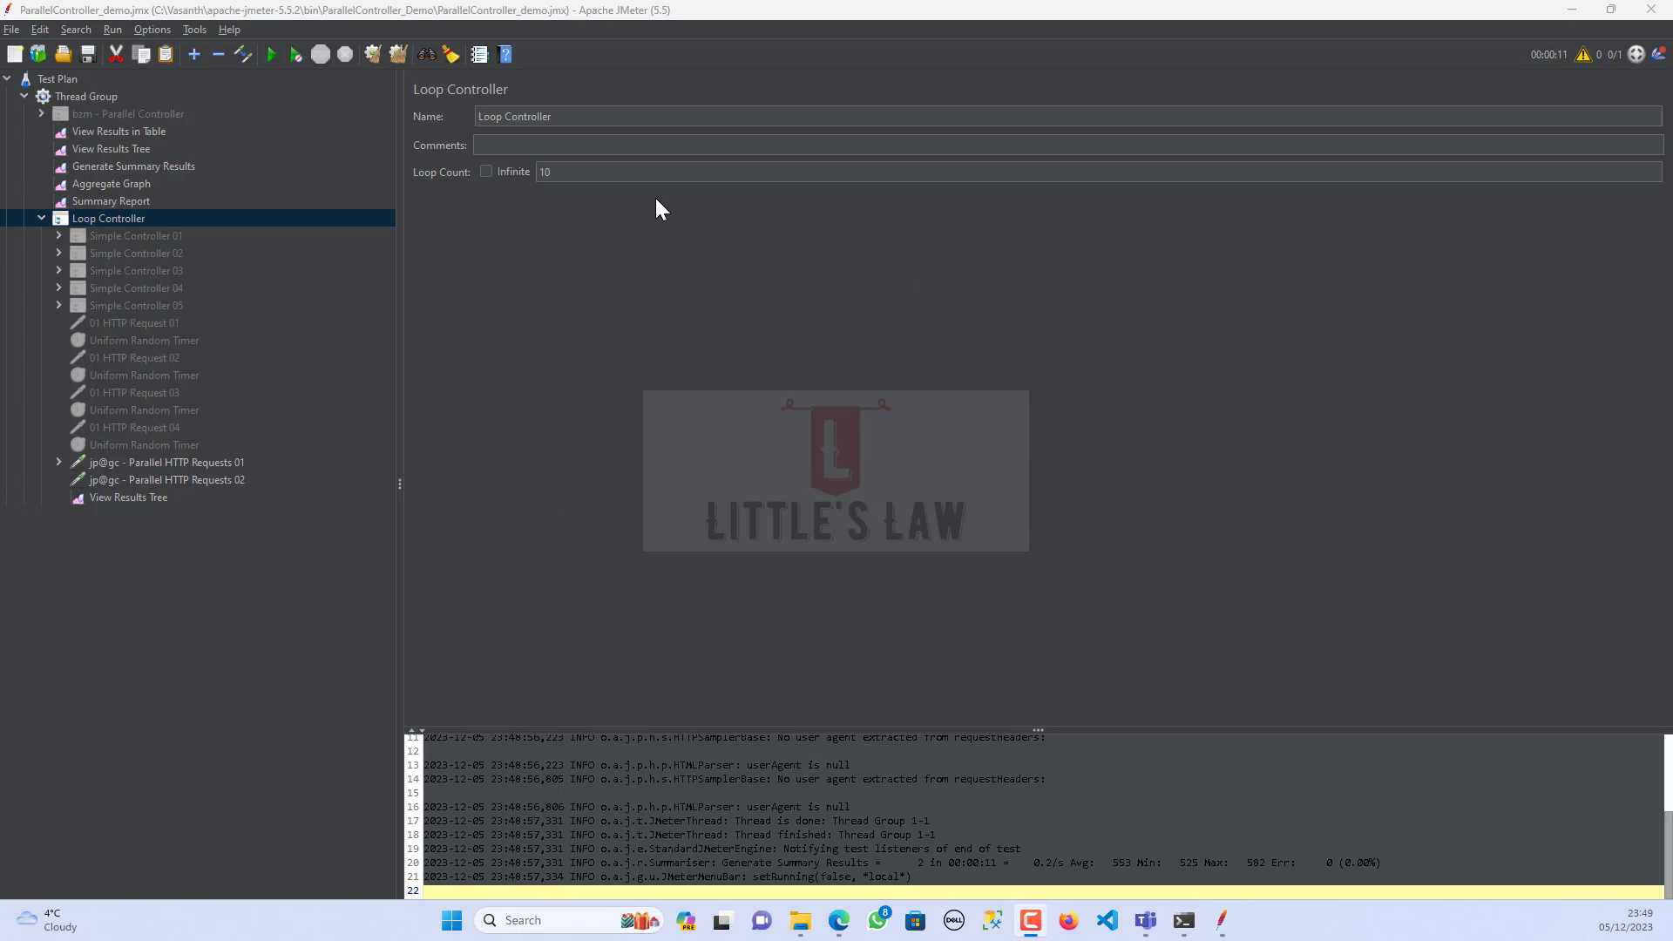
pyautogui.moveTo(283, 83)
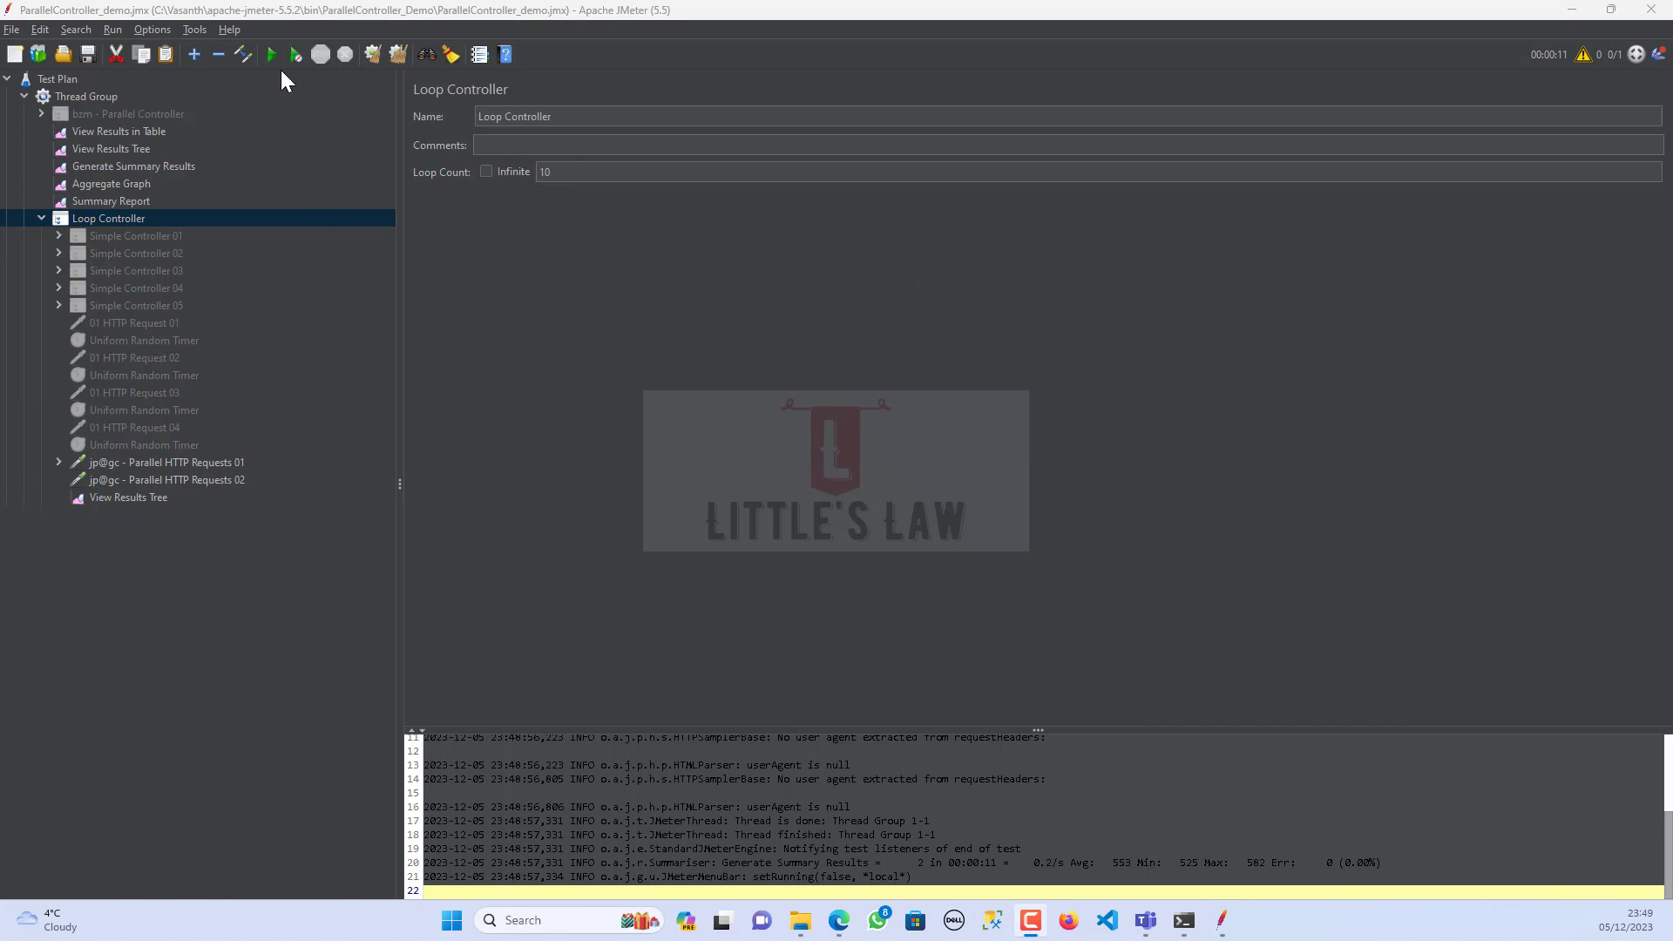
pyautogui.click(272, 54)
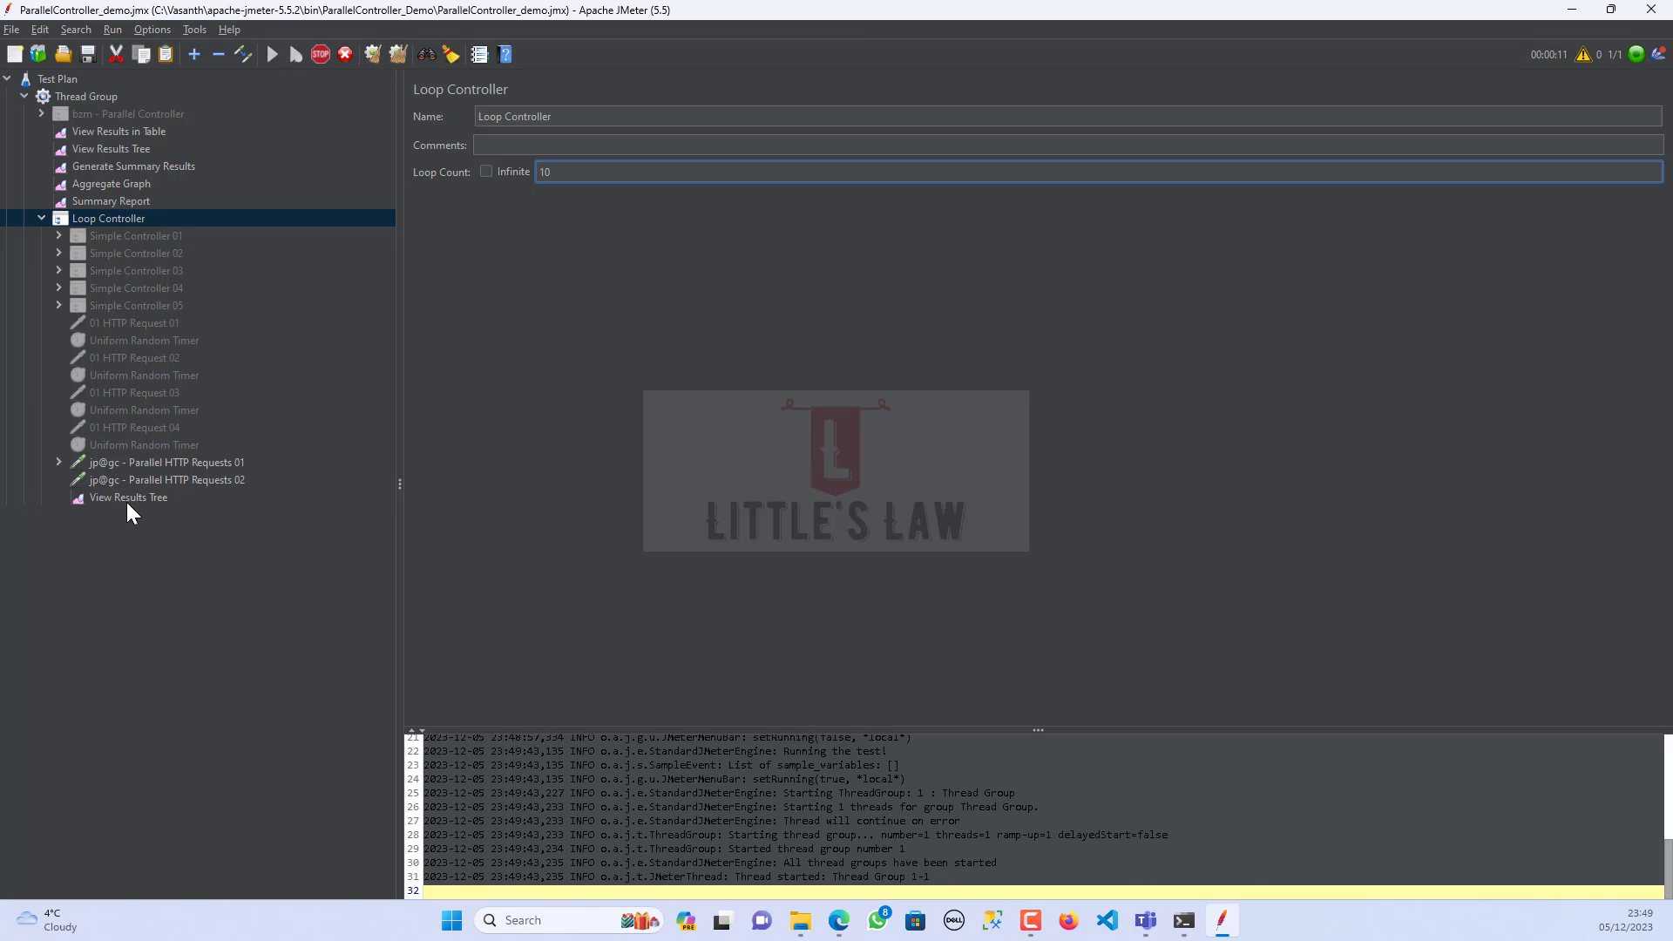
pyautogui.click(127, 497)
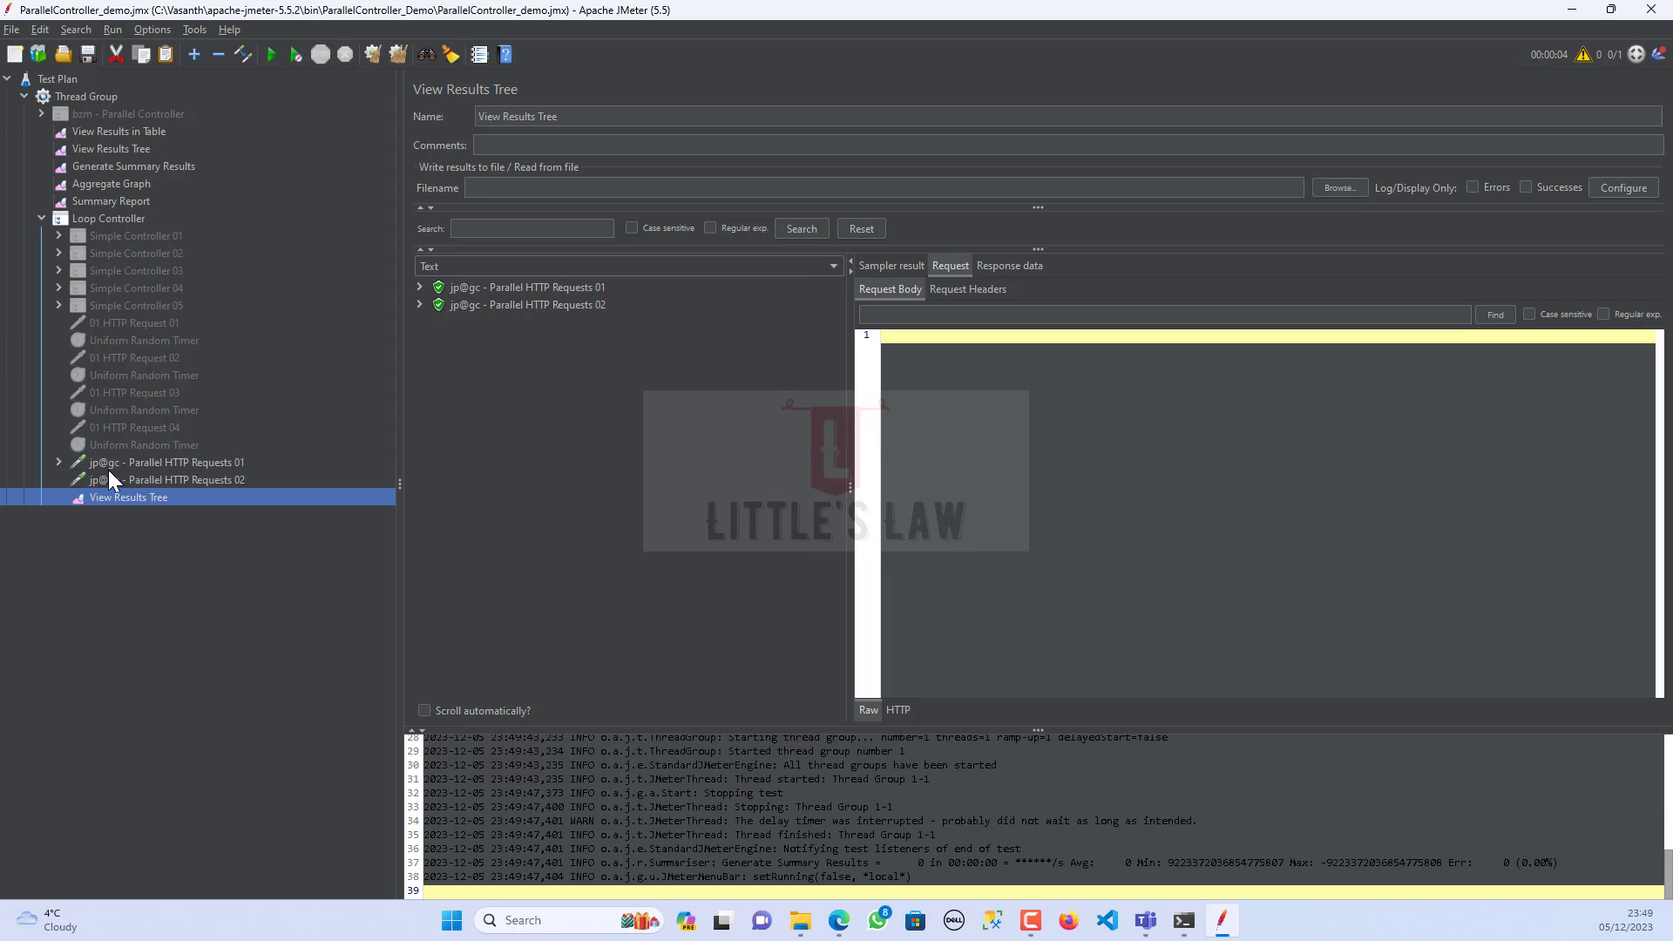
# - Set the Uniform Random Timer's Constant Delay Offset to 1000 ms and clear the earlier results
pyautogui.click(161, 479)
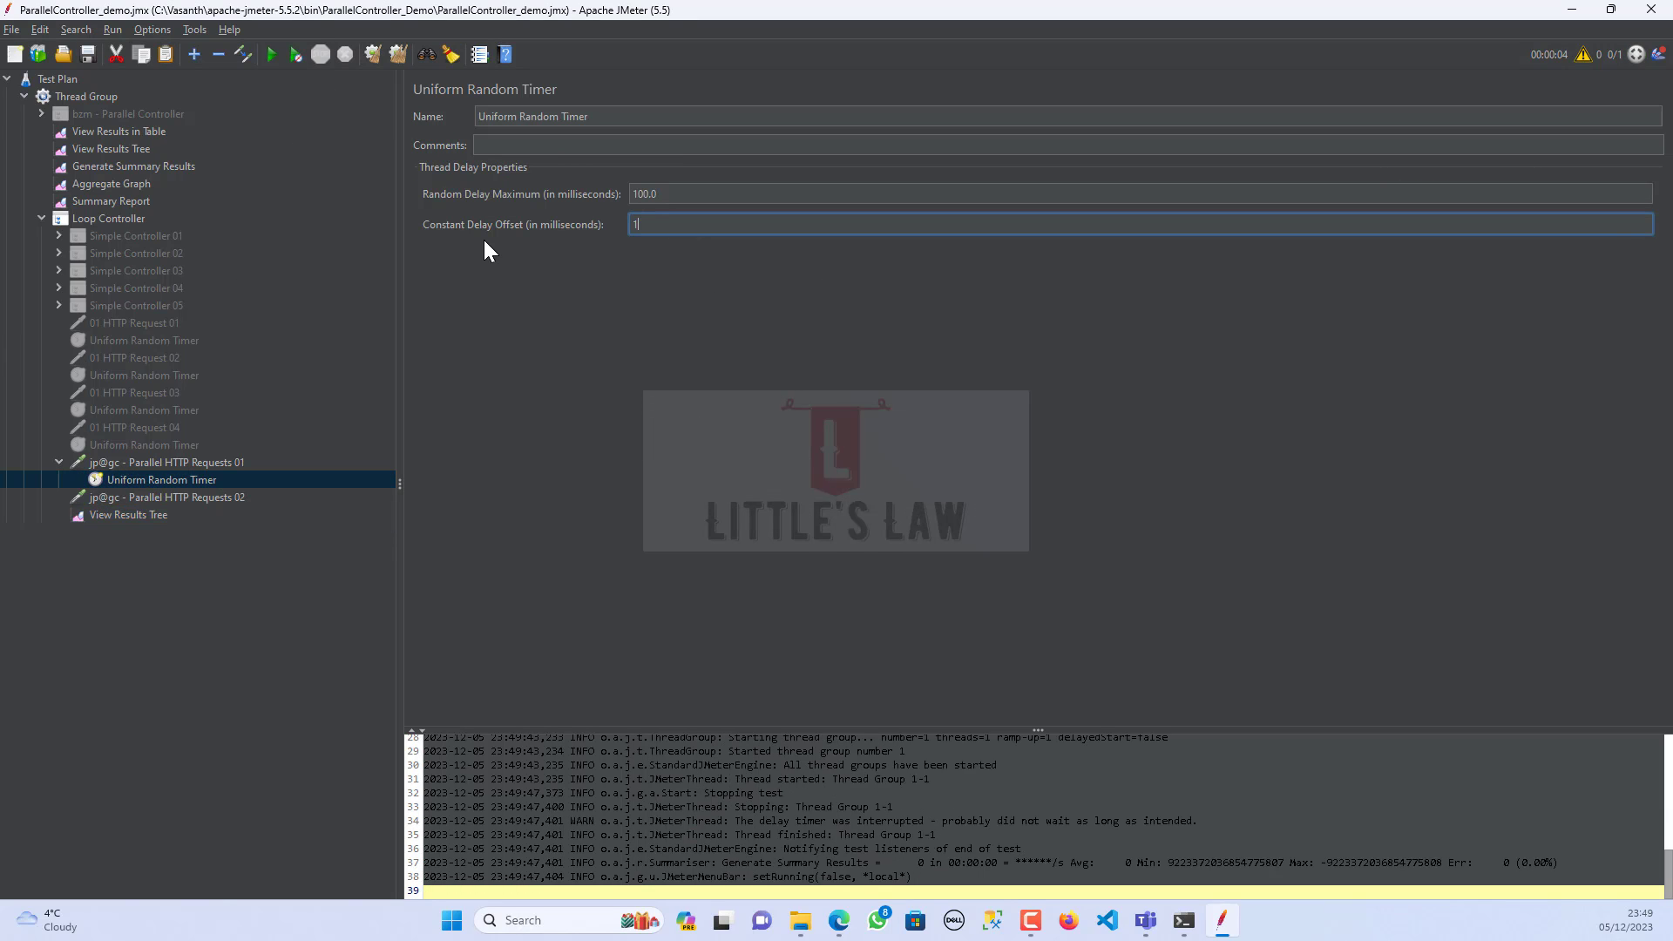
pyautogui.write('00')
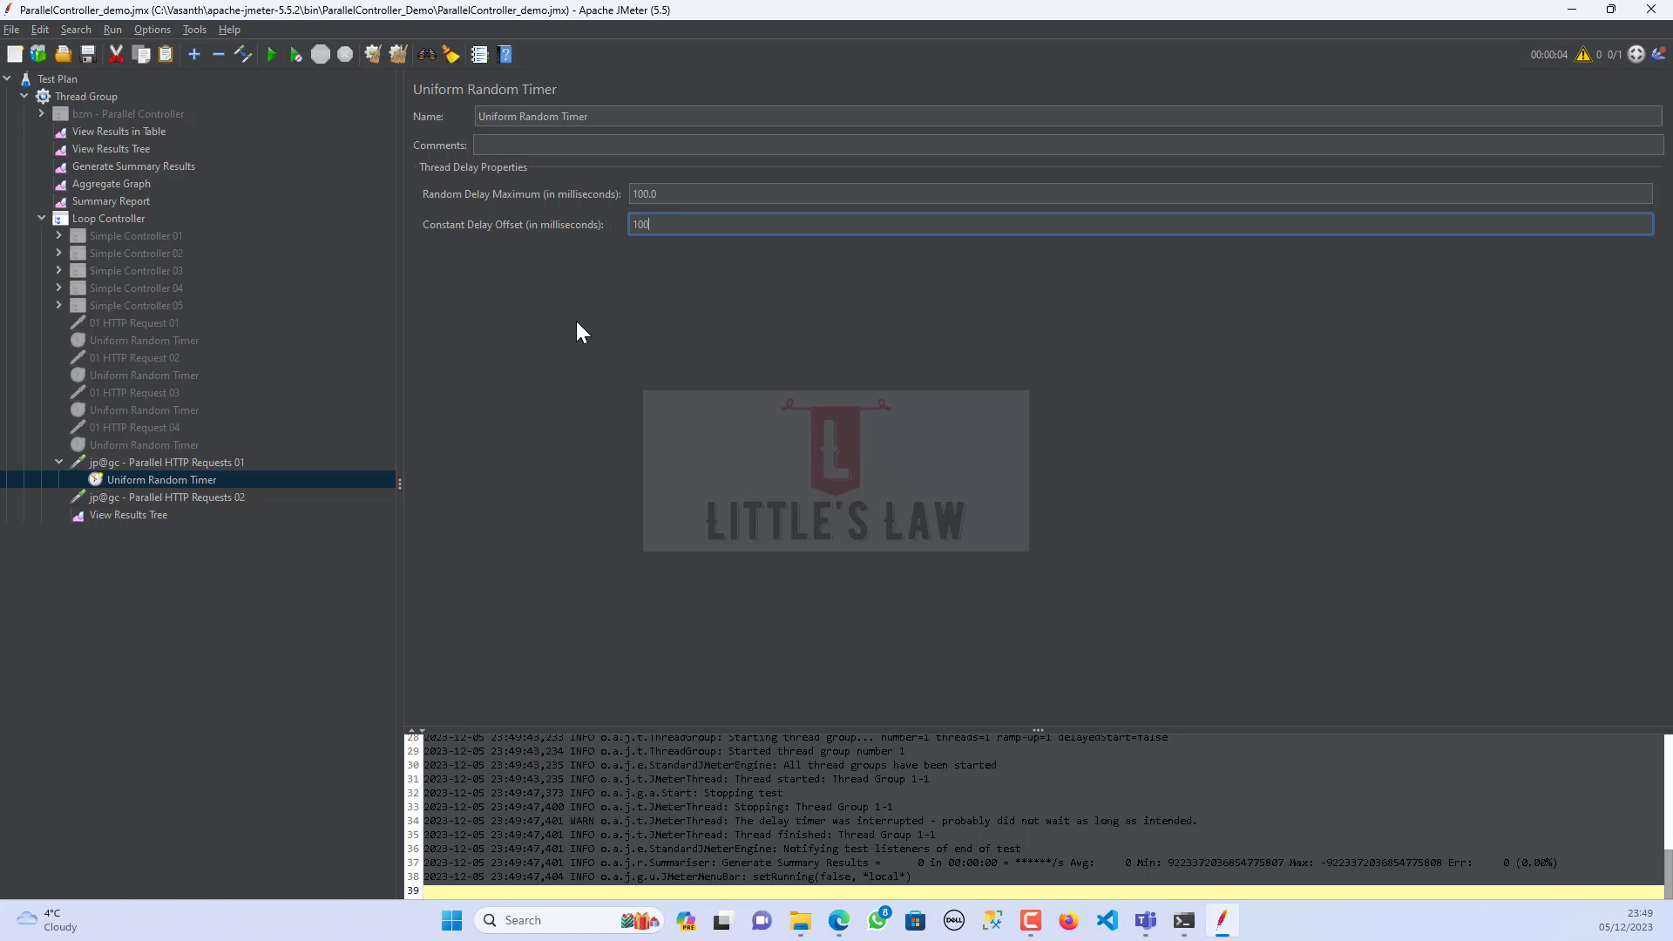
pyautogui.write('0')
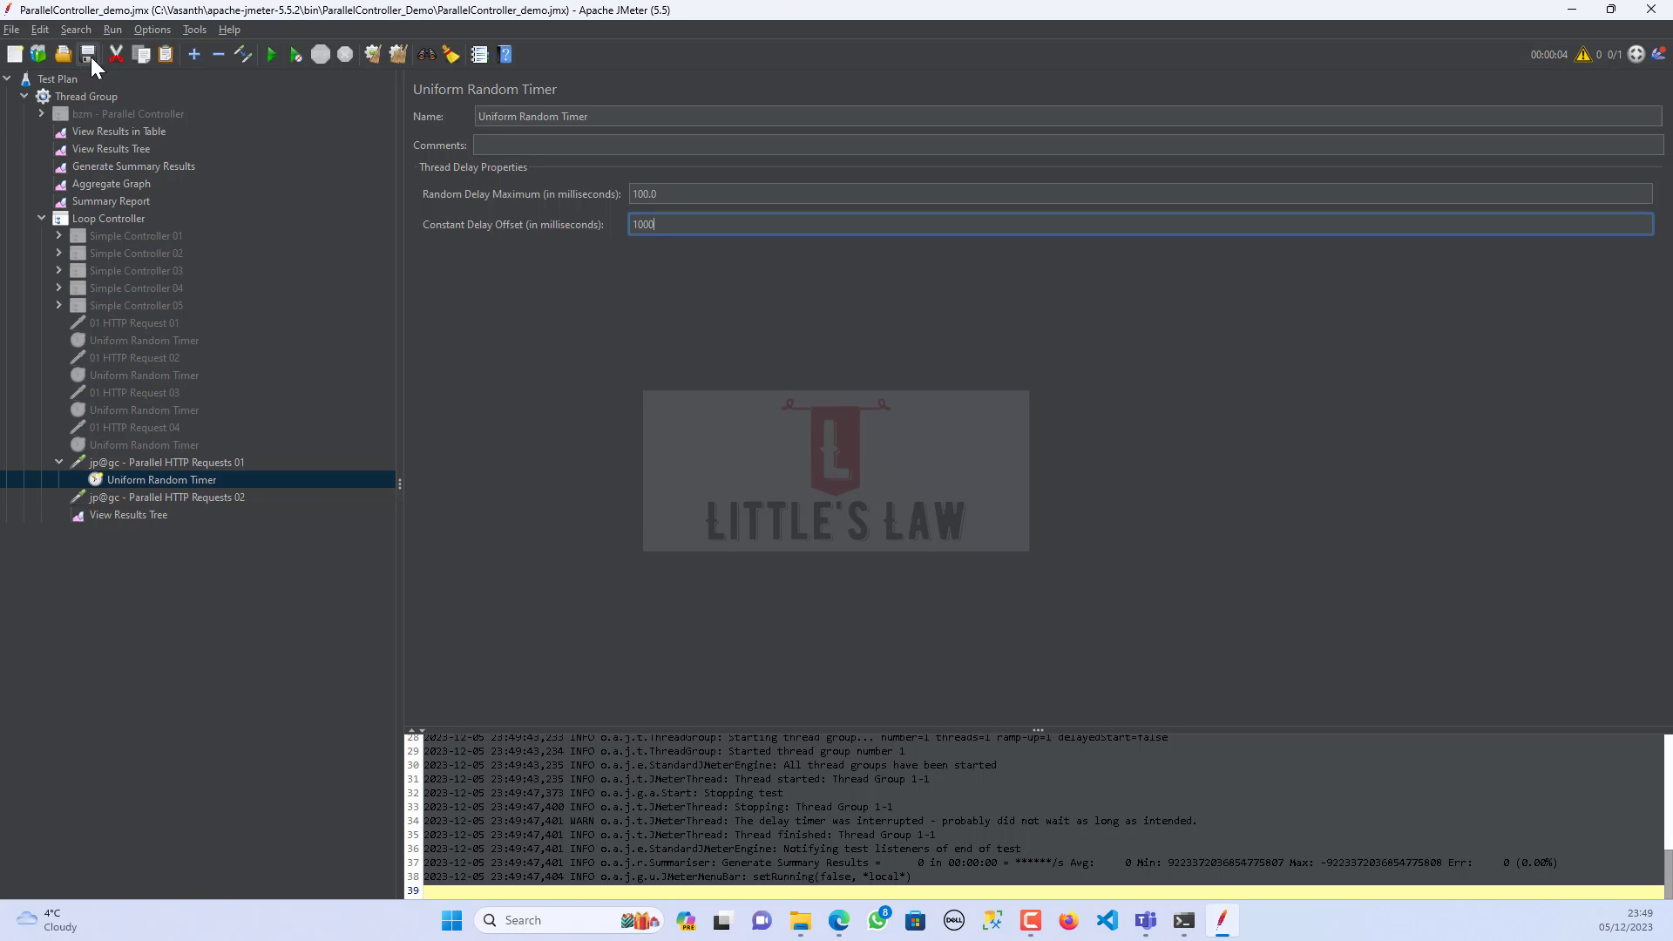
pyautogui.click(127, 514)
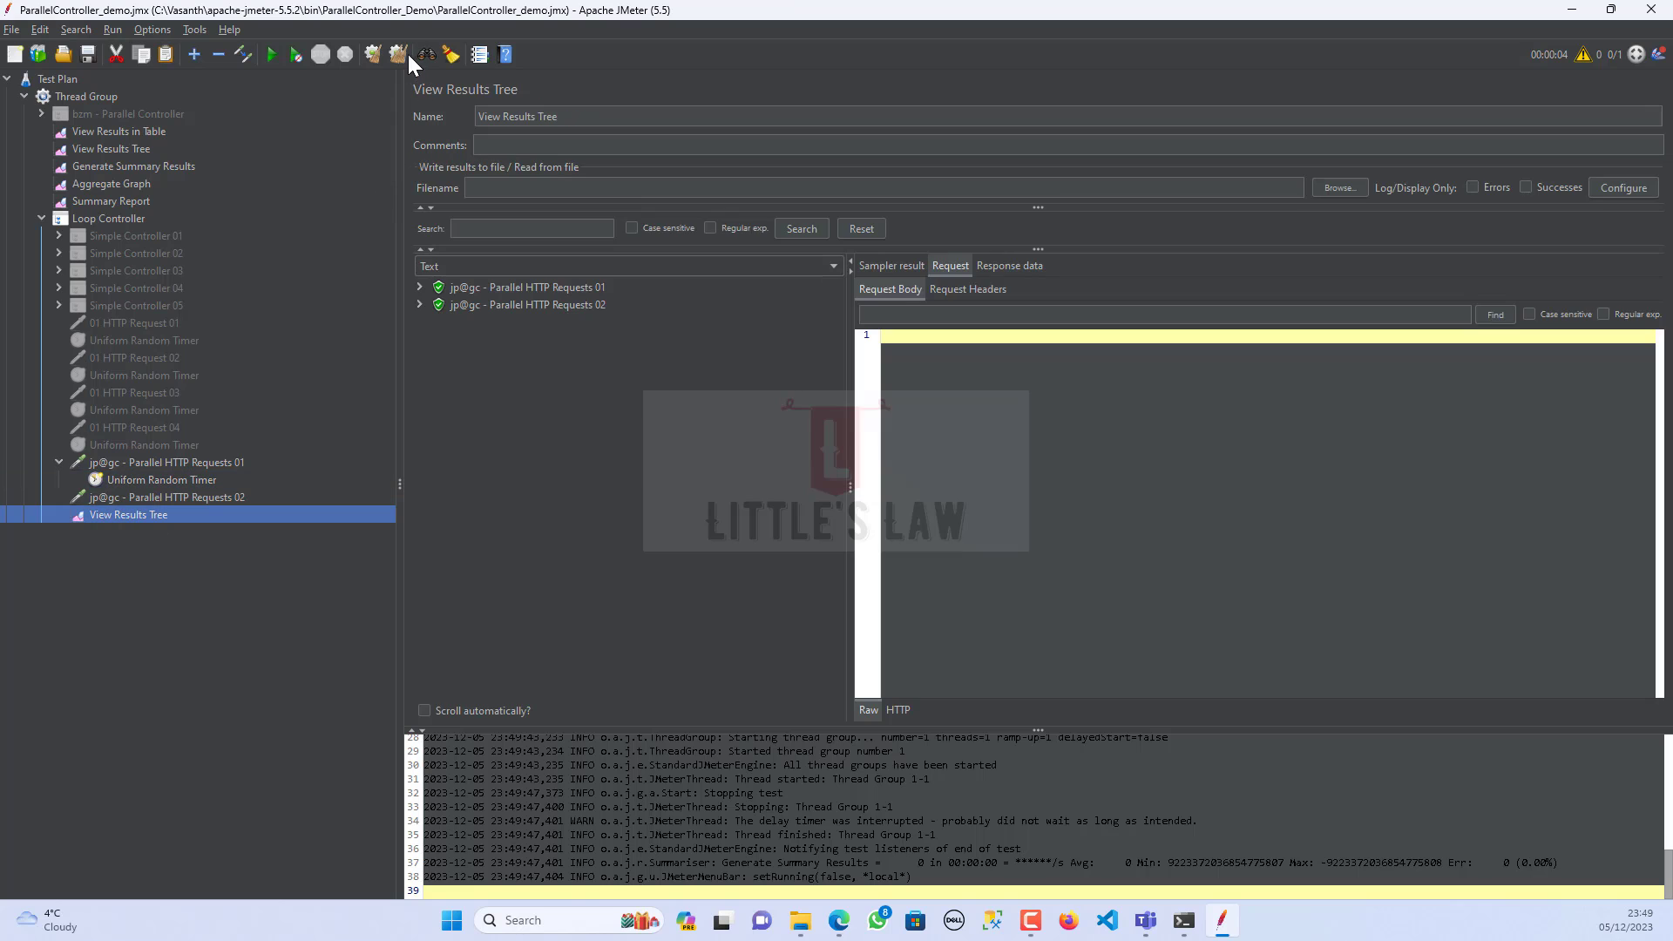
pyautogui.click(271, 54)
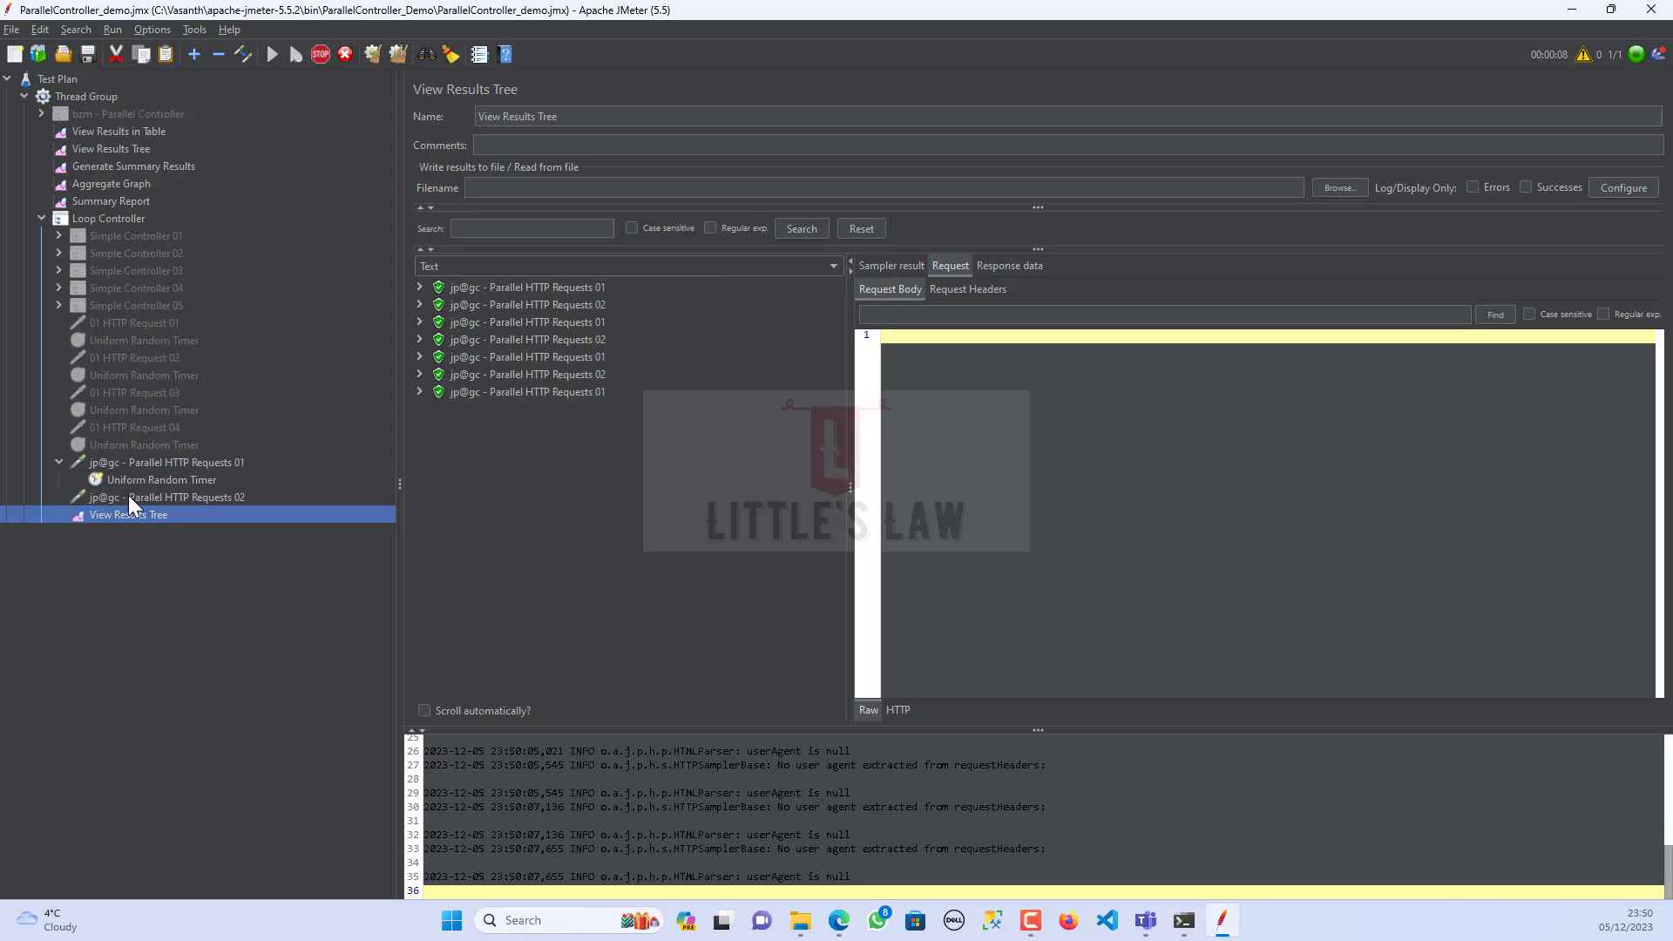
# - Watch Parallel HTTP Requests 01 during the looped run, then bring up the Loop Controller's actions
pyautogui.click(166, 462)
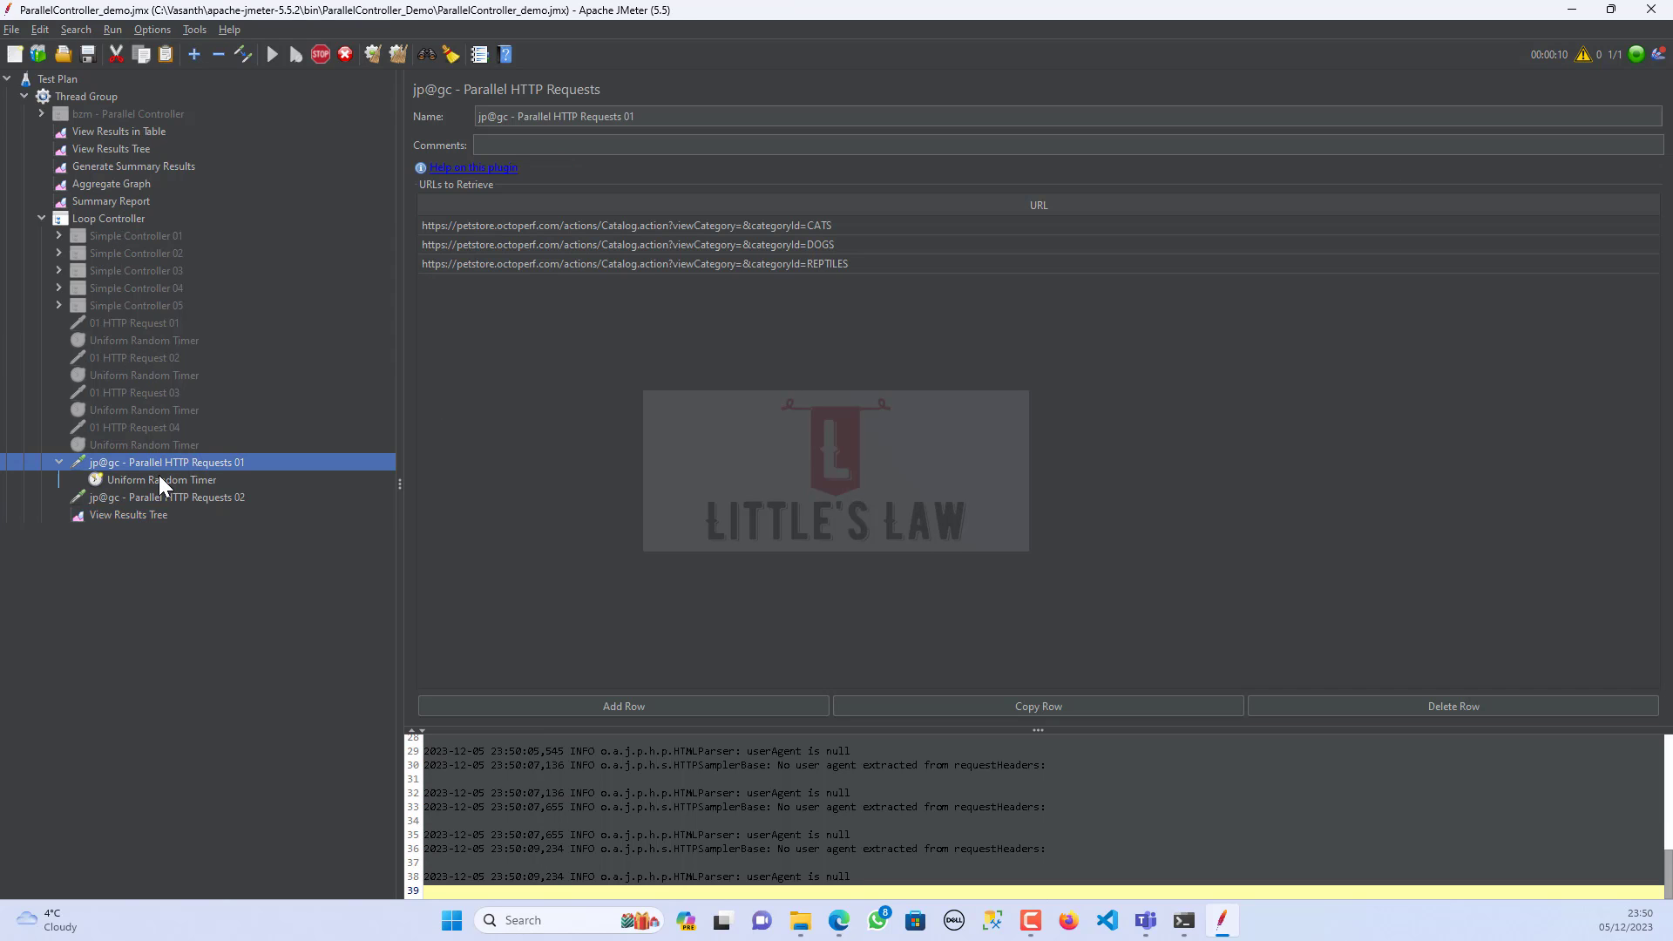
pyautogui.click(108, 218)
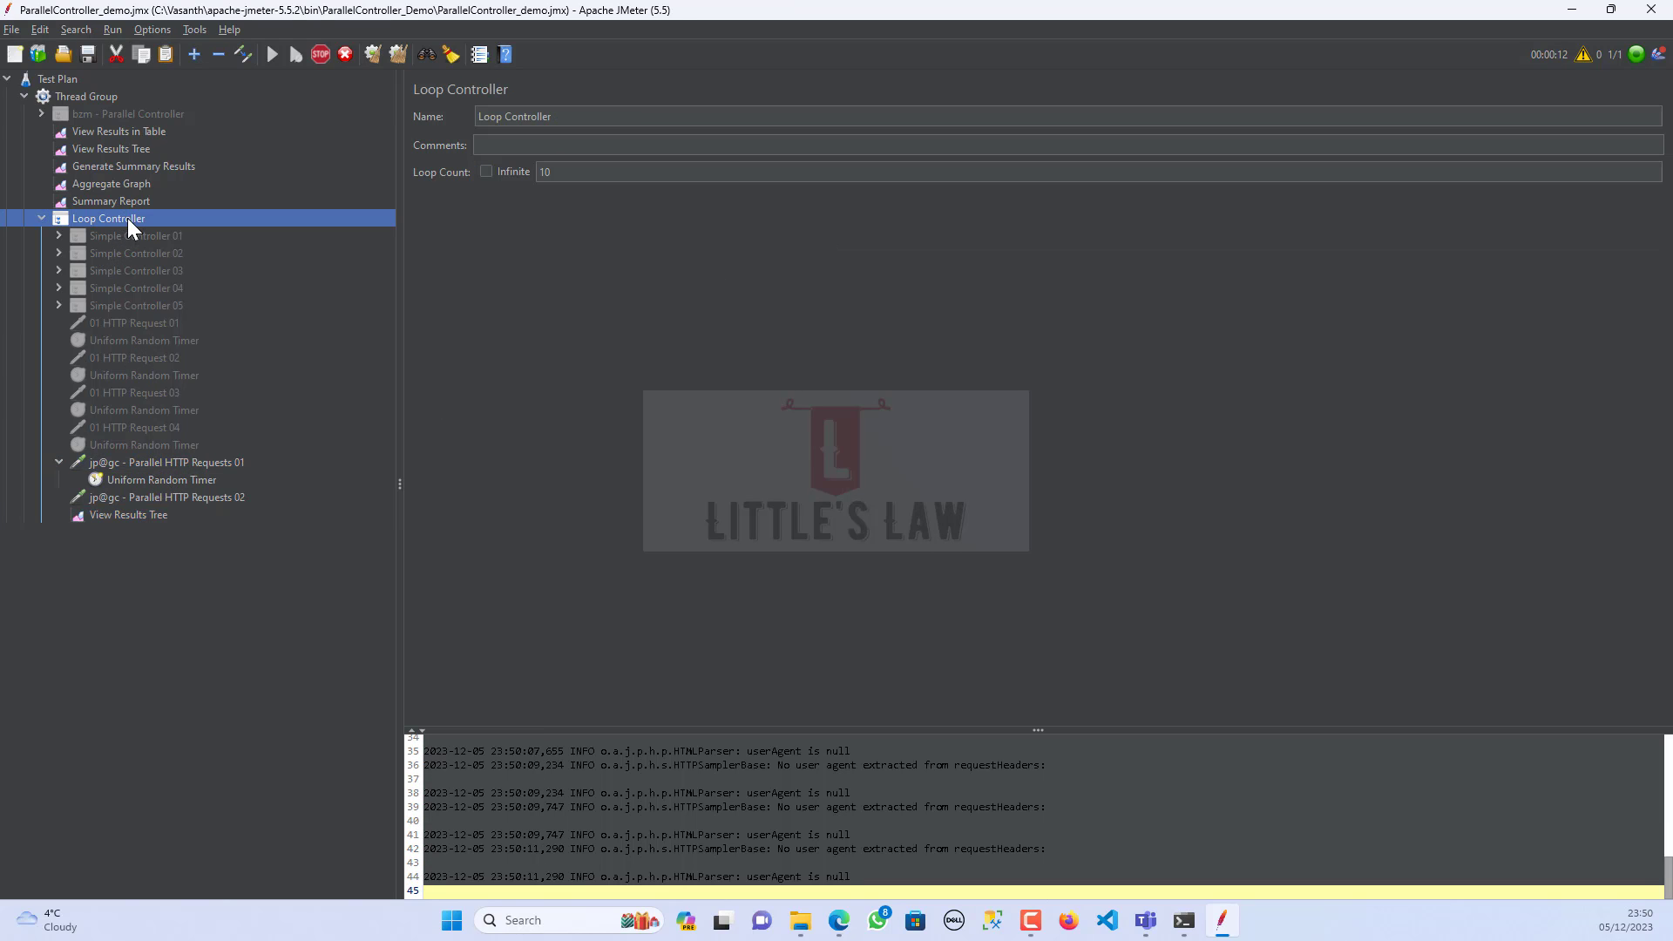
pyautogui.rightClick(106, 218)
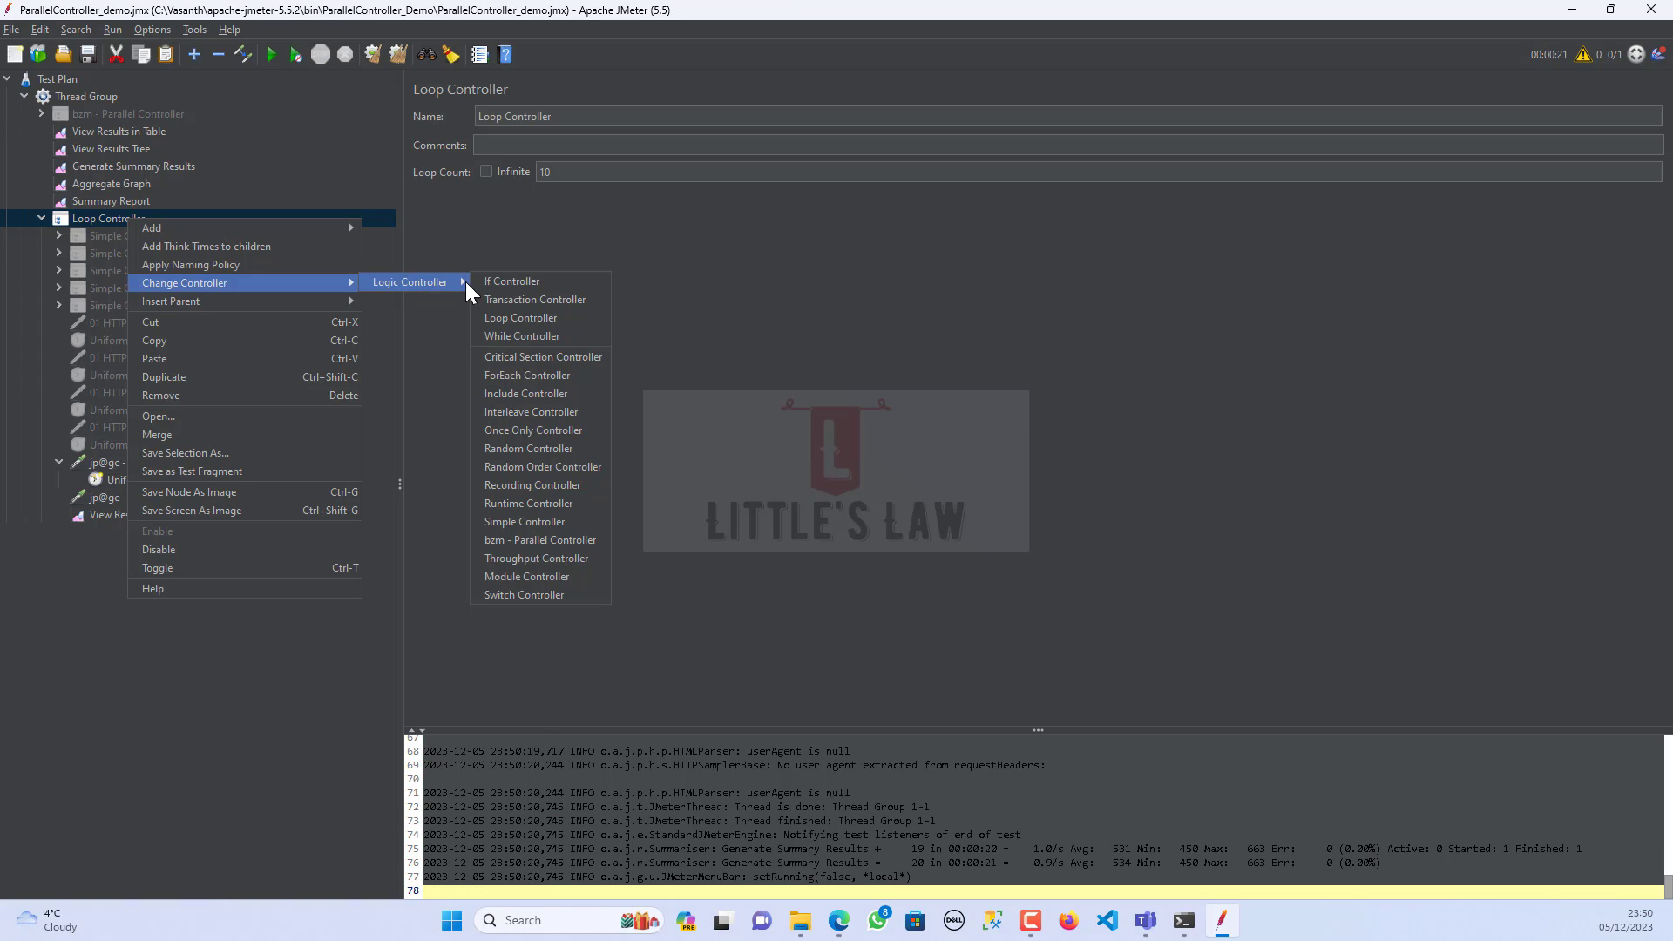
pyautogui.moveTo(529, 447)
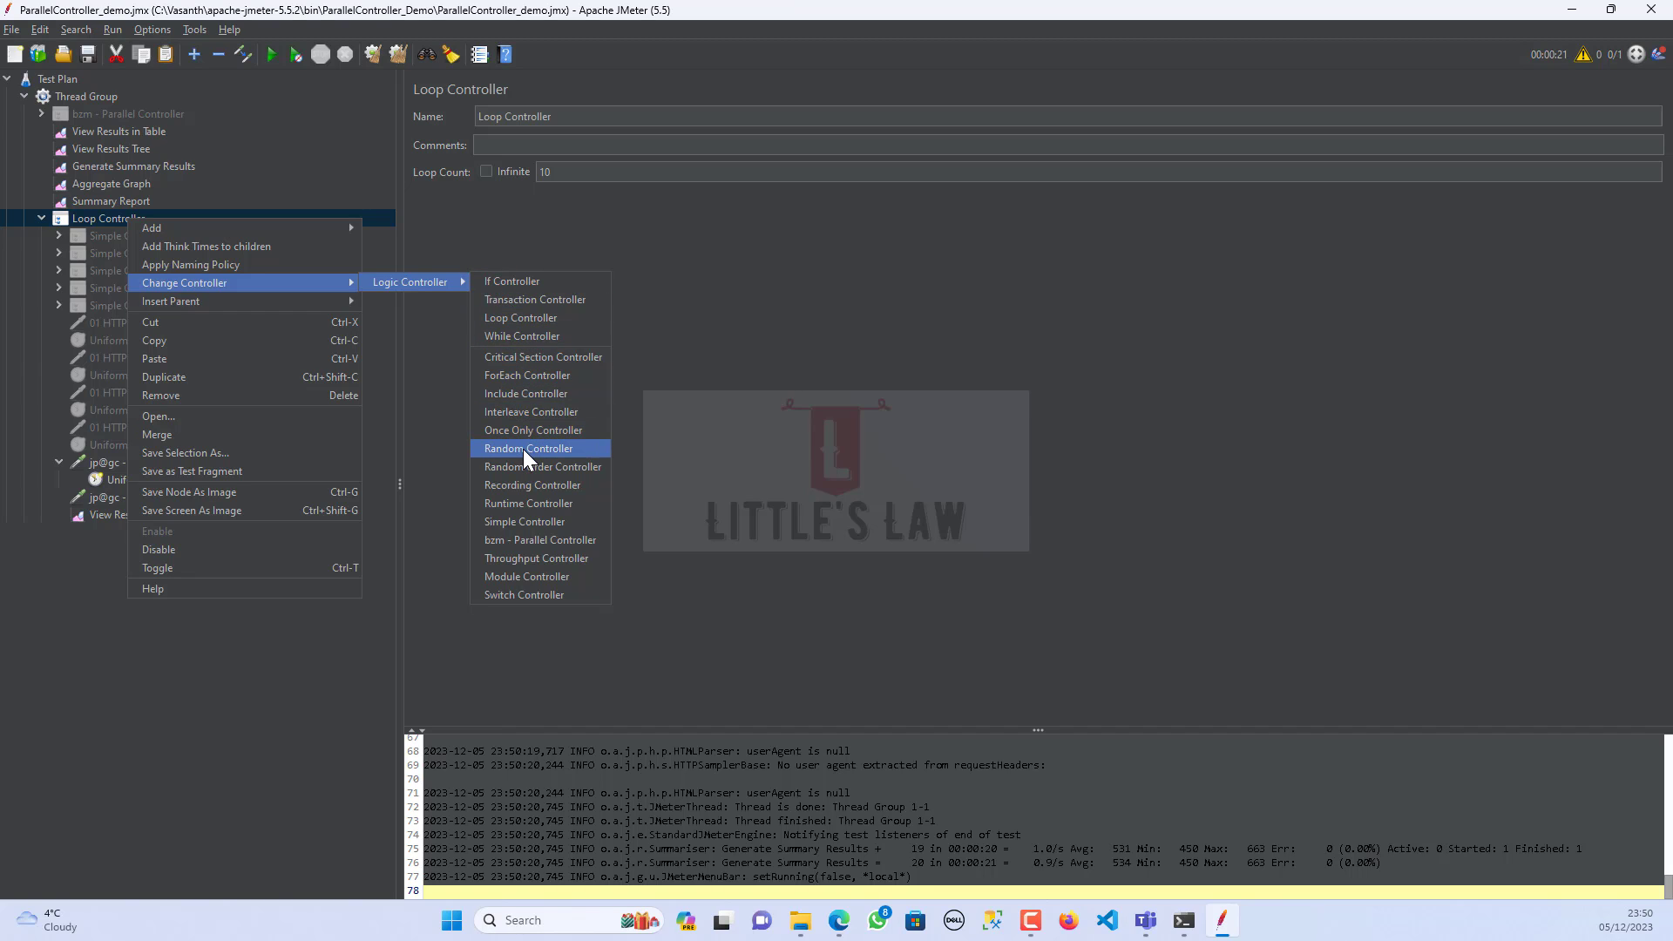
# - Change the controller to a Random Controller and run the plan, watching View Results Tree
pyautogui.click(528, 448)
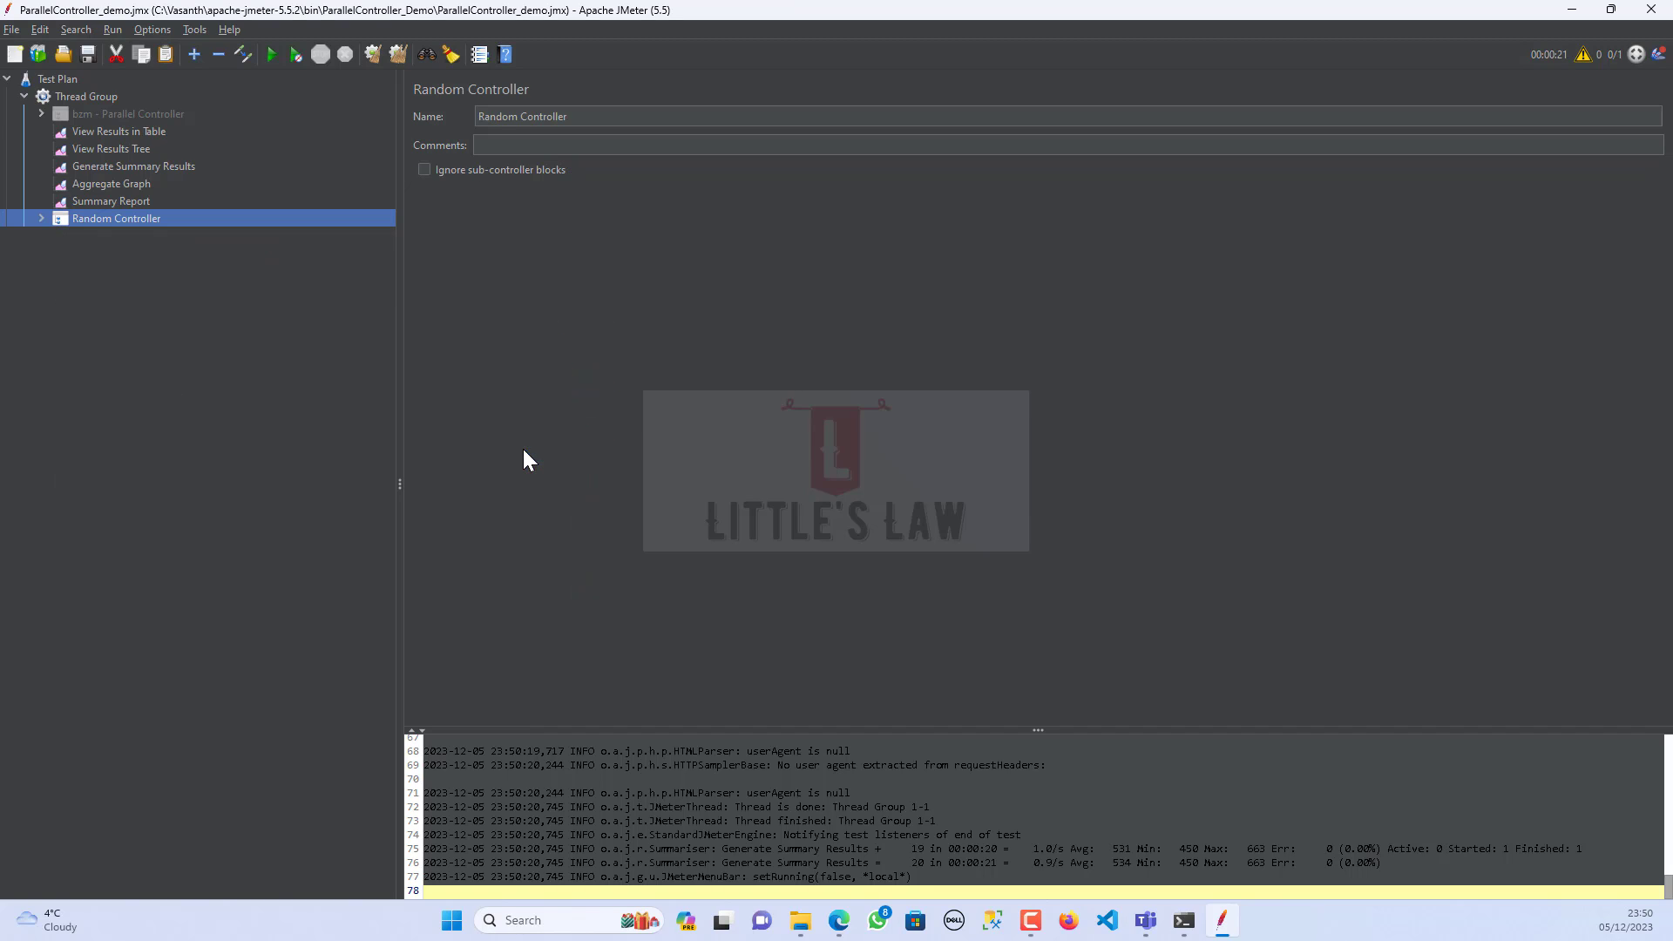
pyautogui.click(40, 218)
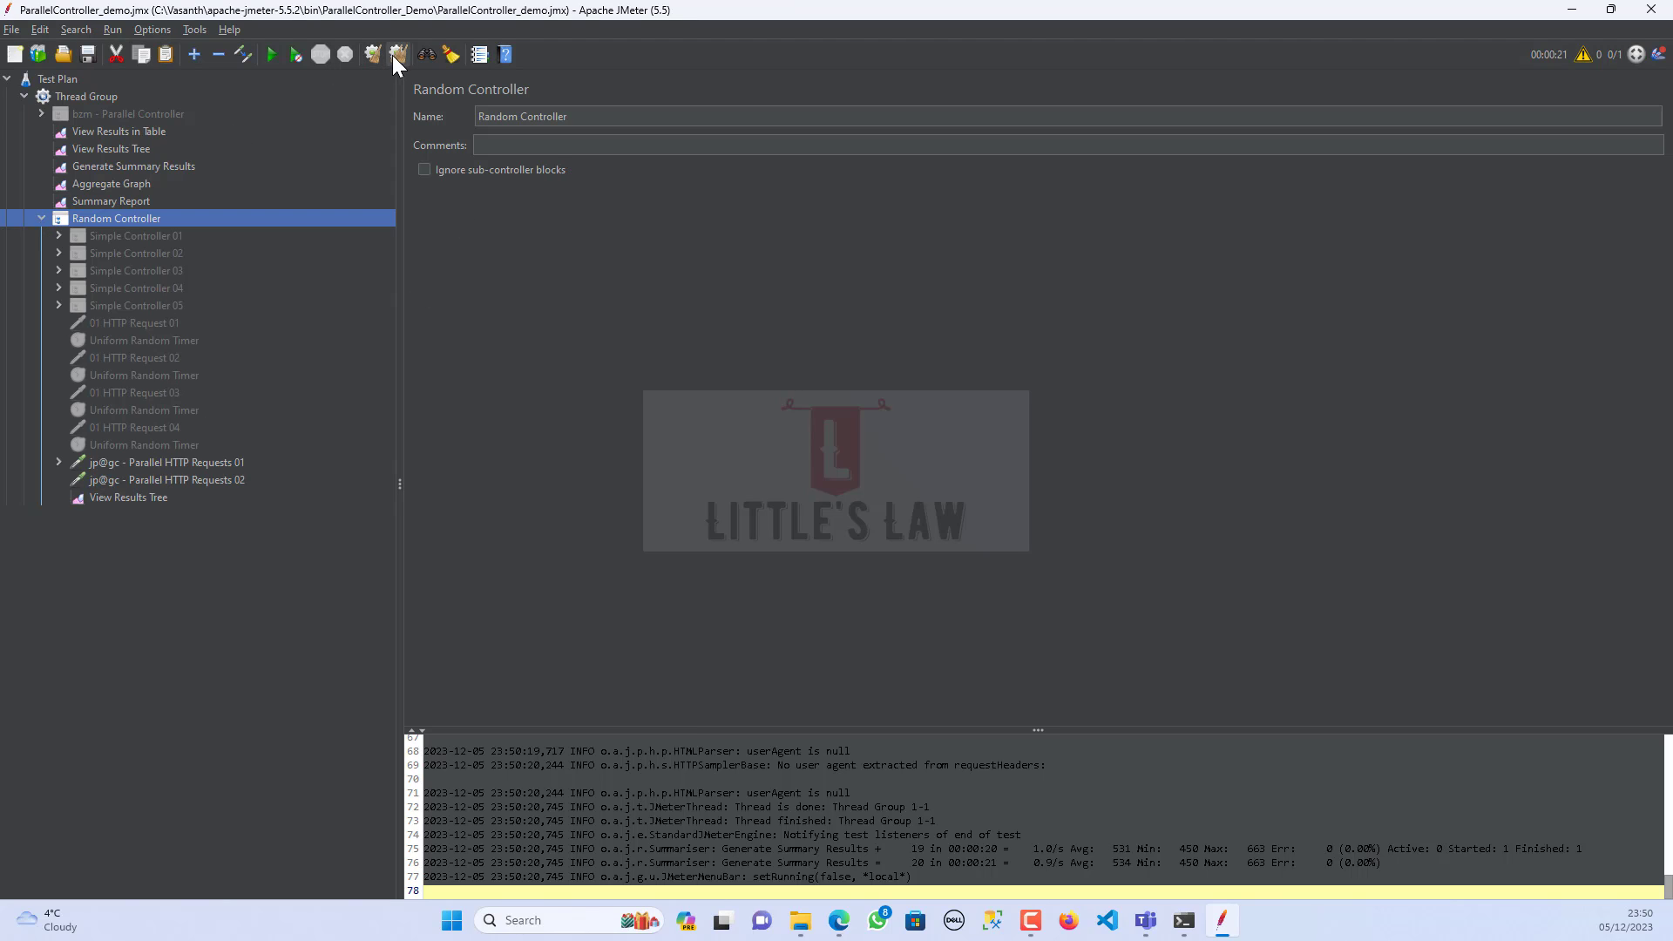
pyautogui.click(127, 497)
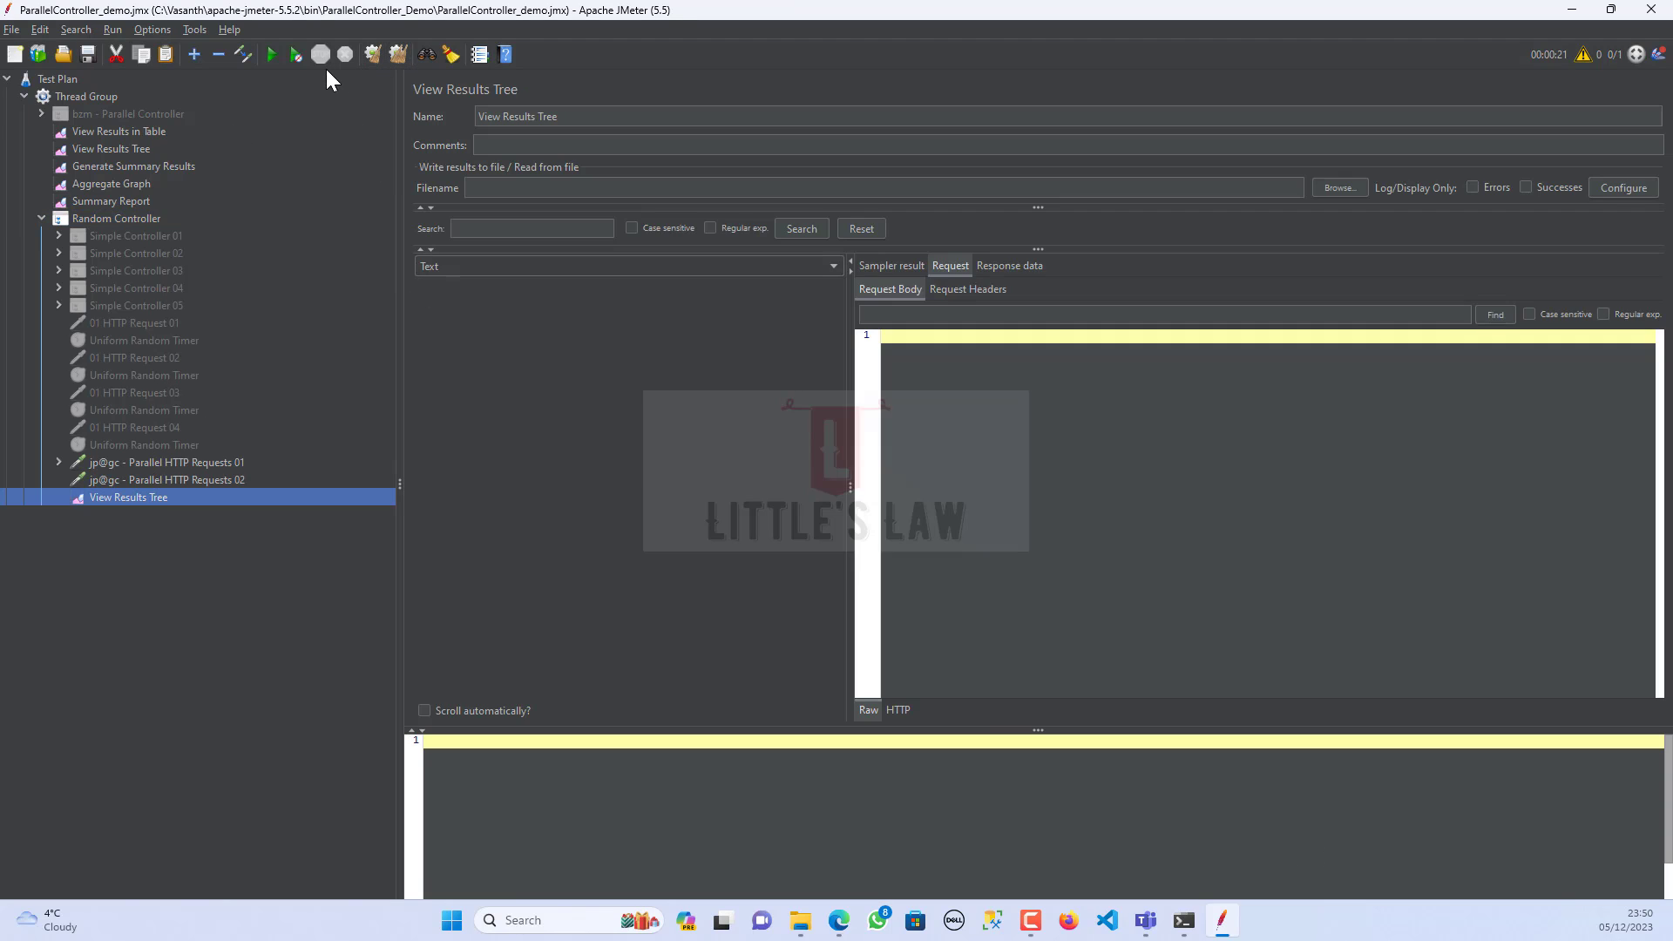
pyautogui.click(272, 54)
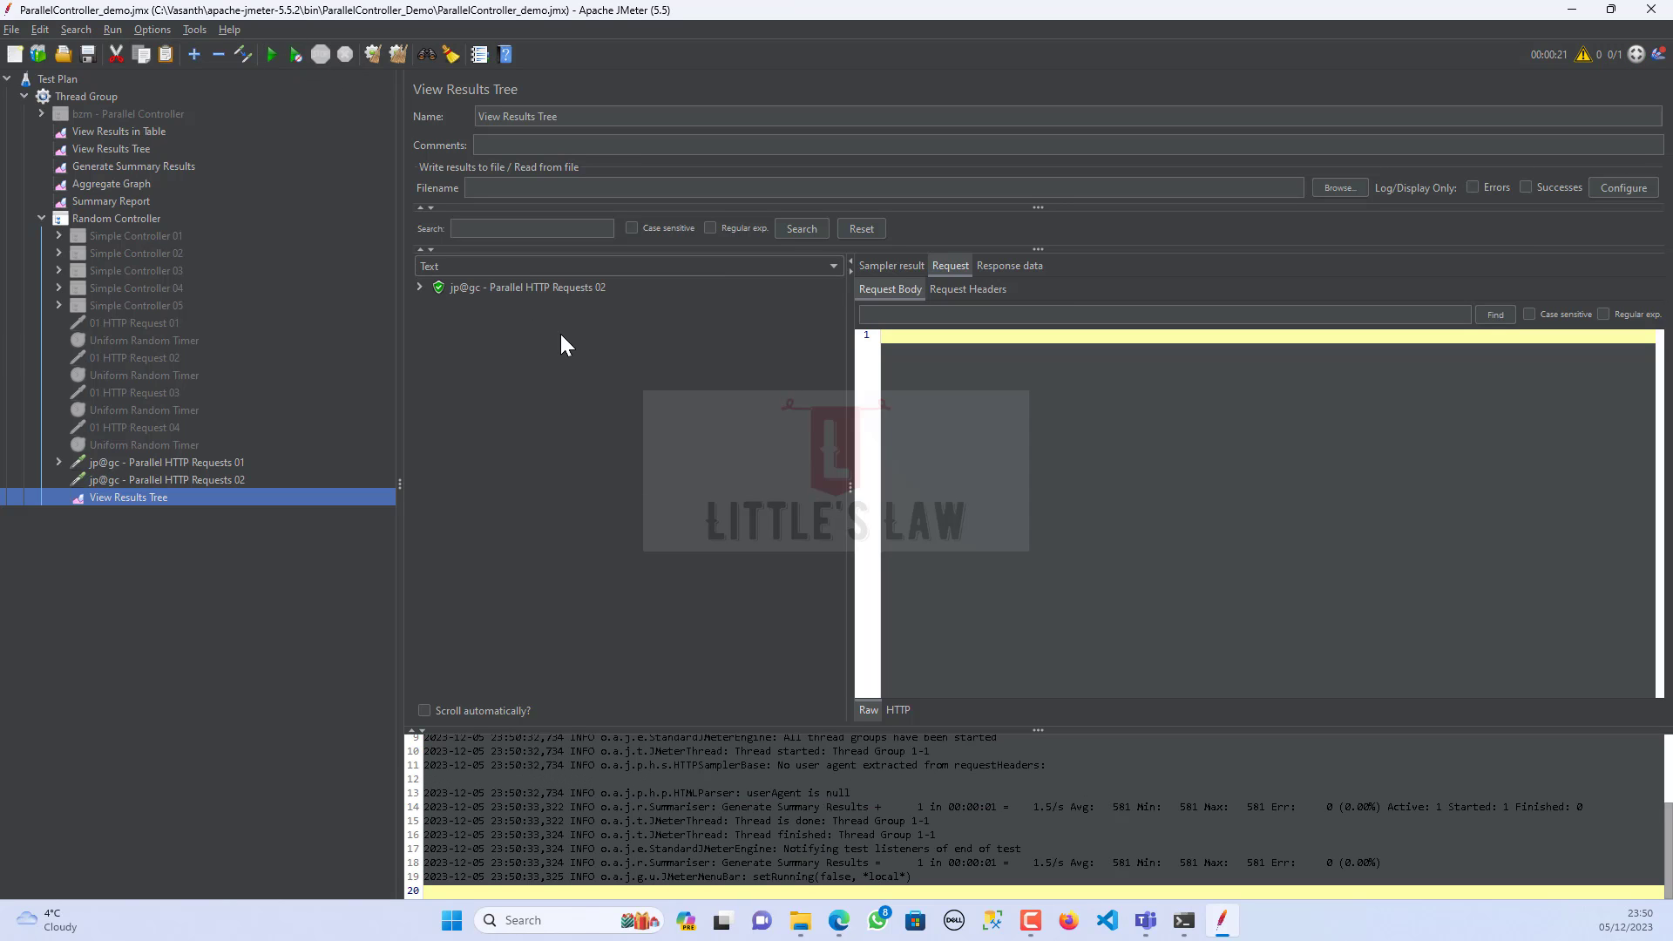
pyautogui.moveTo(425, 298)
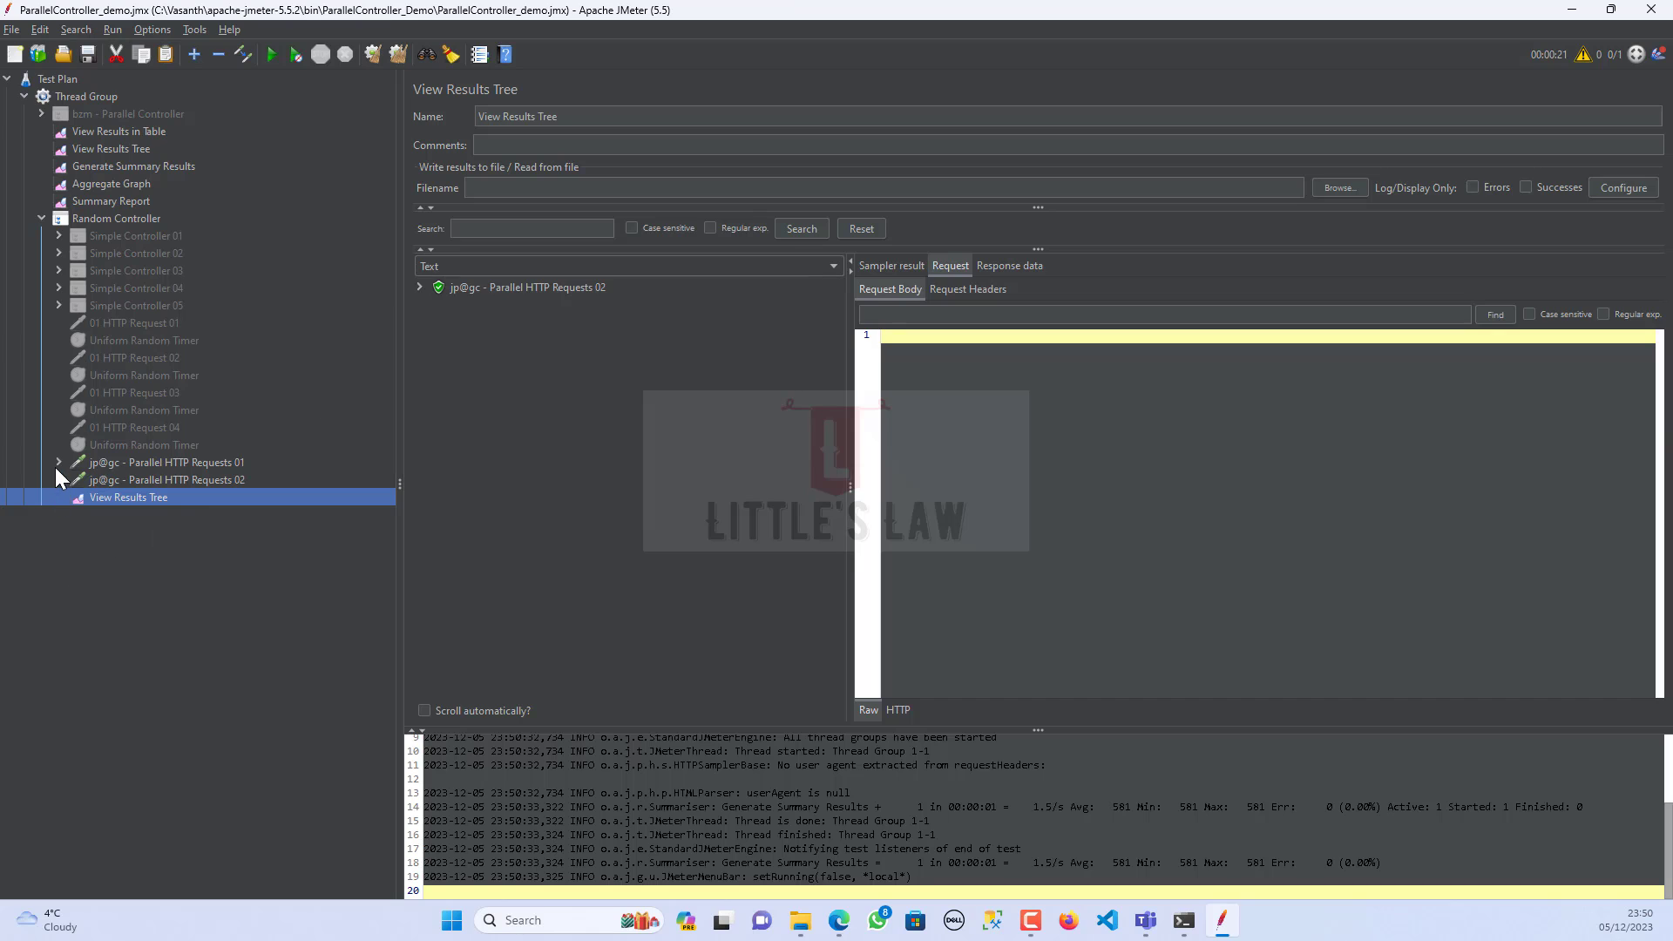
# - Add a Regular Expression Extractor to Parallel HTTP Requests 01 with template $1$
pyautogui.click(166, 462)
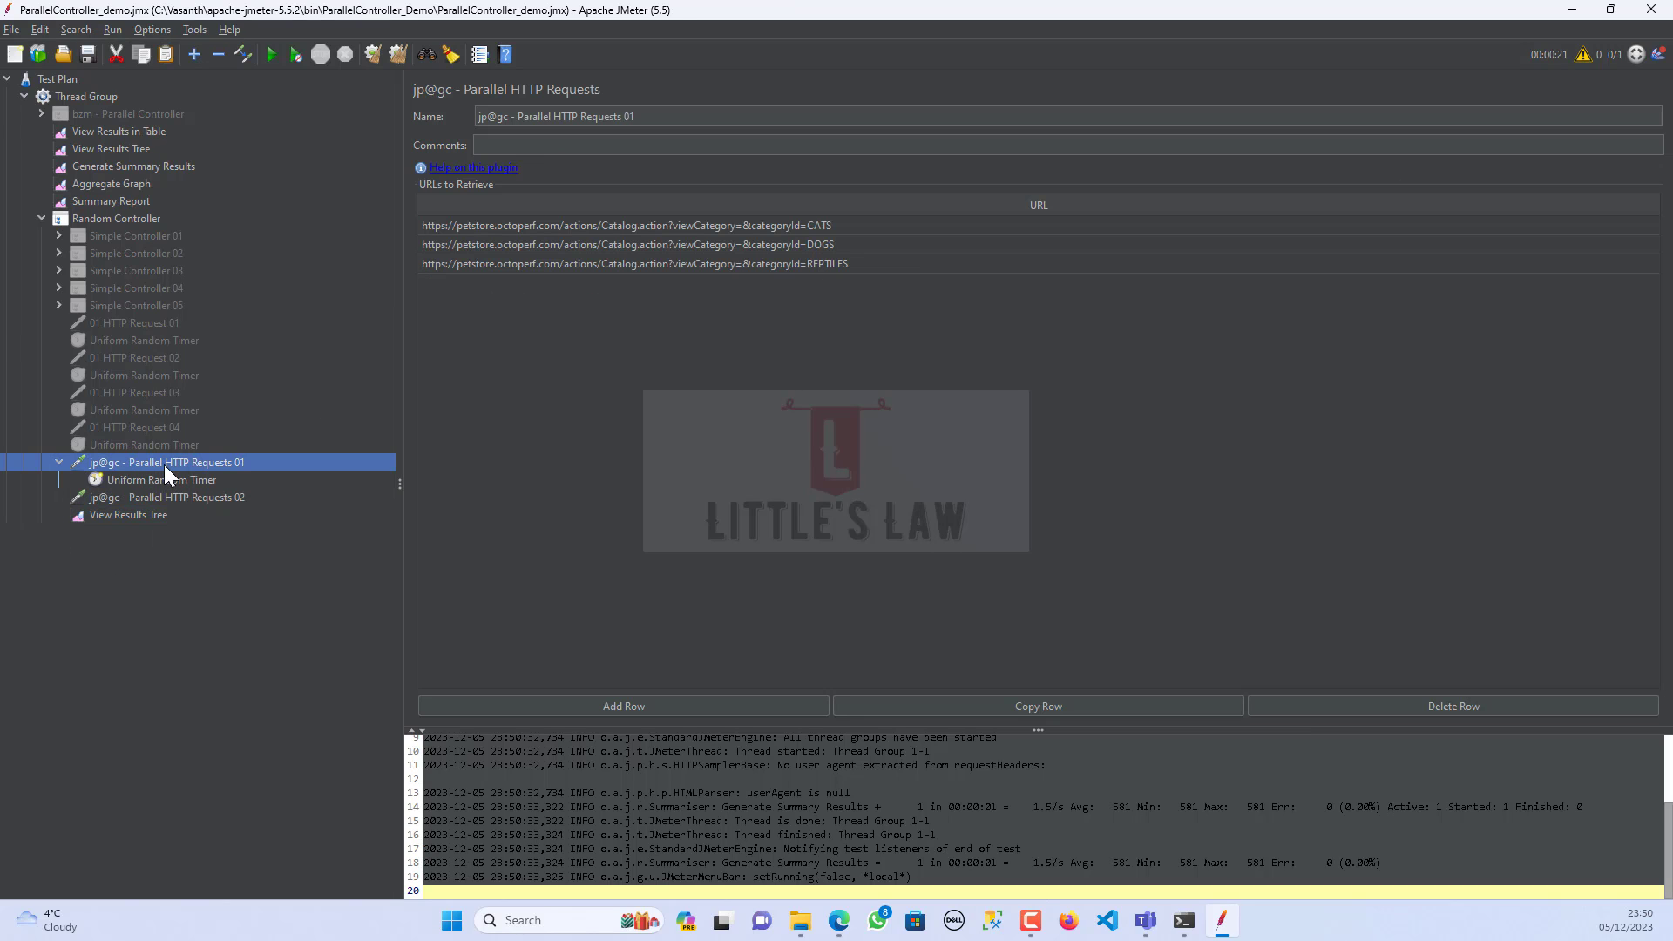
pyautogui.rightClick(166, 462)
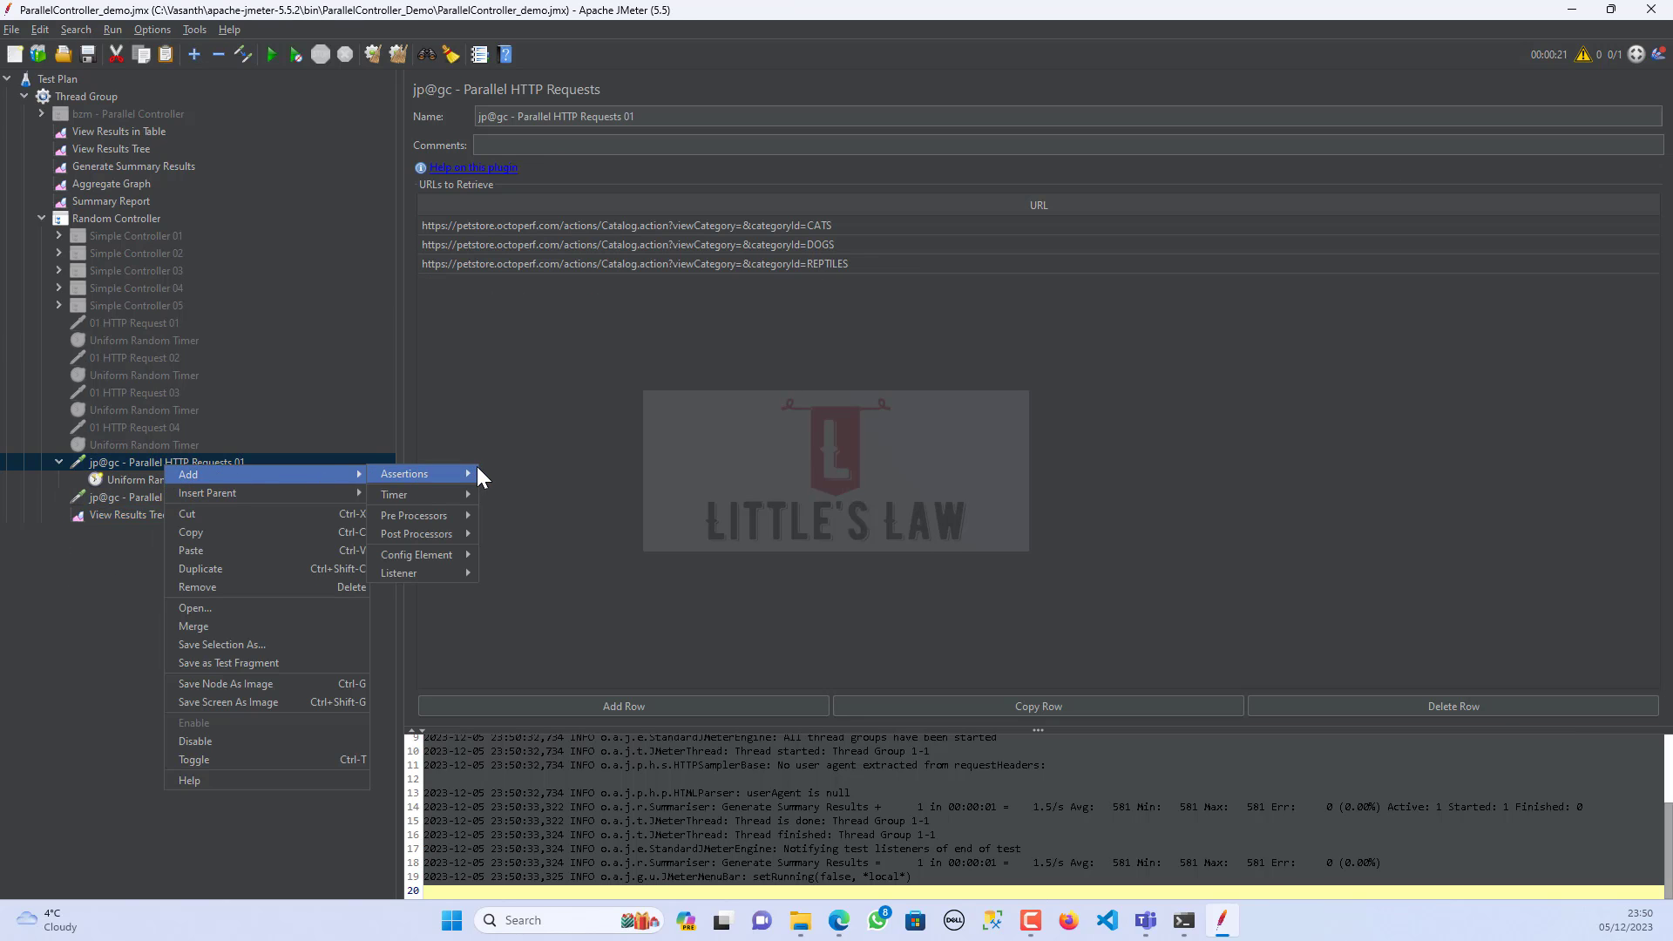
pyautogui.moveTo(414, 515)
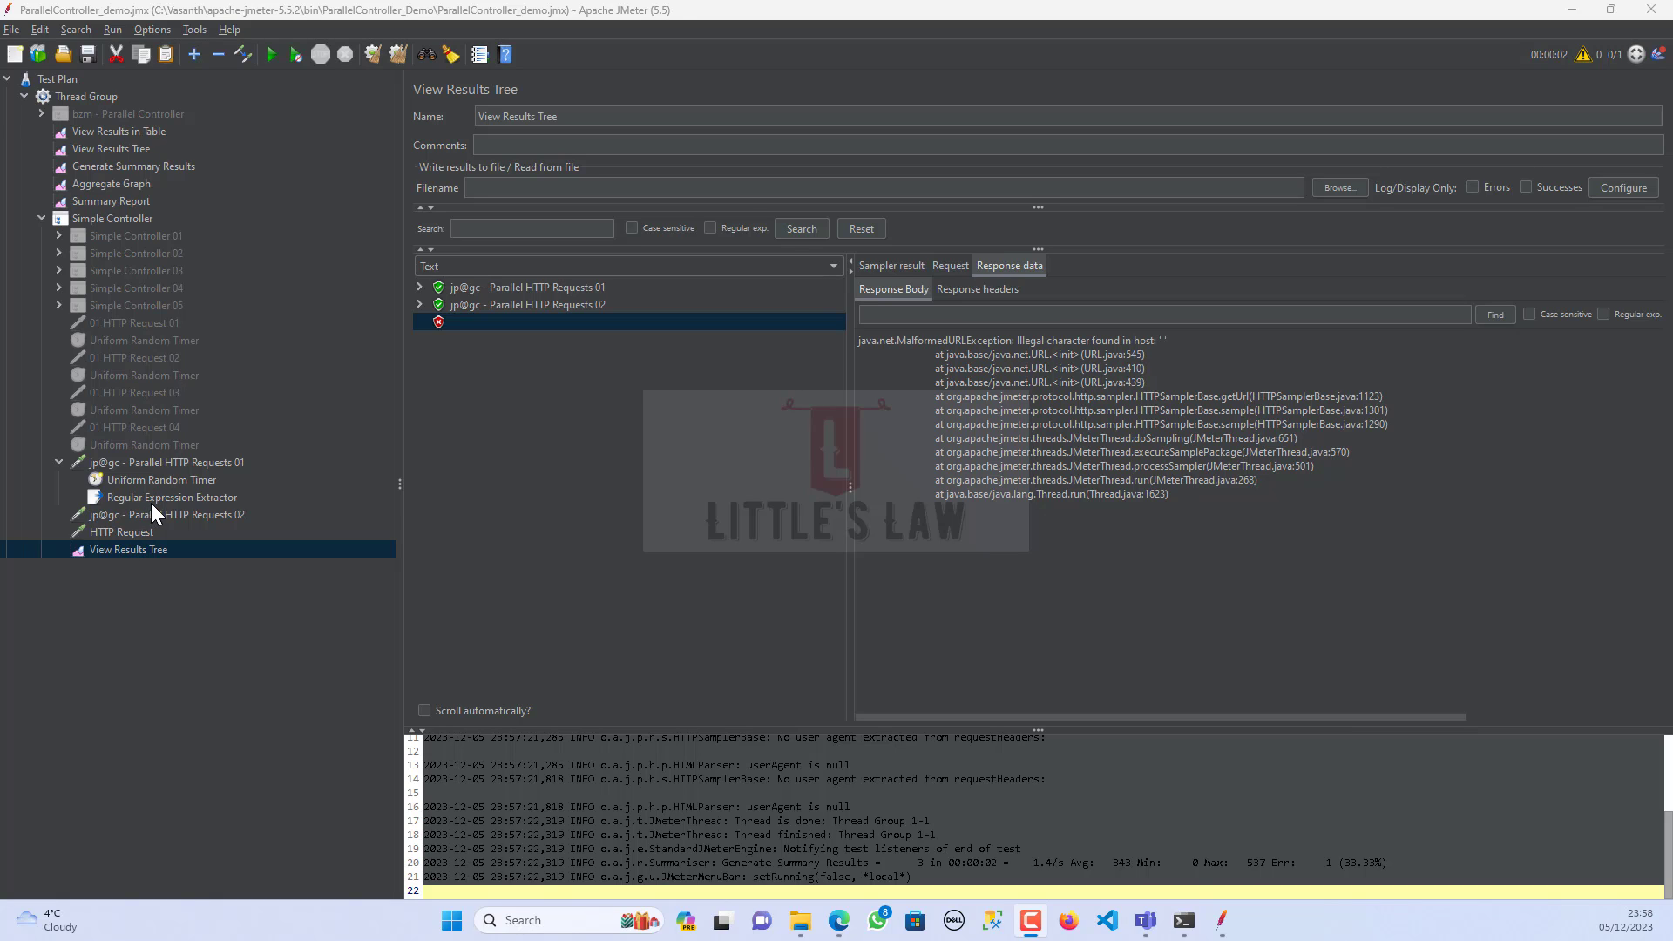
pyautogui.click(169, 497)
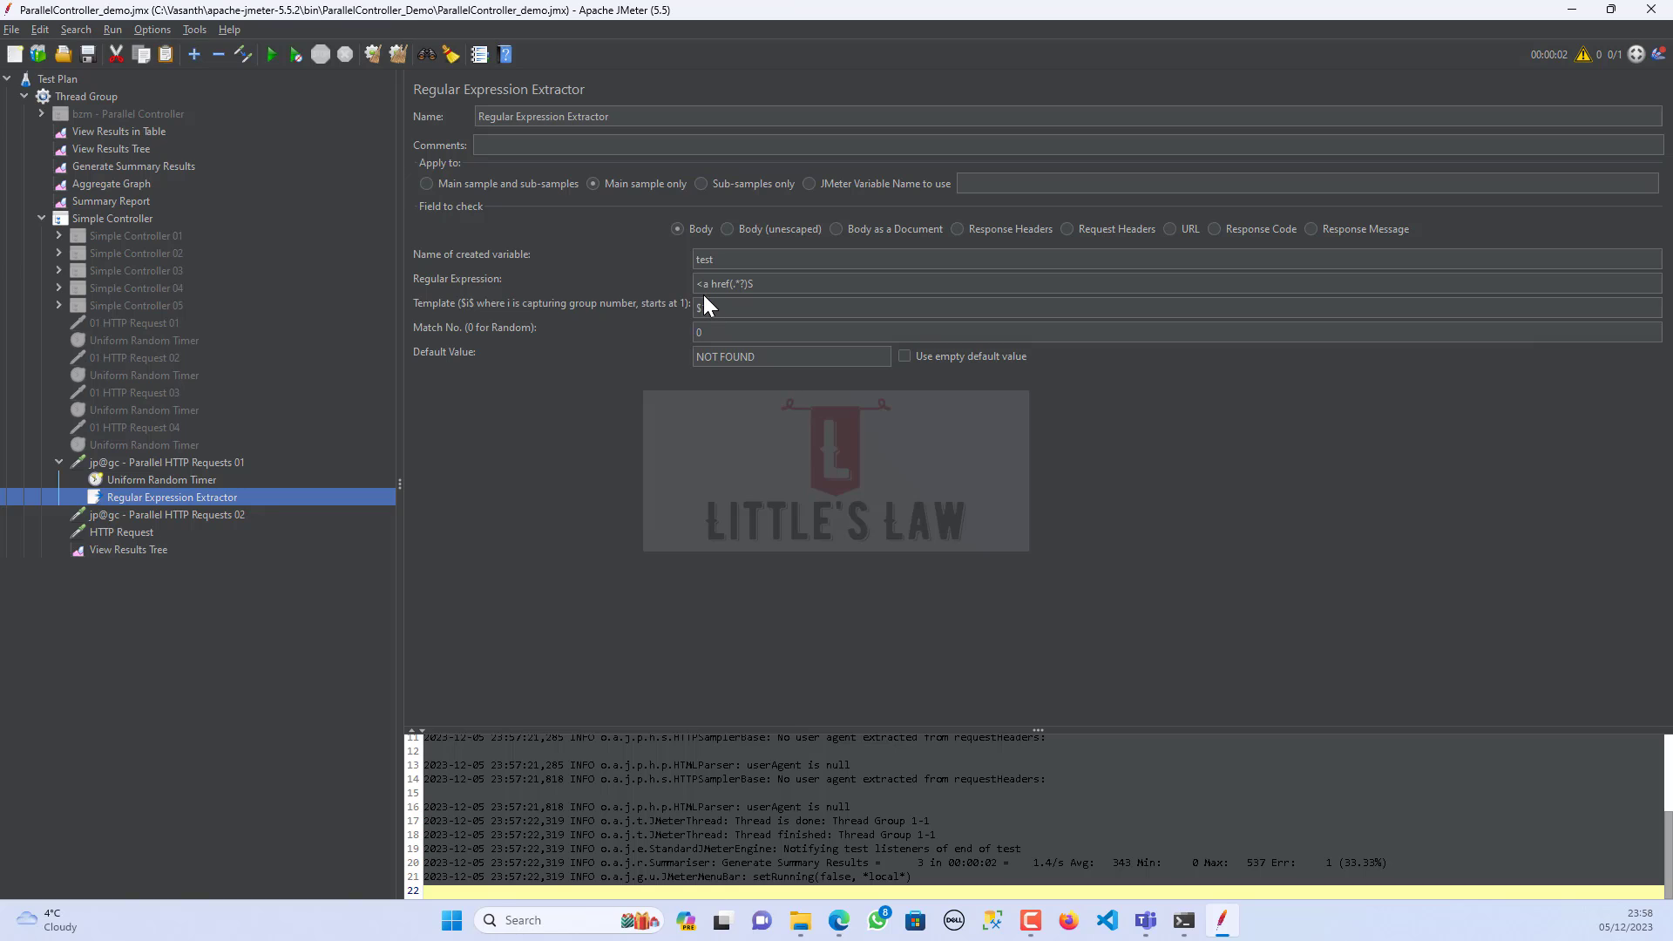
pyautogui.write('1$')
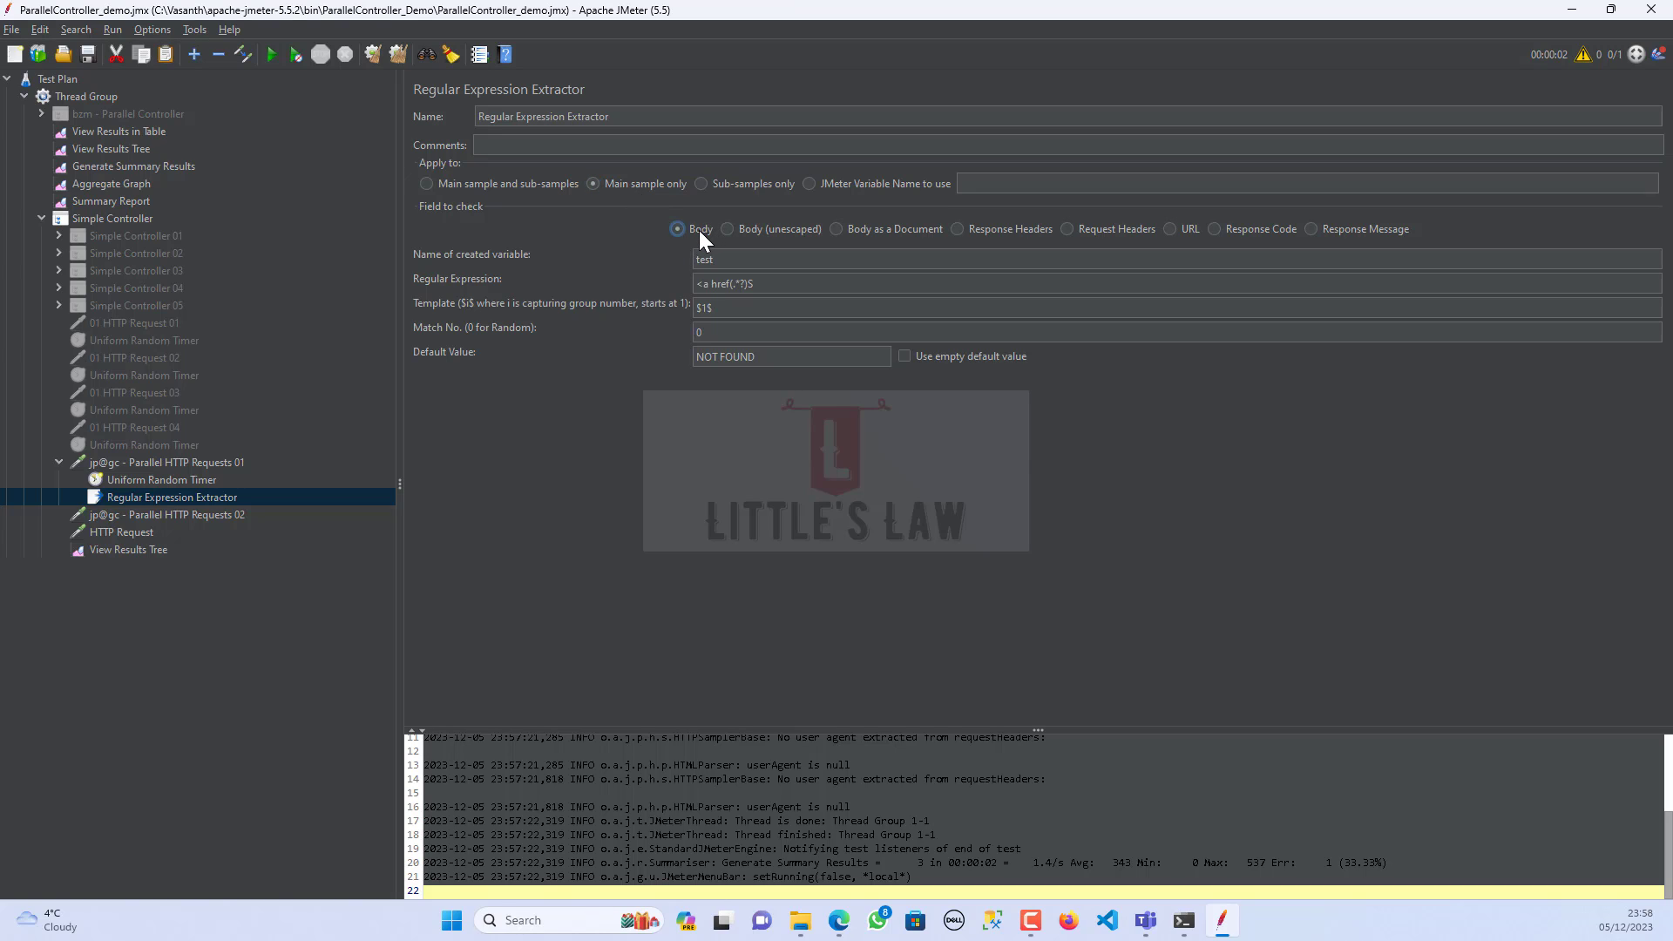
pyautogui.moveTo(146, 496)
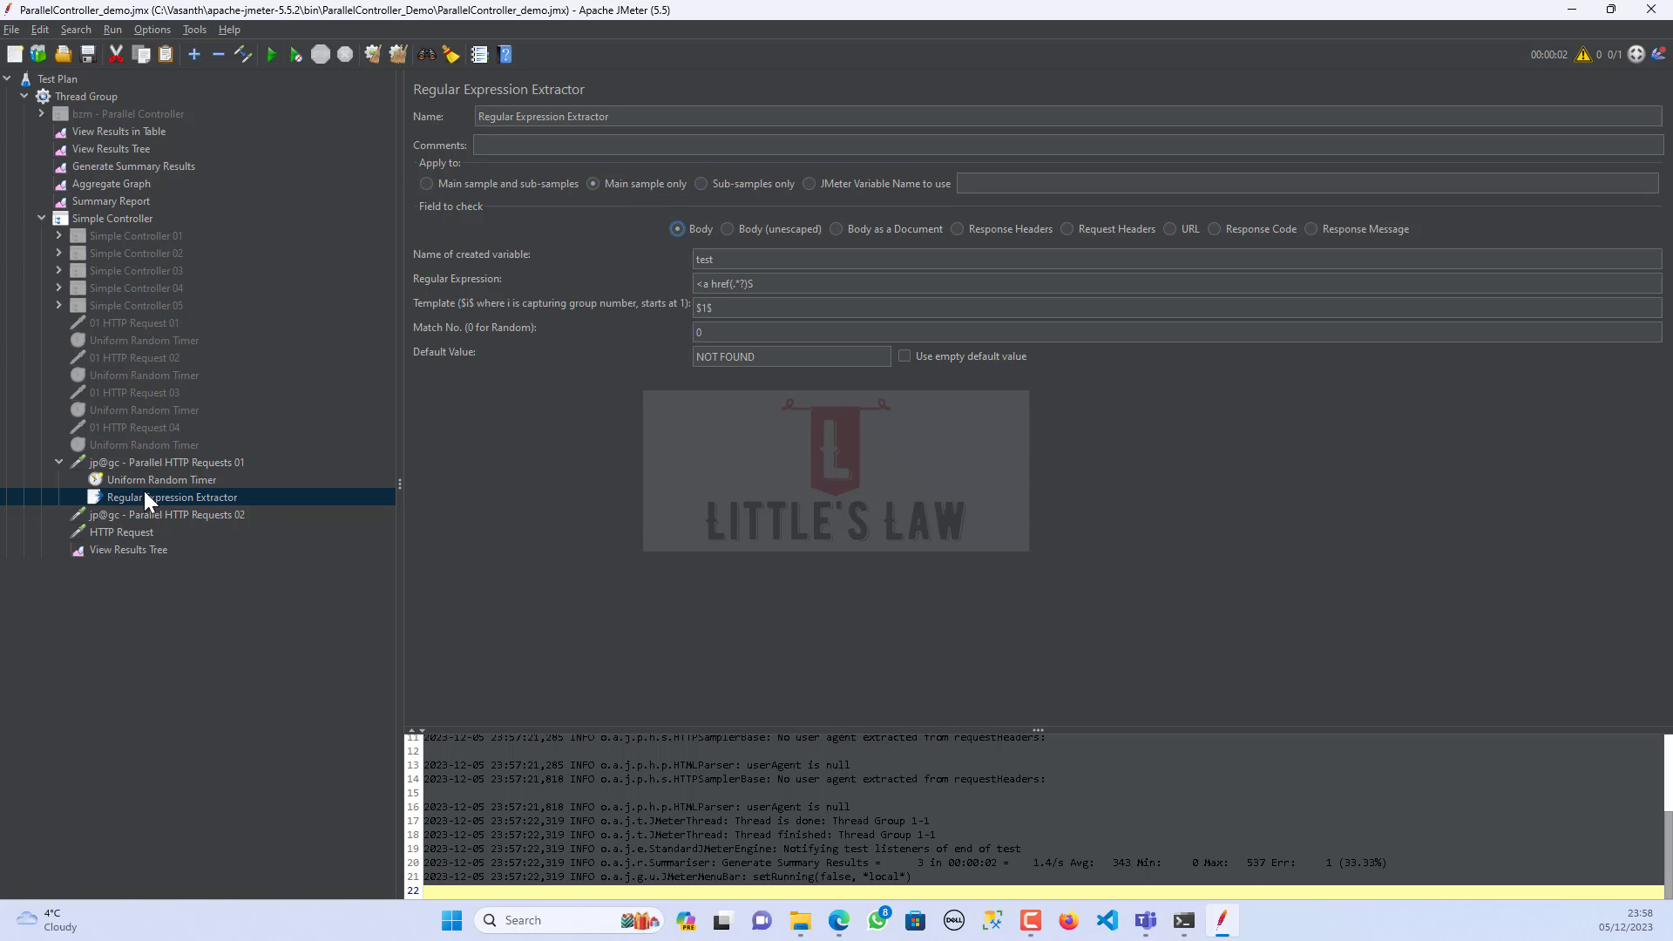
pyautogui.moveTo(155, 487)
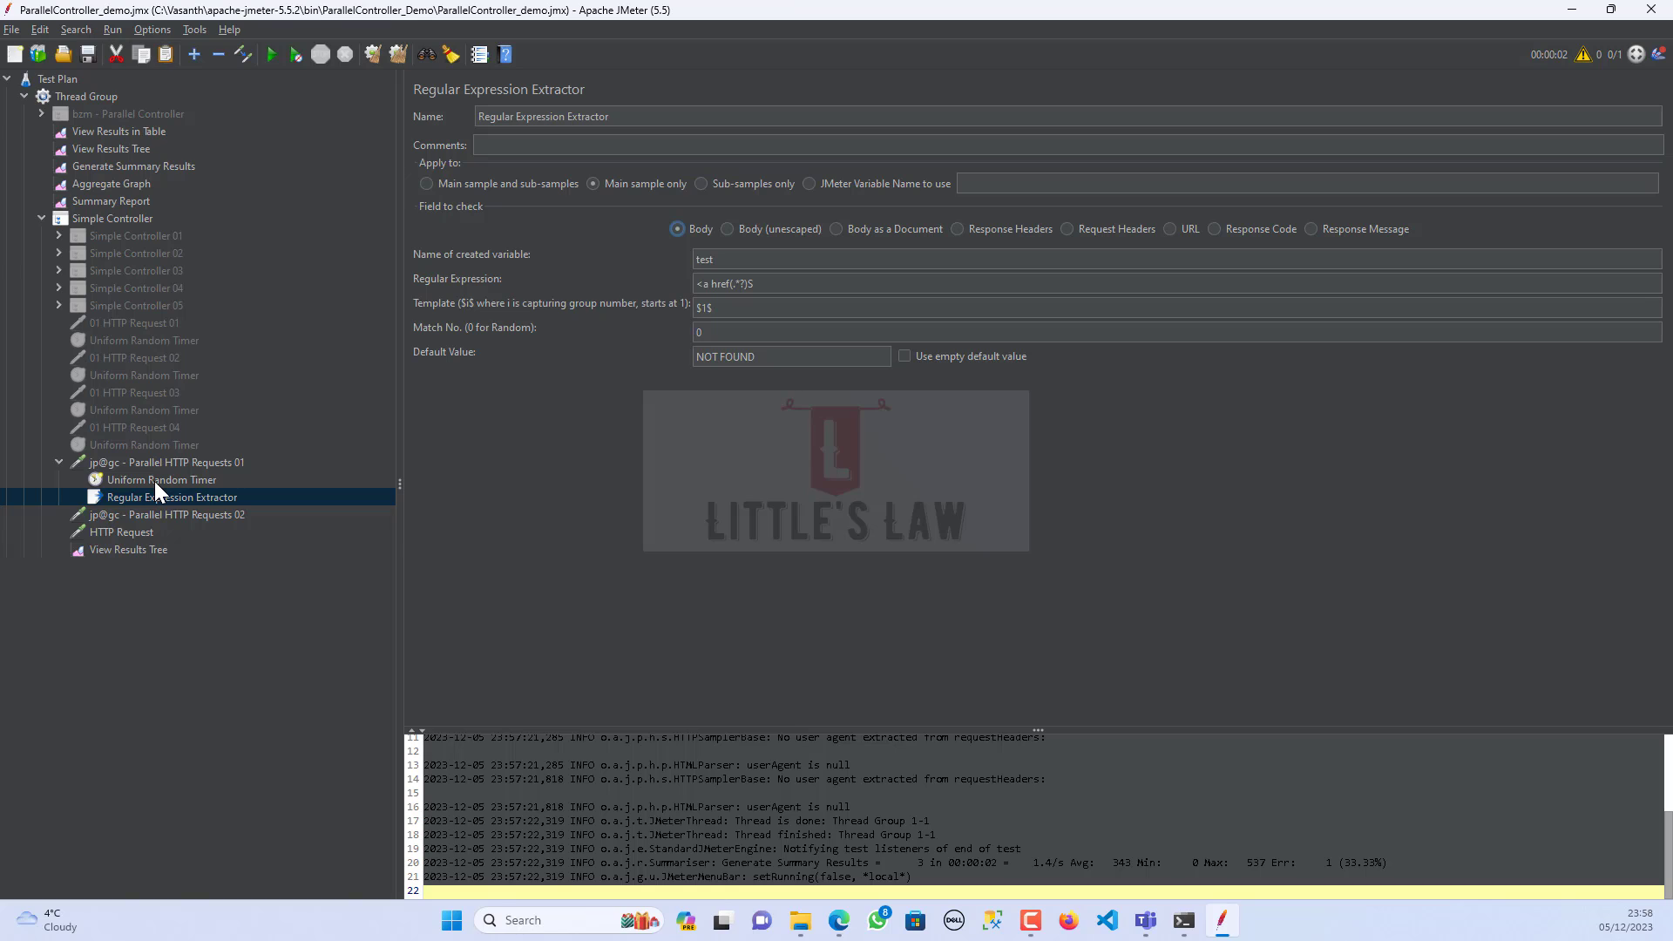
pyautogui.click(160, 480)
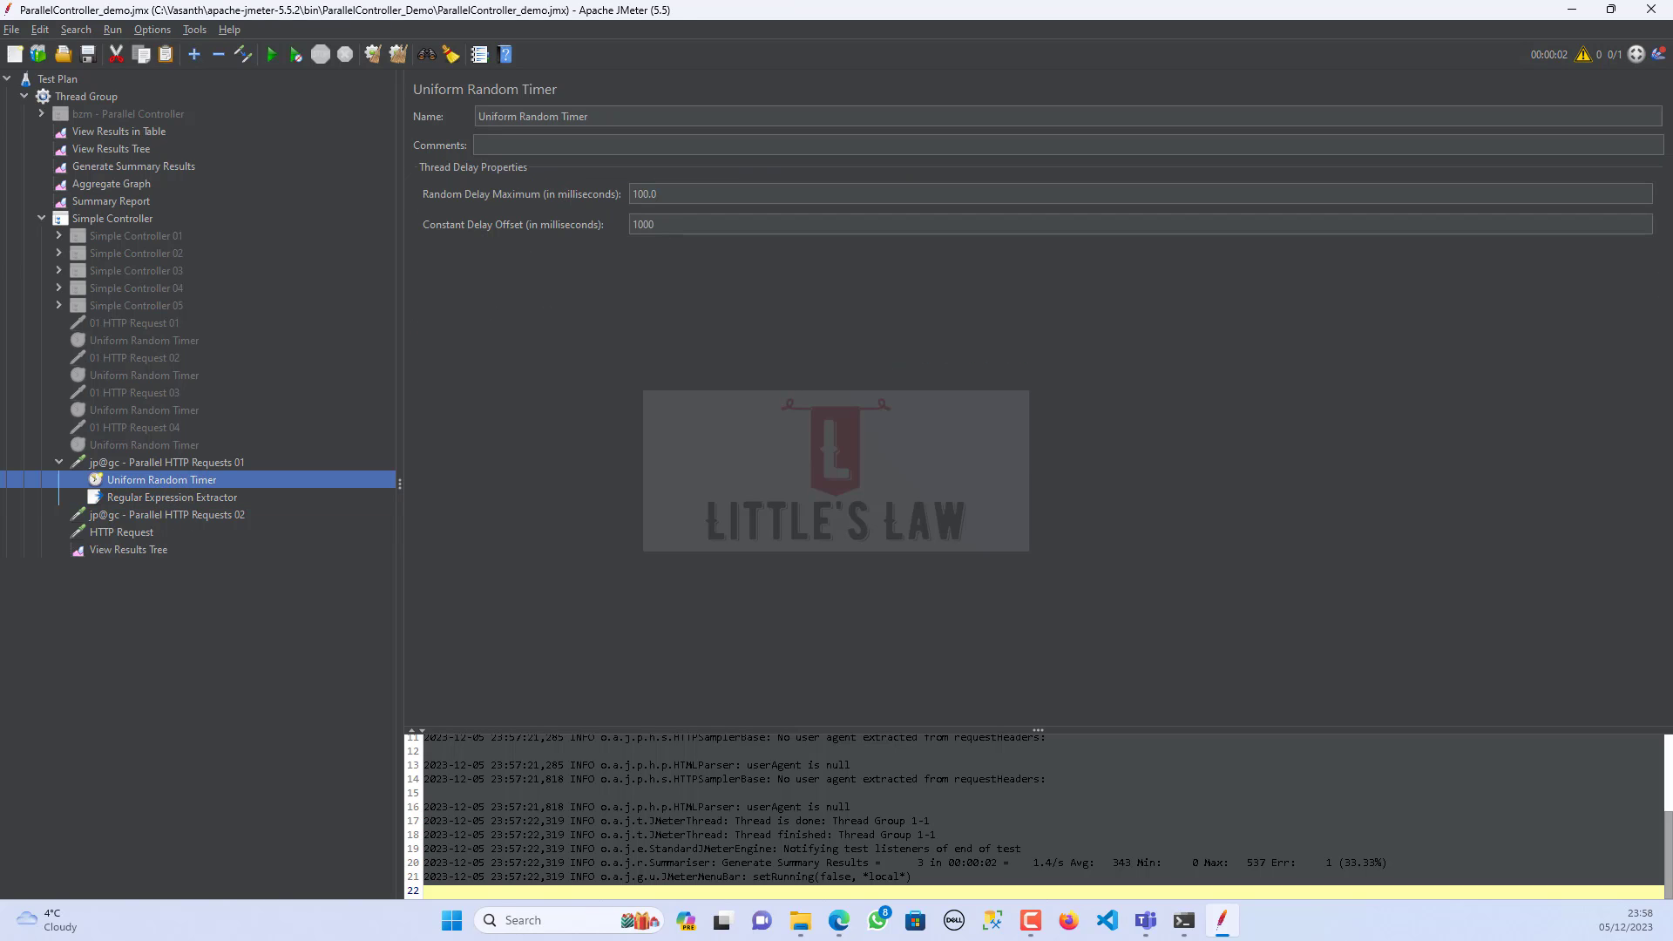
# - Point Parallel HTTP Requests 01's URLs at ${pets} and add a CSV Data Set Config under it
pyautogui.click(166, 462)
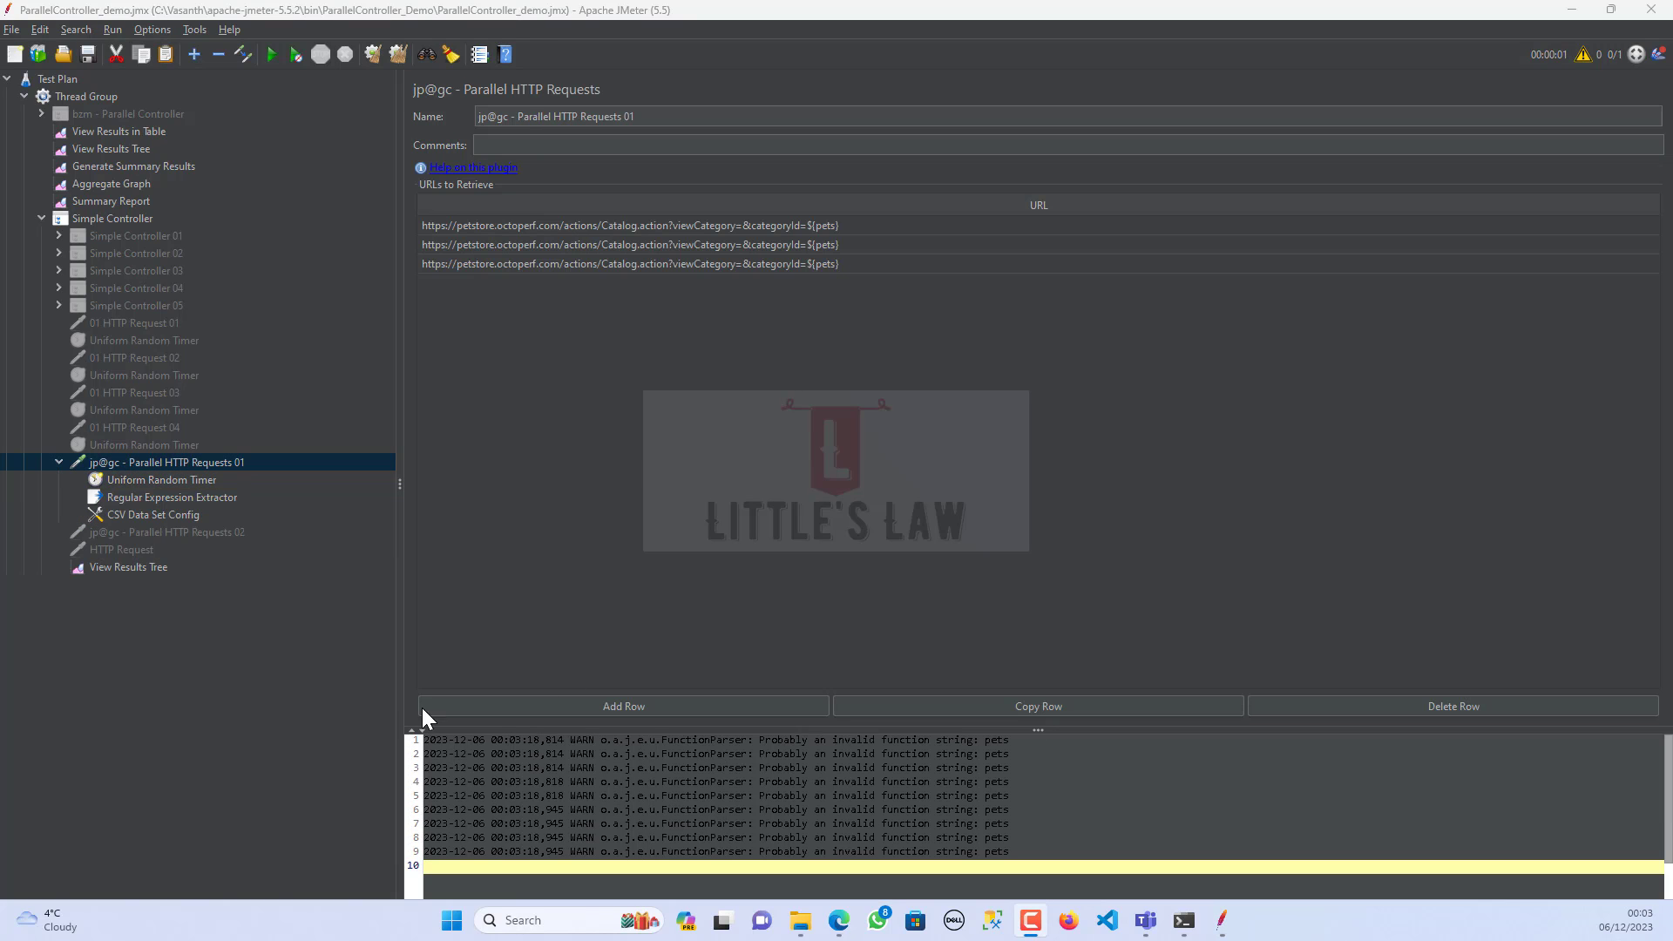
pyautogui.moveTo(75, 414)
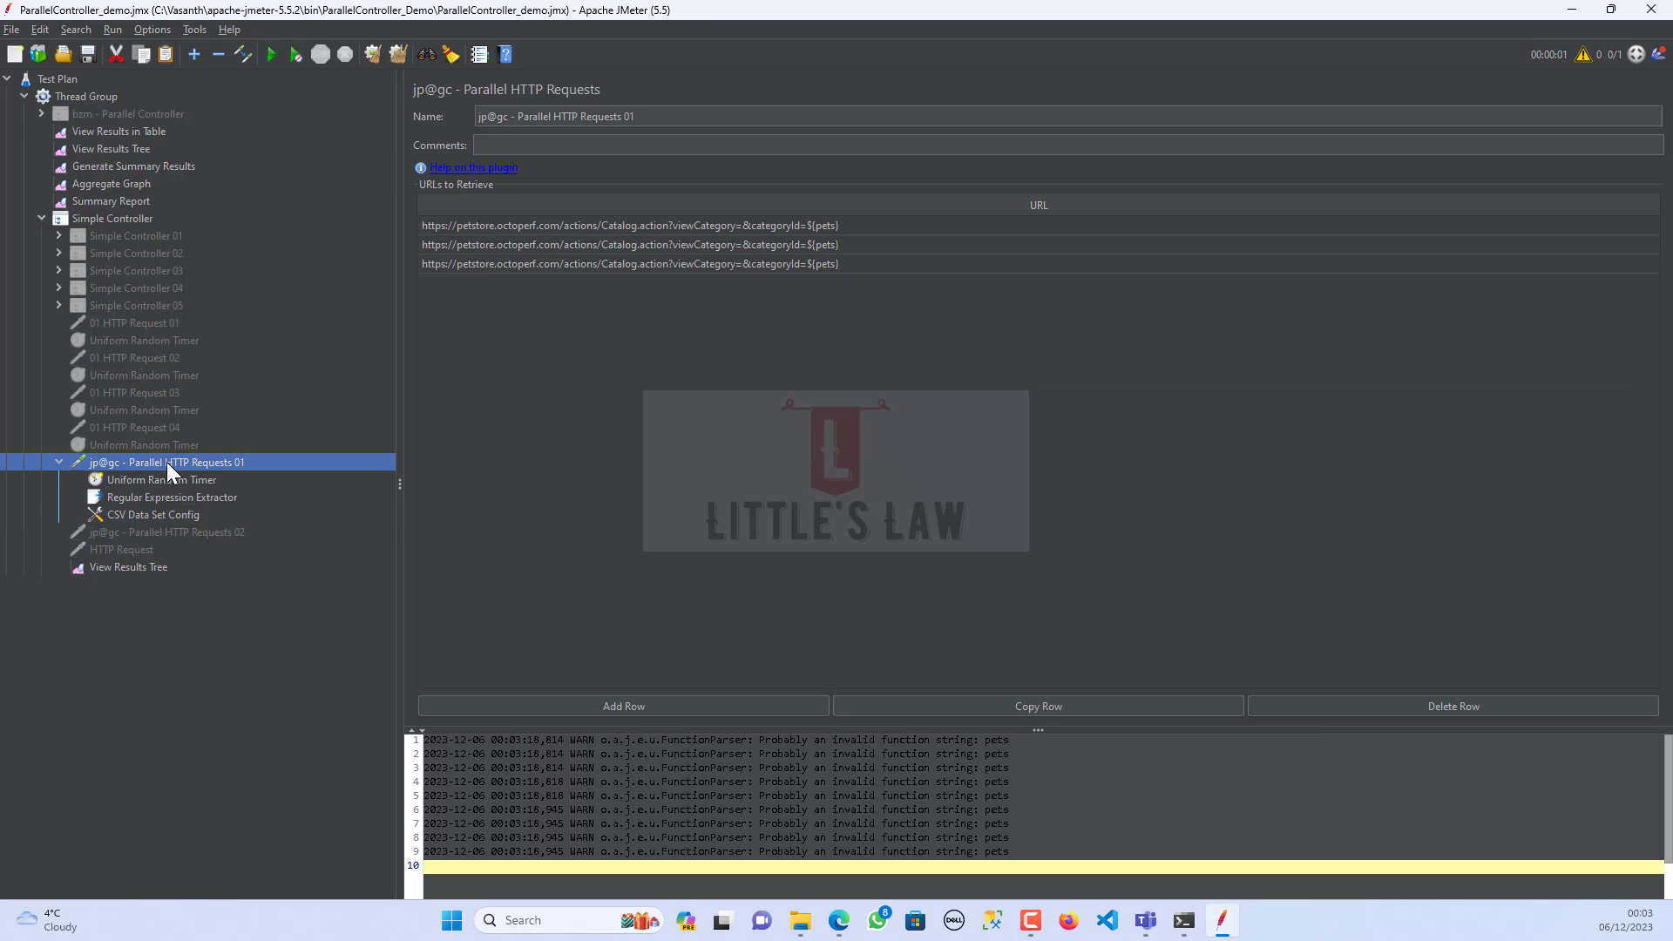
pyautogui.rightClick(167, 462)
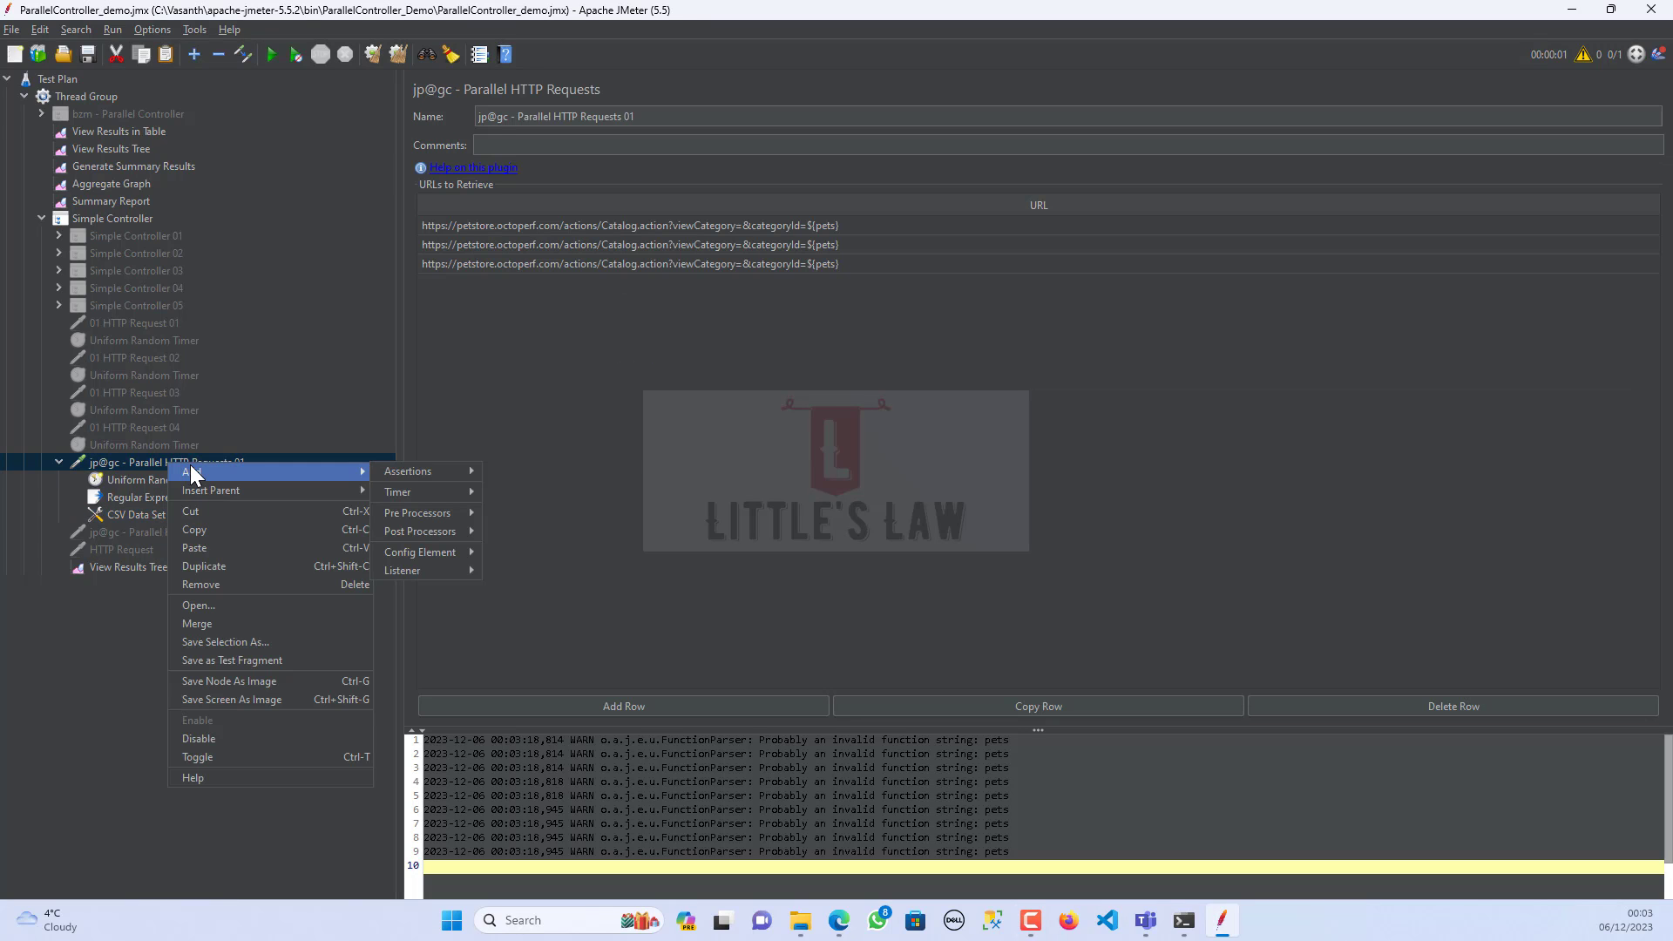
pyautogui.moveTo(443, 508)
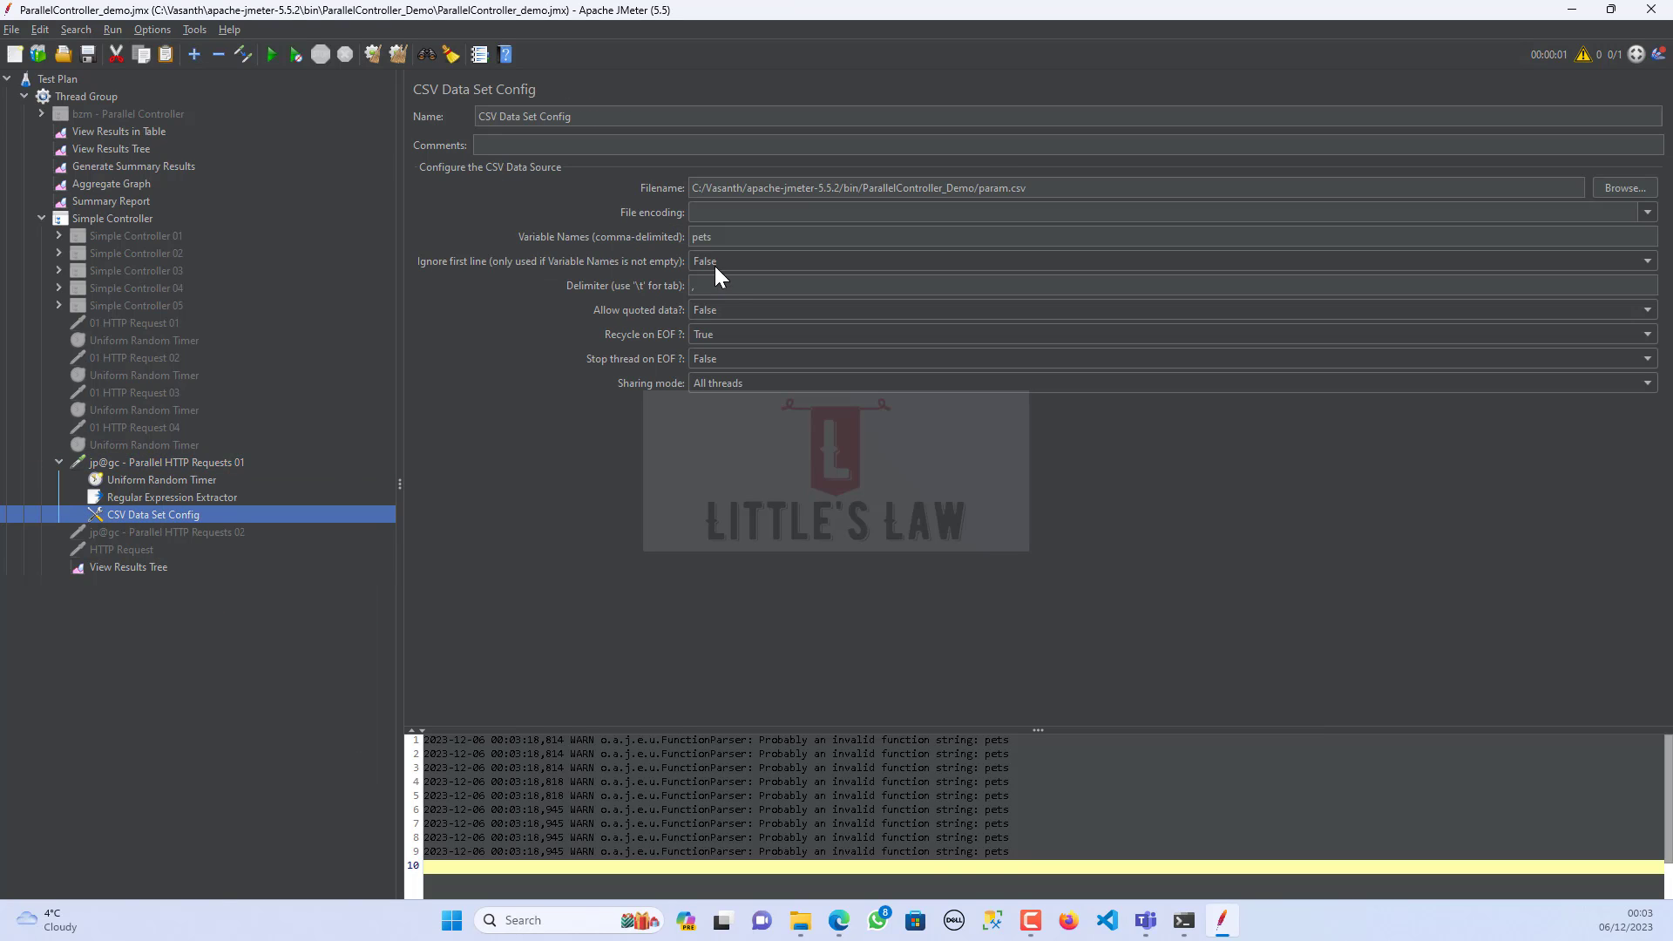
# - Review the CSV Data Set Config's param.csv path and return to Parallel HTTP Requests 01
pyautogui.click(1067, 188)
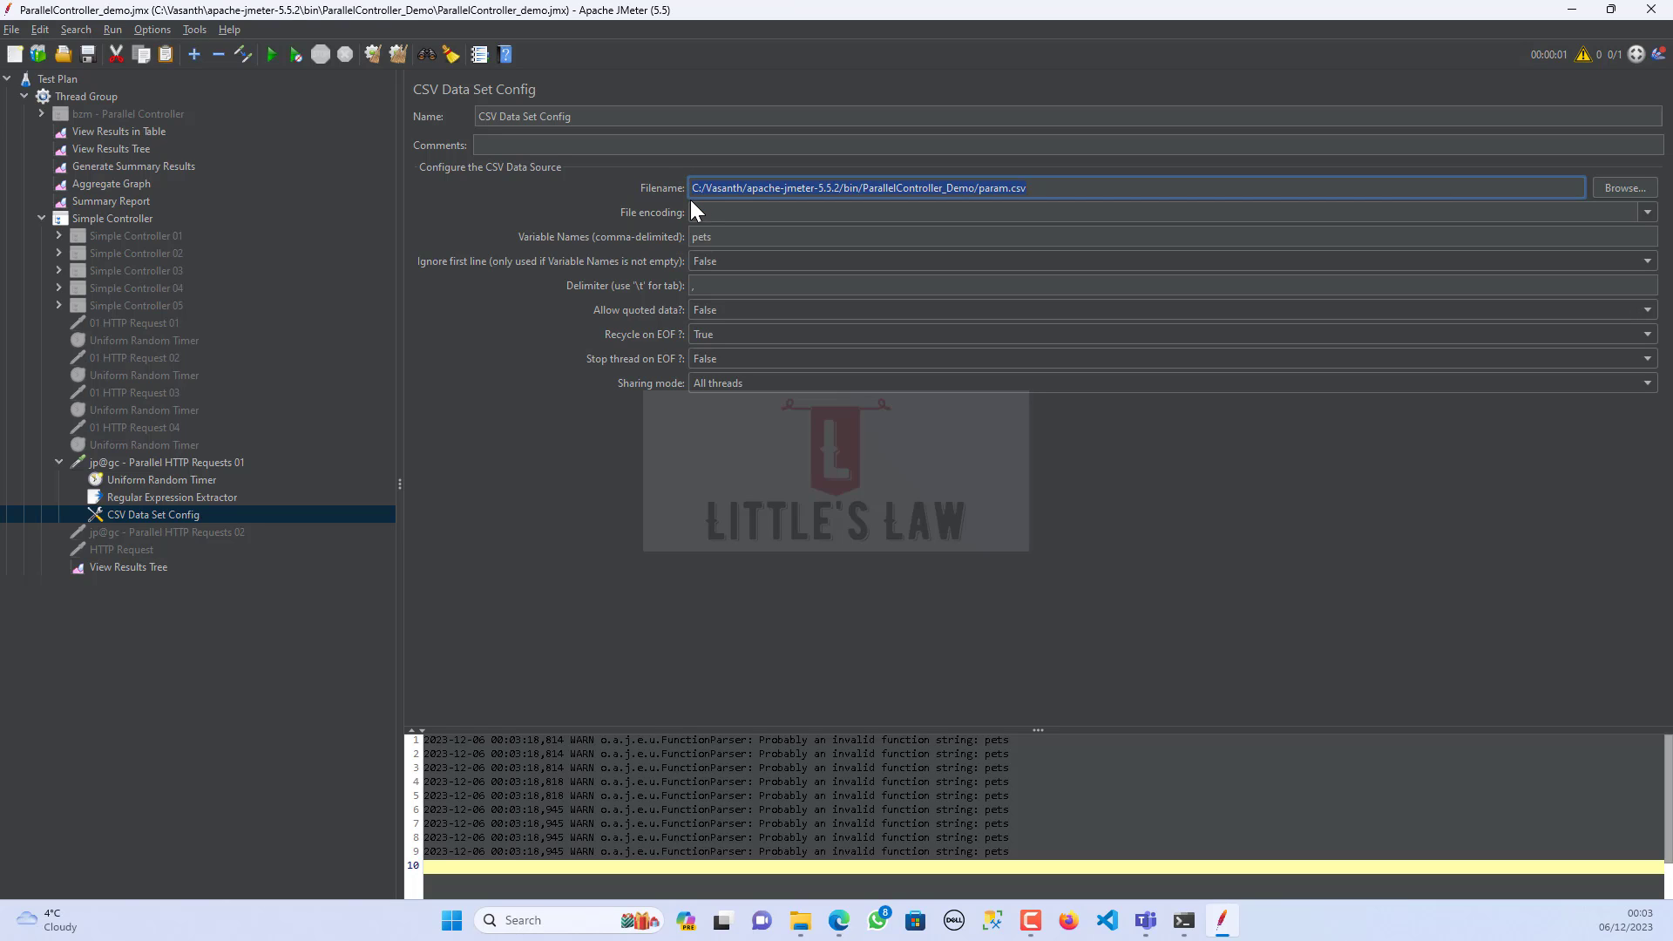
pyautogui.moveTo(693, 256)
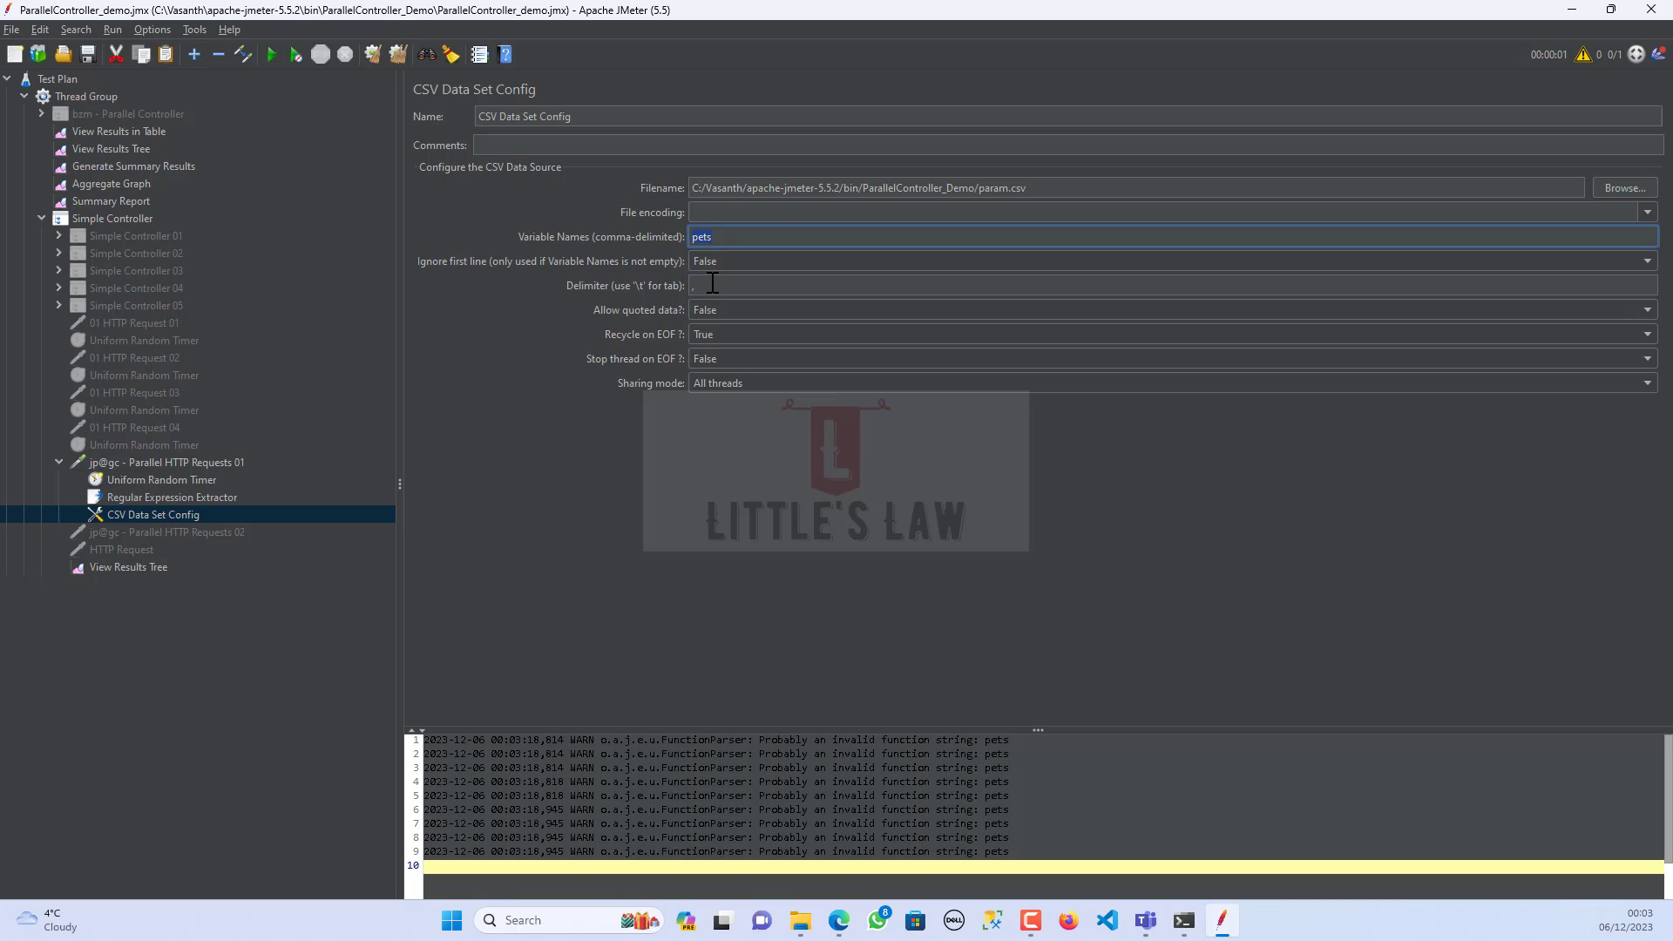
pyautogui.moveTo(731, 267)
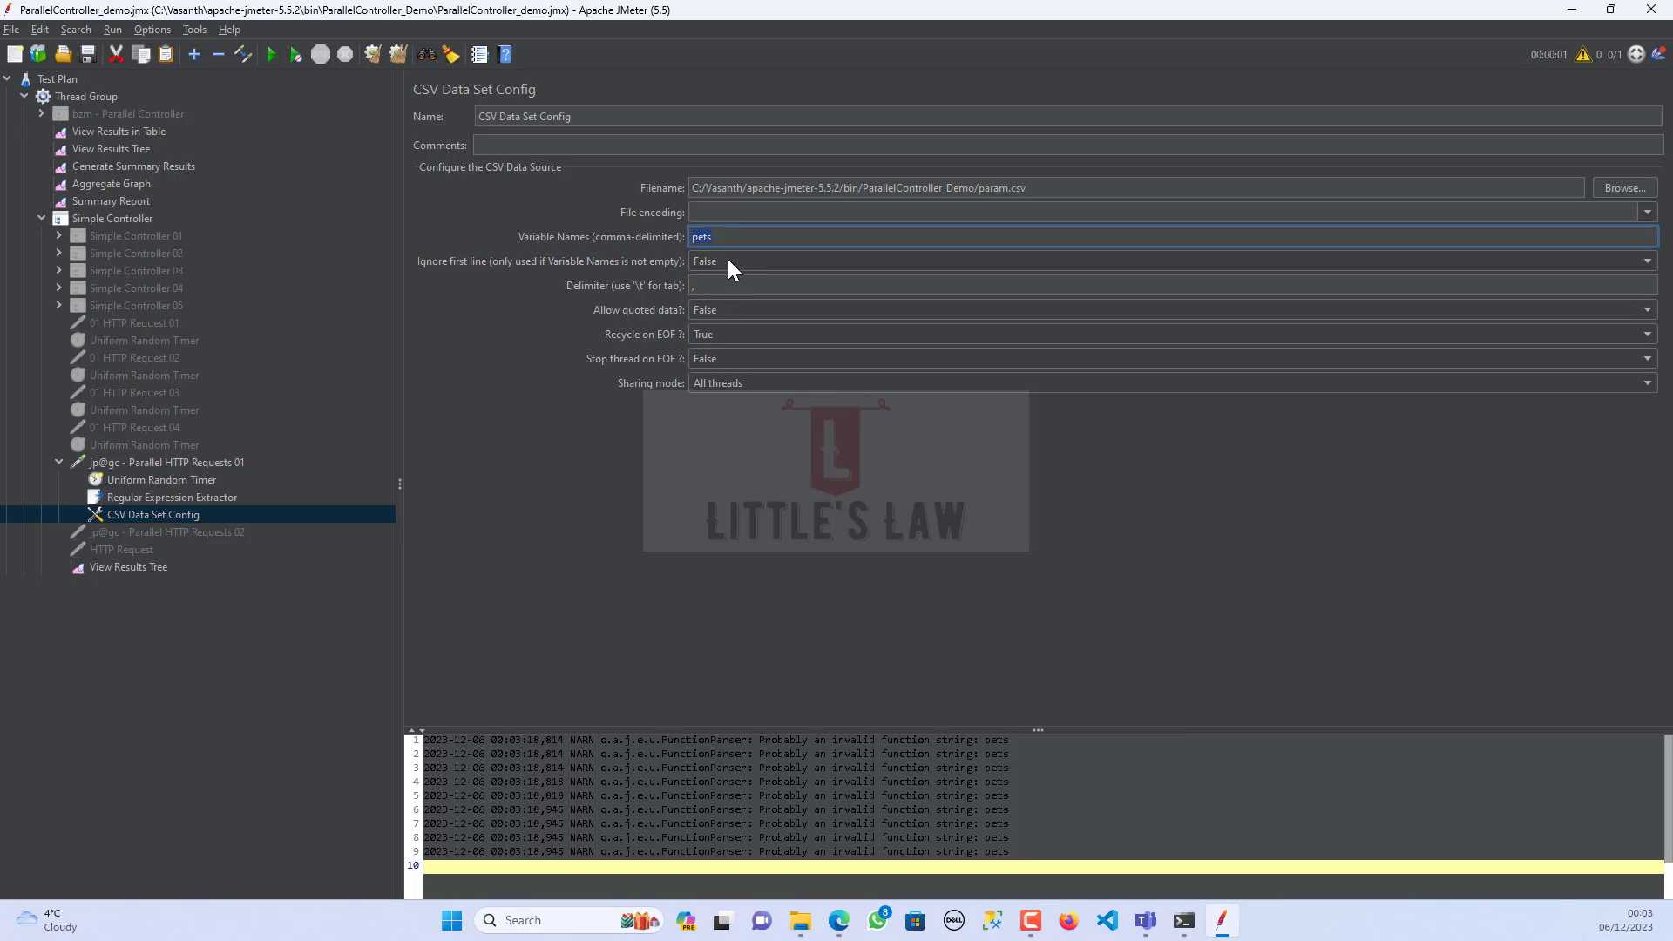
pyautogui.moveTo(730, 280)
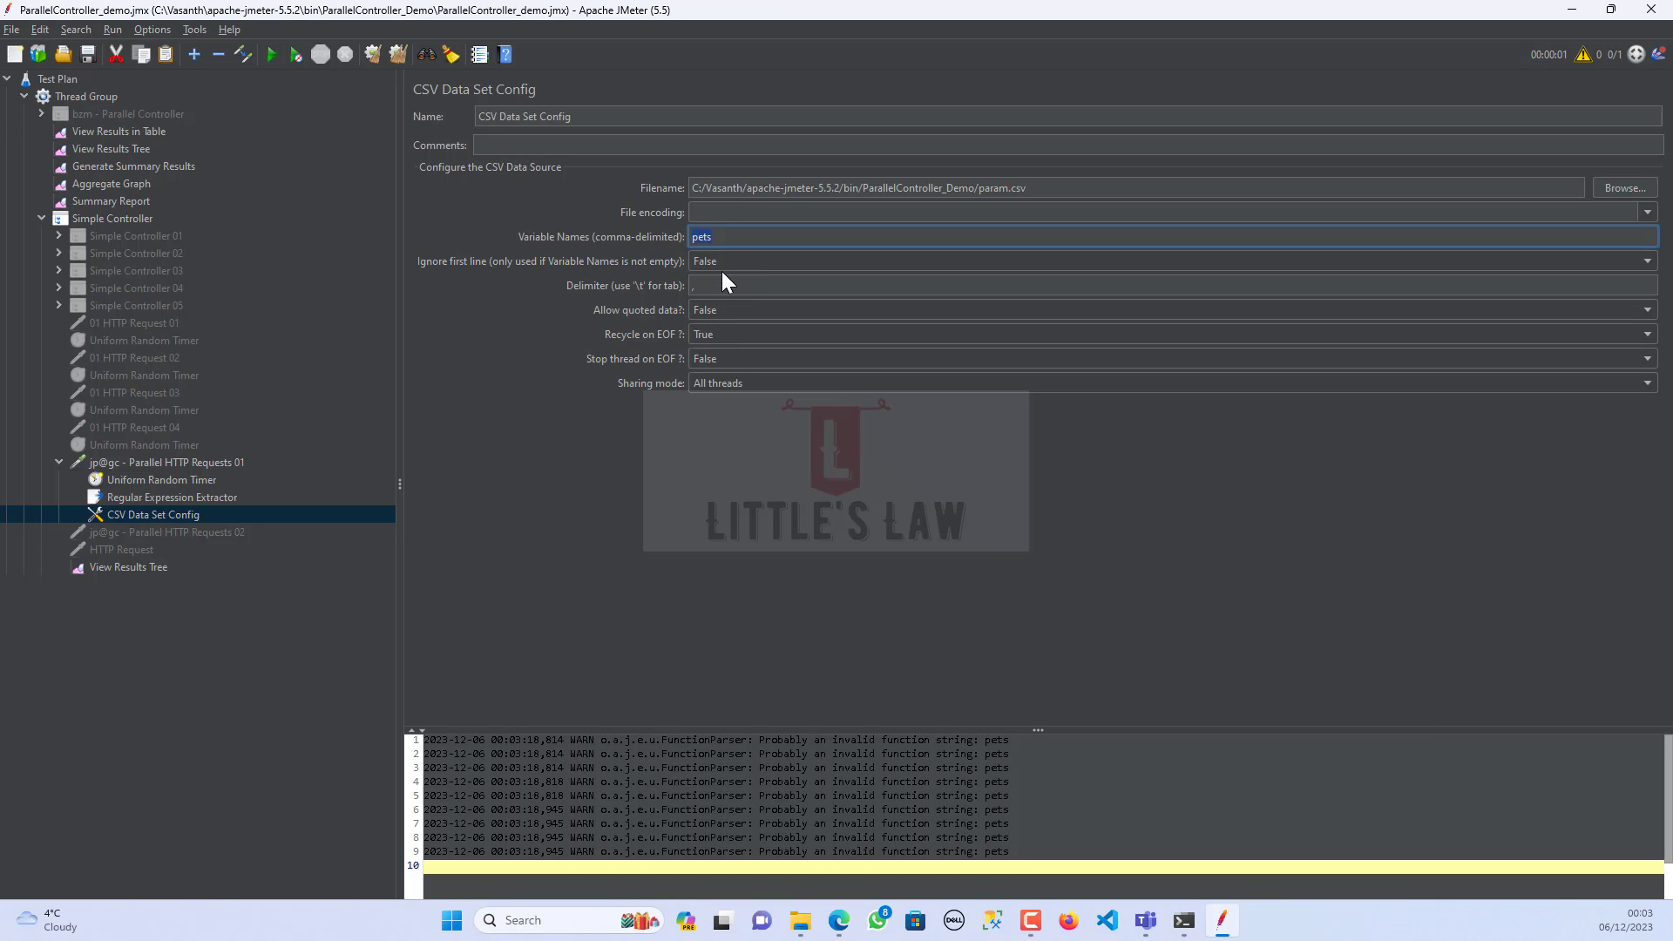
pyautogui.moveTo(574, 427)
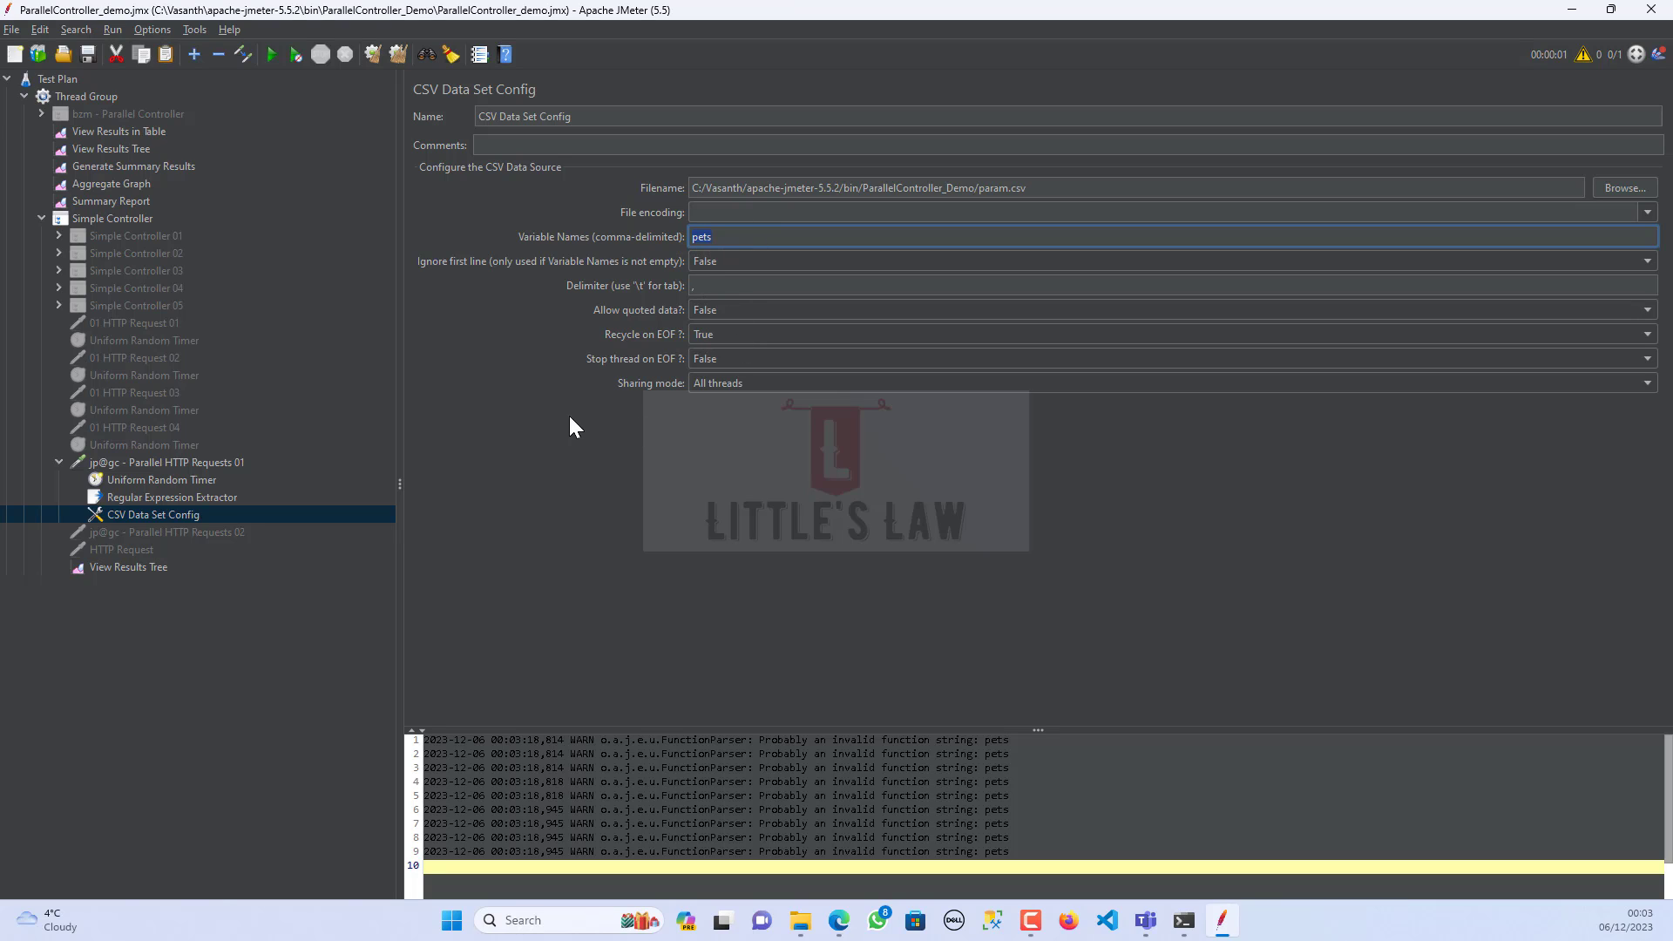
pyautogui.moveTo(217, 492)
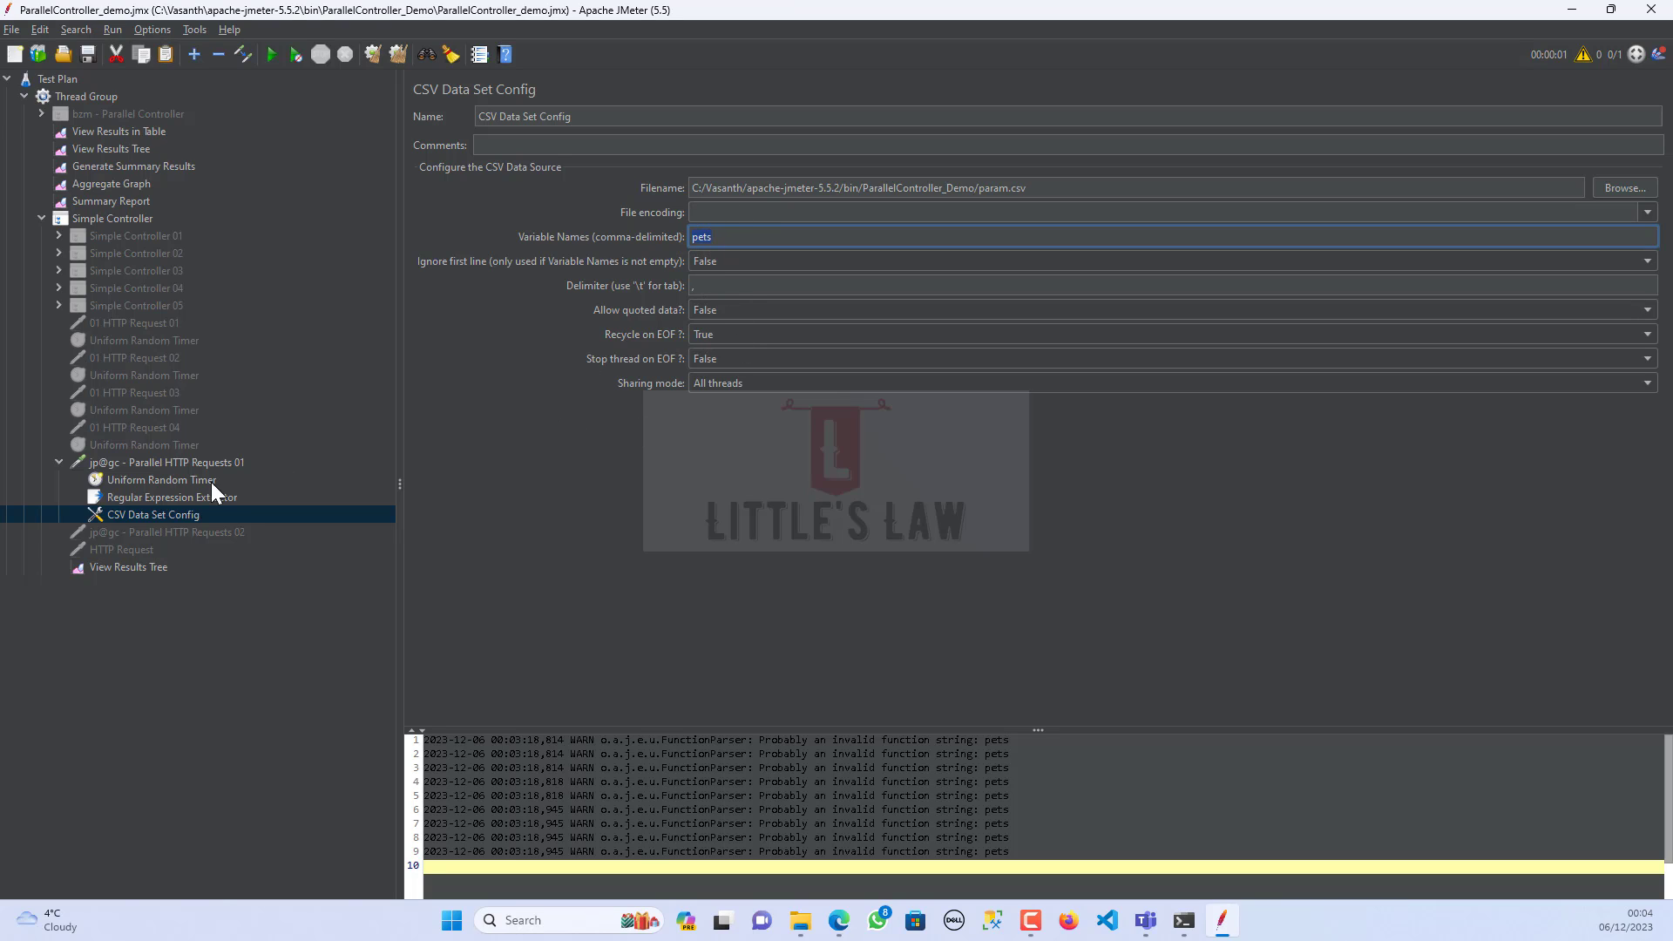
pyautogui.click(166, 462)
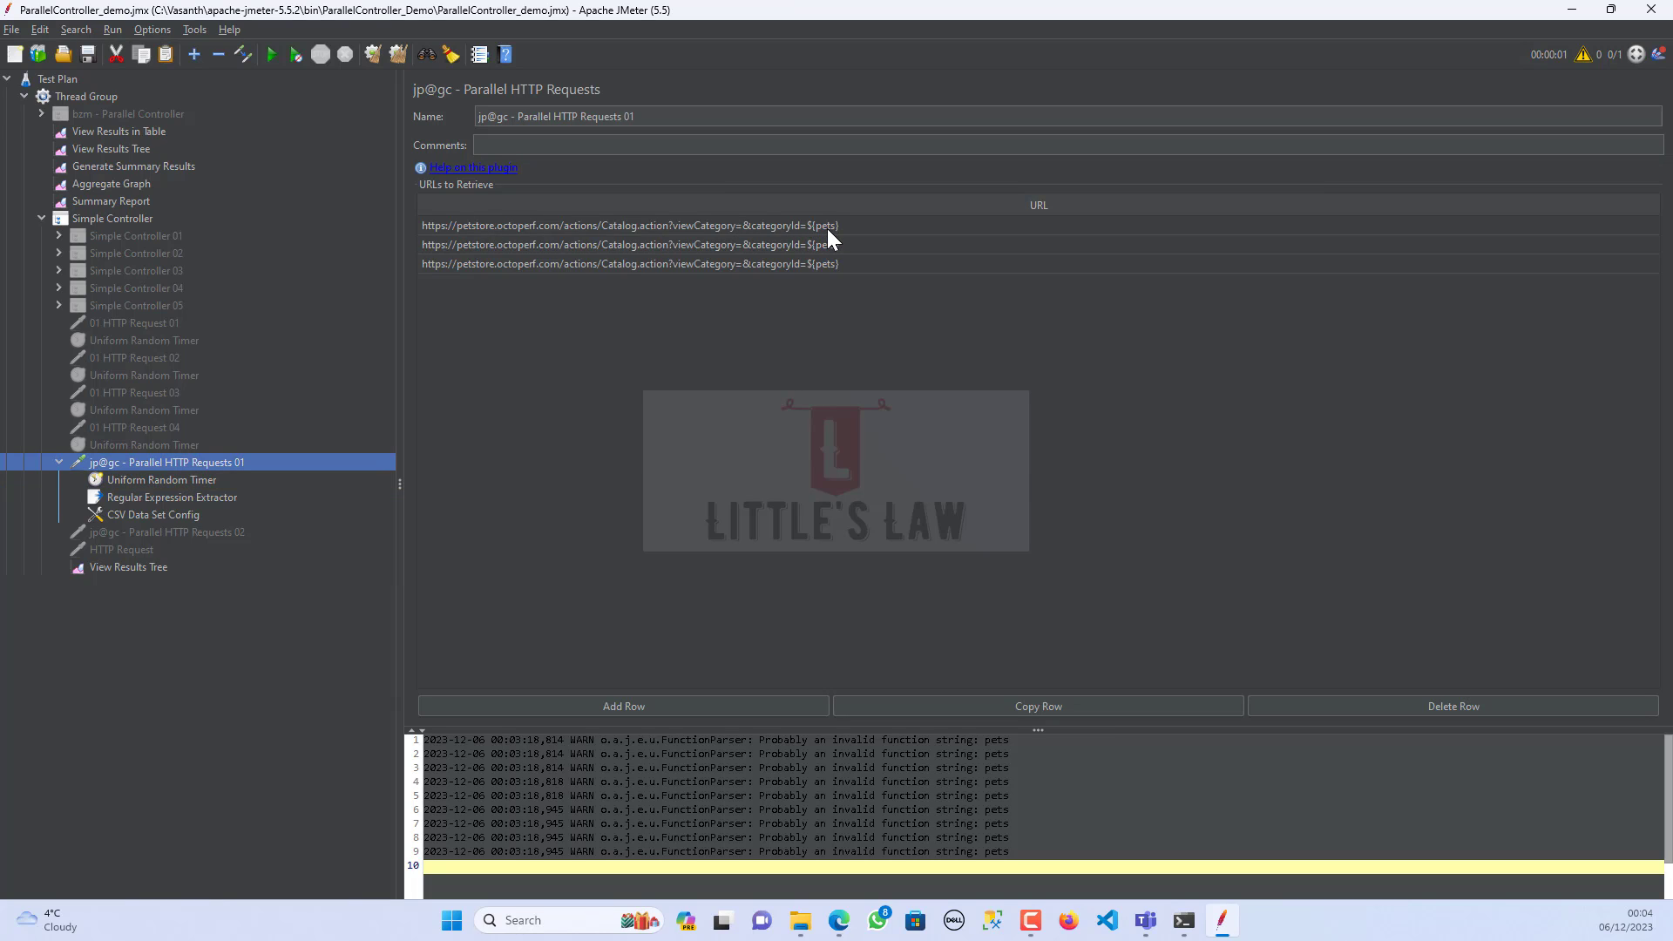
pyautogui.moveTo(826, 241)
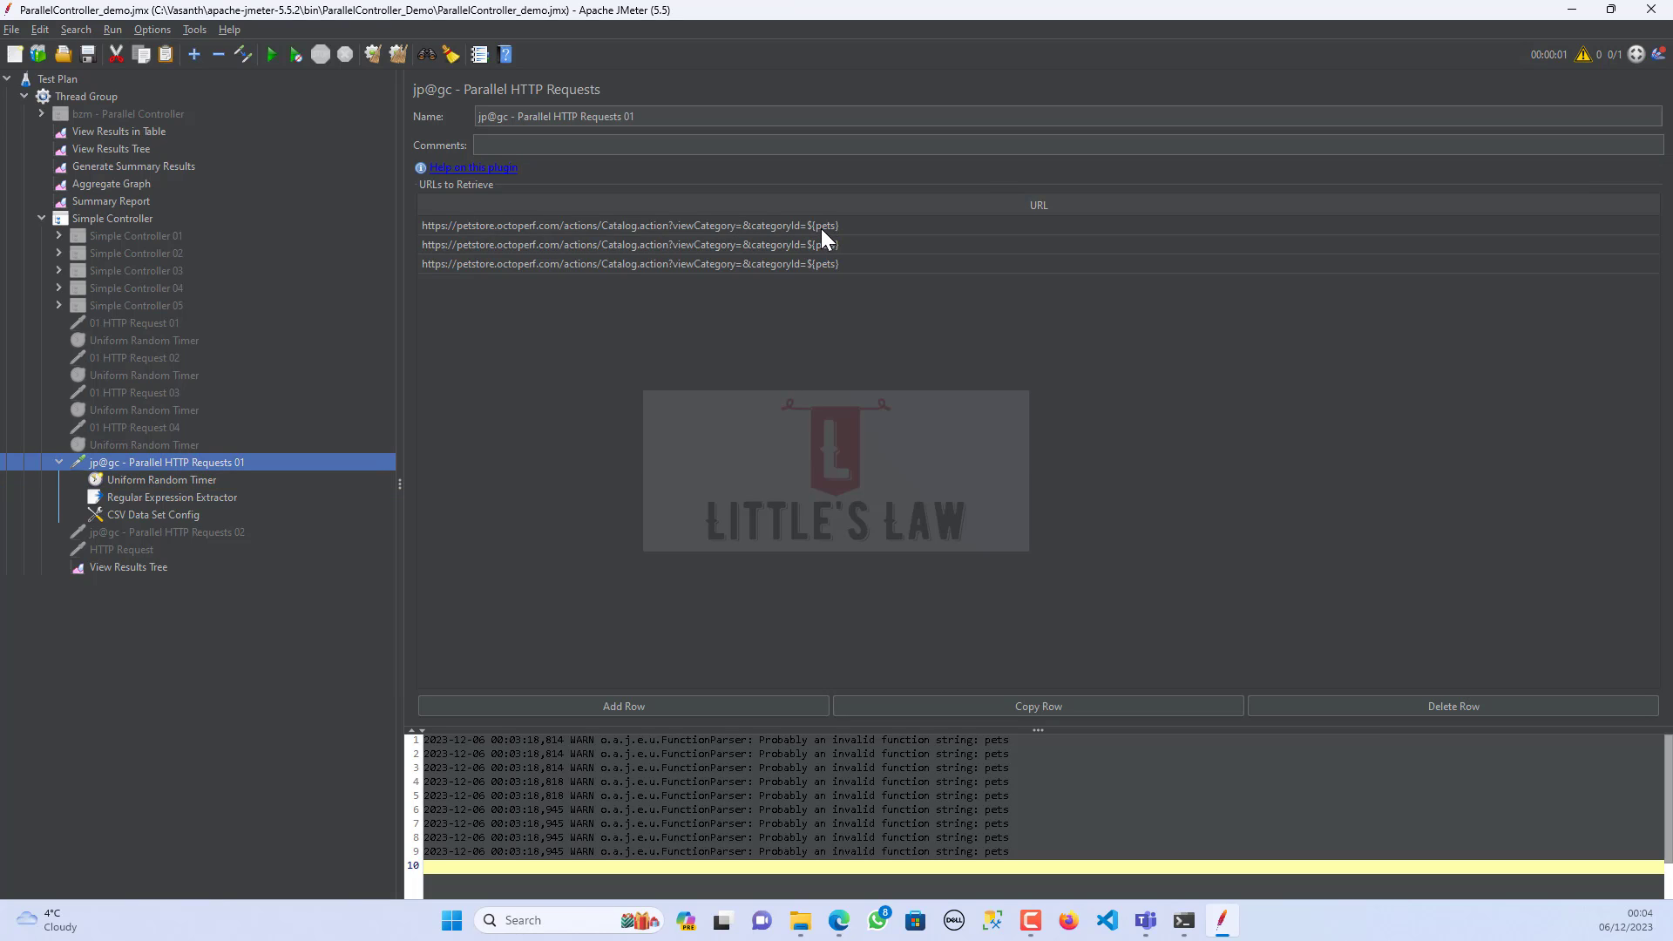
pyautogui.moveTo(441, 293)
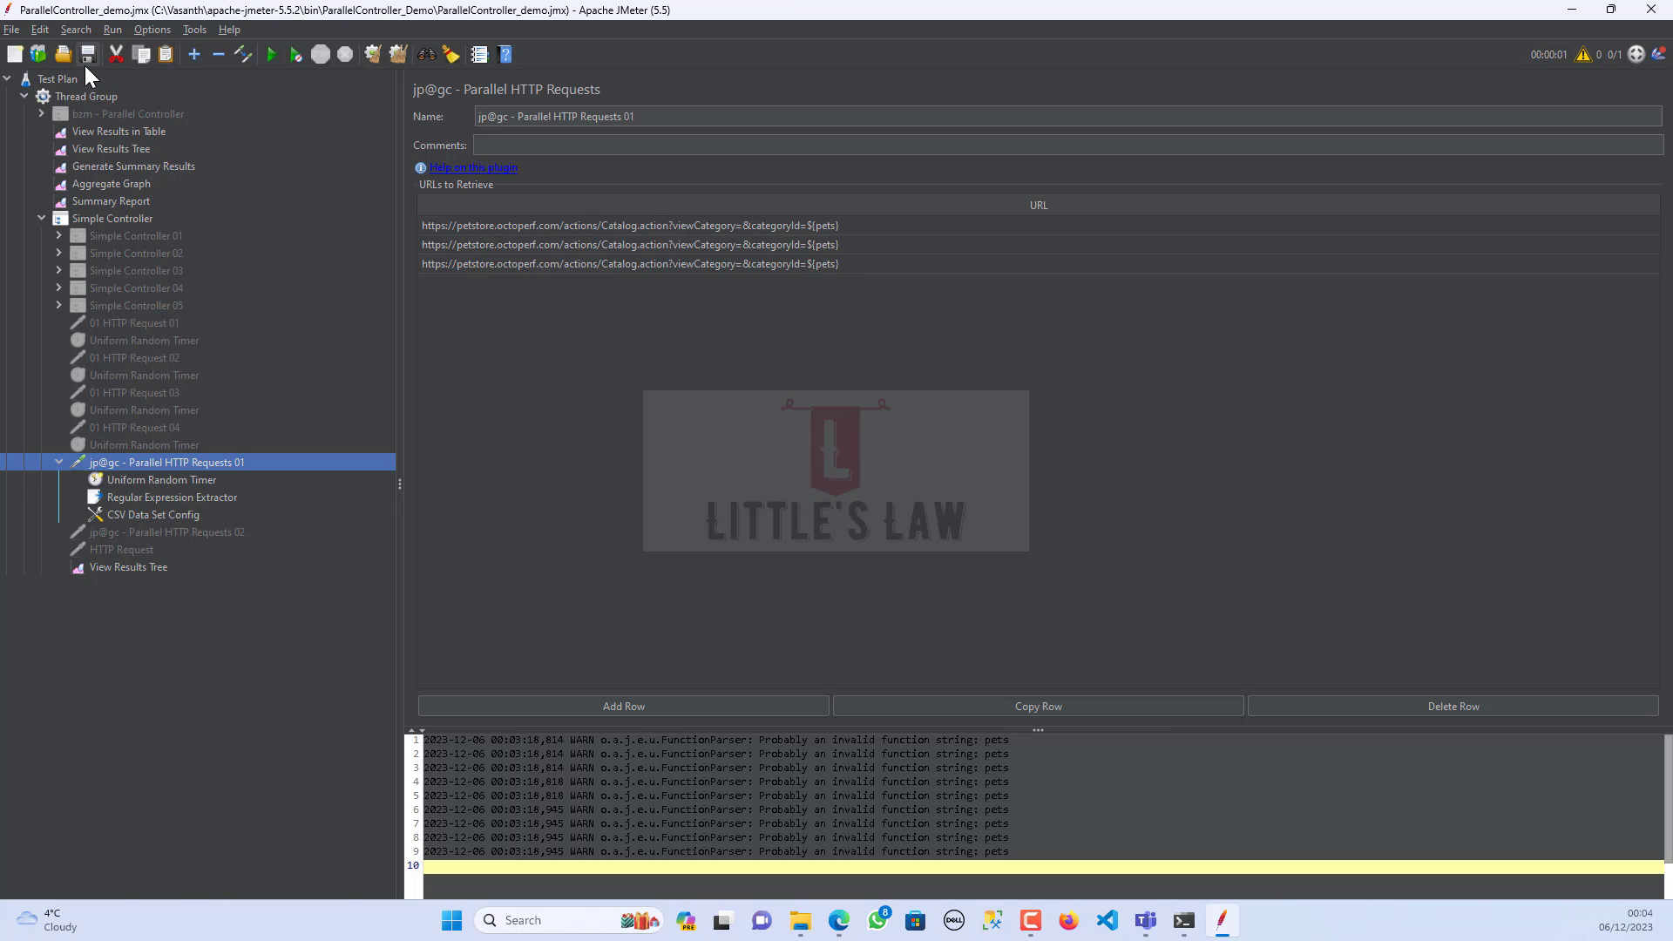
pyautogui.moveTo(387, 70)
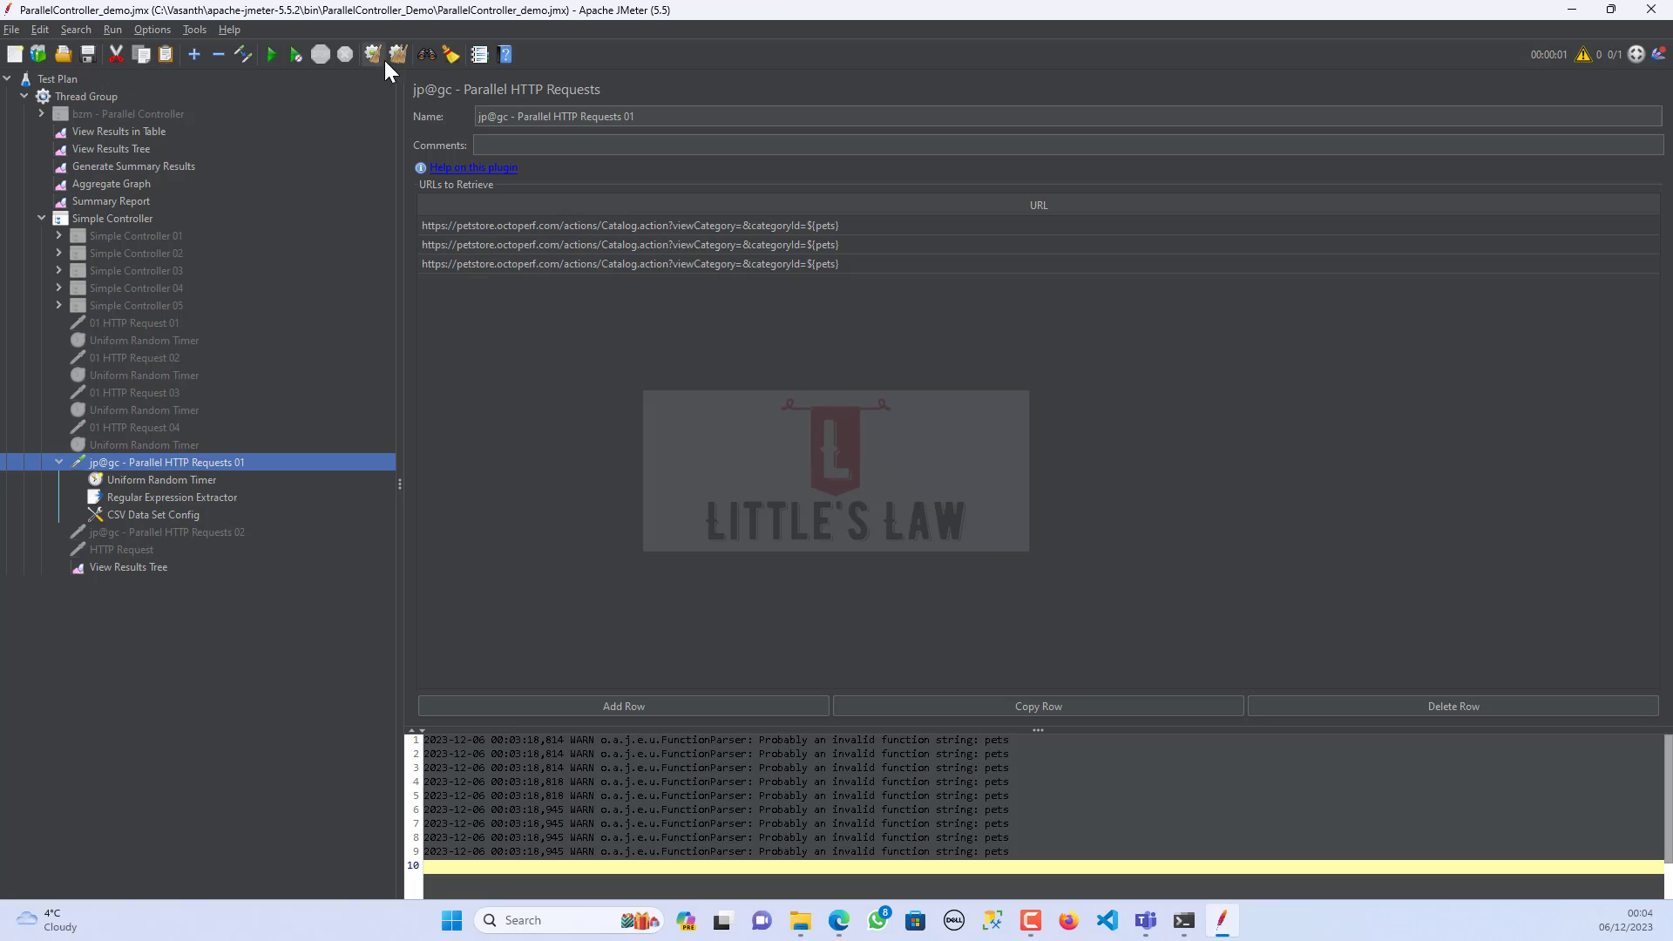
# - Run the parameterized test and expand the Parallel HTTP Requests 01 result into its ten sub-requests
pyautogui.click(272, 54)
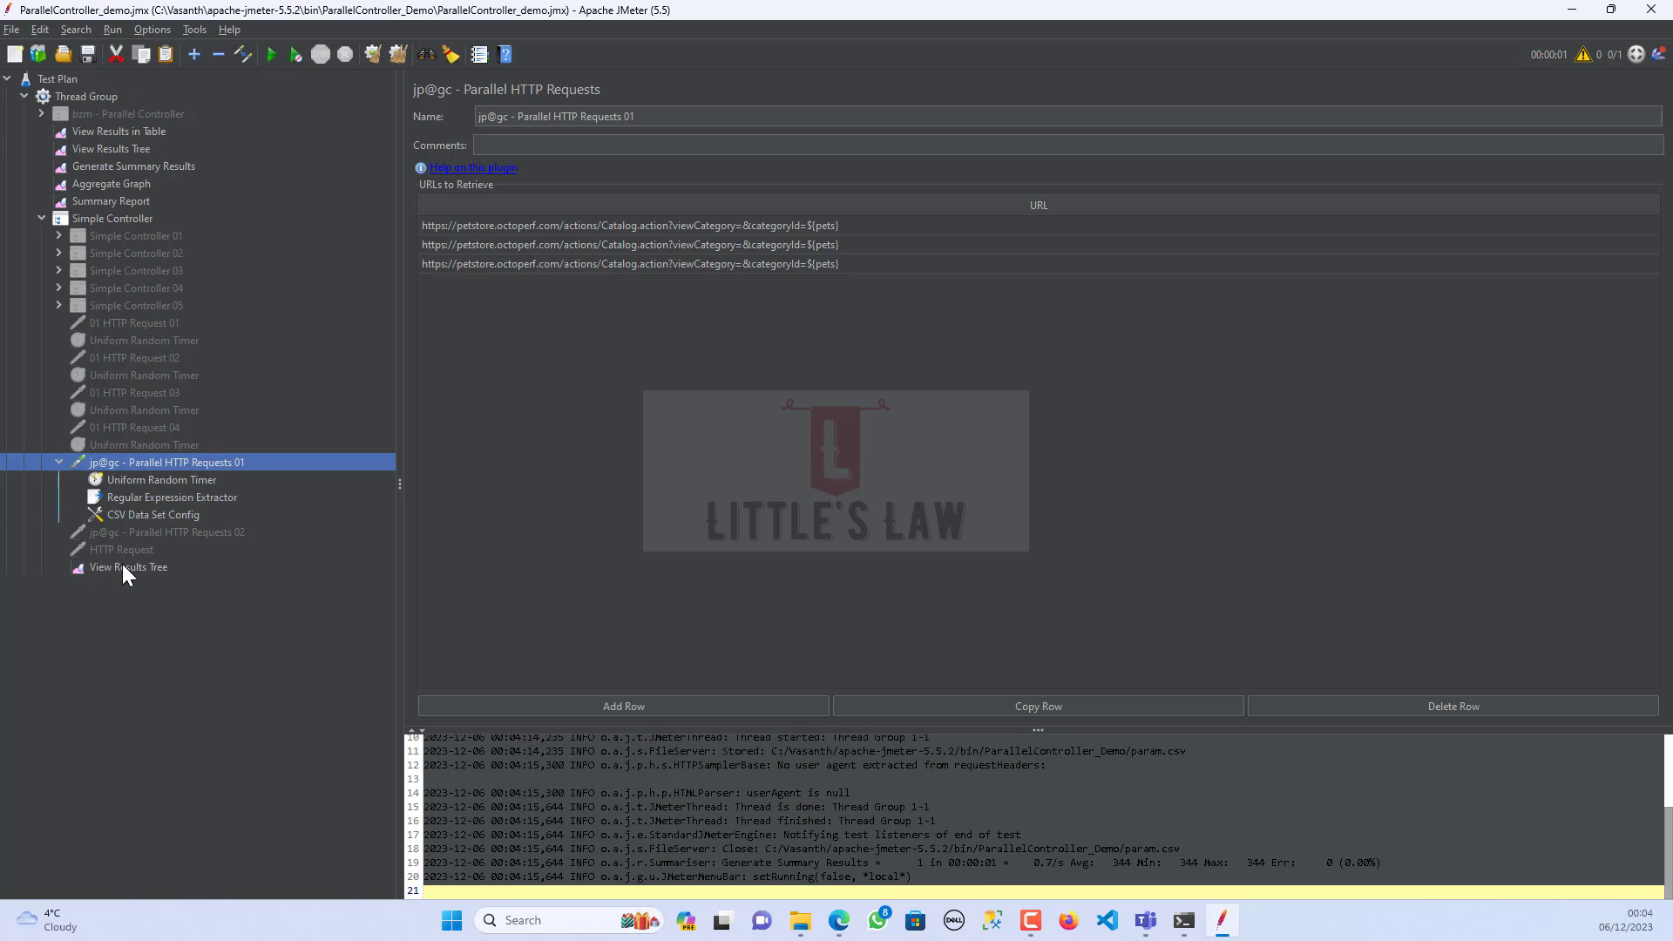
pyautogui.click(127, 567)
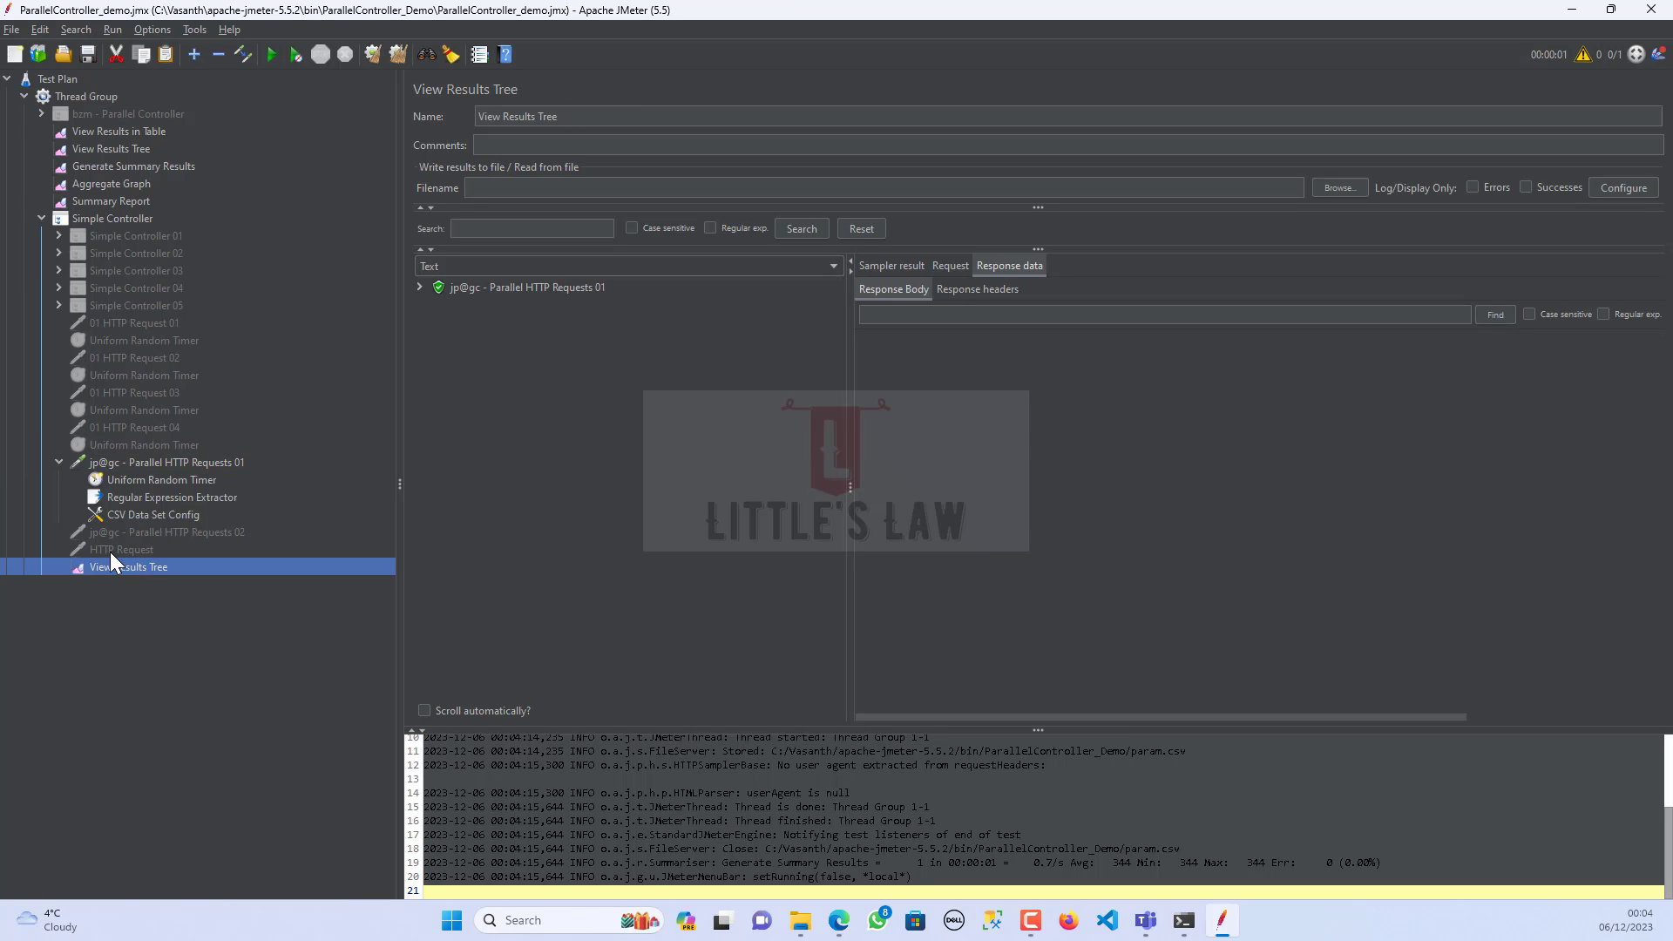
pyautogui.moveTo(107, 552)
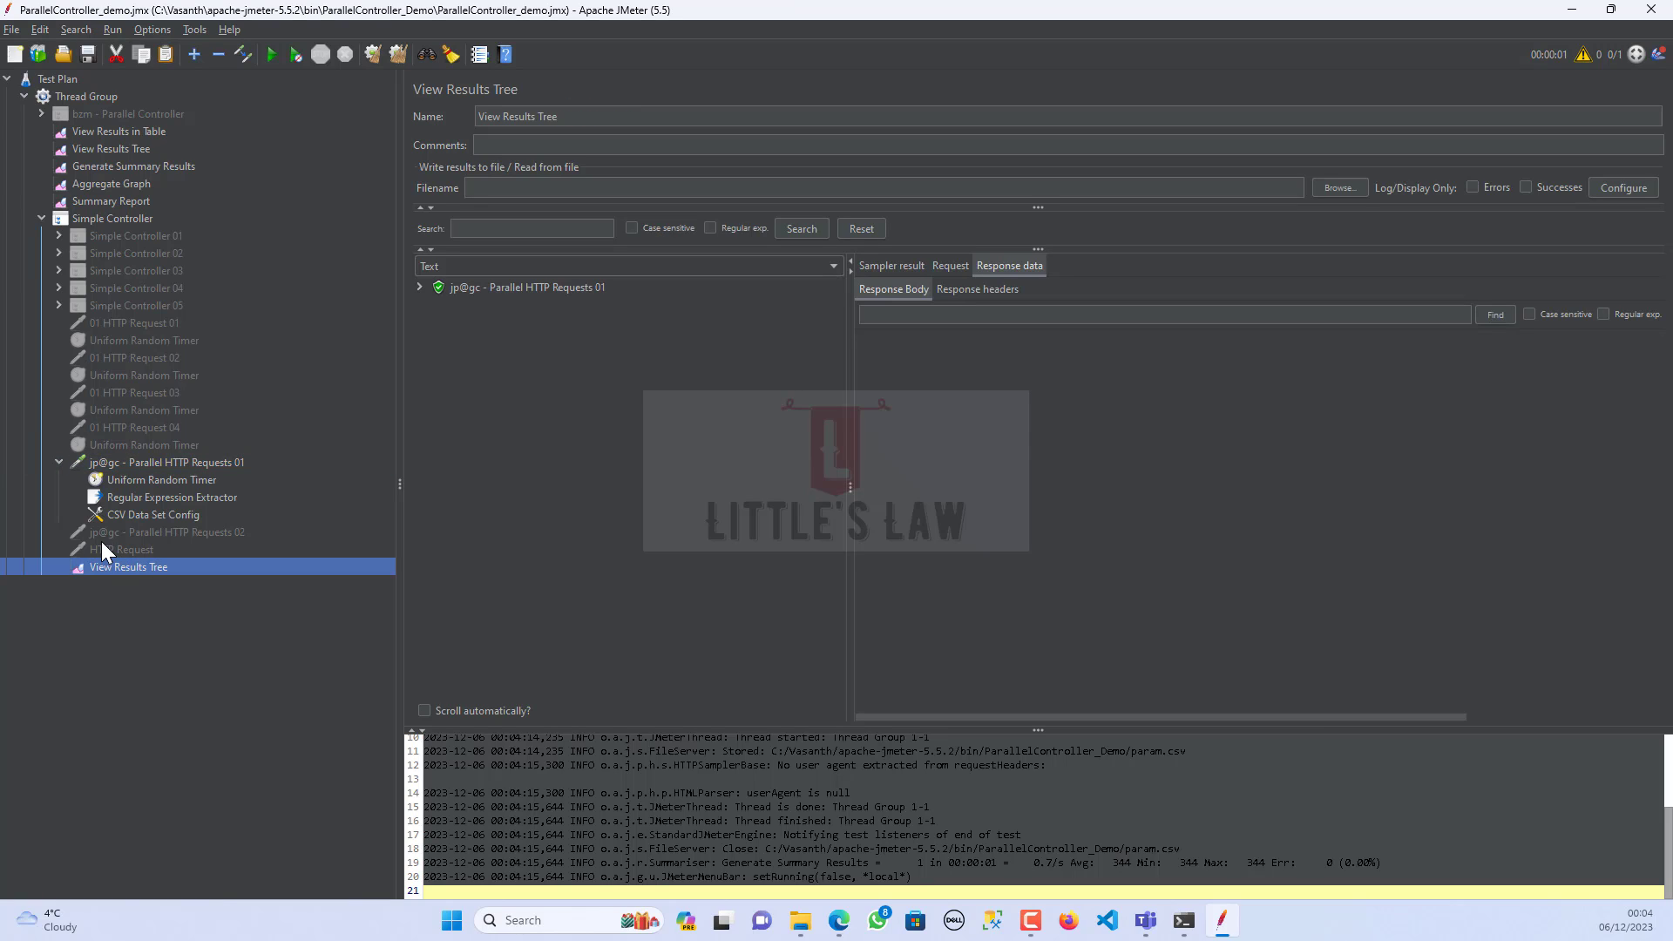
pyautogui.moveTo(434, 296)
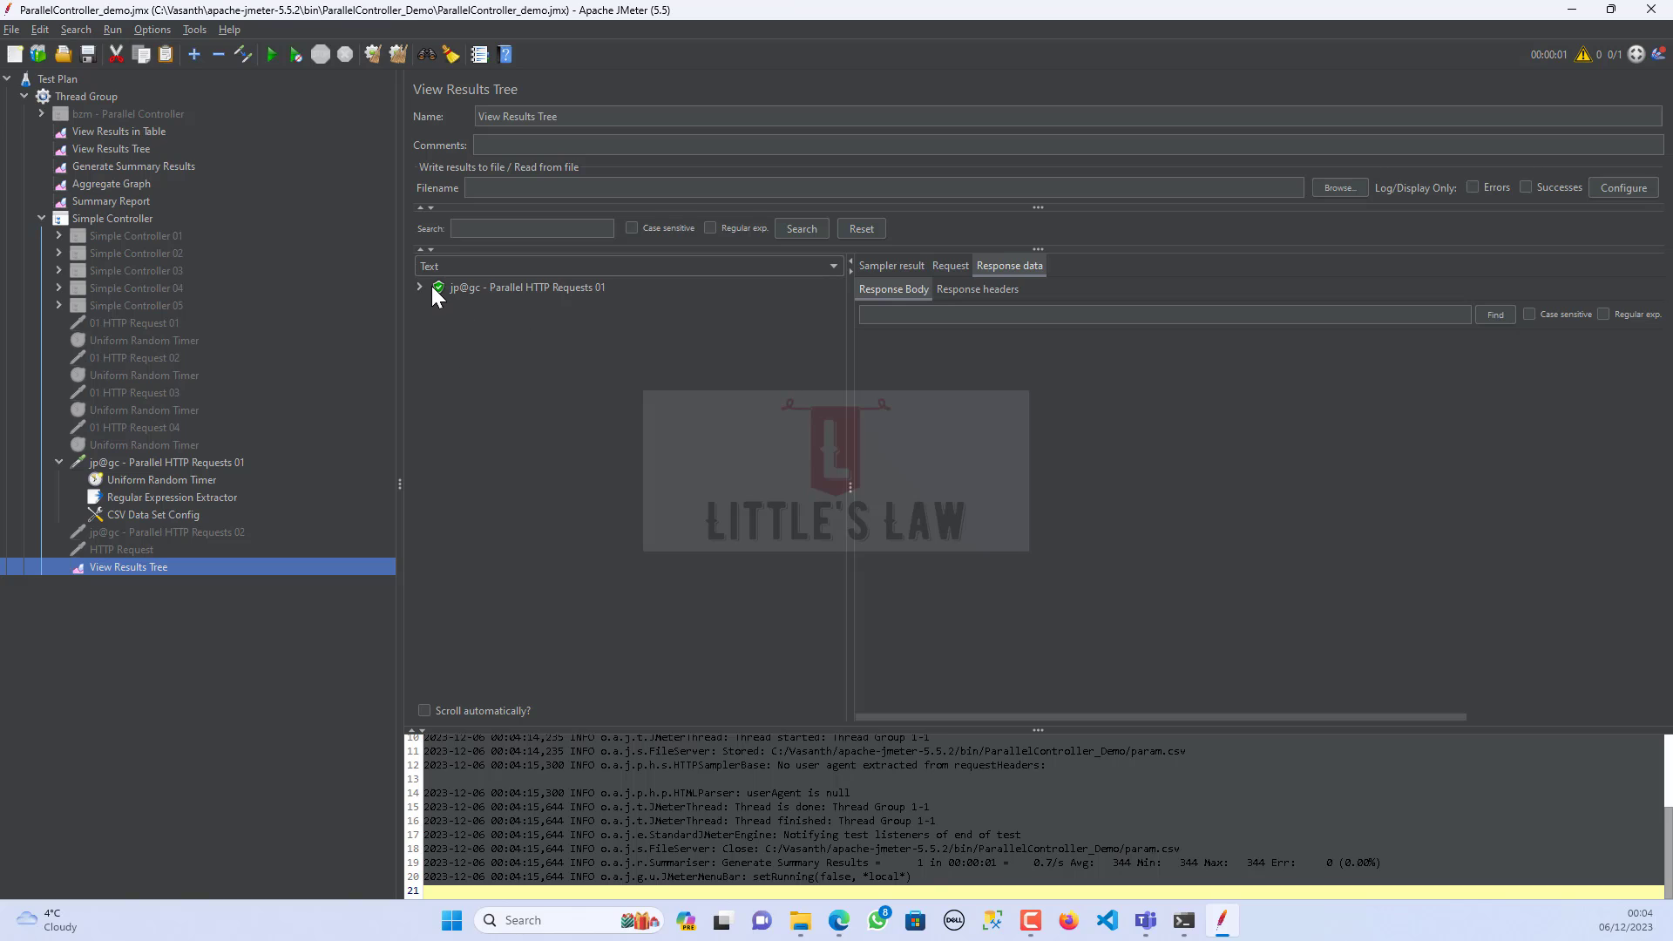
pyautogui.click(420, 288)
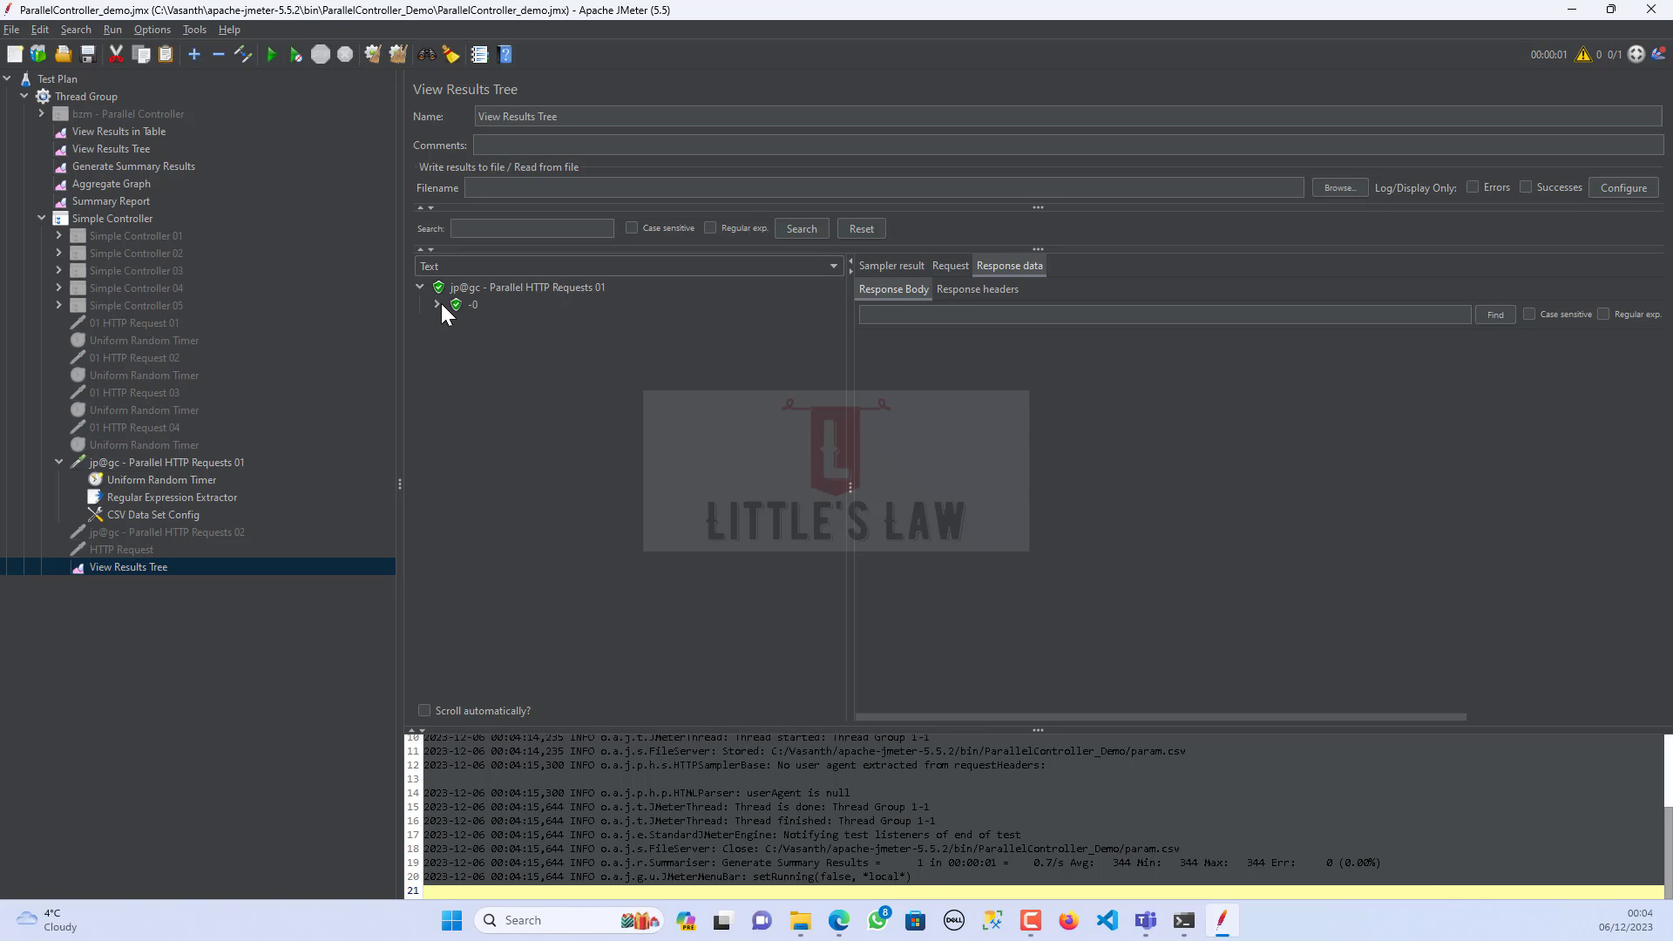
pyautogui.click(436, 303)
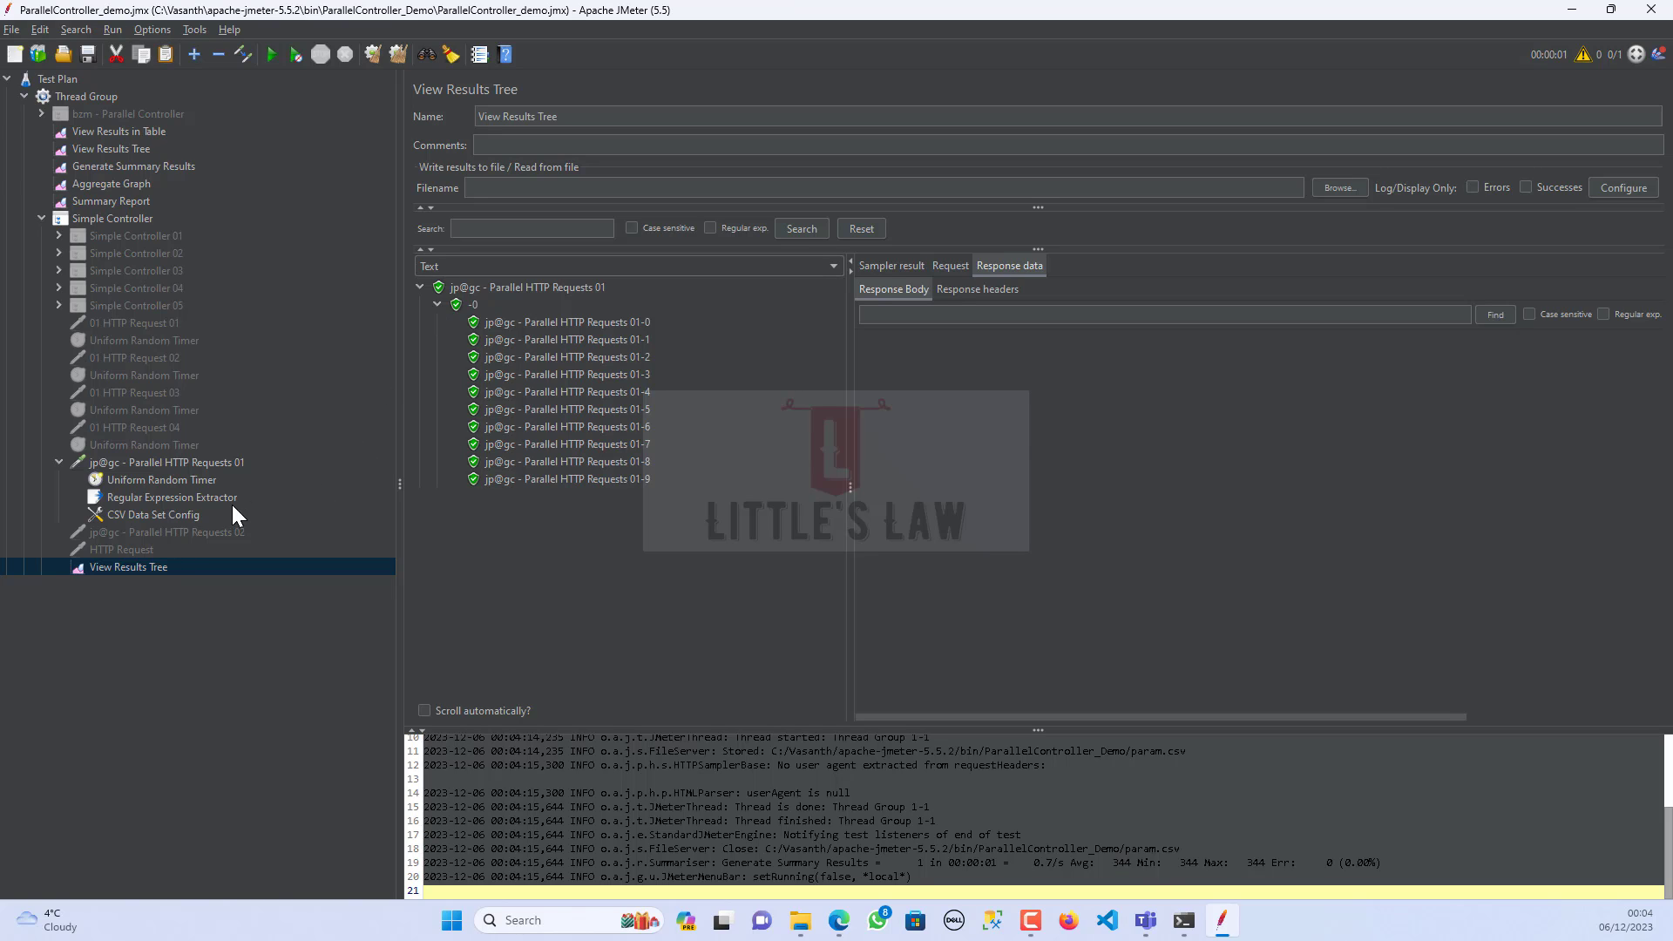
pyautogui.moveTo(211, 500)
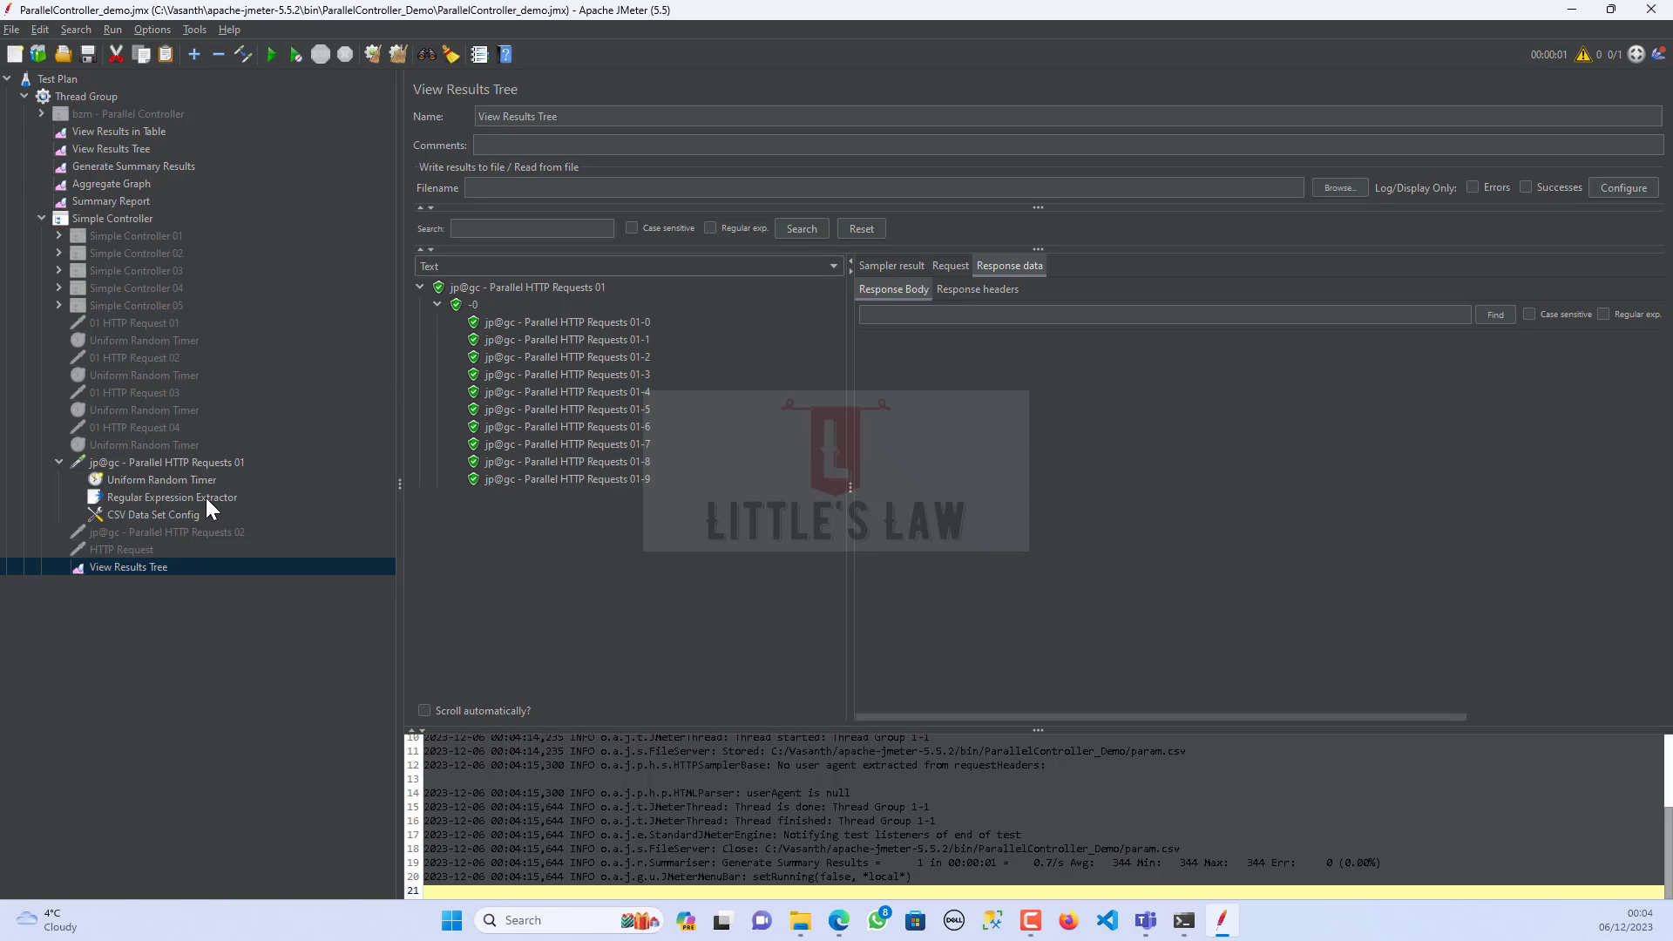
pyautogui.moveTo(553, 350)
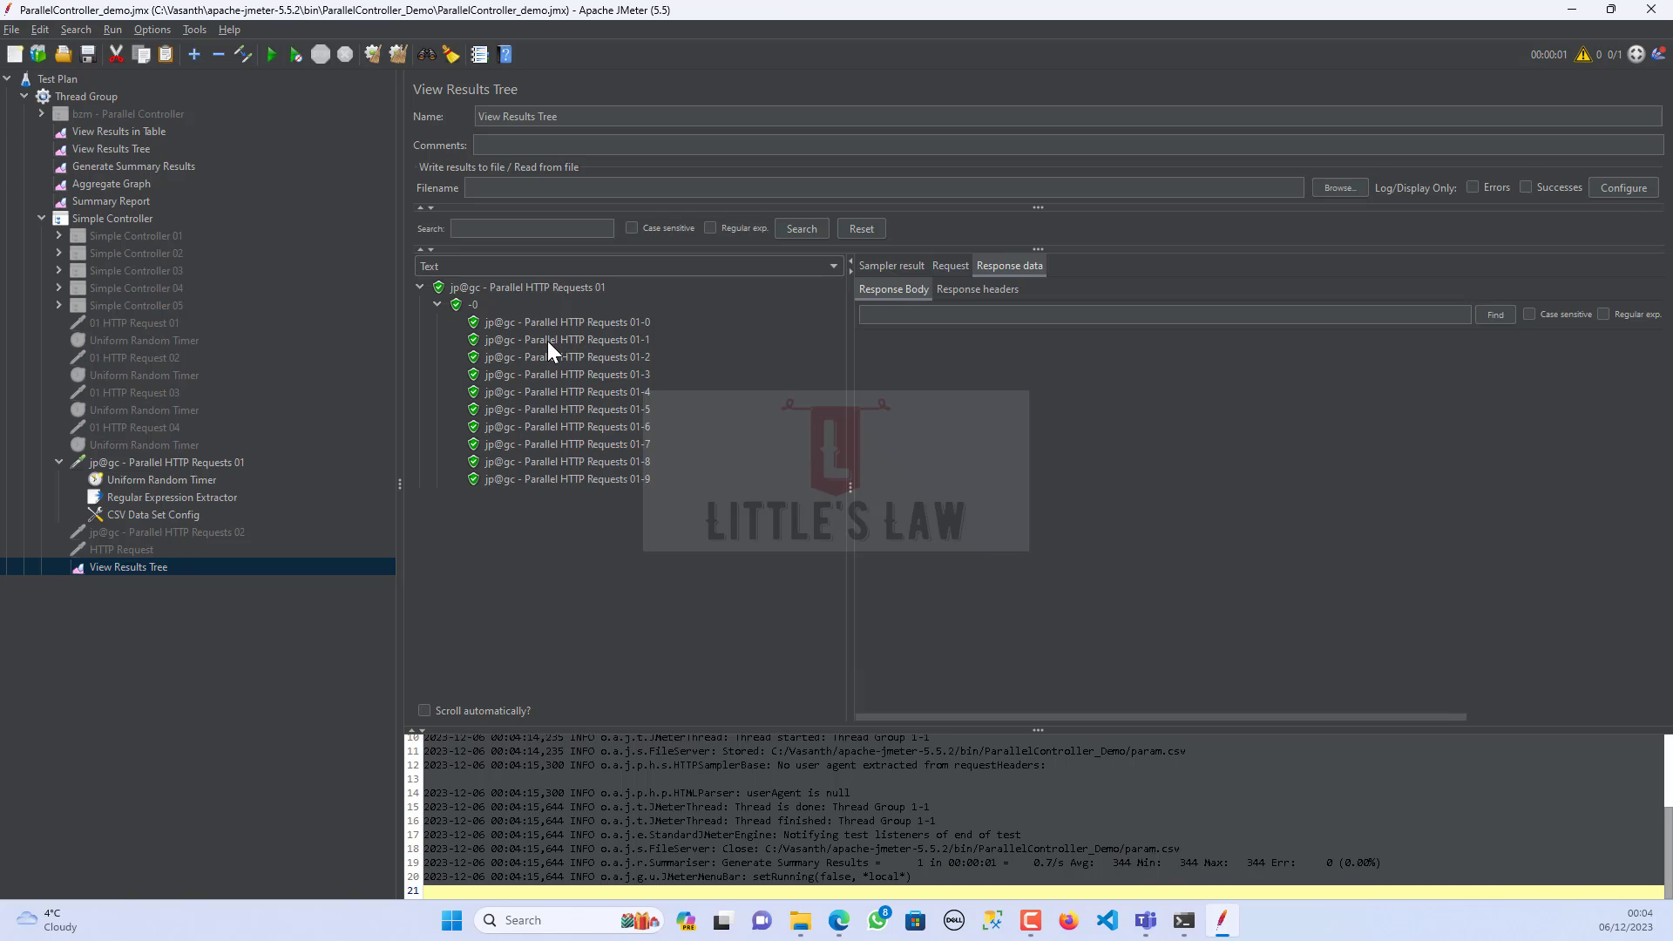
pyautogui.moveTo(542, 356)
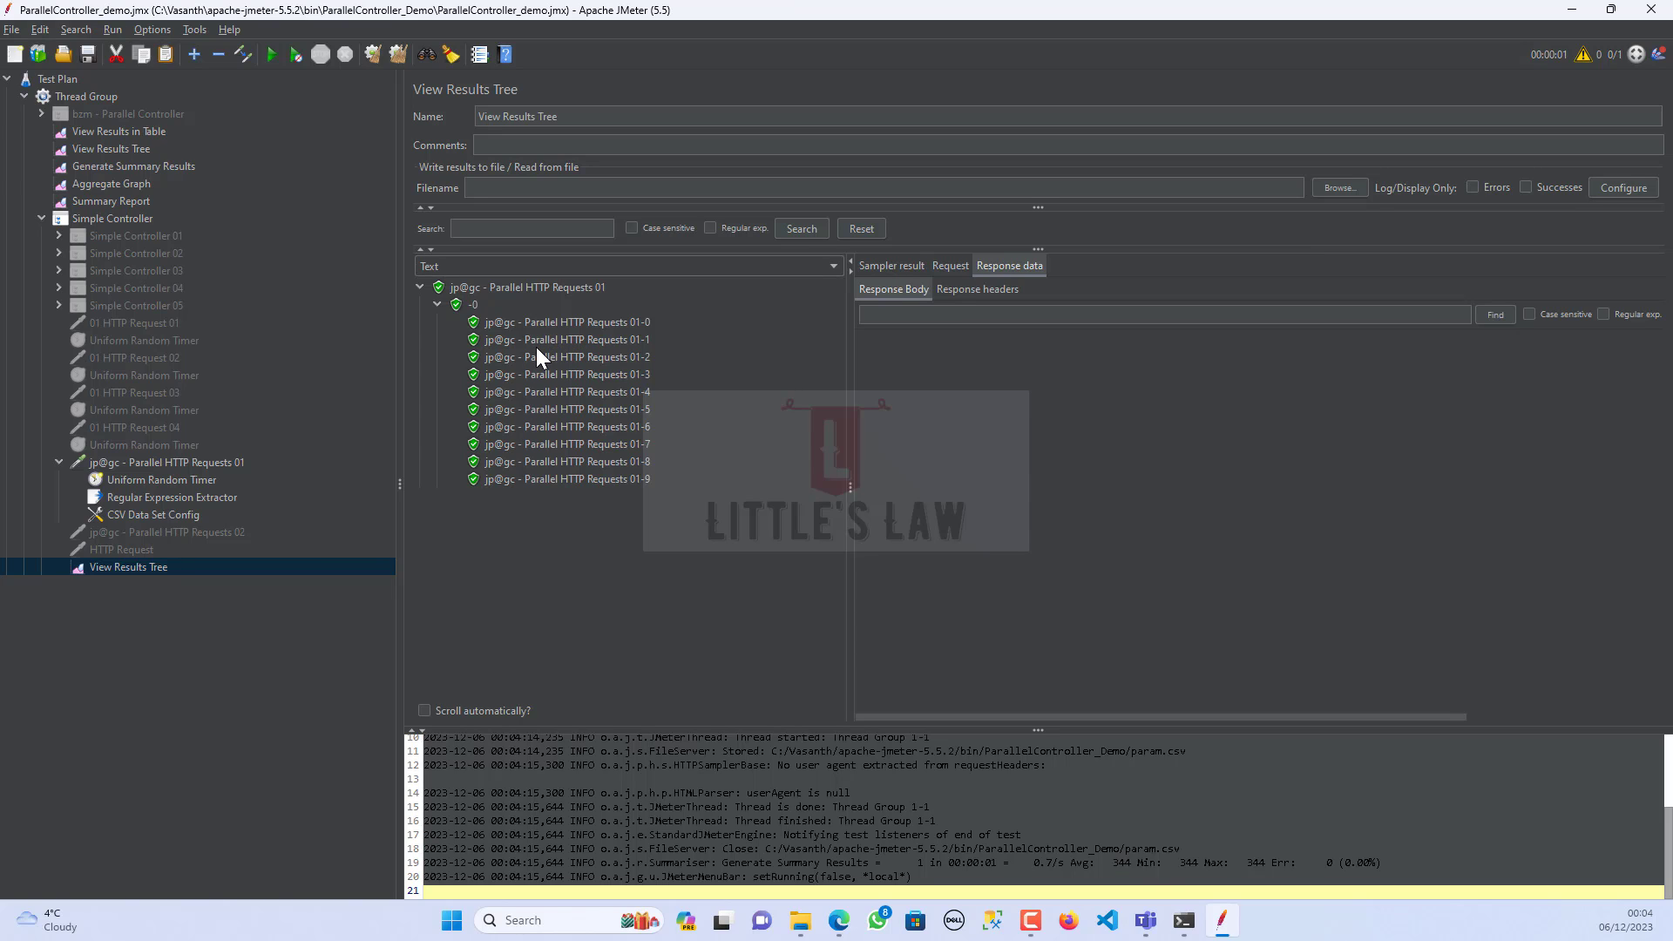
pyautogui.moveTo(478, 312)
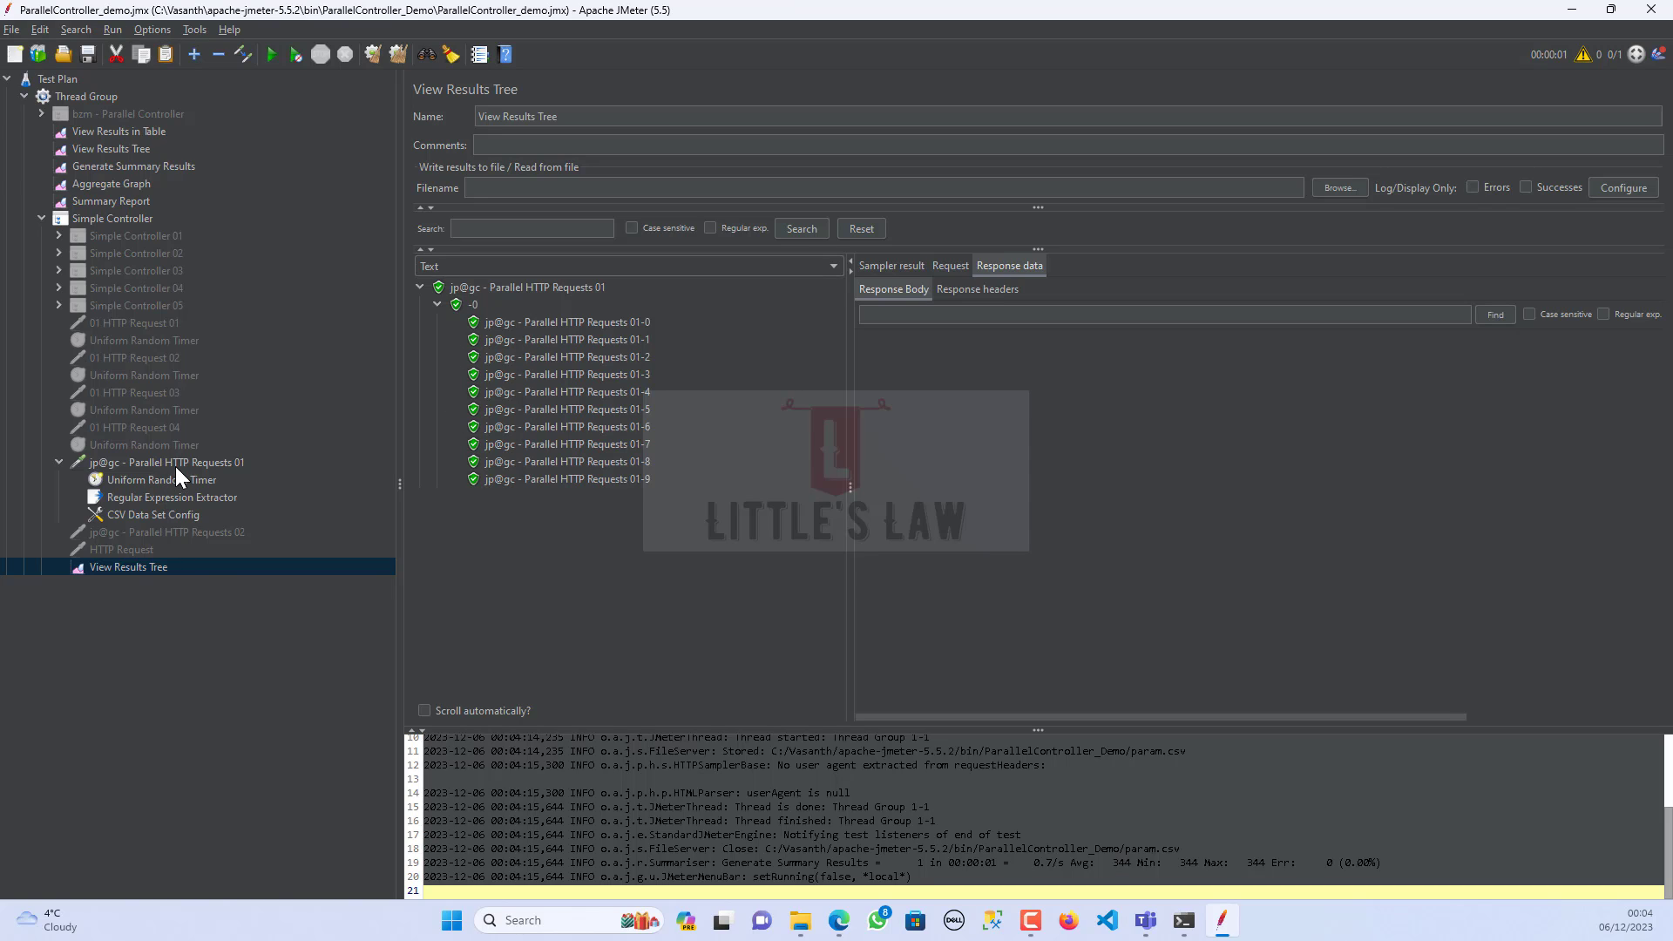
# - Replace ${pets} in the second URL of Parallel HTTP Requests 01 with DOGS
pyautogui.click(166, 462)
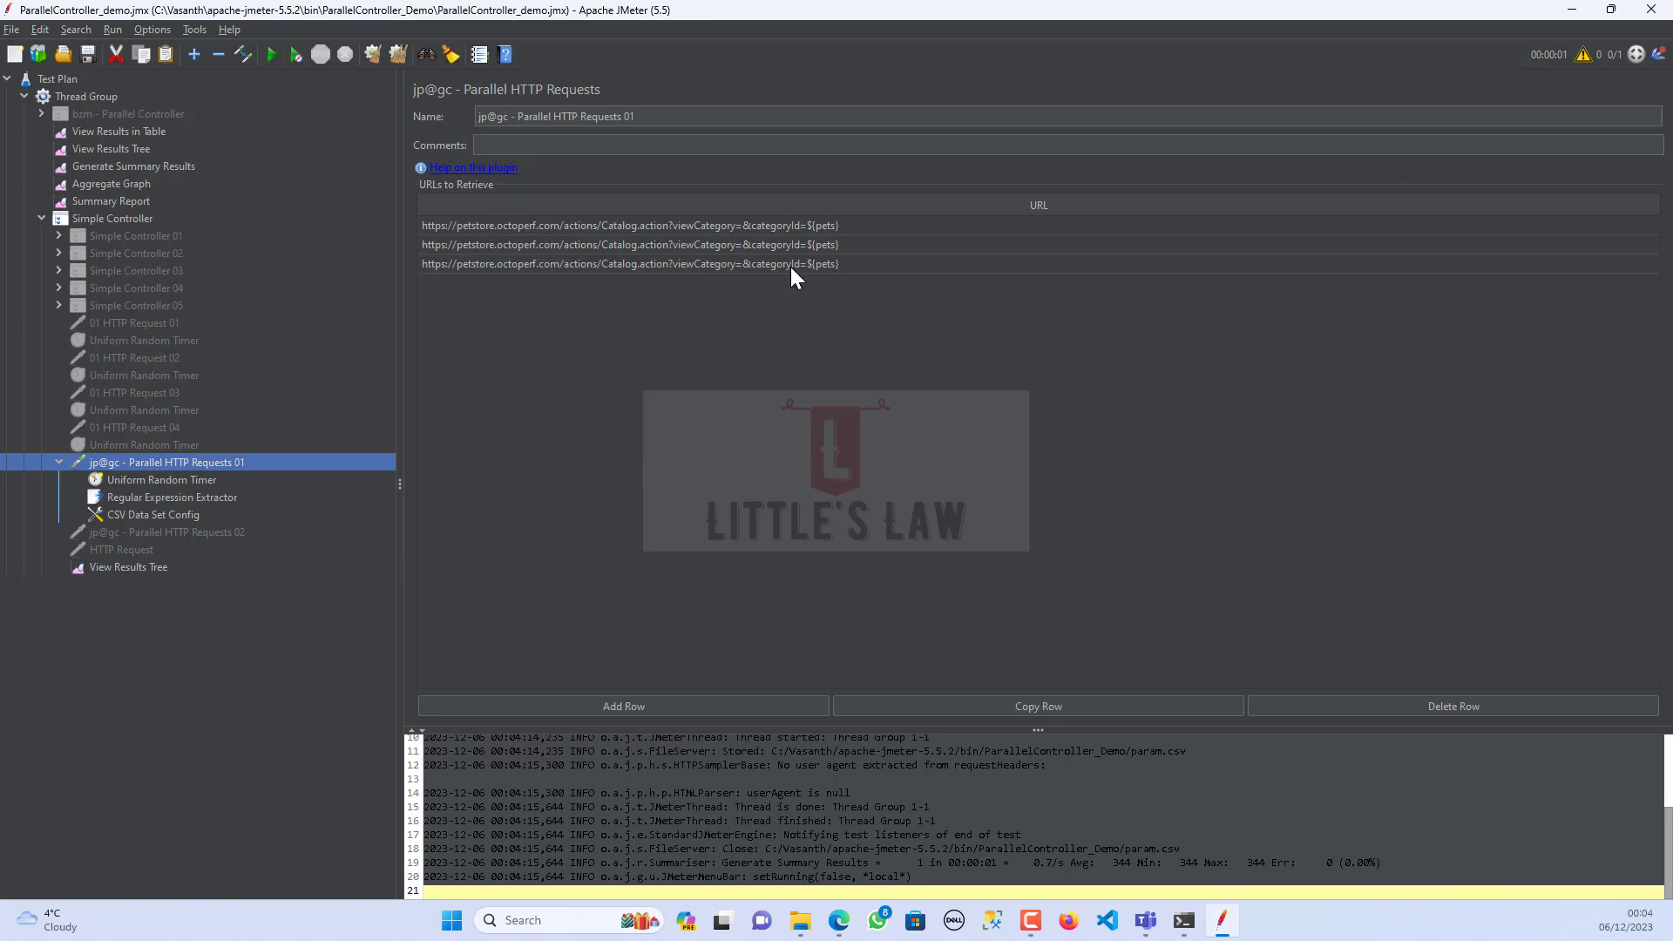
pyautogui.moveTo(854, 257)
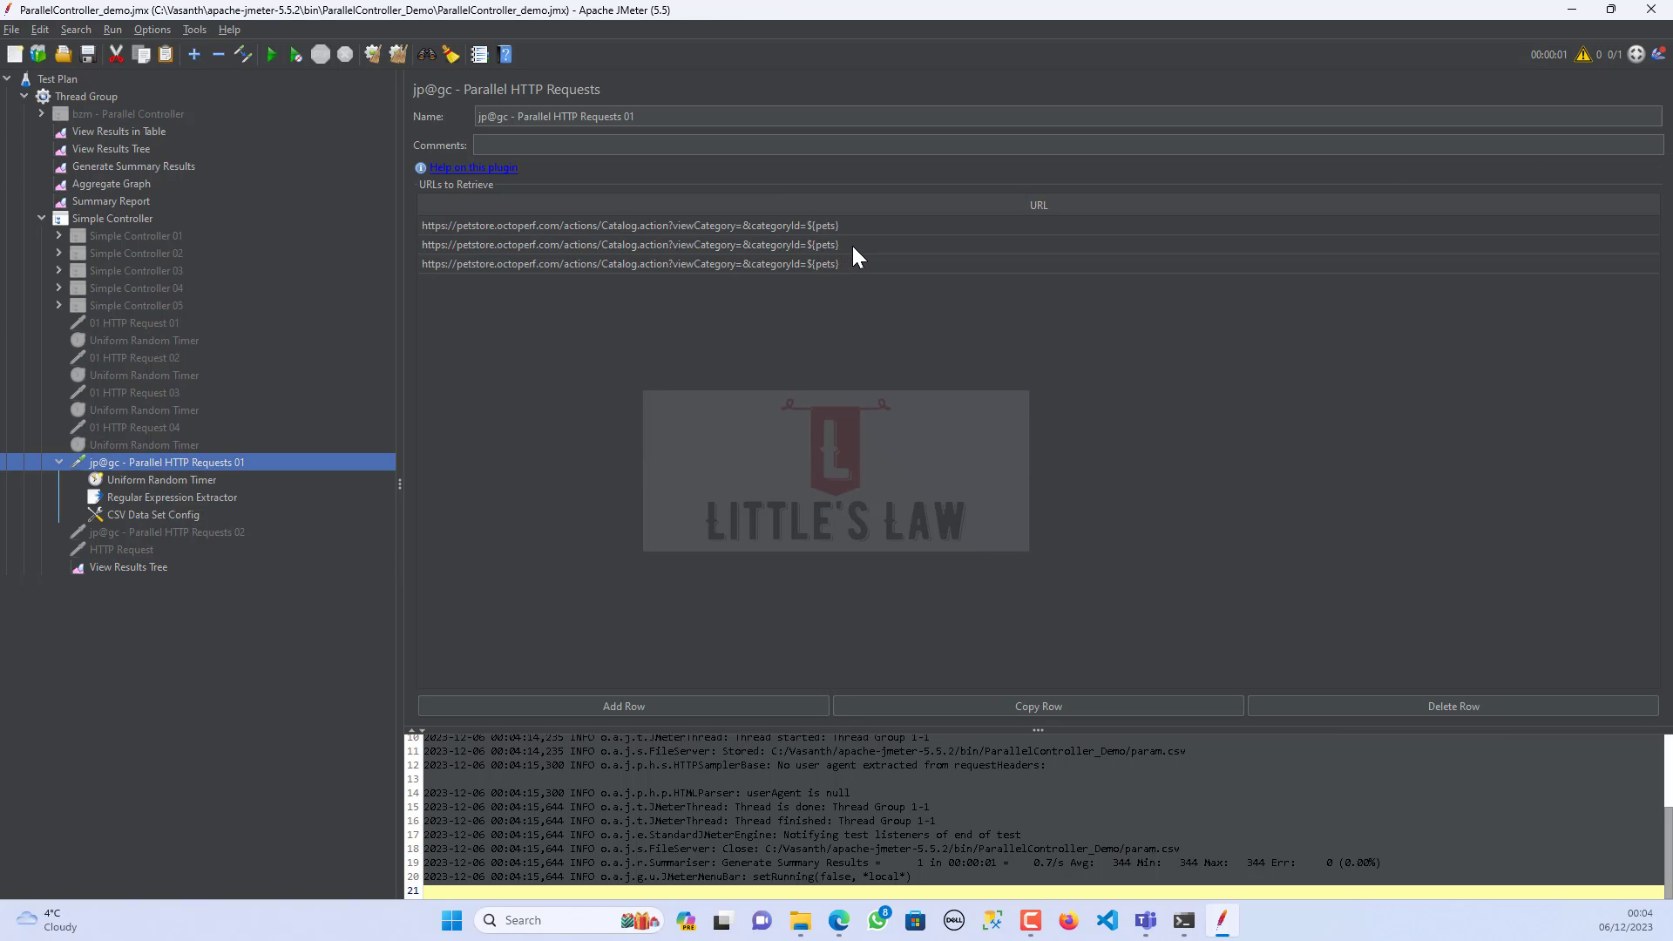
pyautogui.click(629, 244)
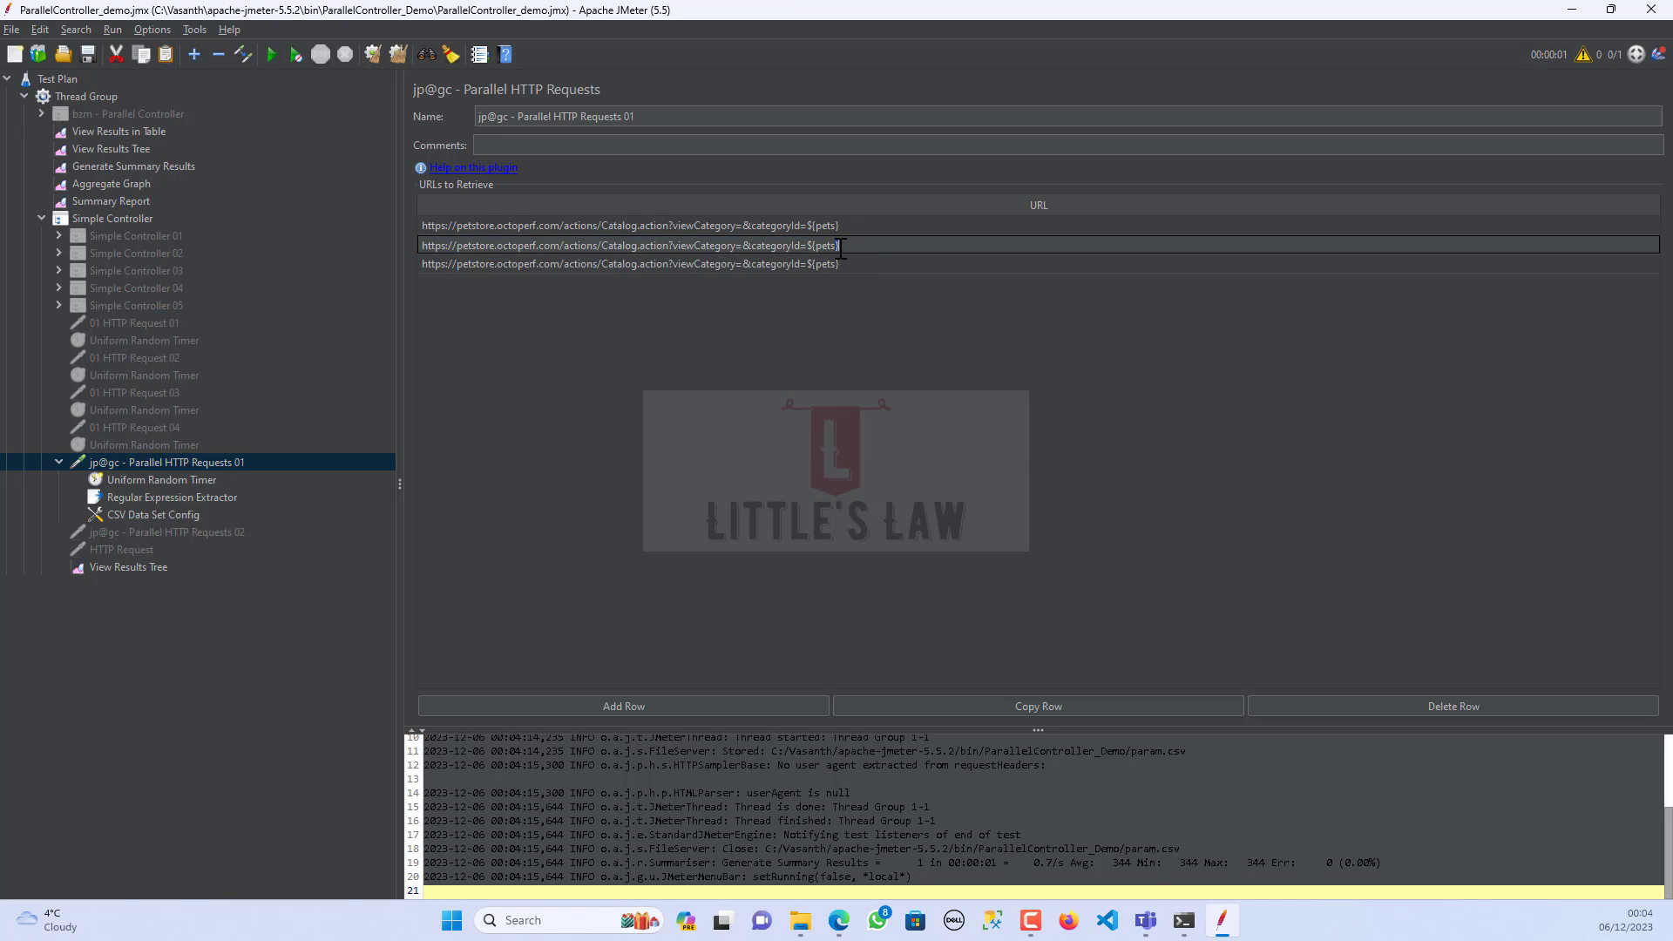
pyautogui.press('Backspace')
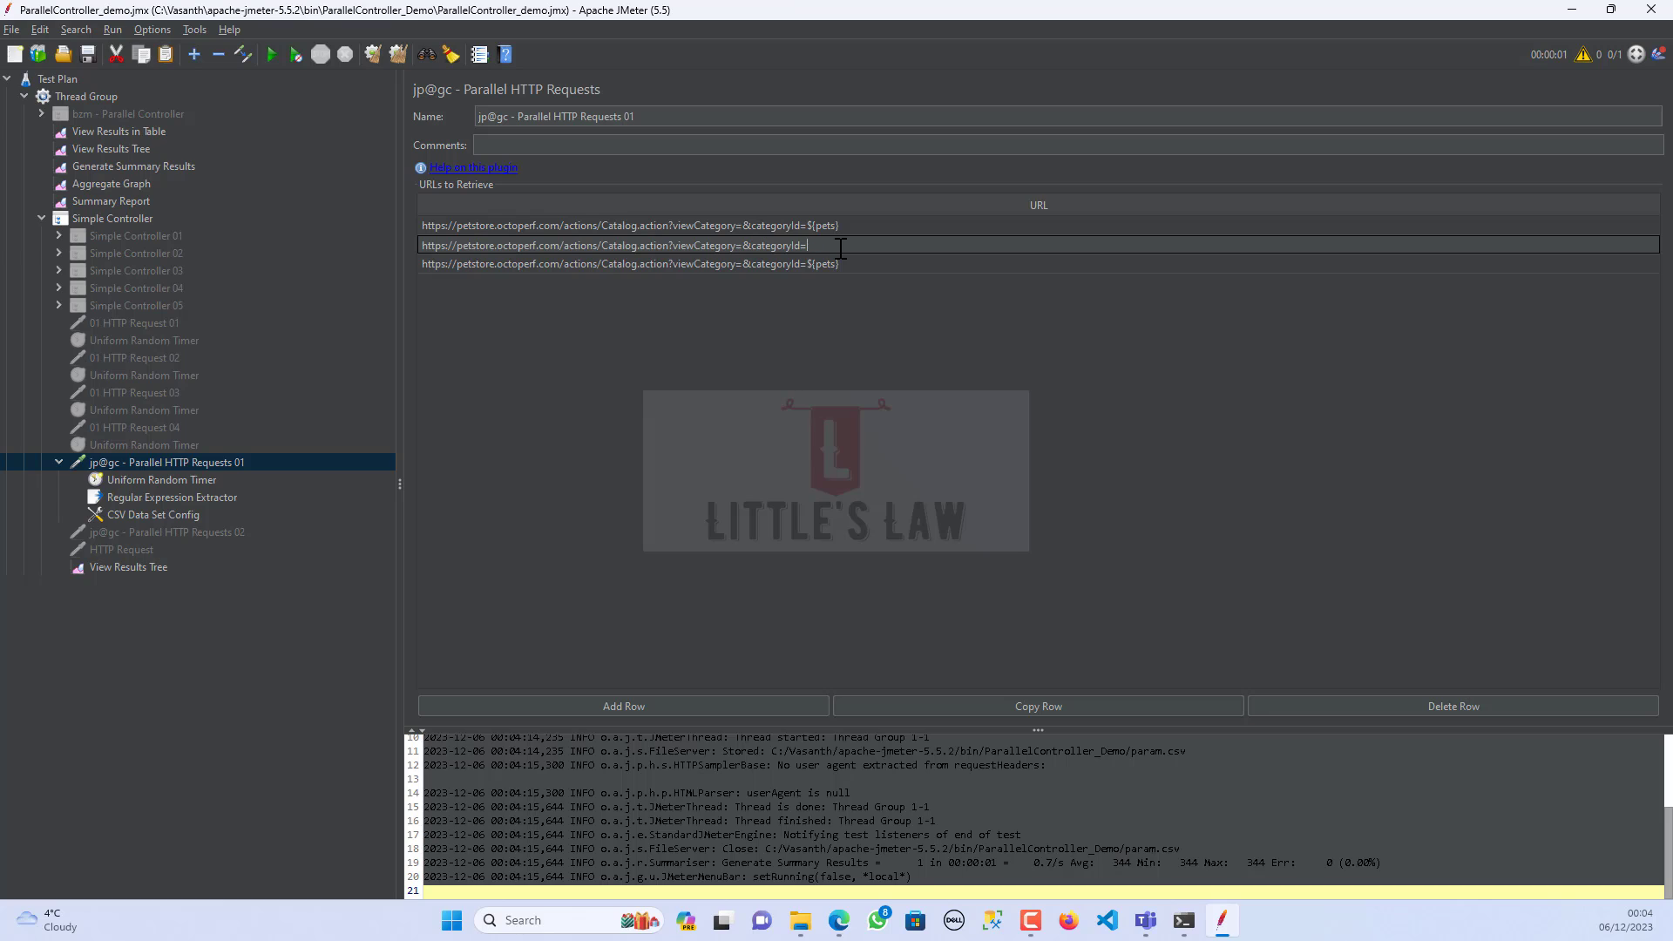
pyautogui.write('dogs')
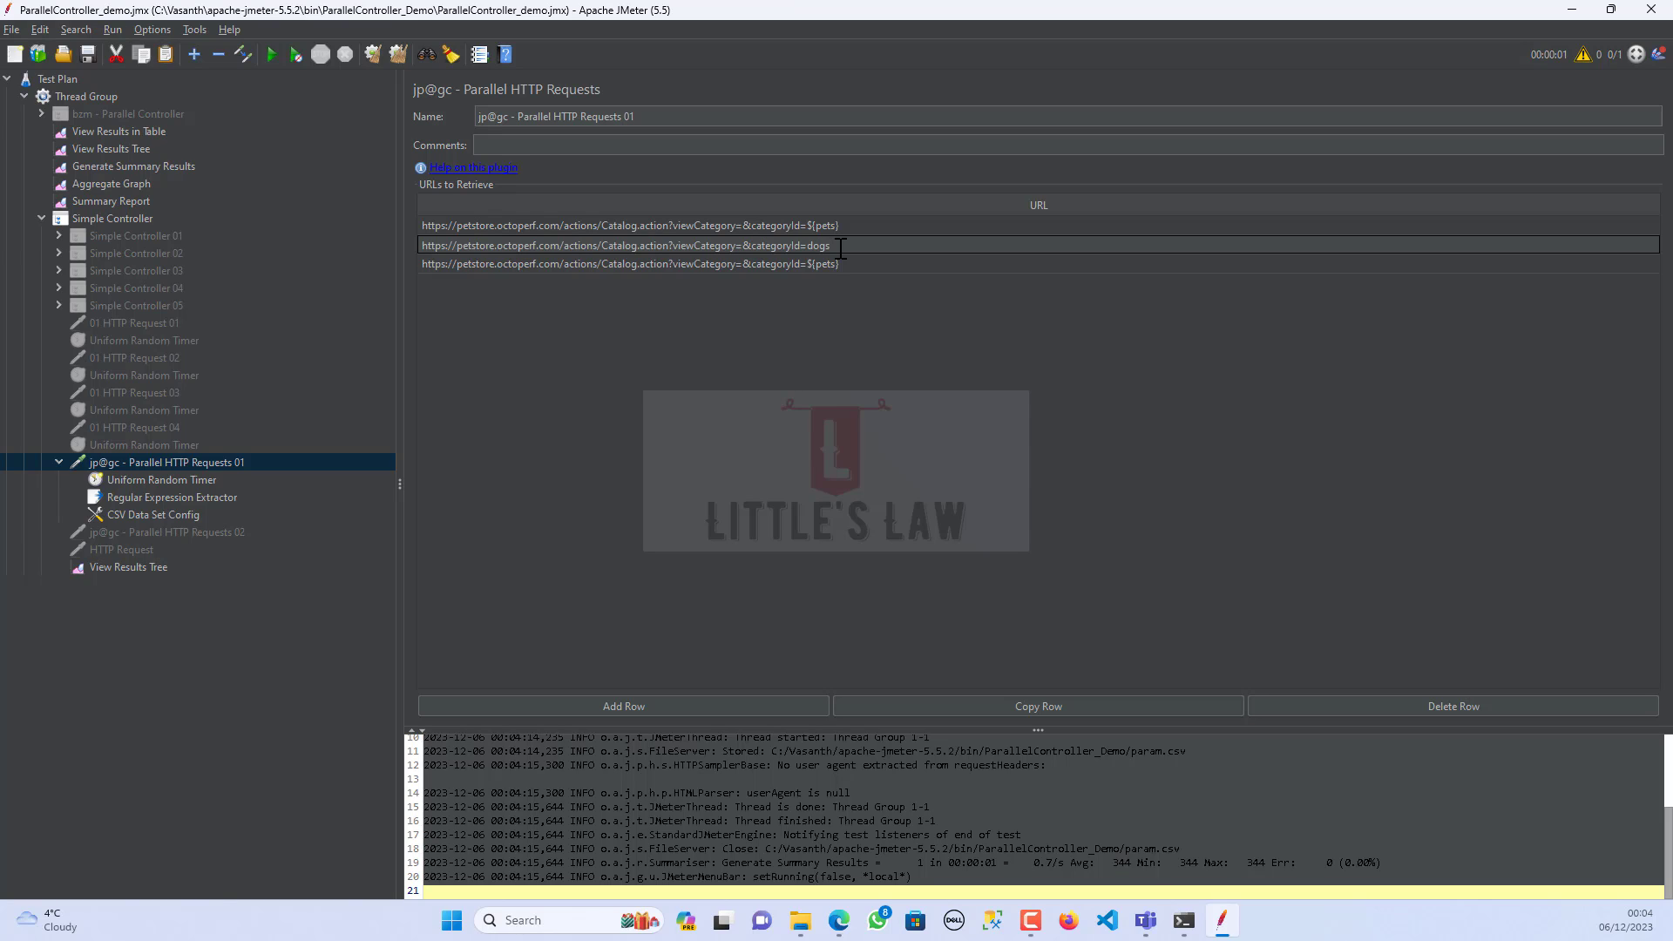
pyautogui.write('DOGS')
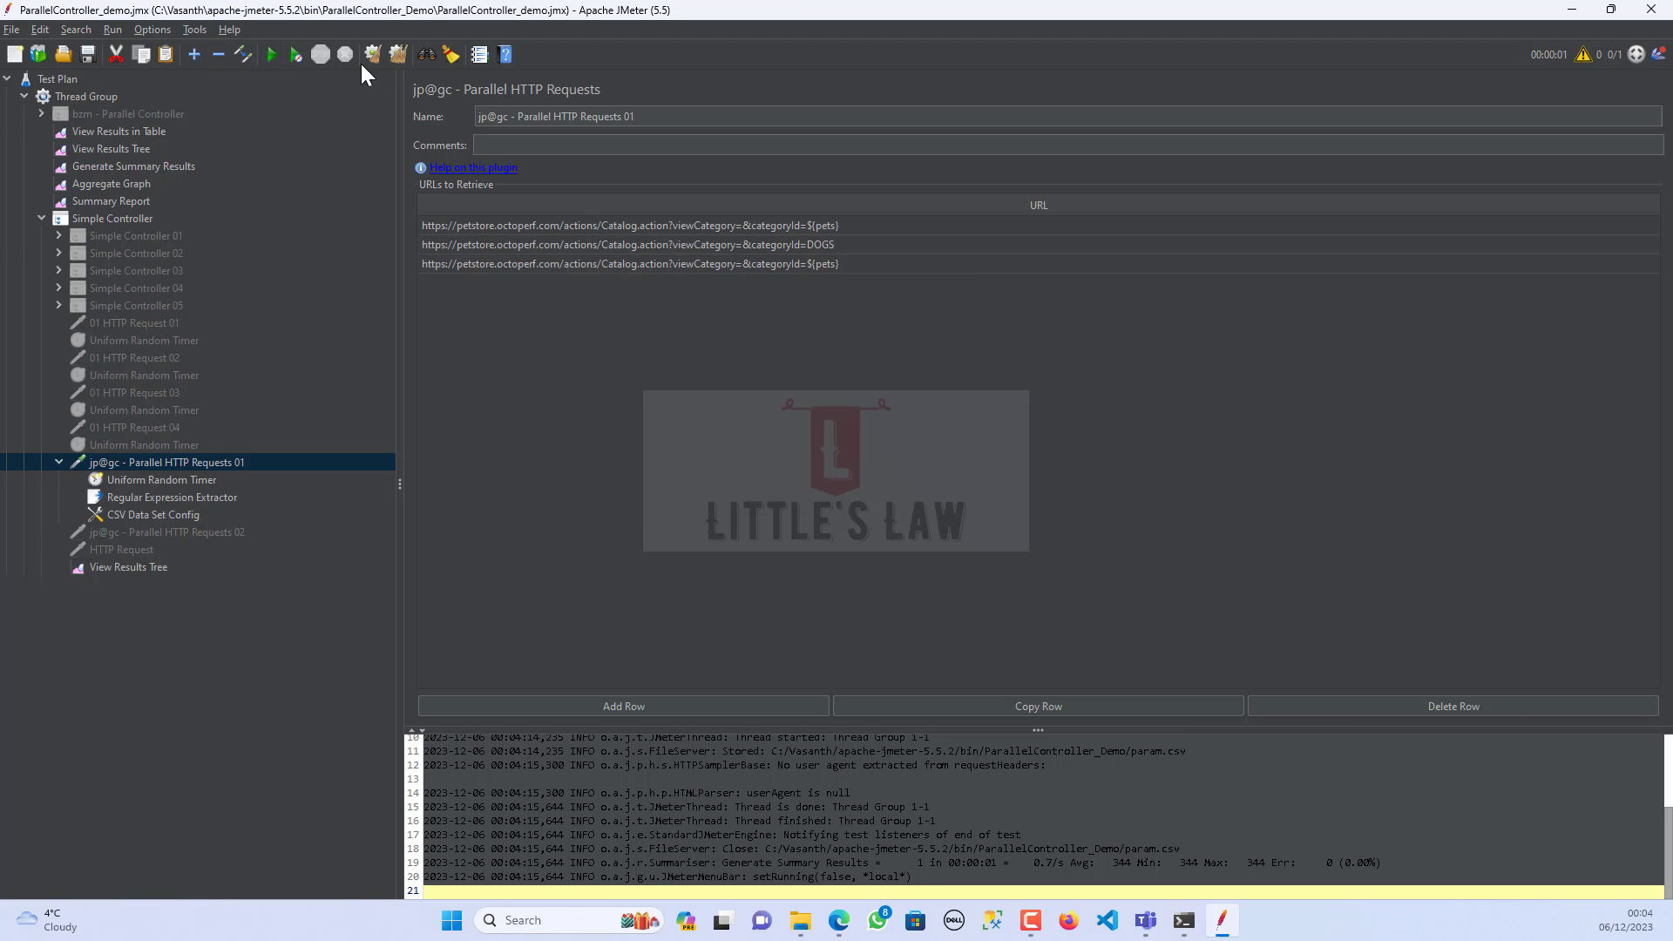
# - Run the edited plan and inspect the response of the expanded Parallel HTTP Requests 01 result
pyautogui.click(270, 54)
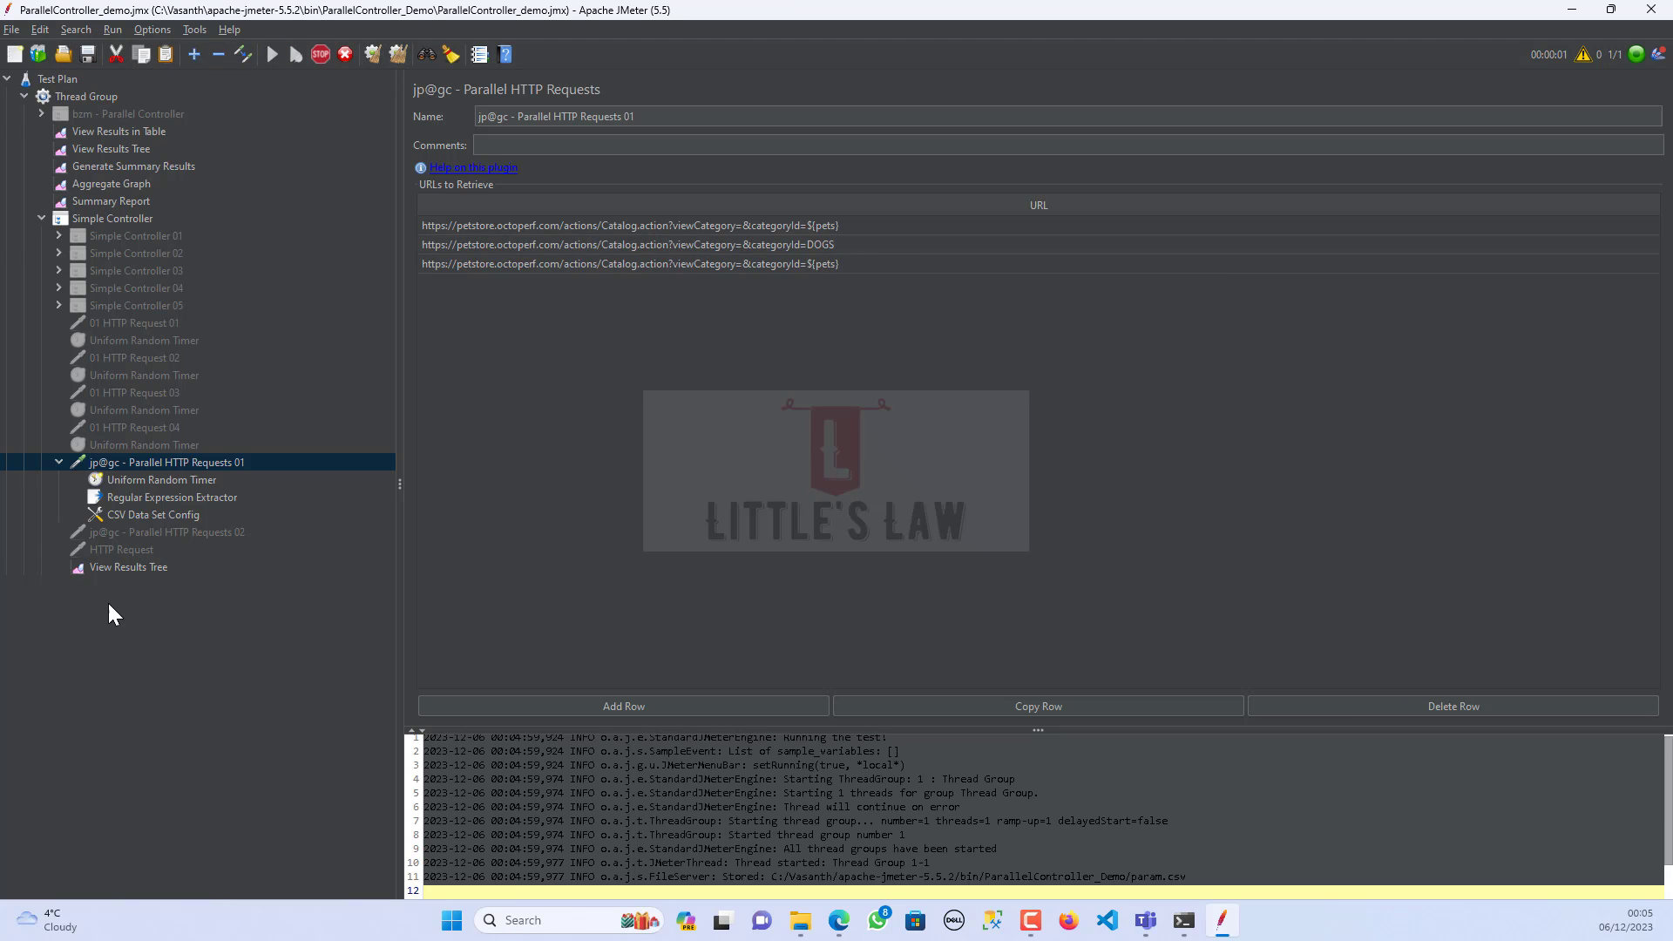
pyautogui.click(127, 566)
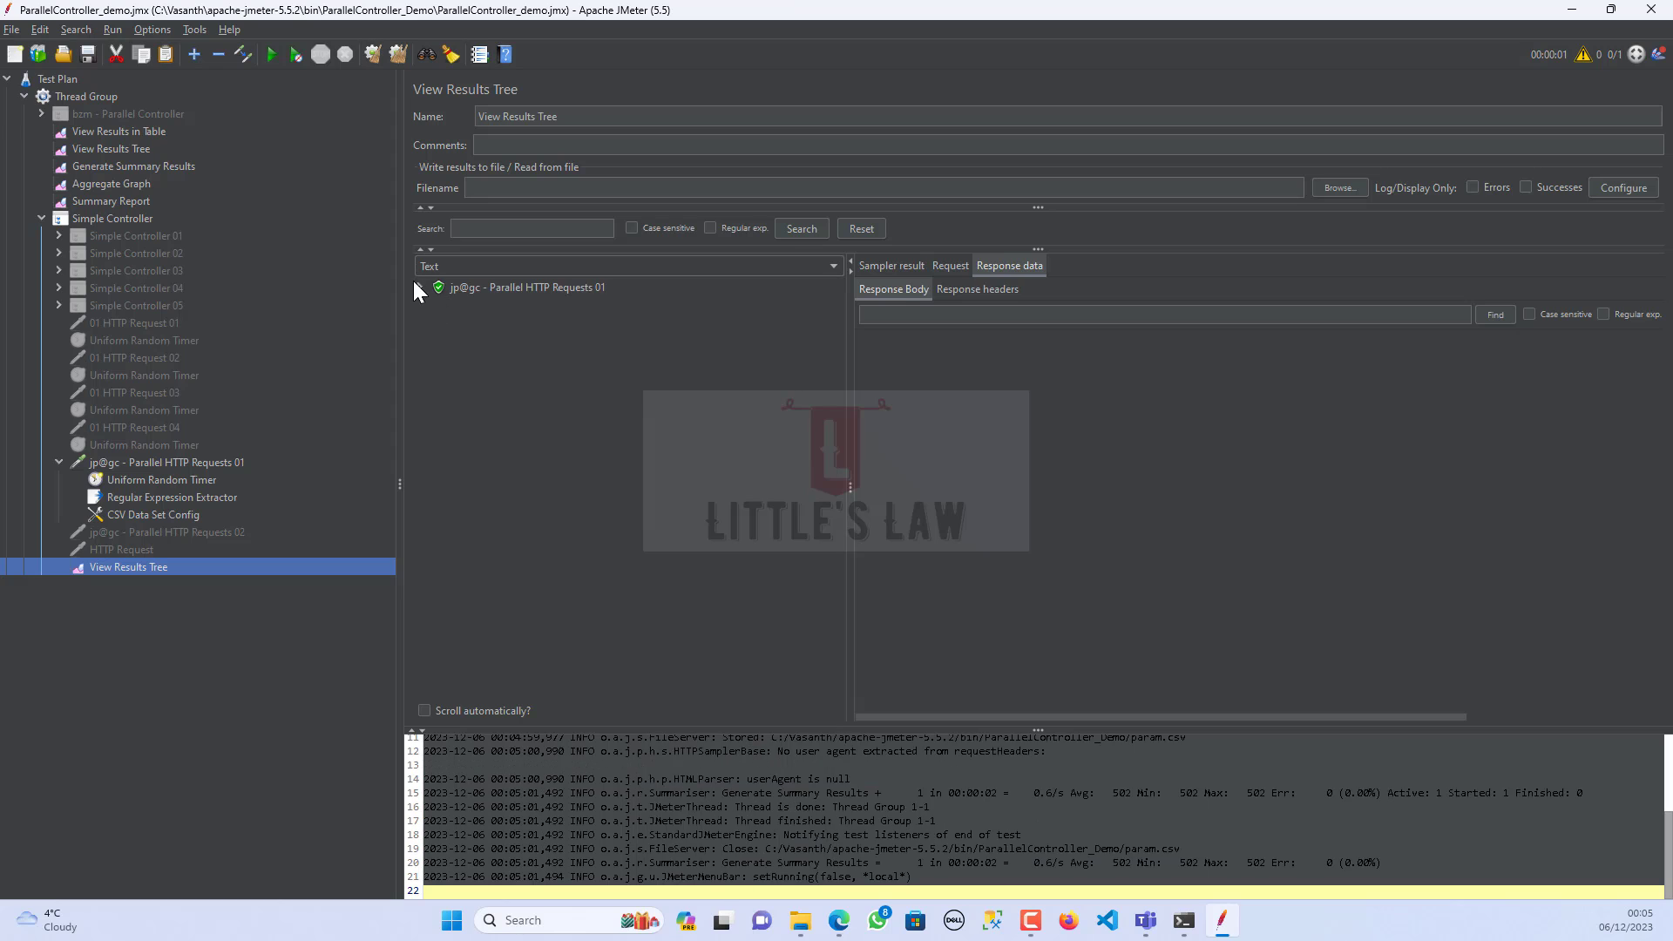
pyautogui.click(420, 287)
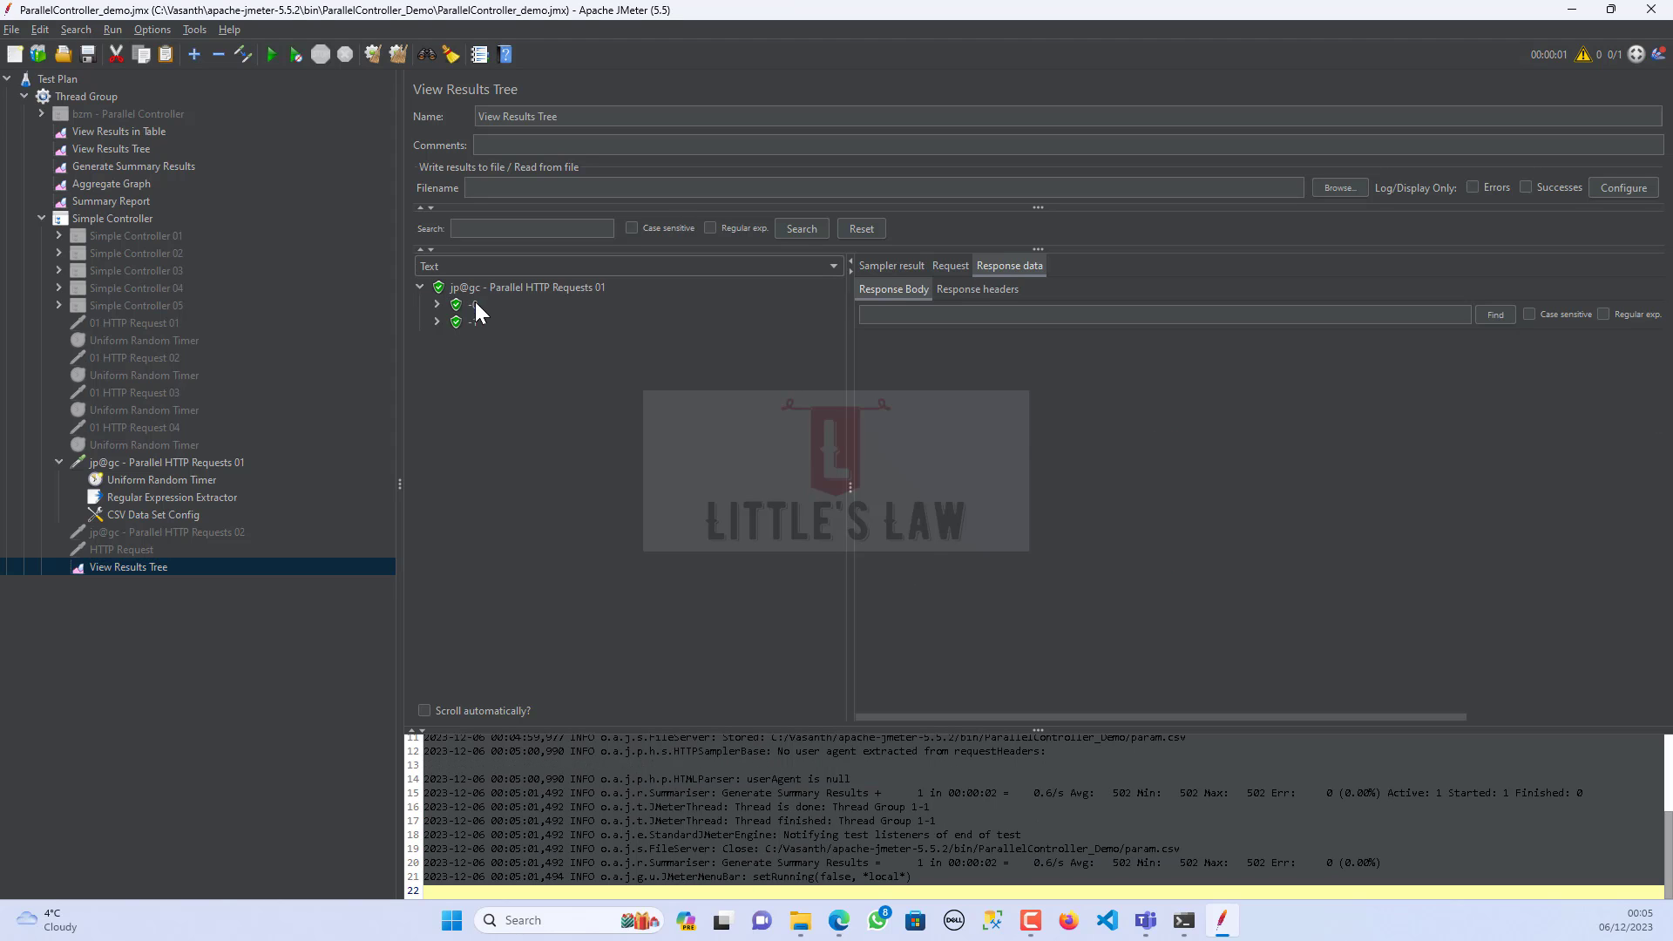
pyautogui.click(472, 321)
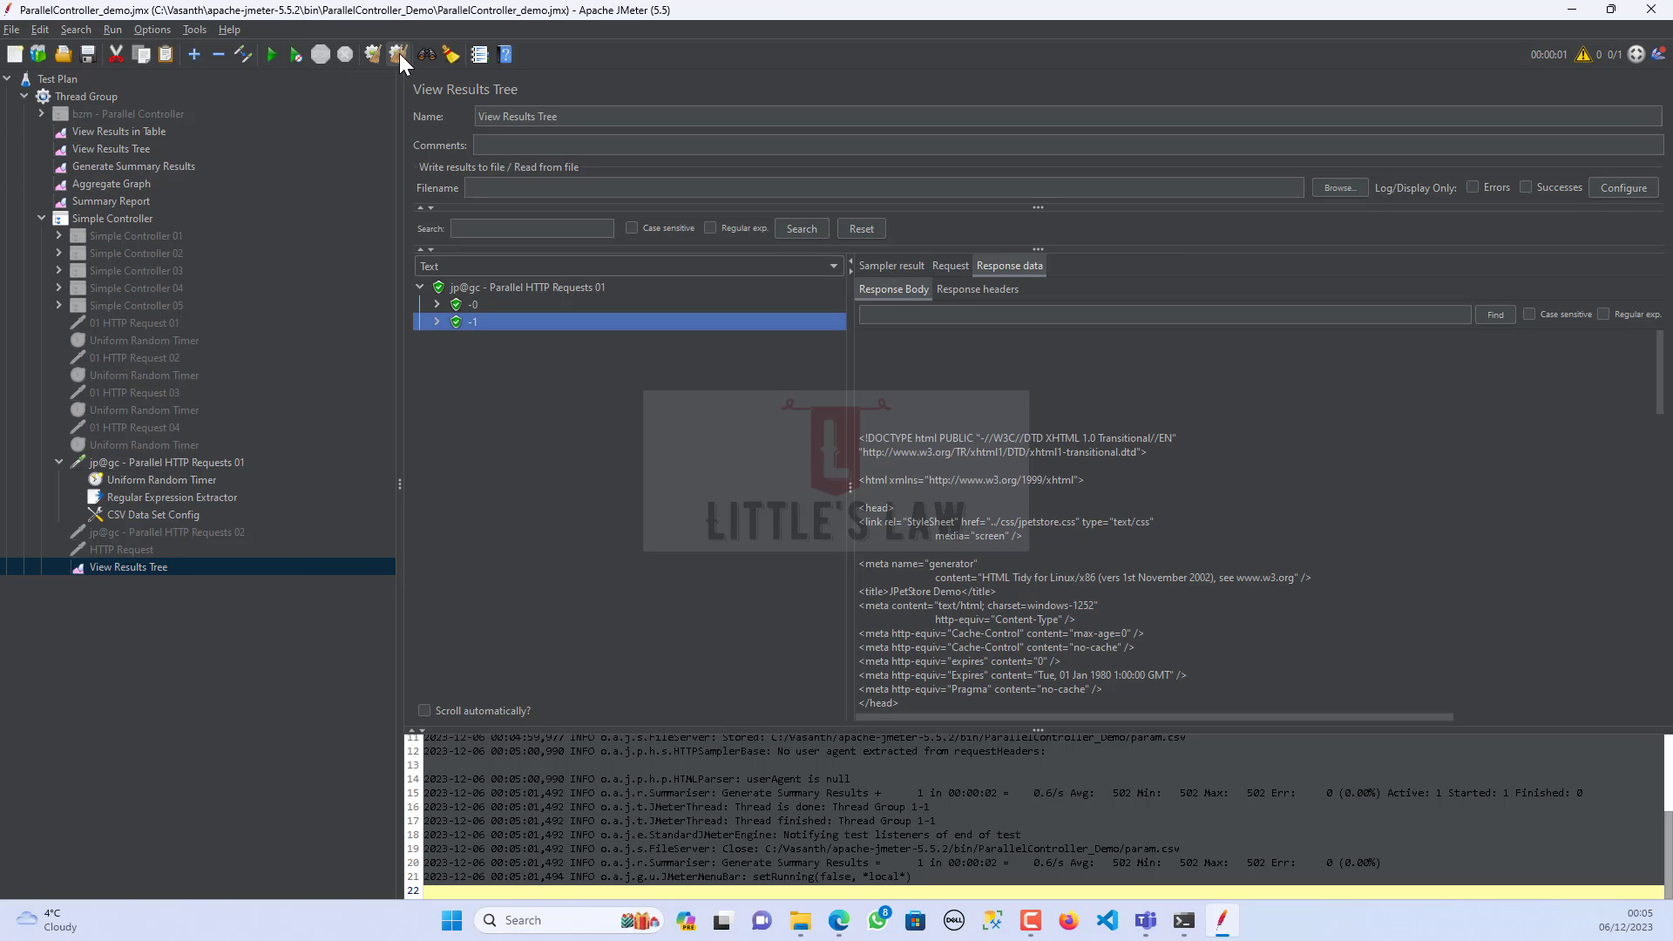
pyautogui.moveTo(398, 54)
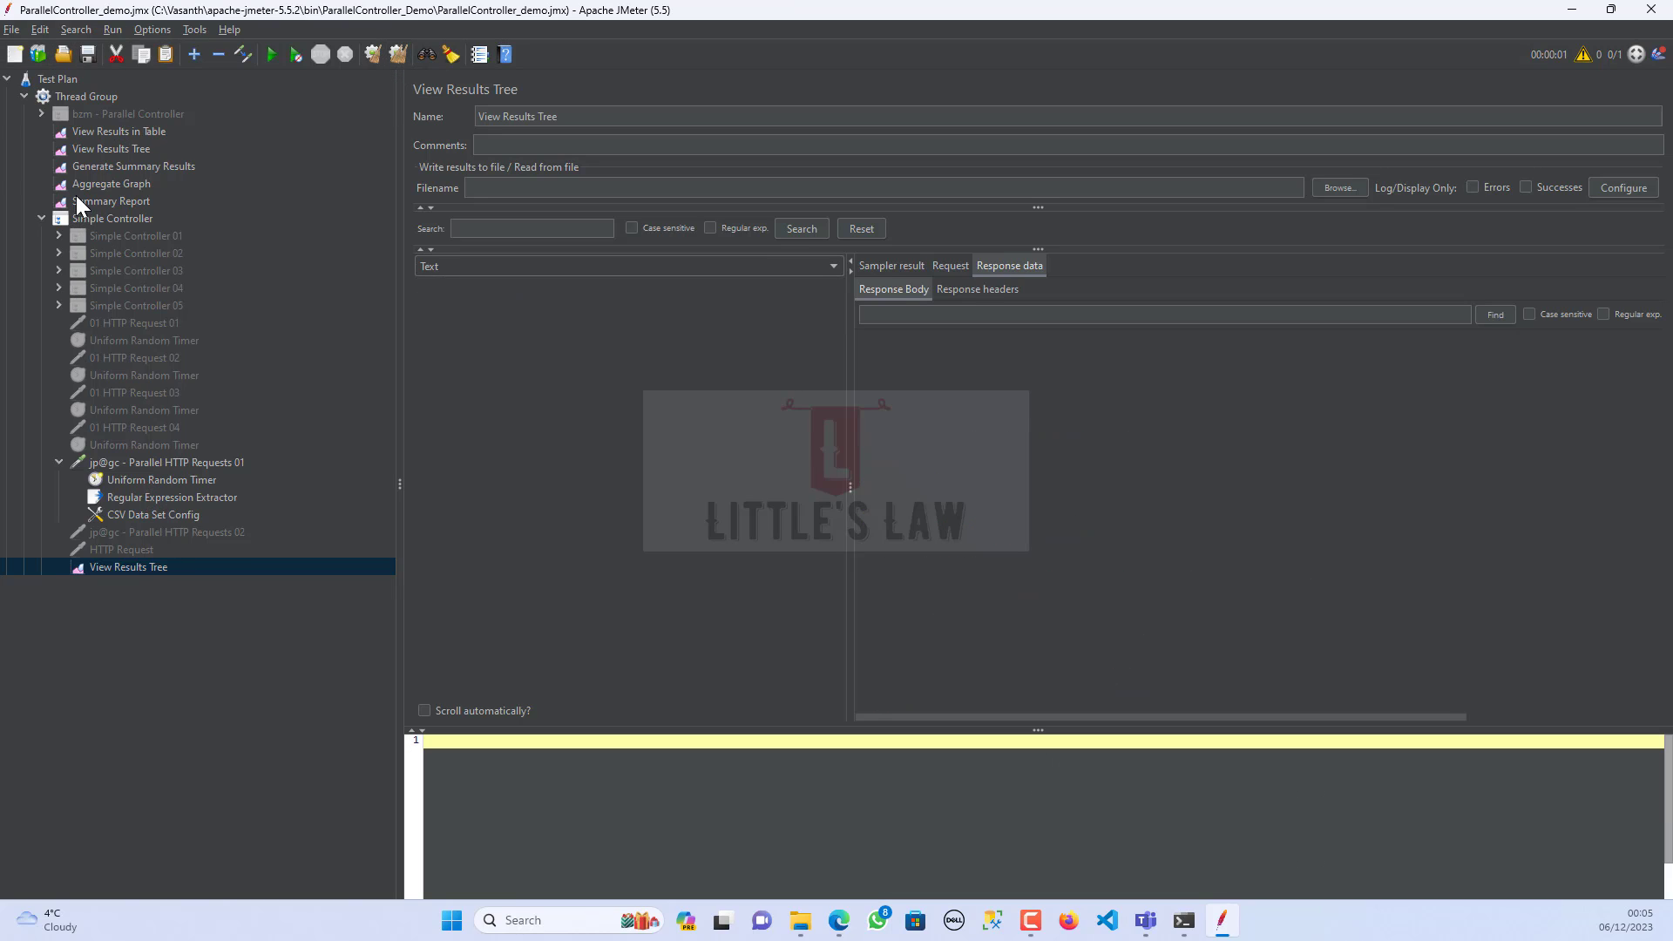
# - Set the Thread Group to 2 threads and rerun the test
pyautogui.click(86, 96)
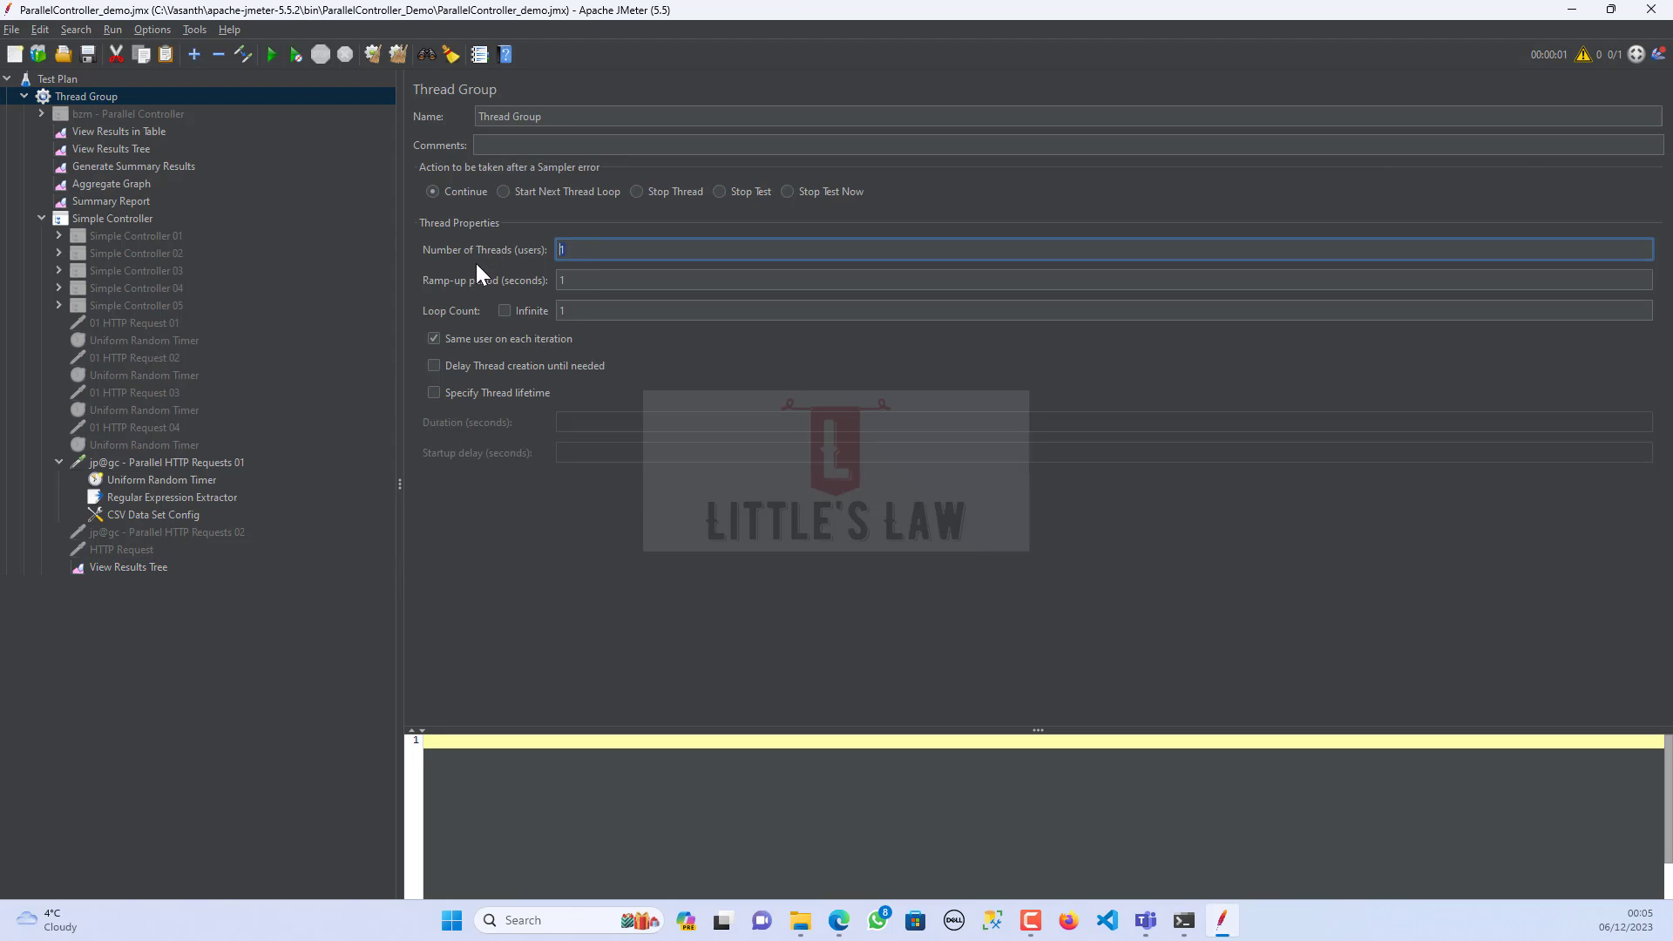
pyautogui.write('2')
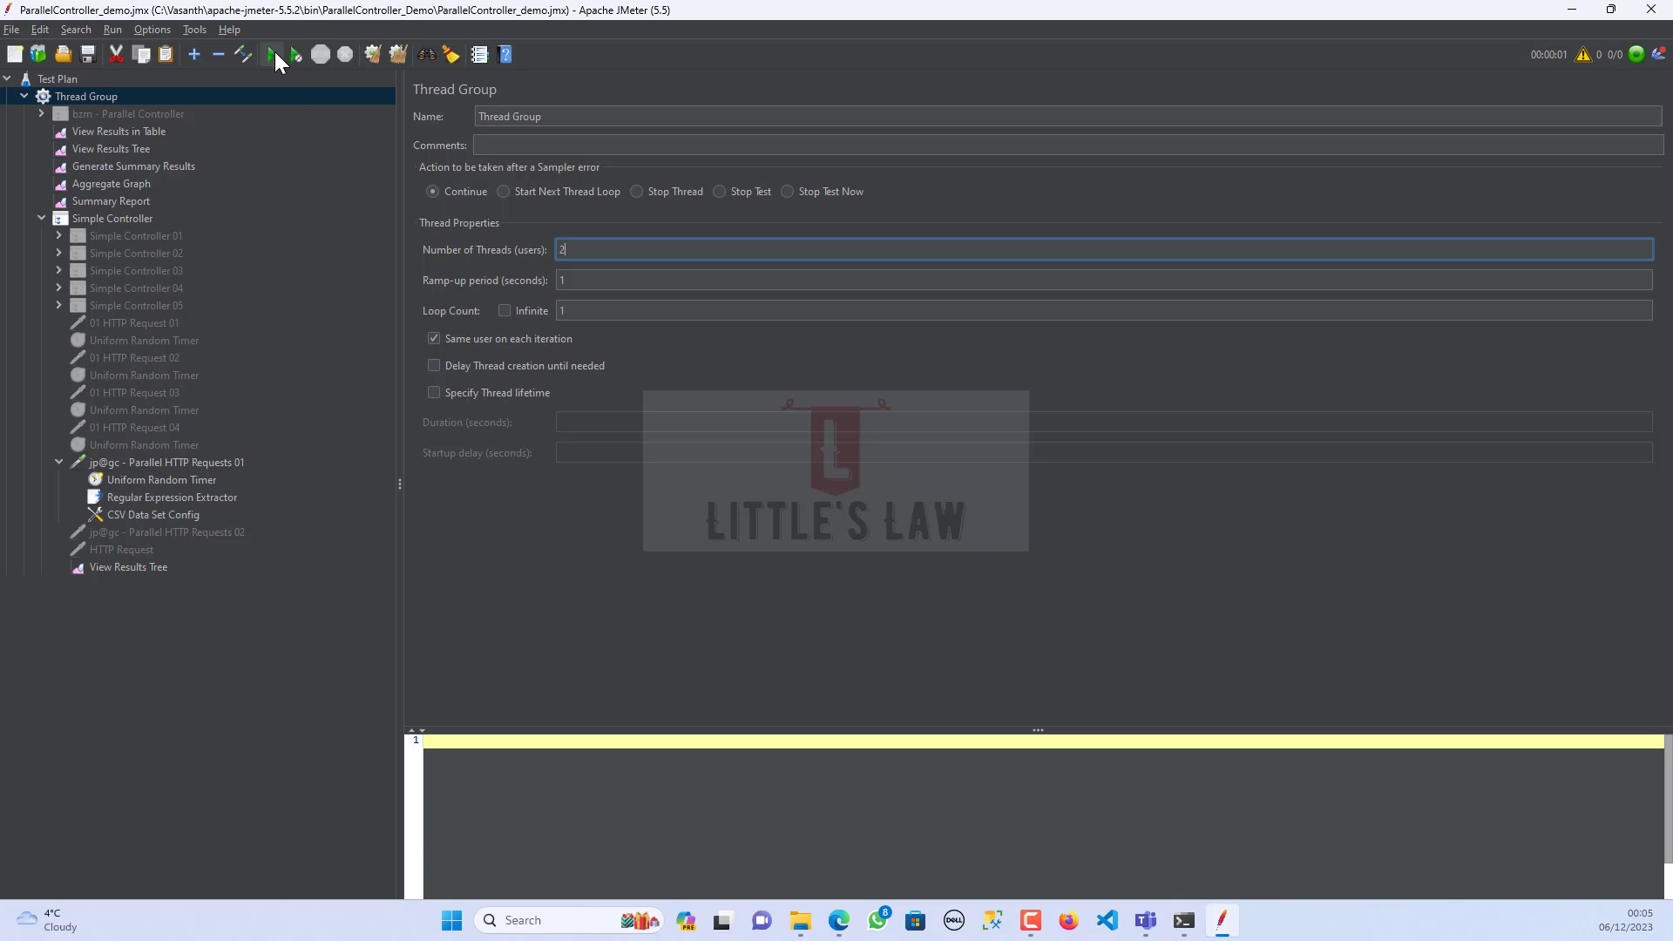
pyautogui.click(272, 54)
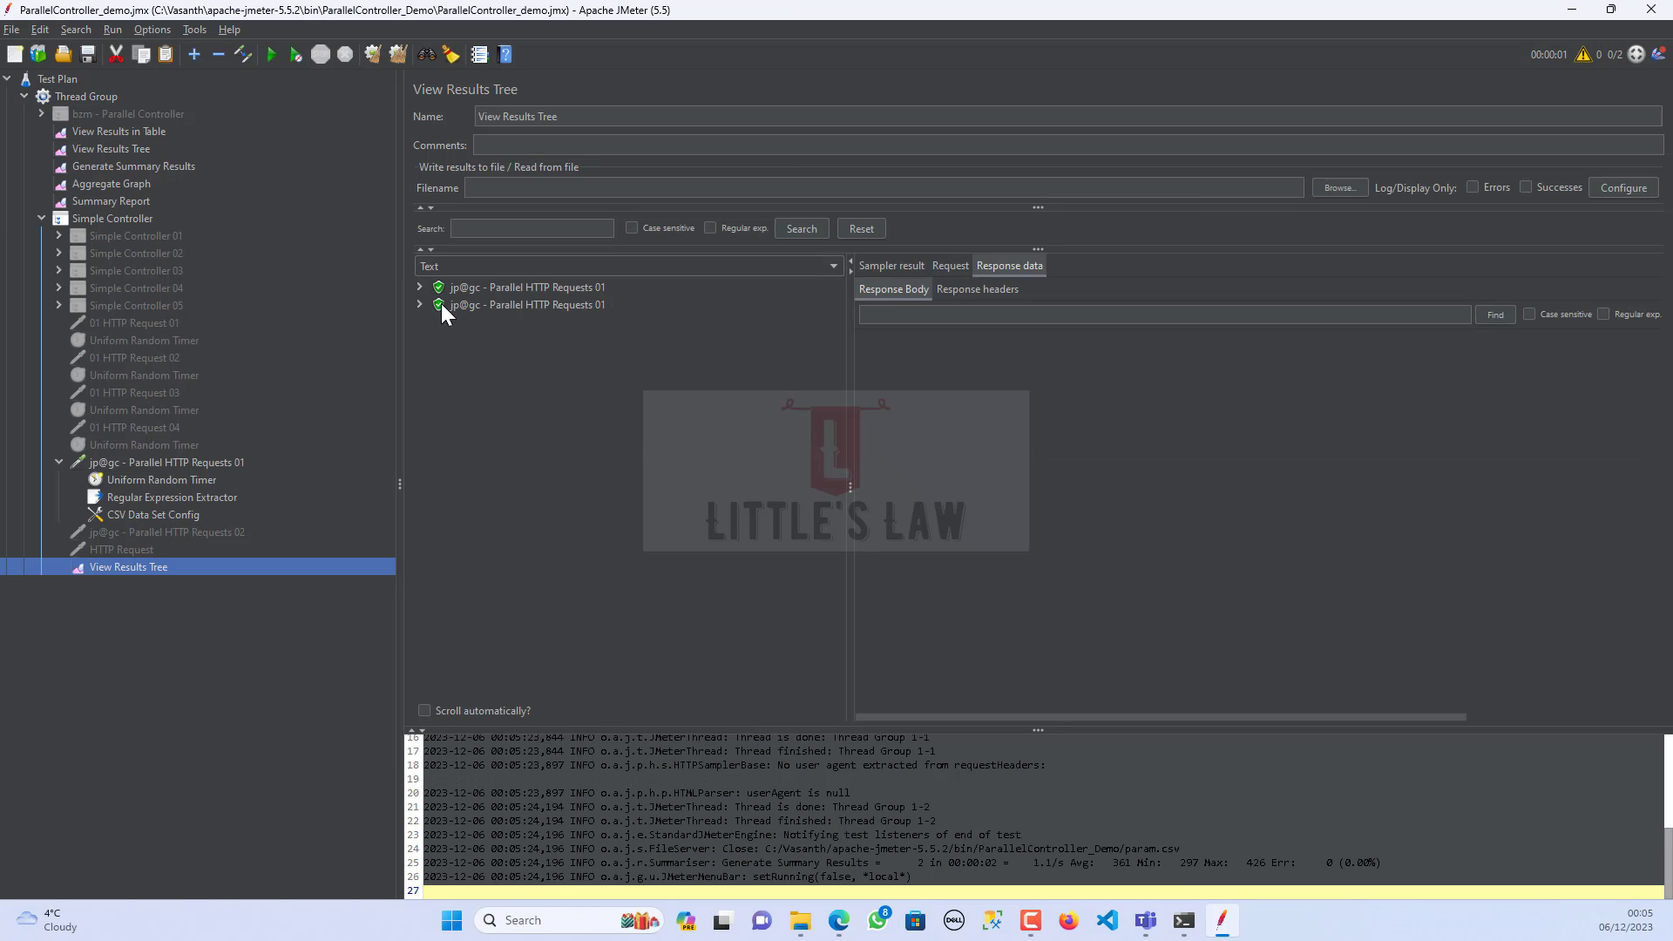
# - Expand both Parallel HTTP Requests 01 results and show the first result's -1 sub-request response data
pyautogui.click(421, 287)
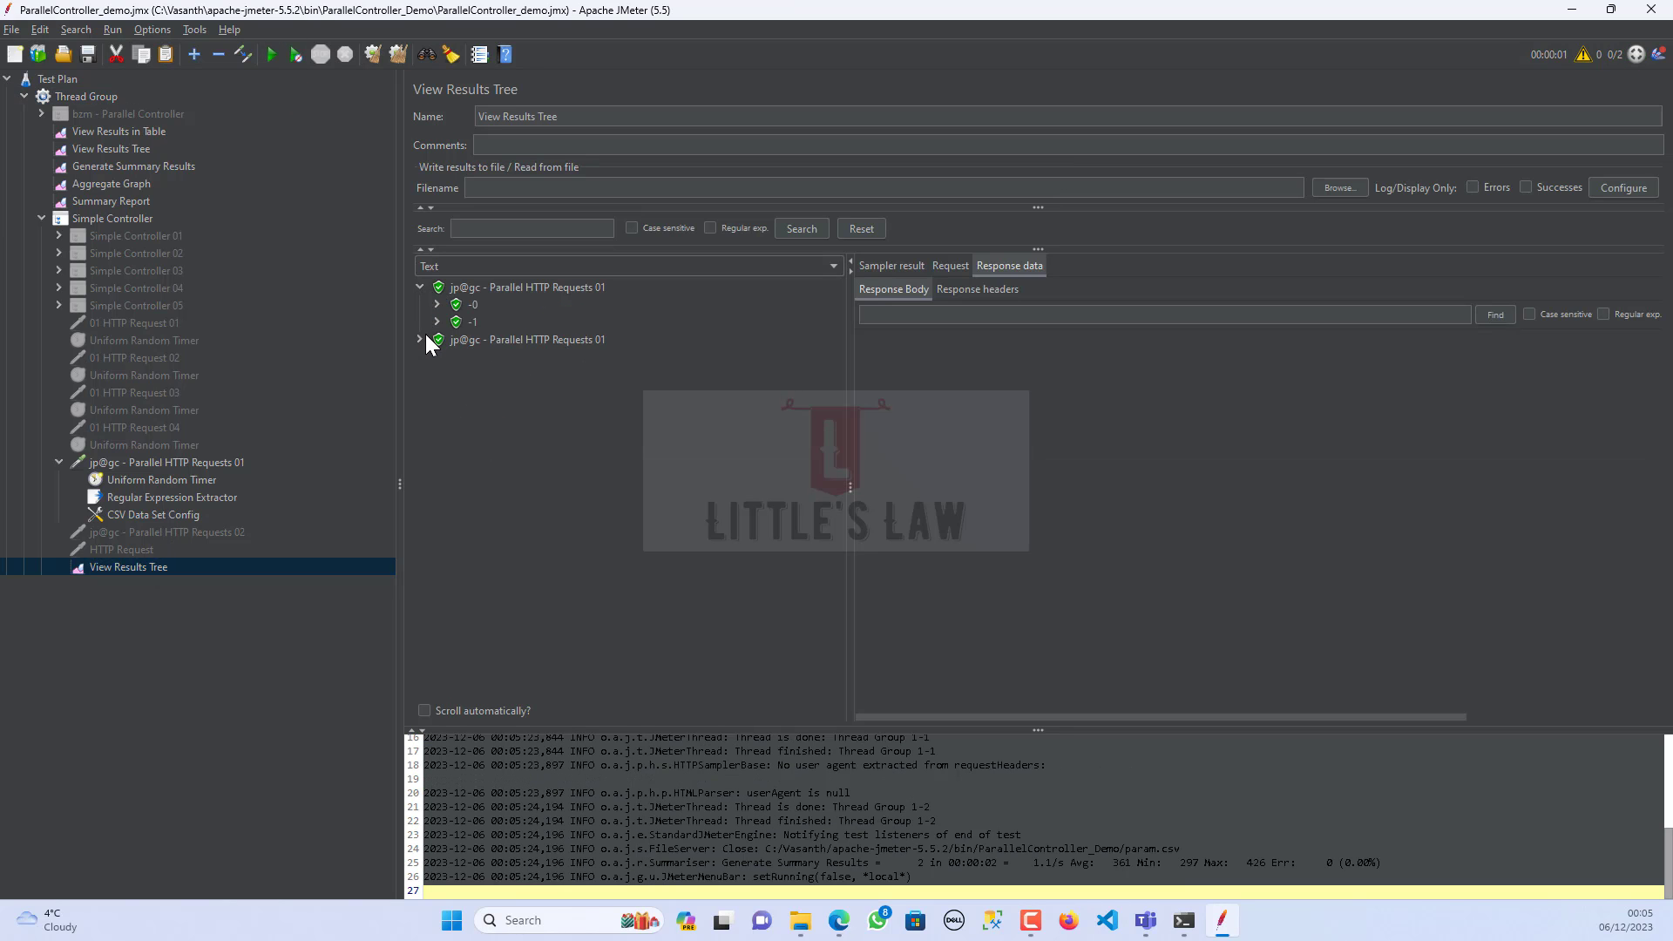
pyautogui.click(436, 356)
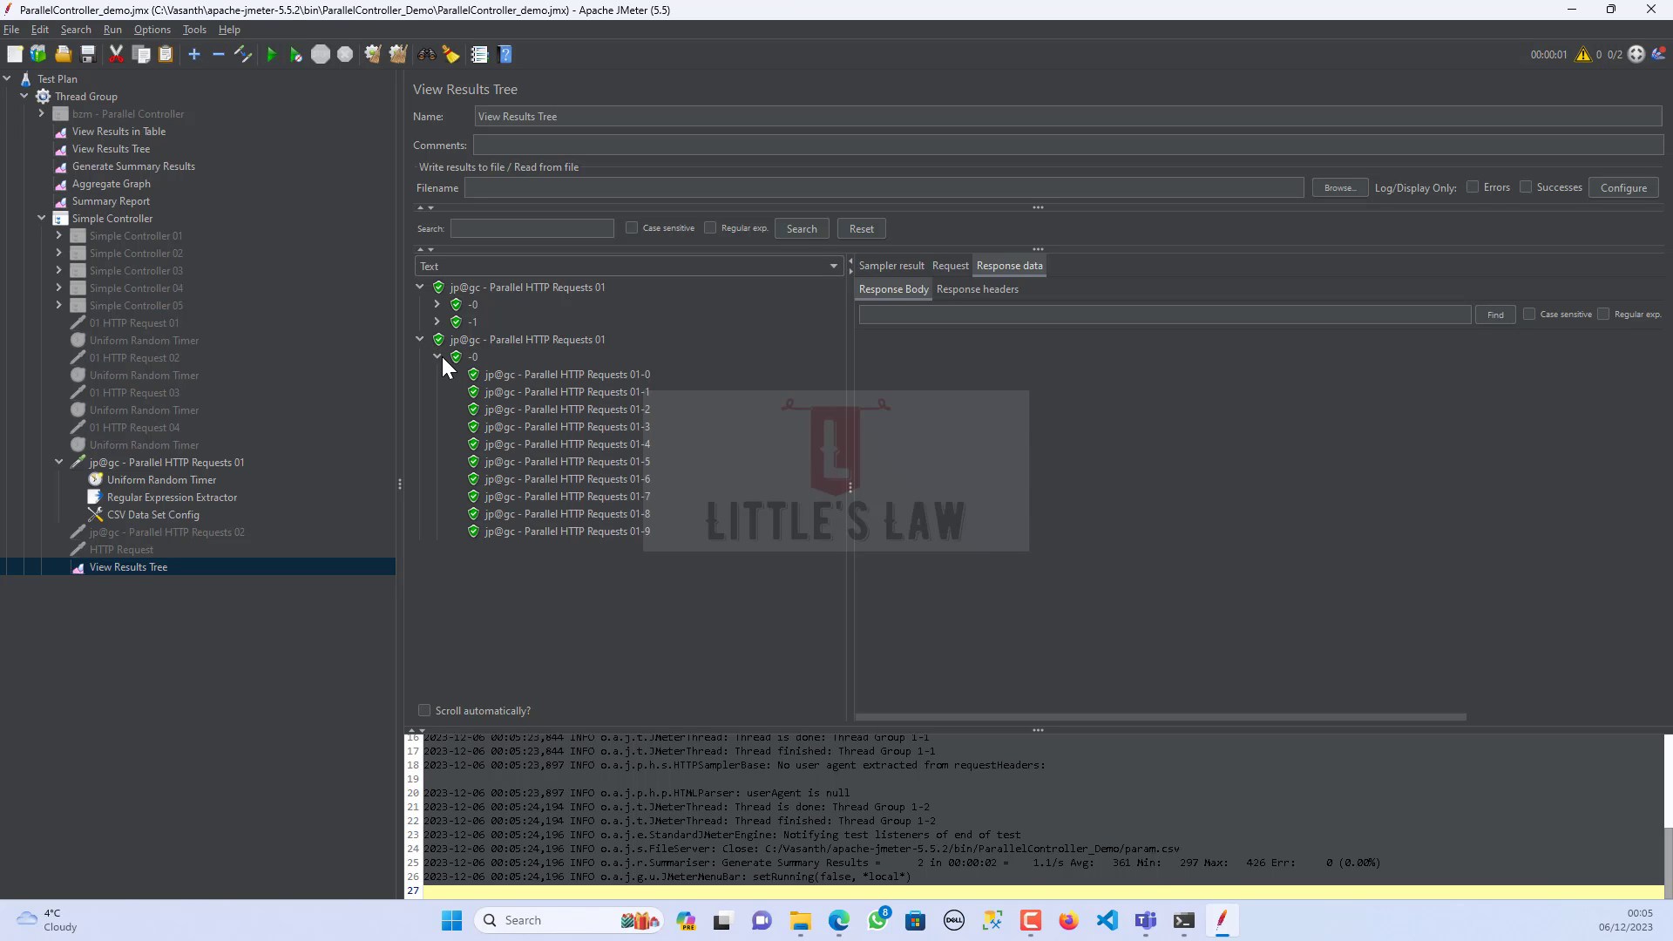
pyautogui.moveTo(427, 368)
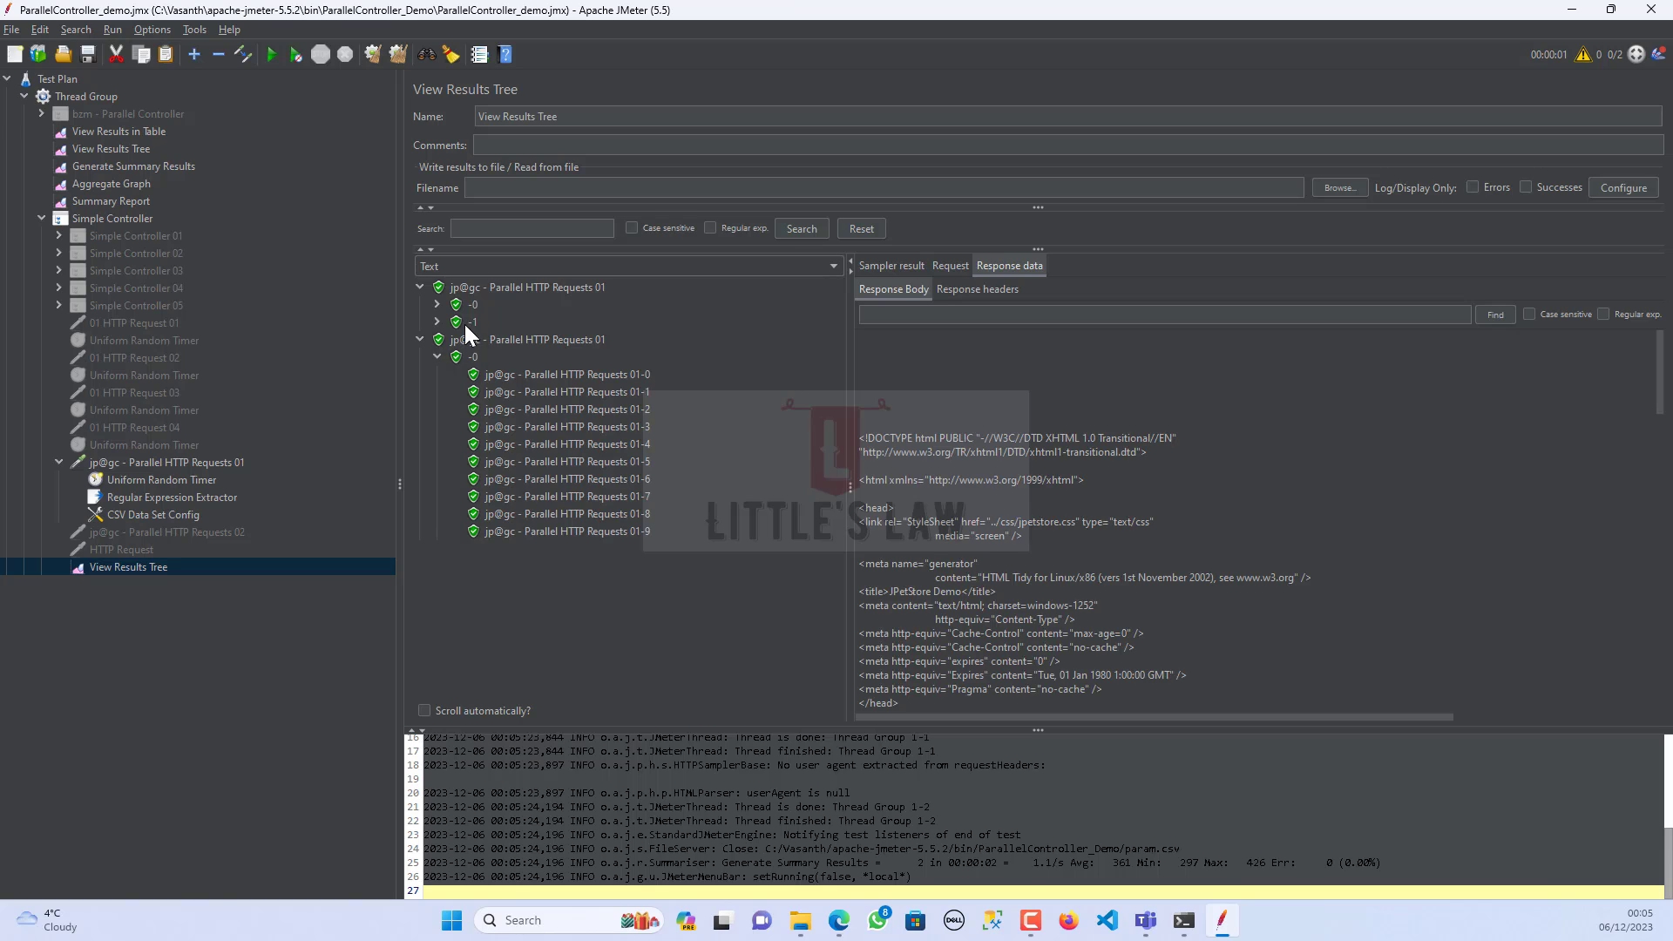
pyautogui.click(469, 321)
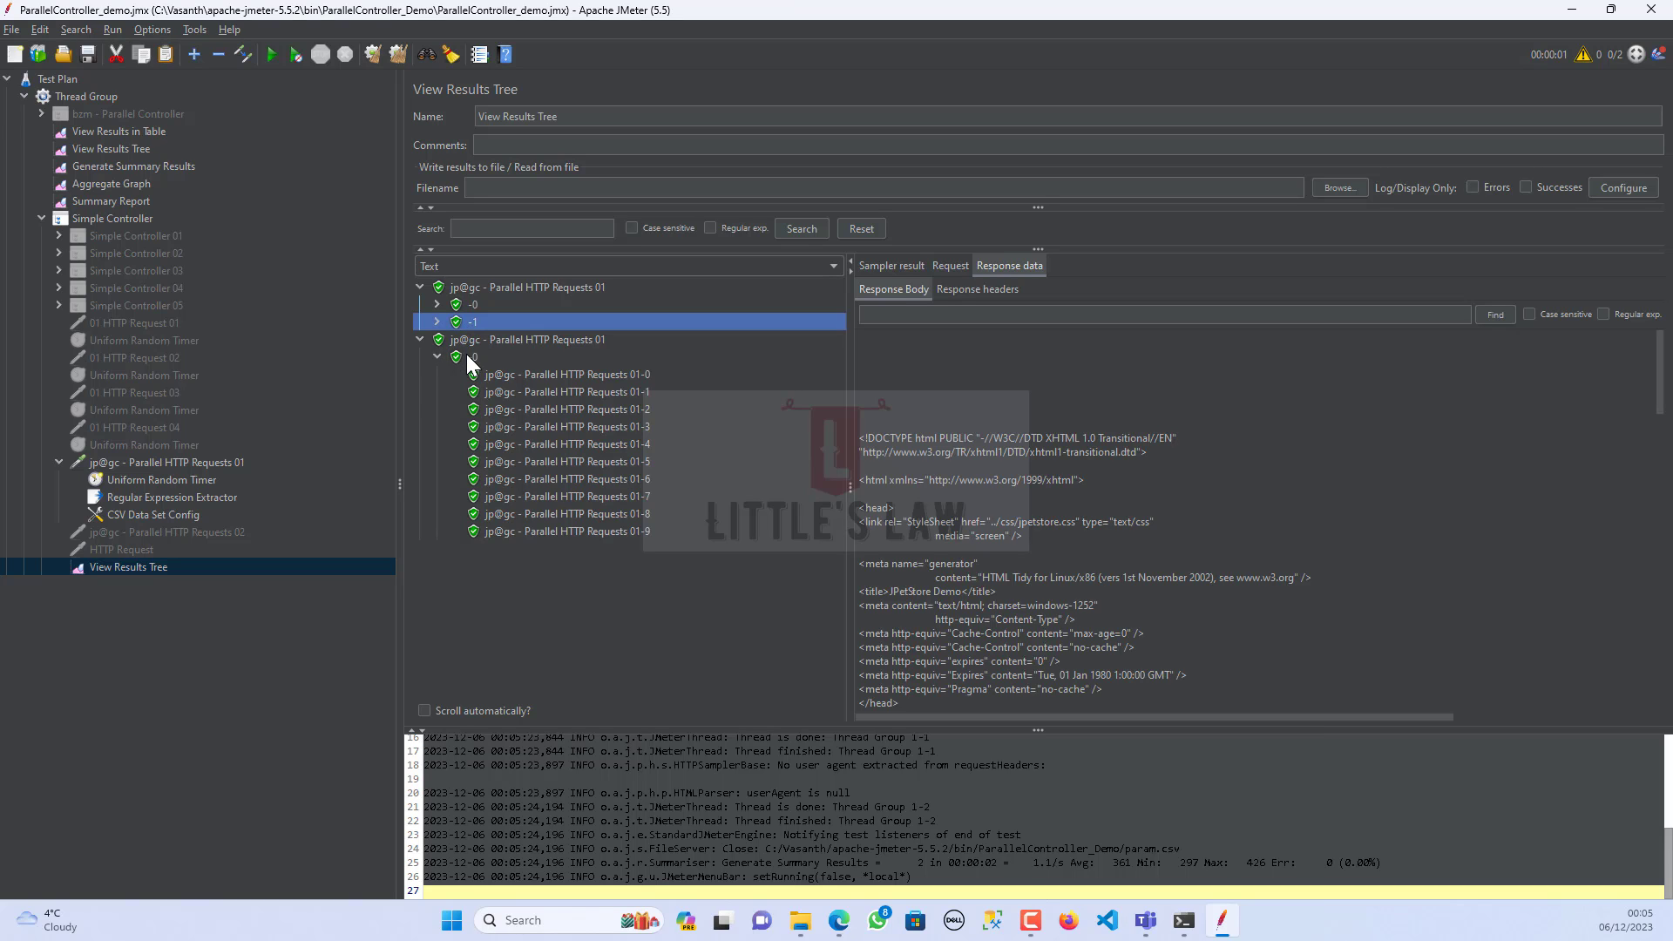